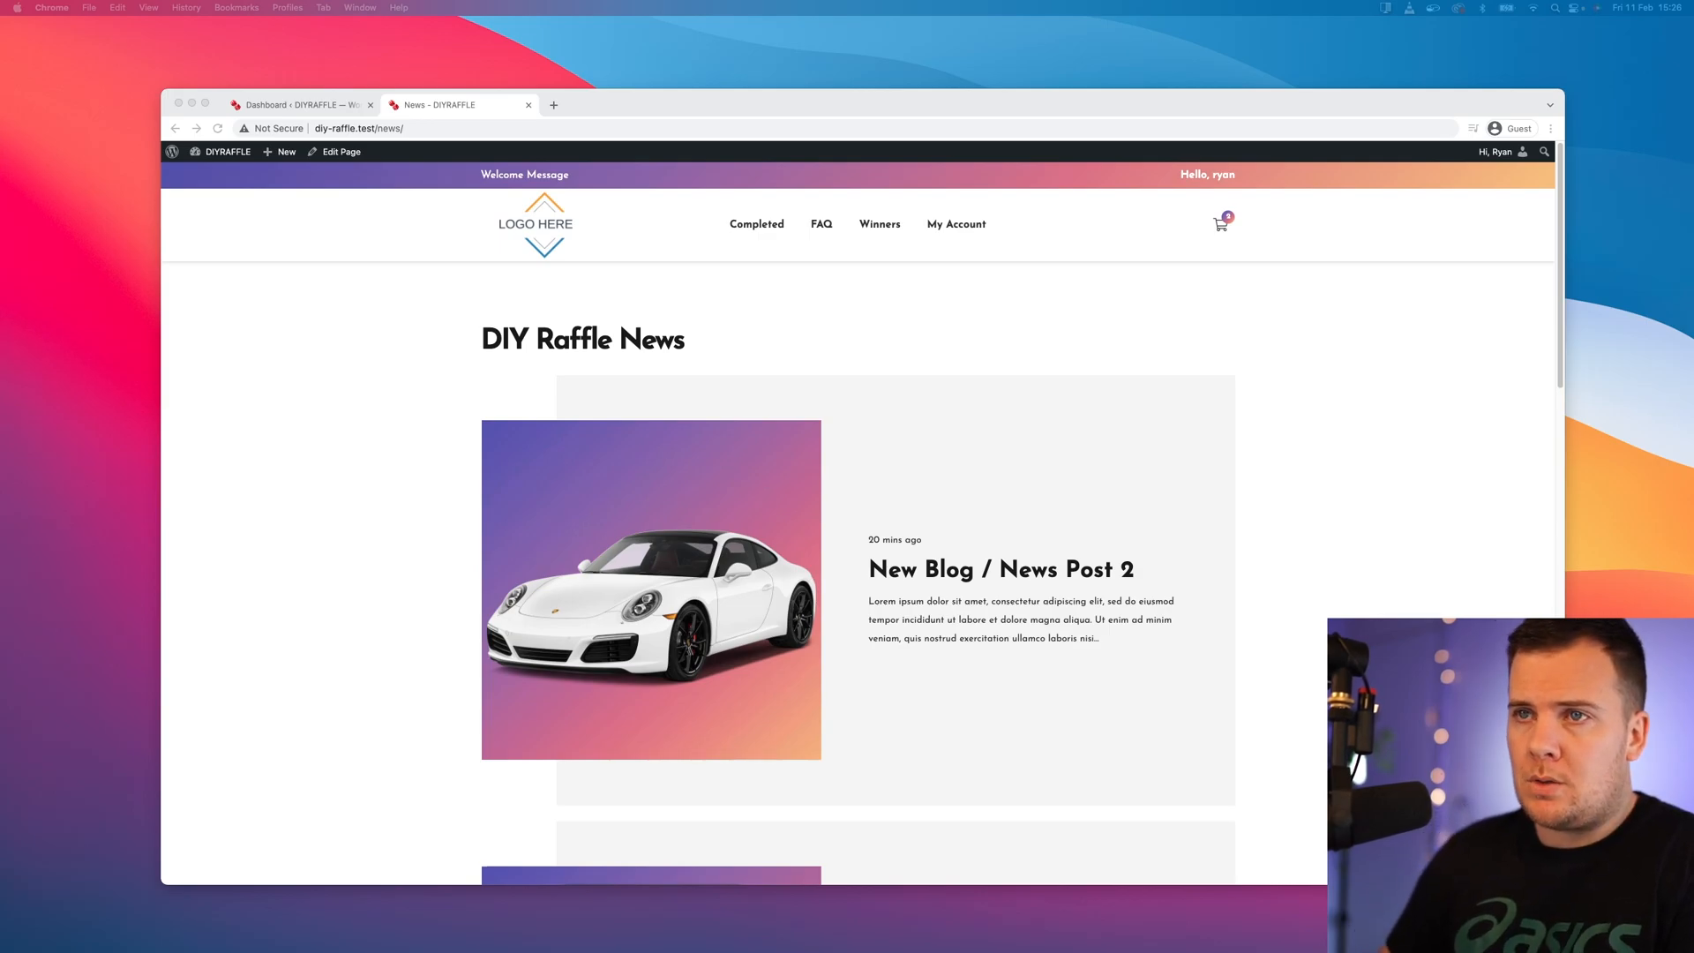
Step: Go from the front-end News page to the DIY Raffle admin dashboard via the admin bar
{"action": "scroll", "scroll_direction": "down", "scroll_amount": 3}
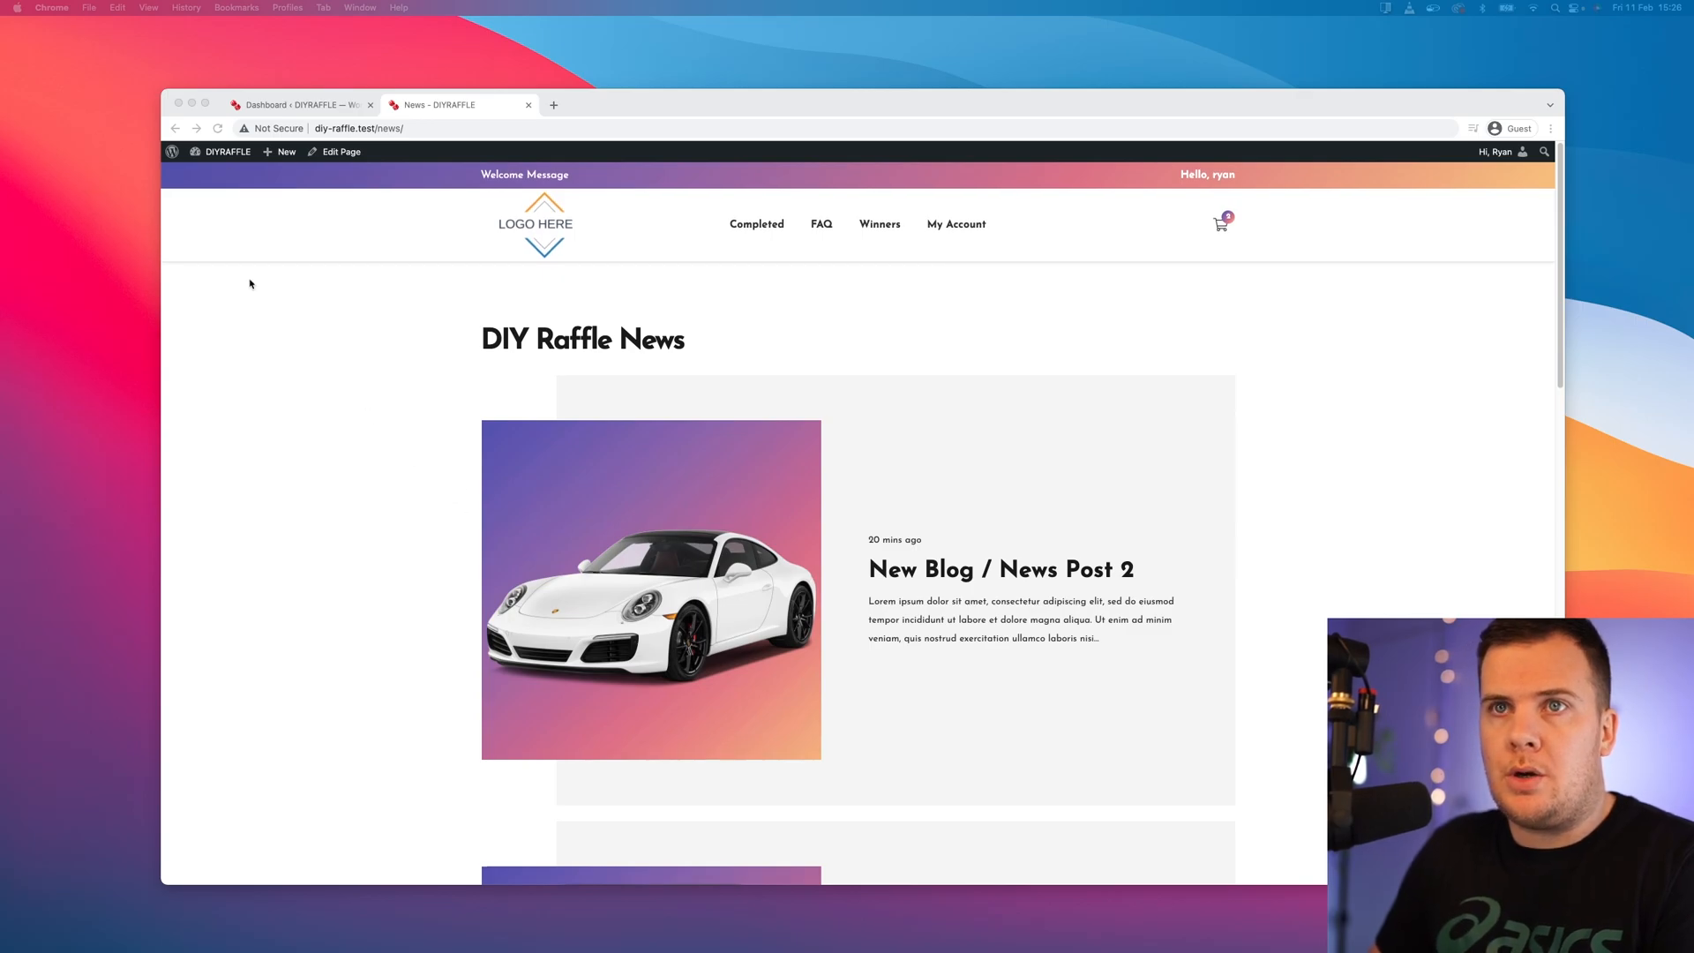
{"action": "left_click", "coordinate": [227, 152]}
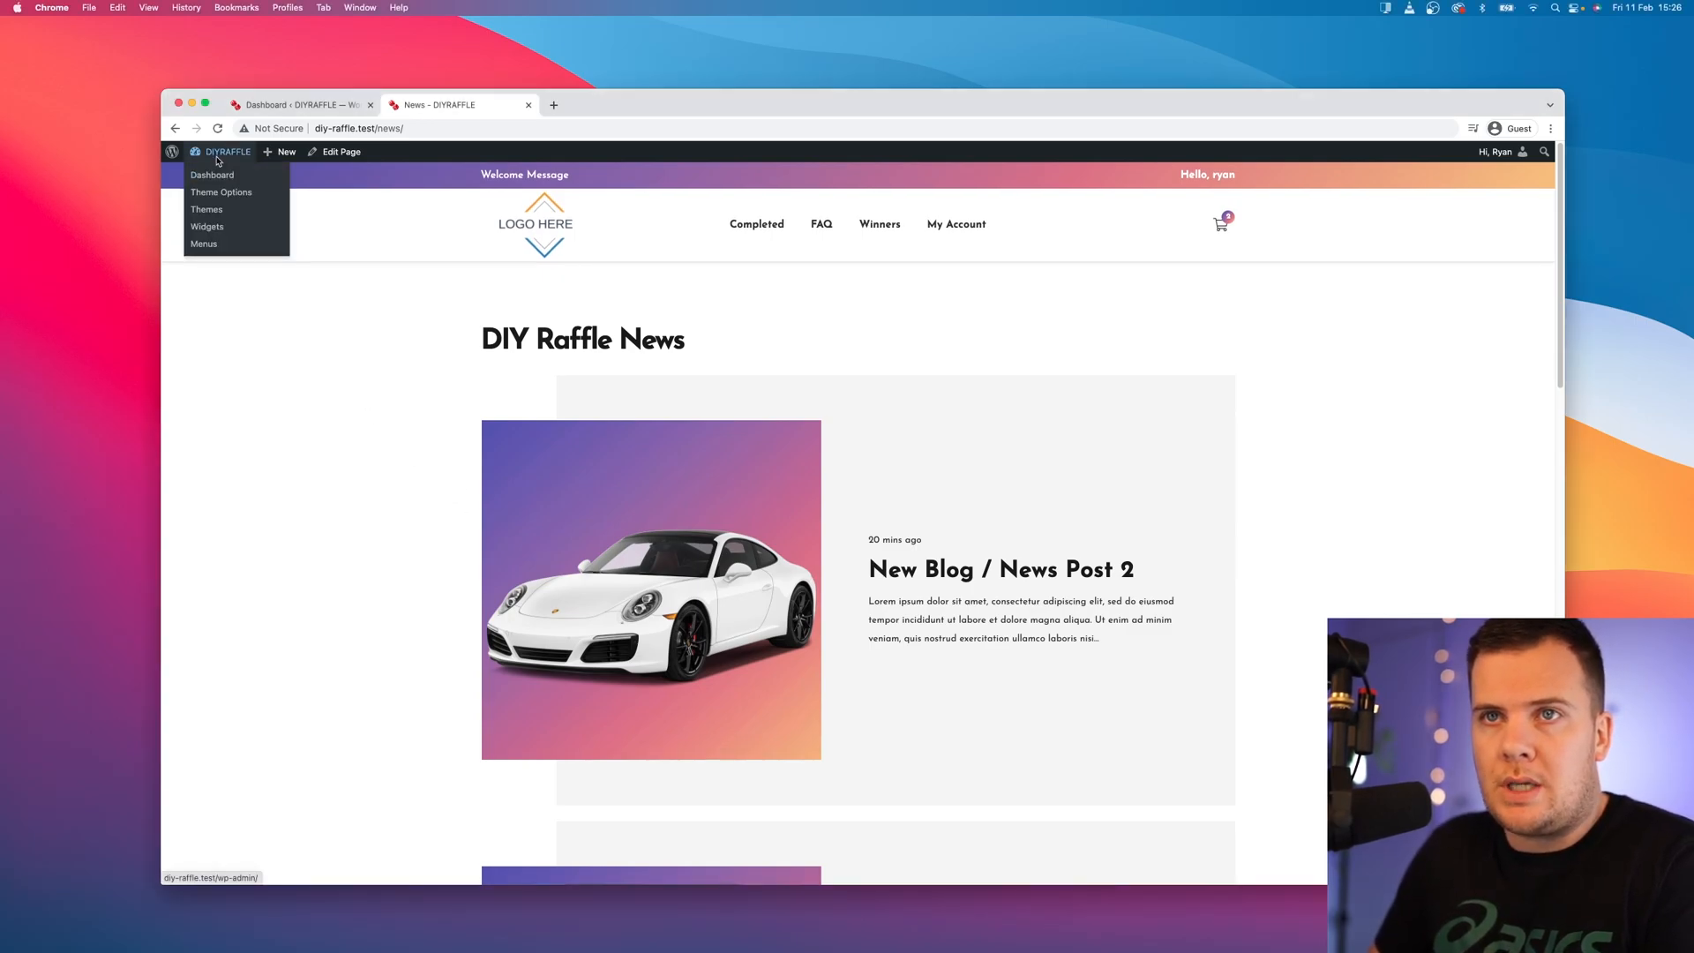
{"action": "left_click", "coordinate": [211, 175]}
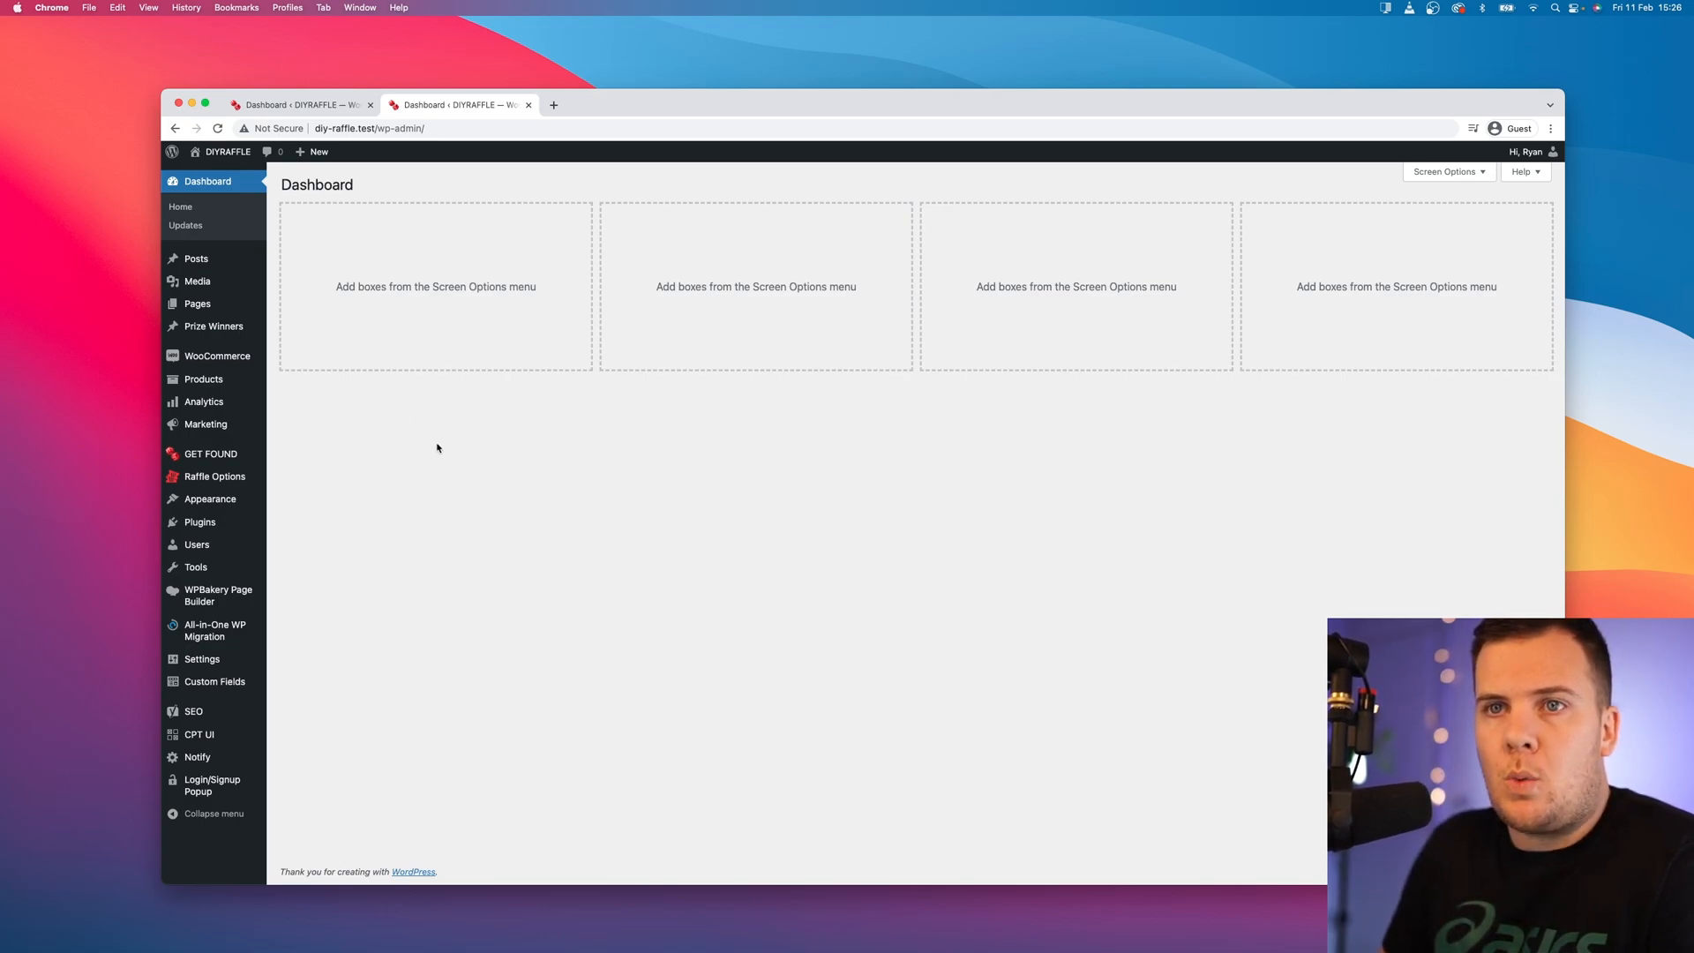
{"action": "mouse_move", "coordinate": [213, 327]}
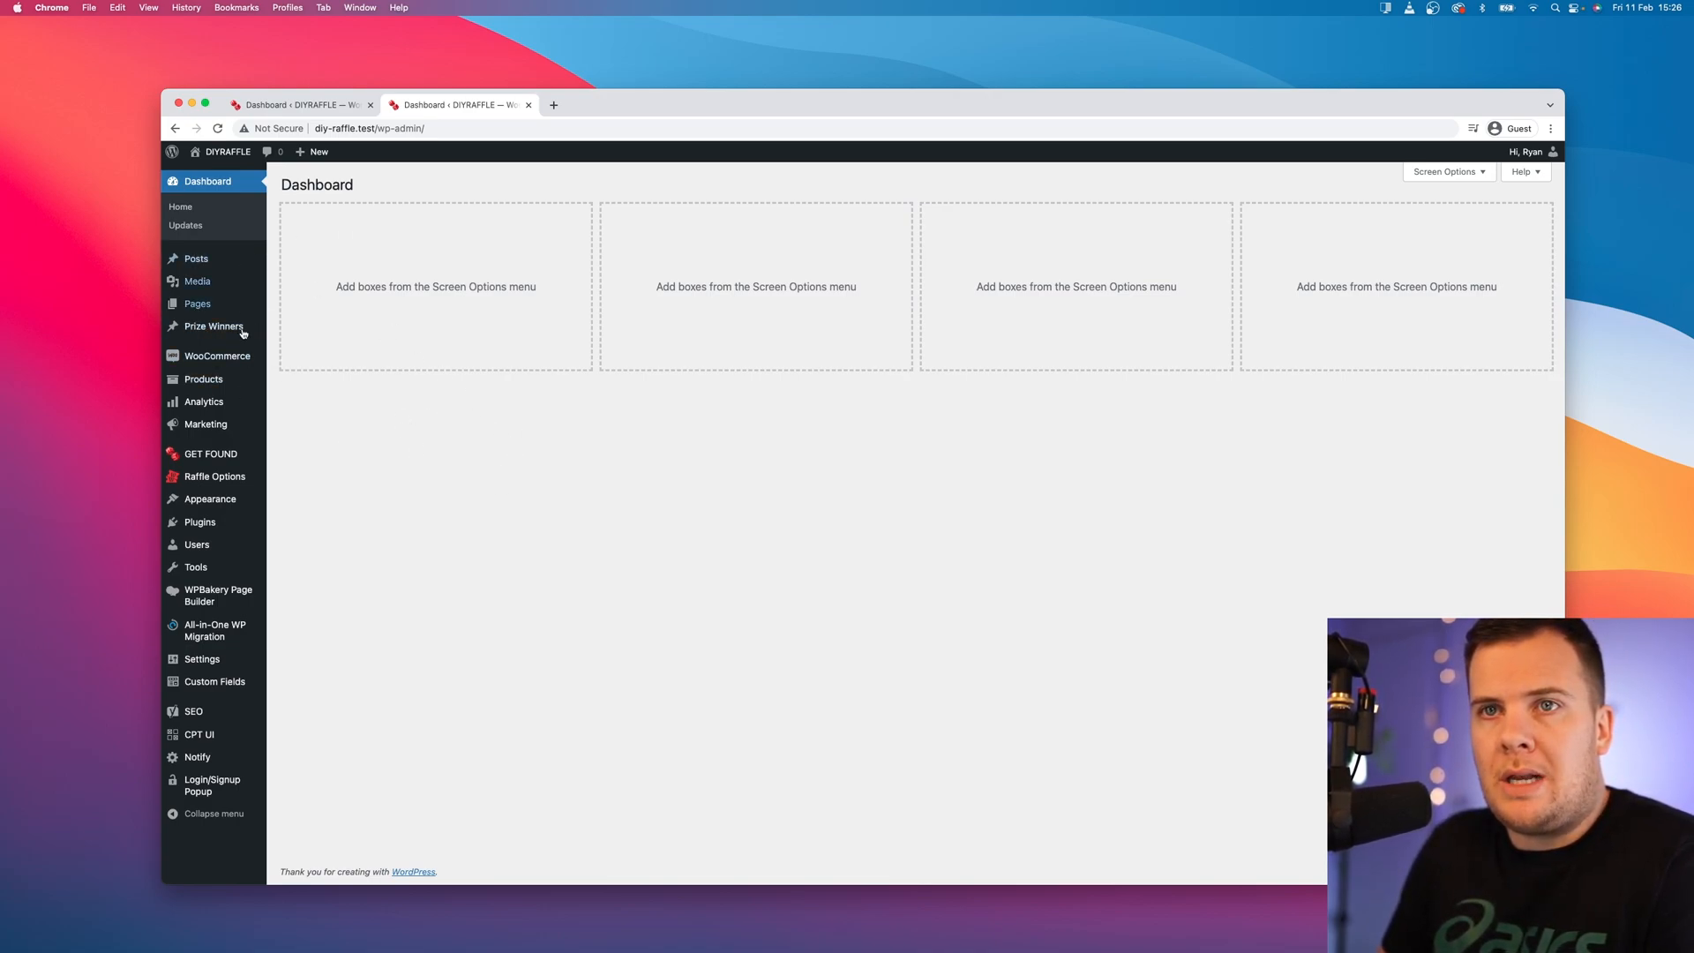
{"action": "mouse_move", "coordinate": [406, 420]}
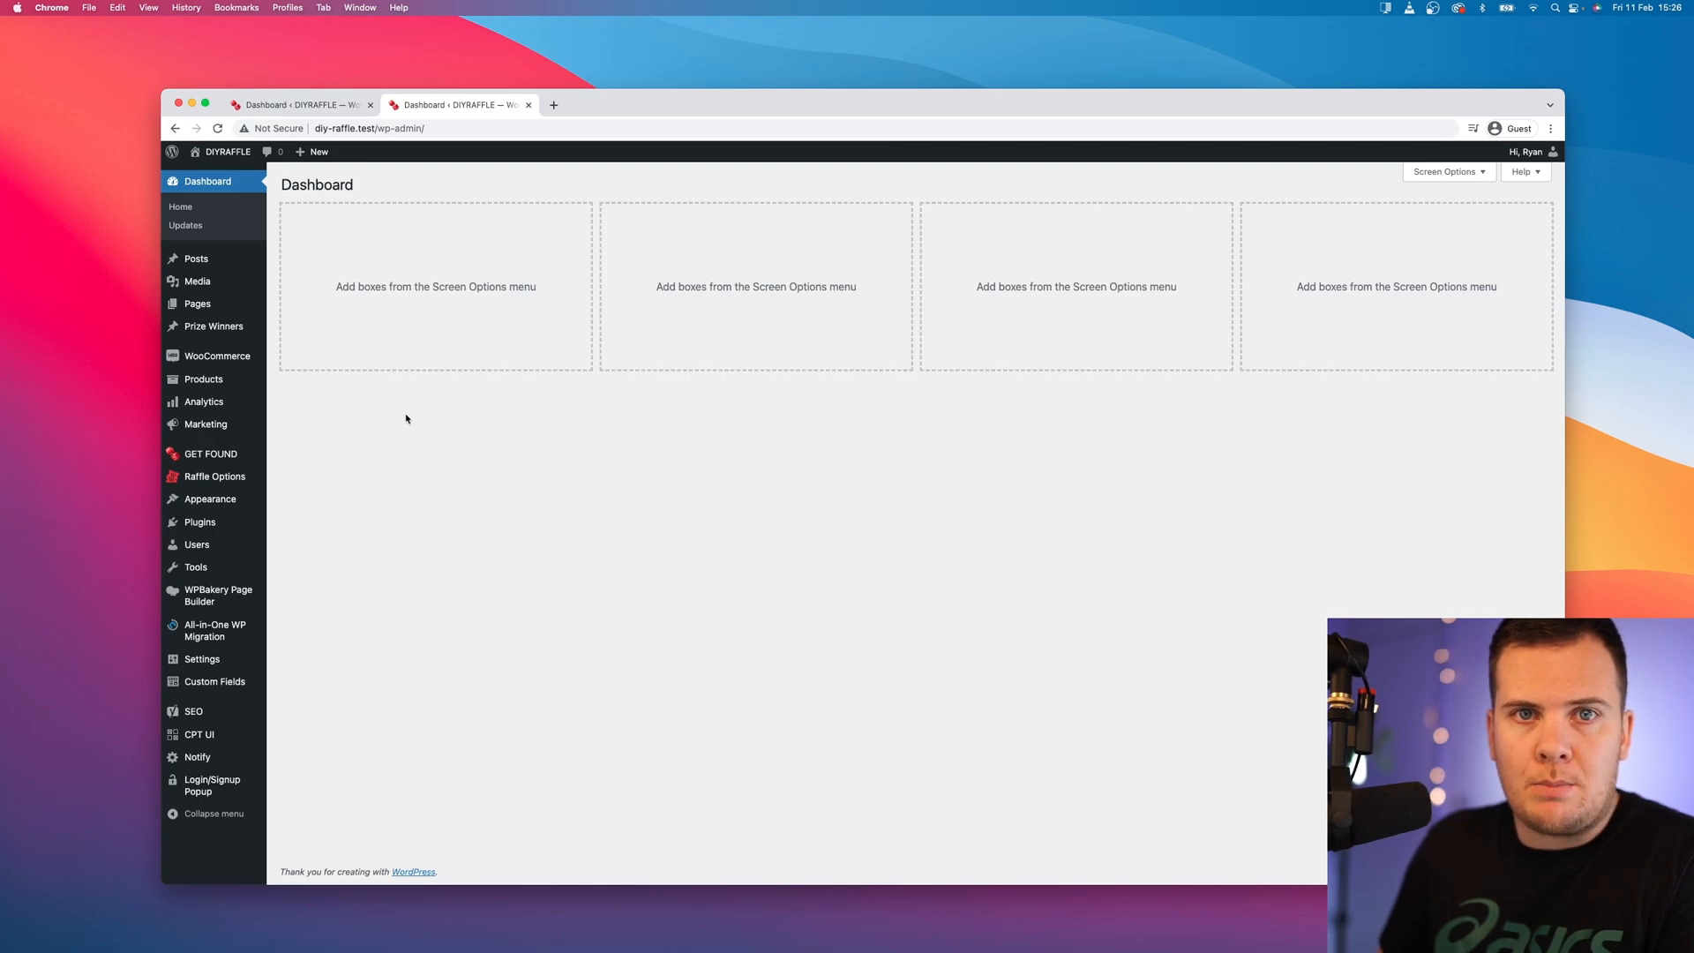
{"action": "mouse_move", "coordinate": [388, 425]}
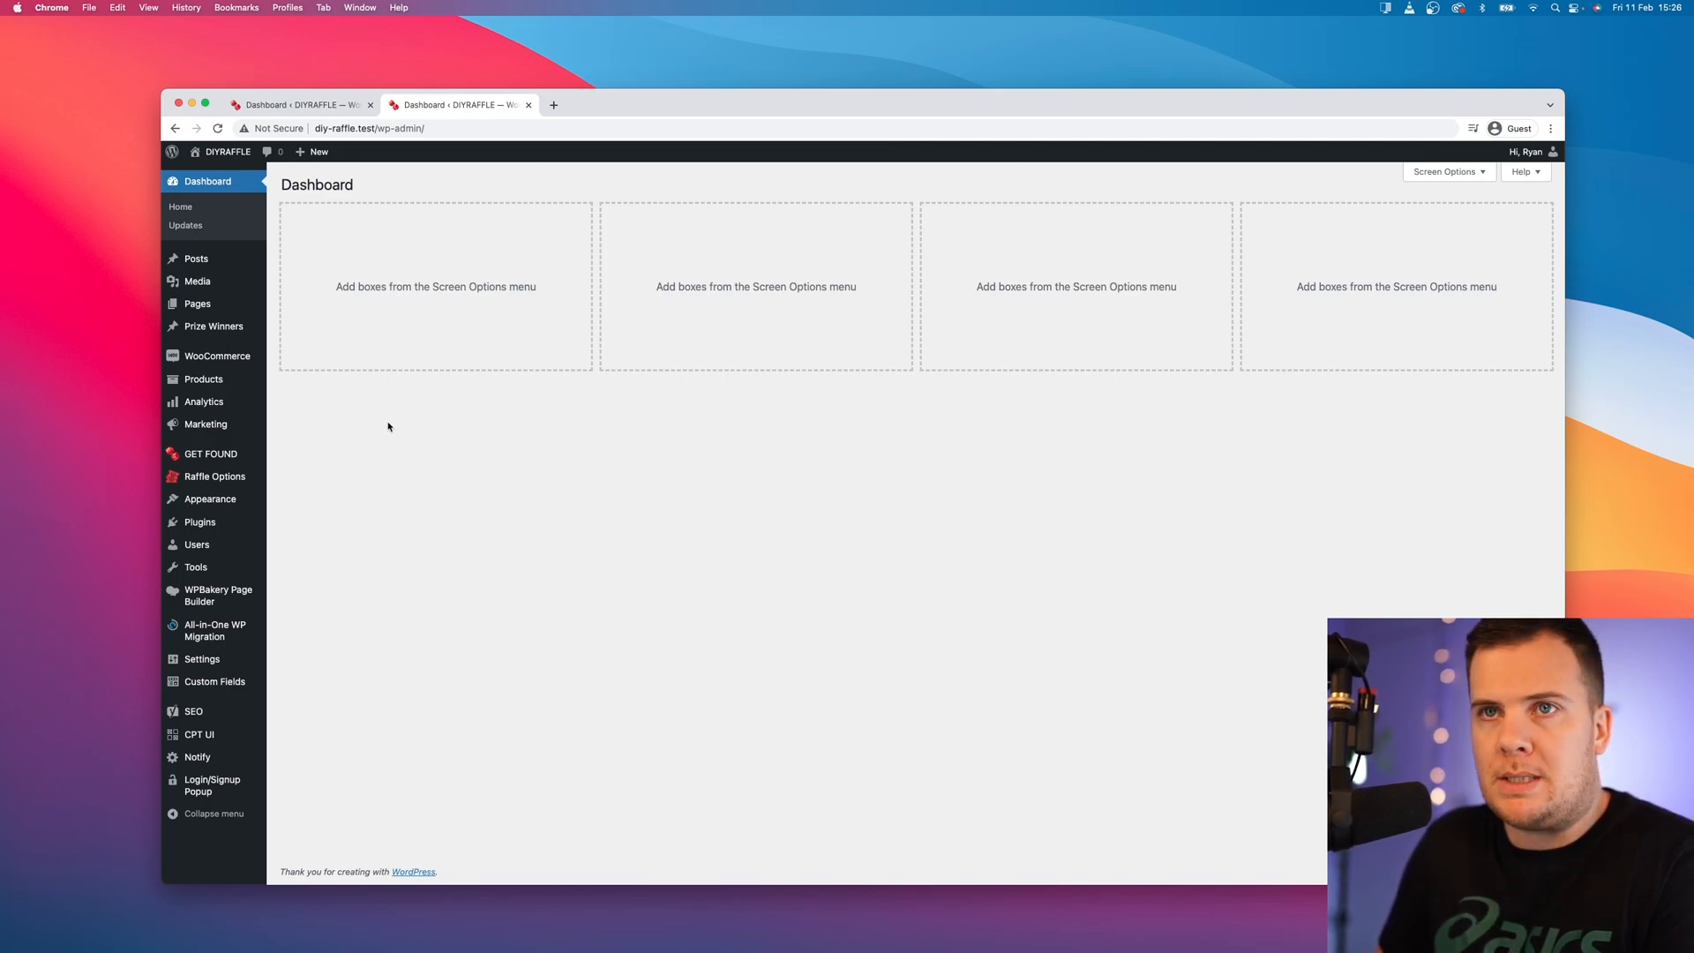
{"action": "mouse_move", "coordinate": [291, 274]}
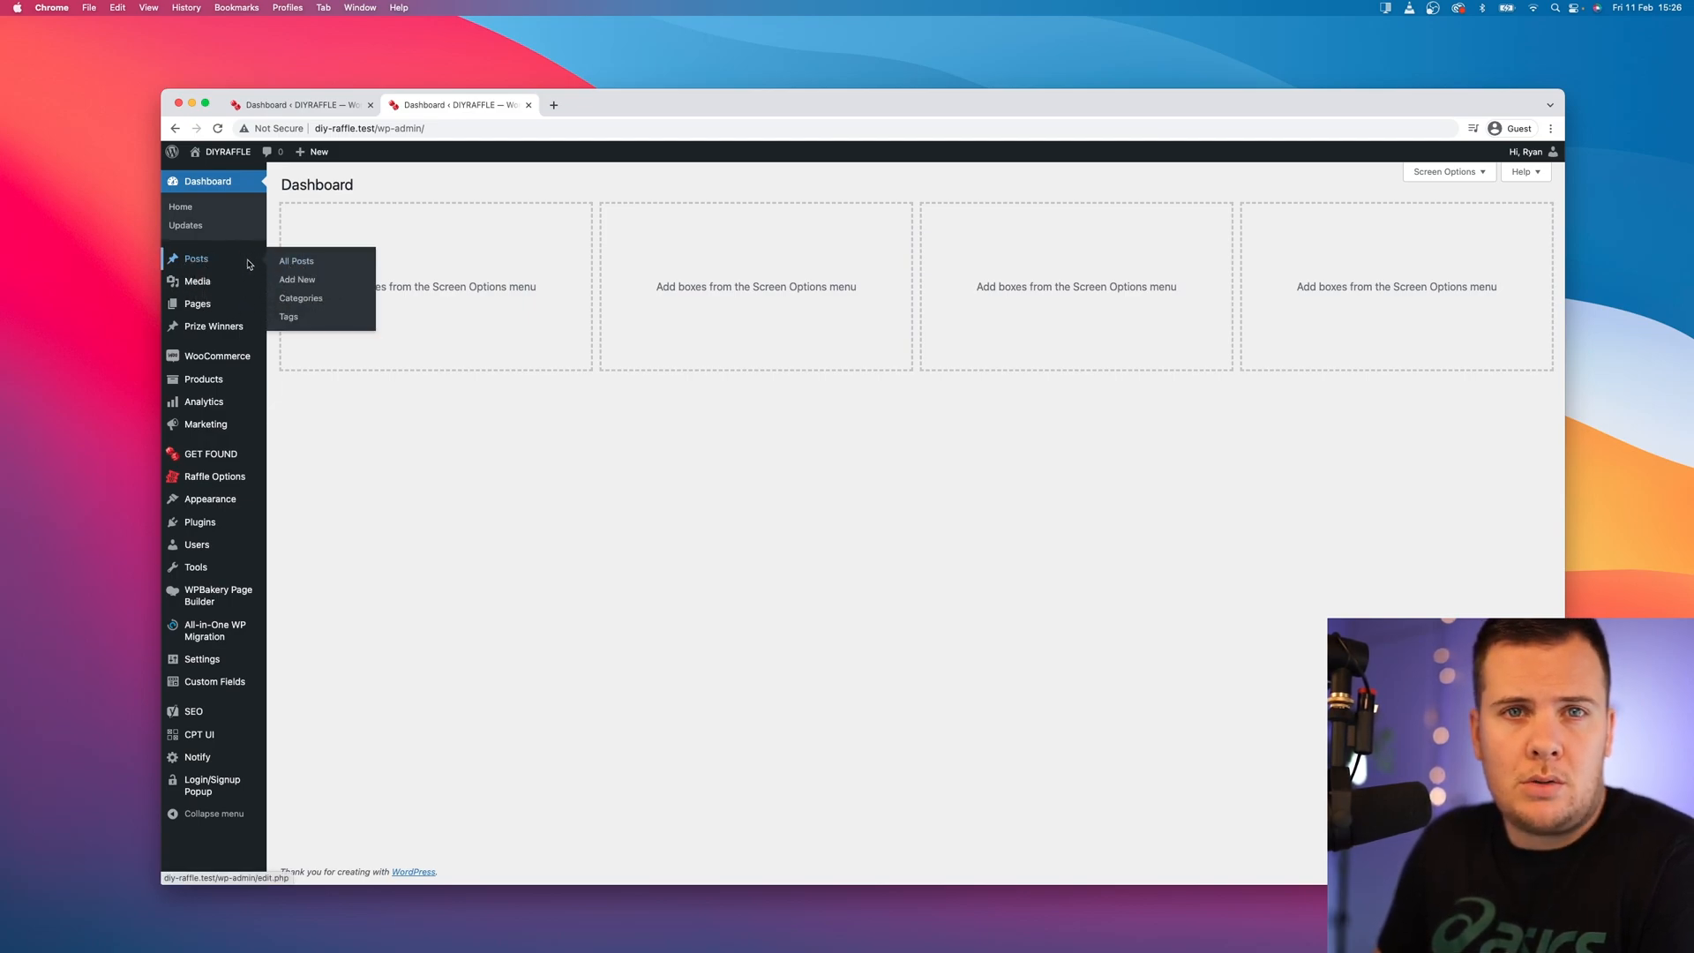
Step: Start a new post from All Posts titled 'New Blog / News Post 3'
{"action": "left_click", "coordinate": [296, 261]}
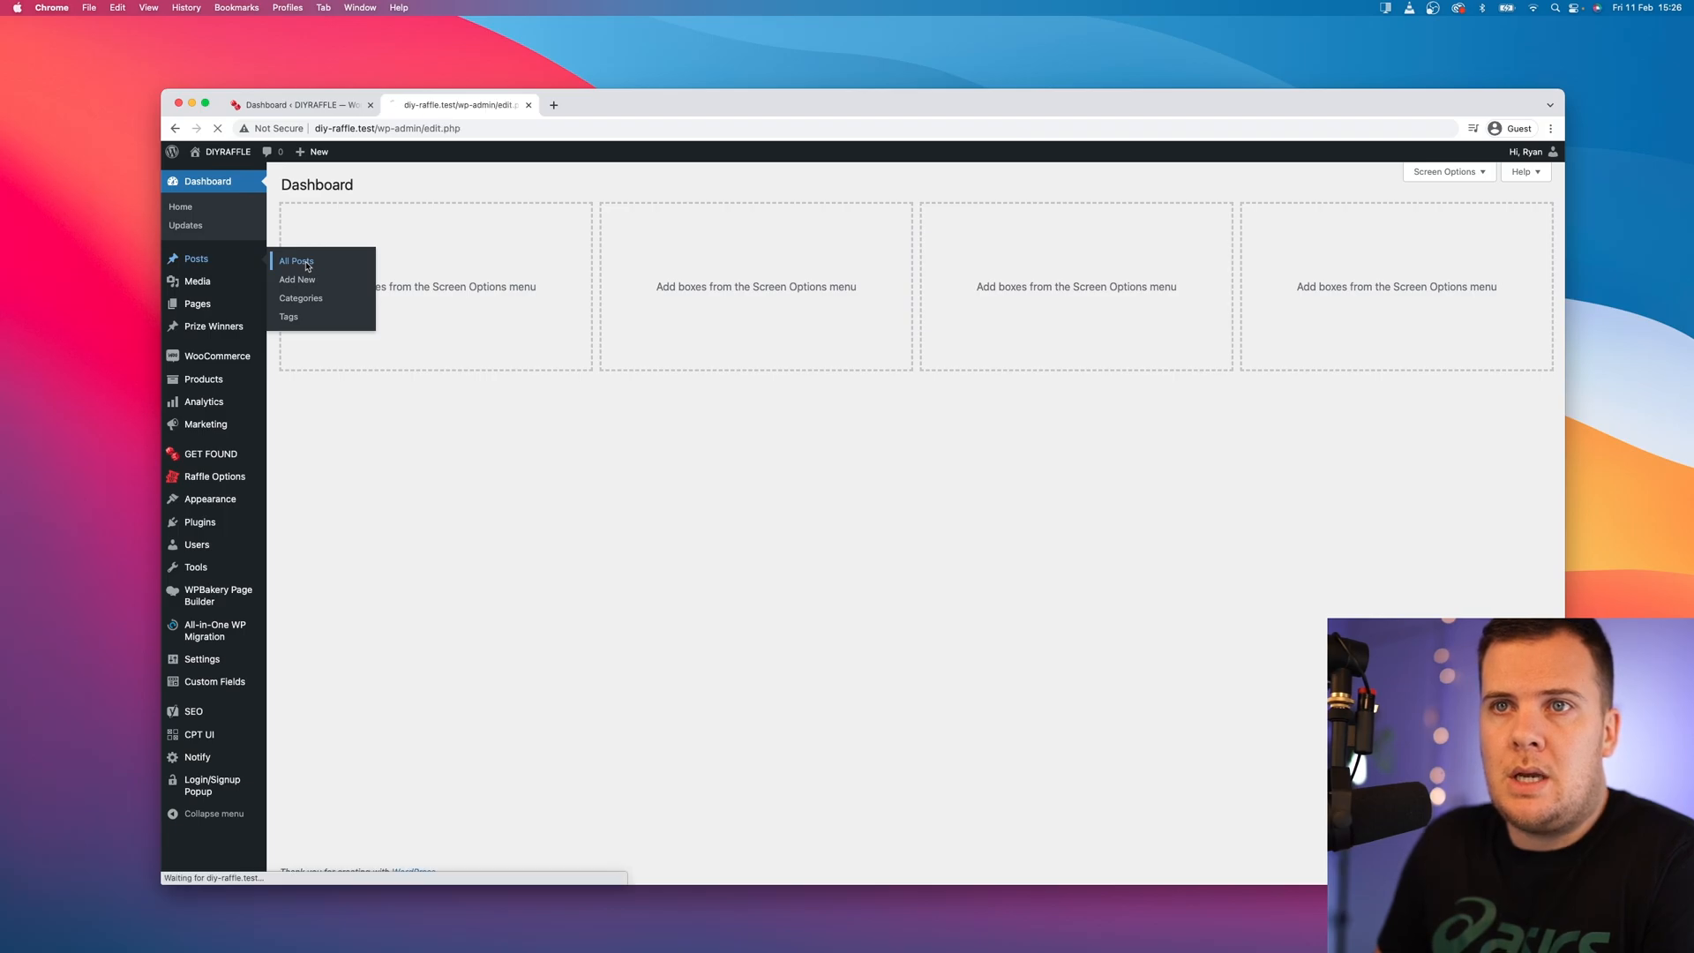
{"action": "left_click", "coordinate": [295, 261]}
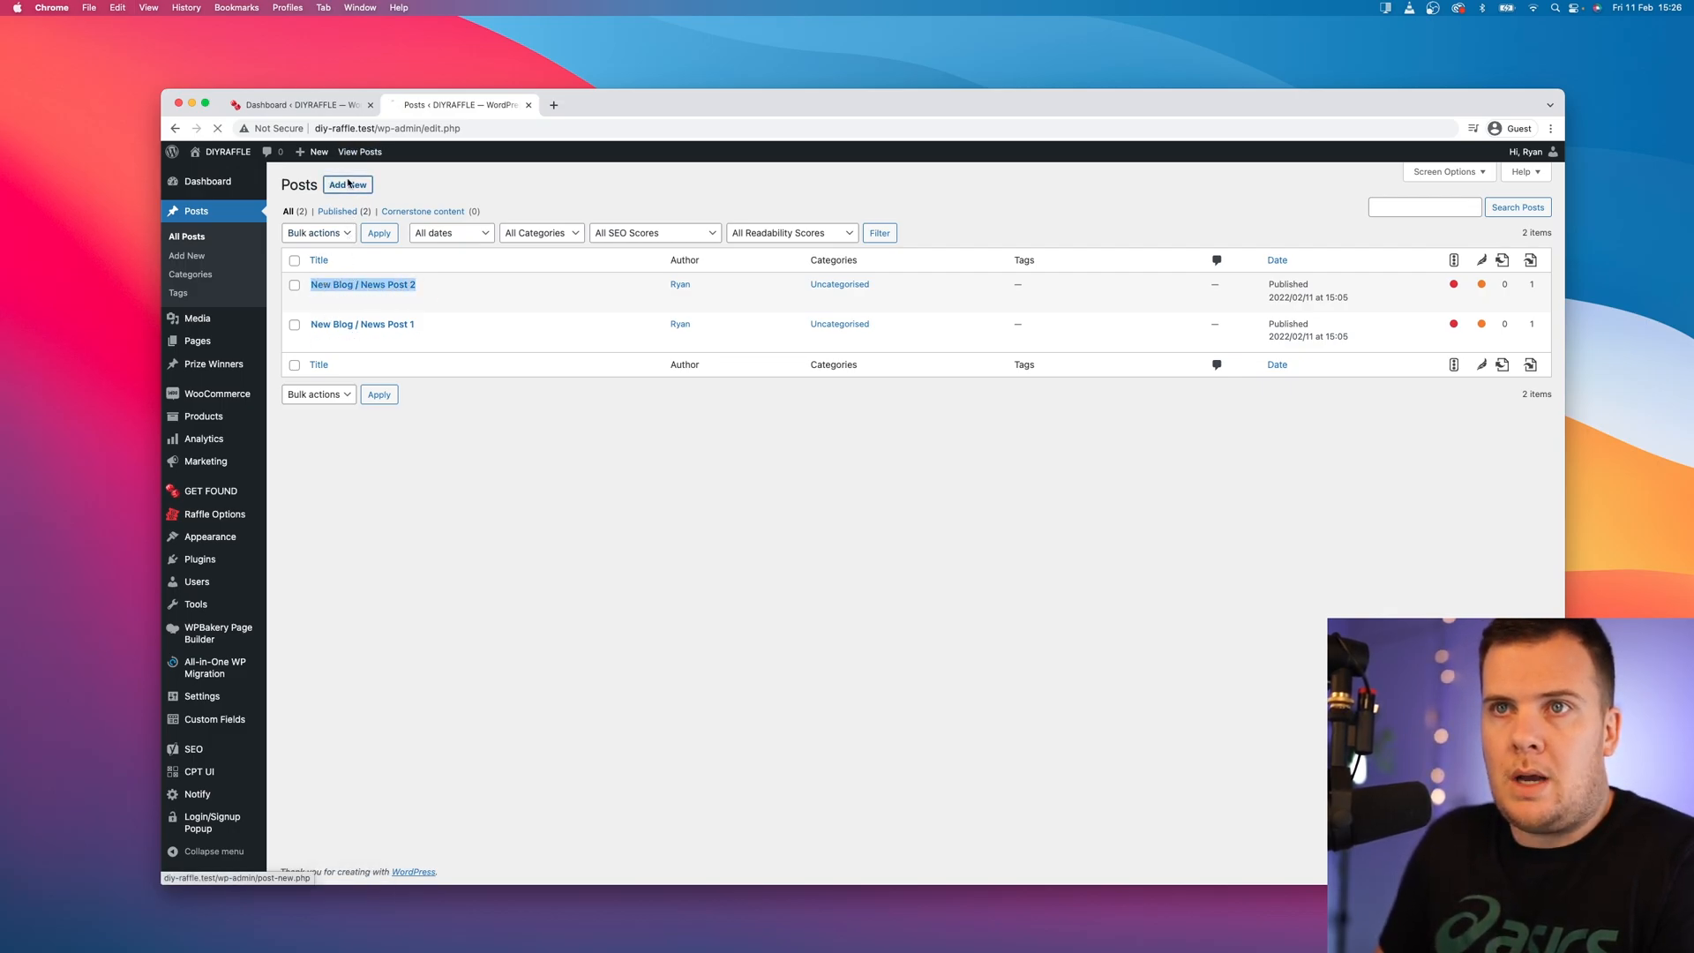
{"action": "left_click", "coordinate": [348, 185]}
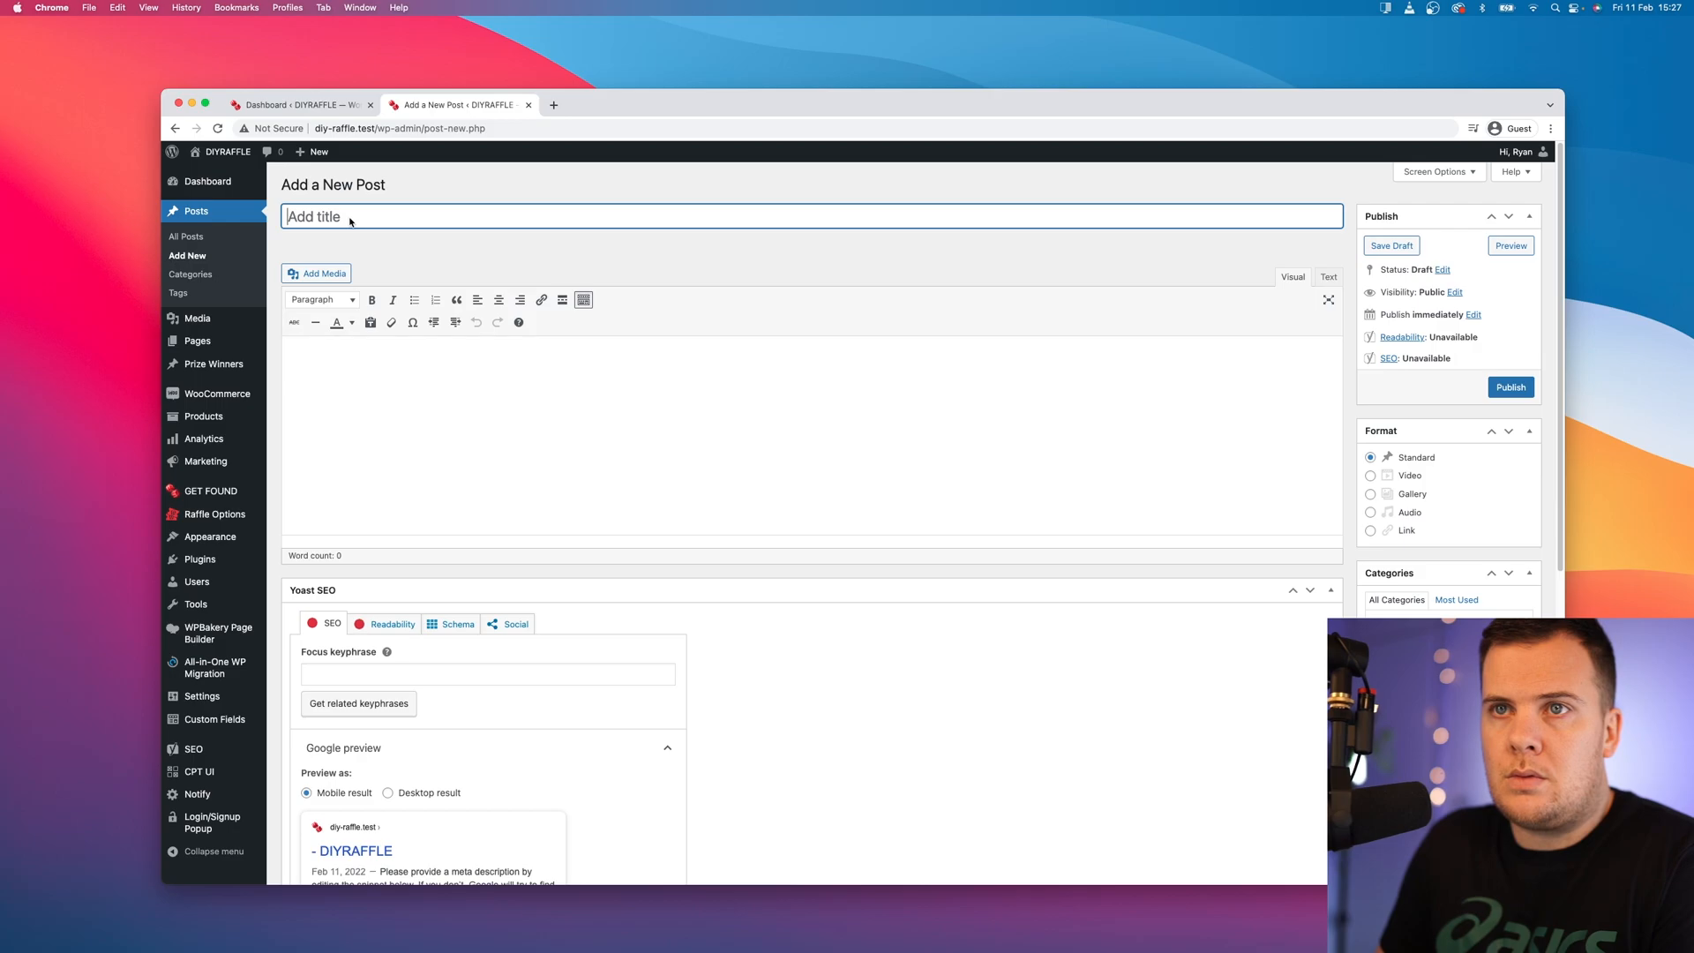
{"action": "type", "text": "New Blog / News Post 3"}
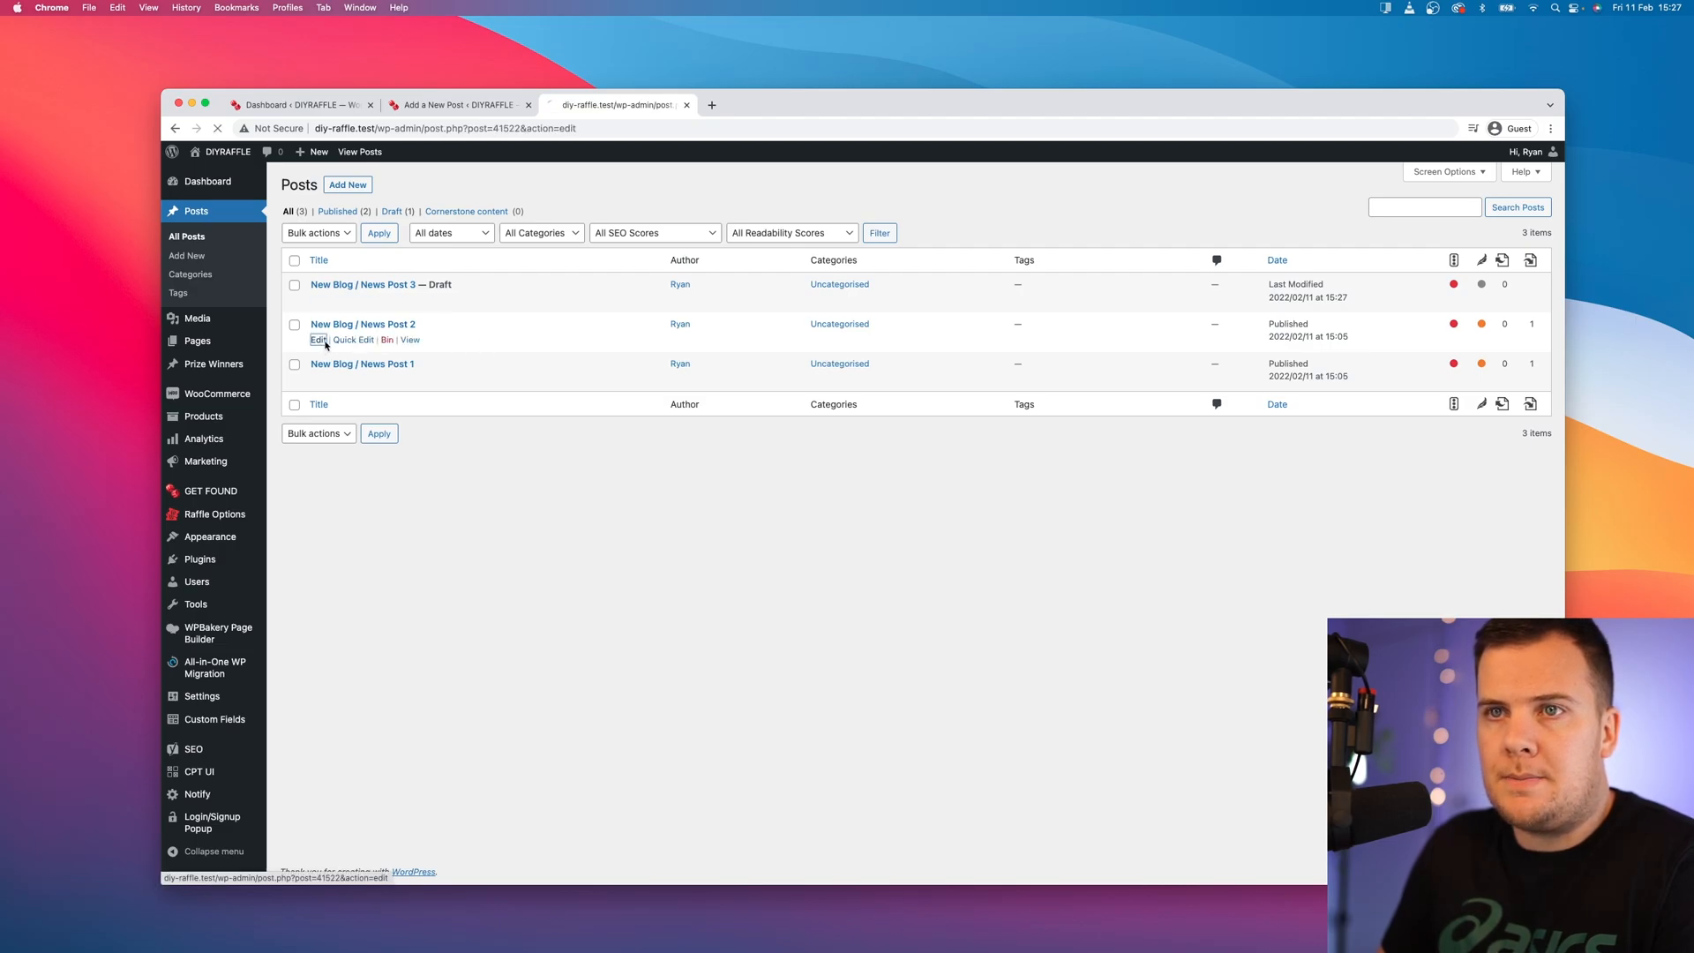
Step: Reopen News Post 2 and select its body text for reuse
{"action": "left_click", "coordinate": [317, 338]}
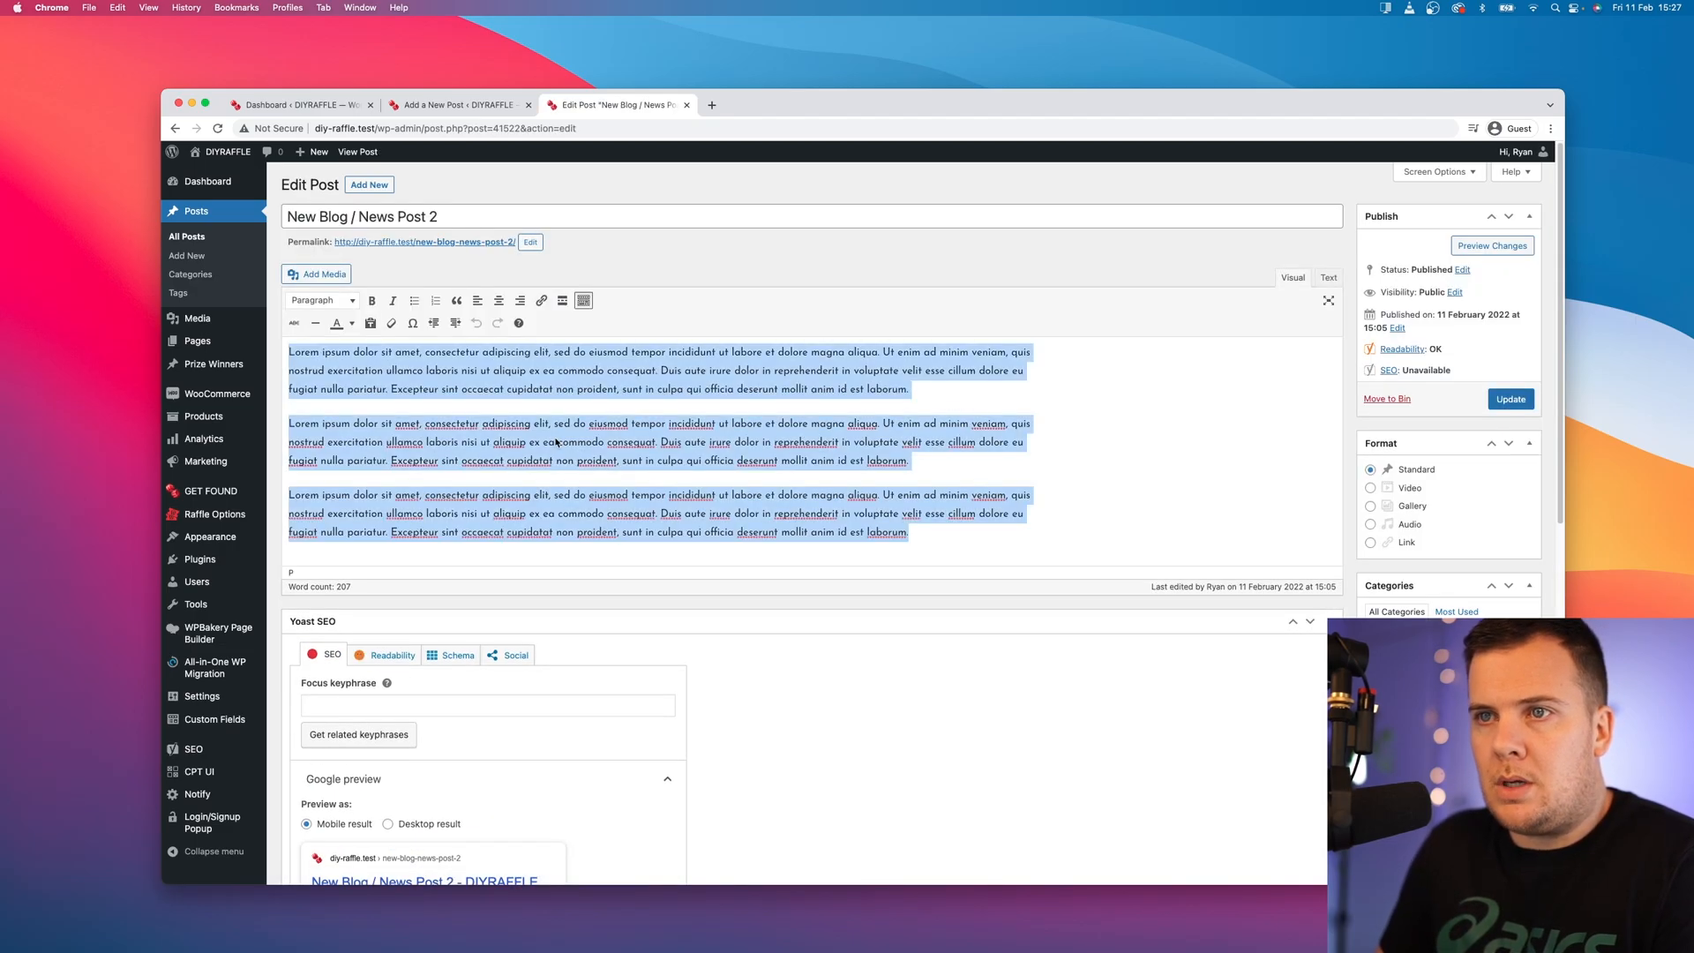
{"action": "left_click", "coordinate": [453, 104]}
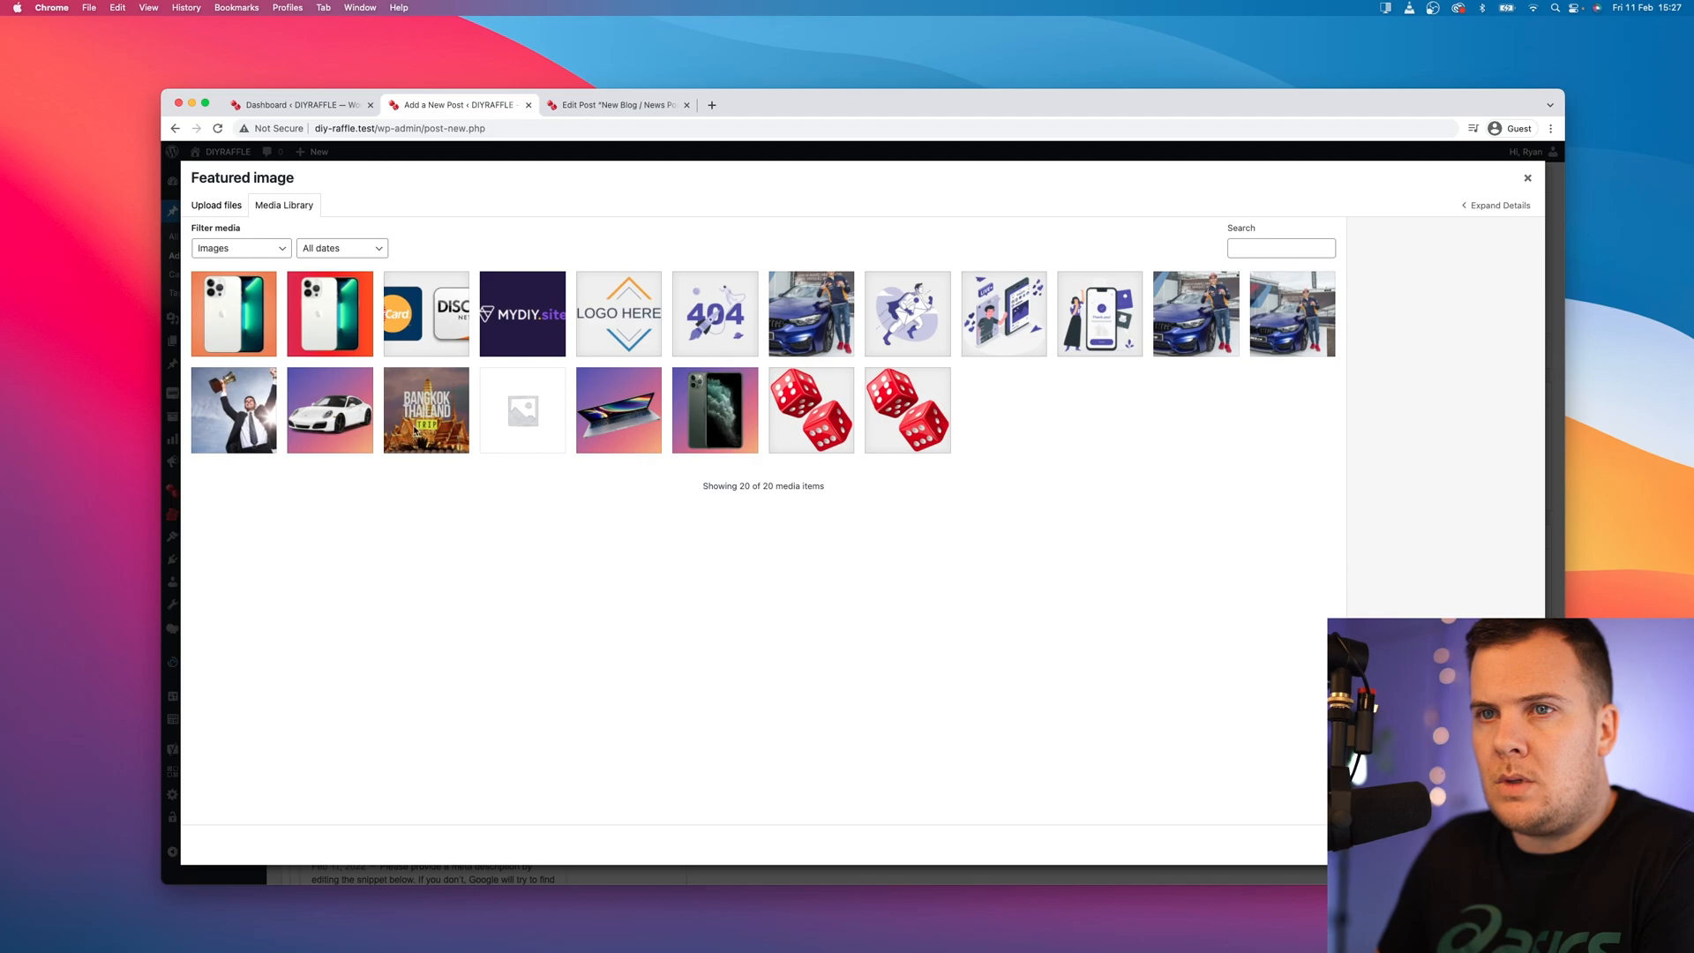
{"action": "mouse_move", "coordinate": [389, 422]}
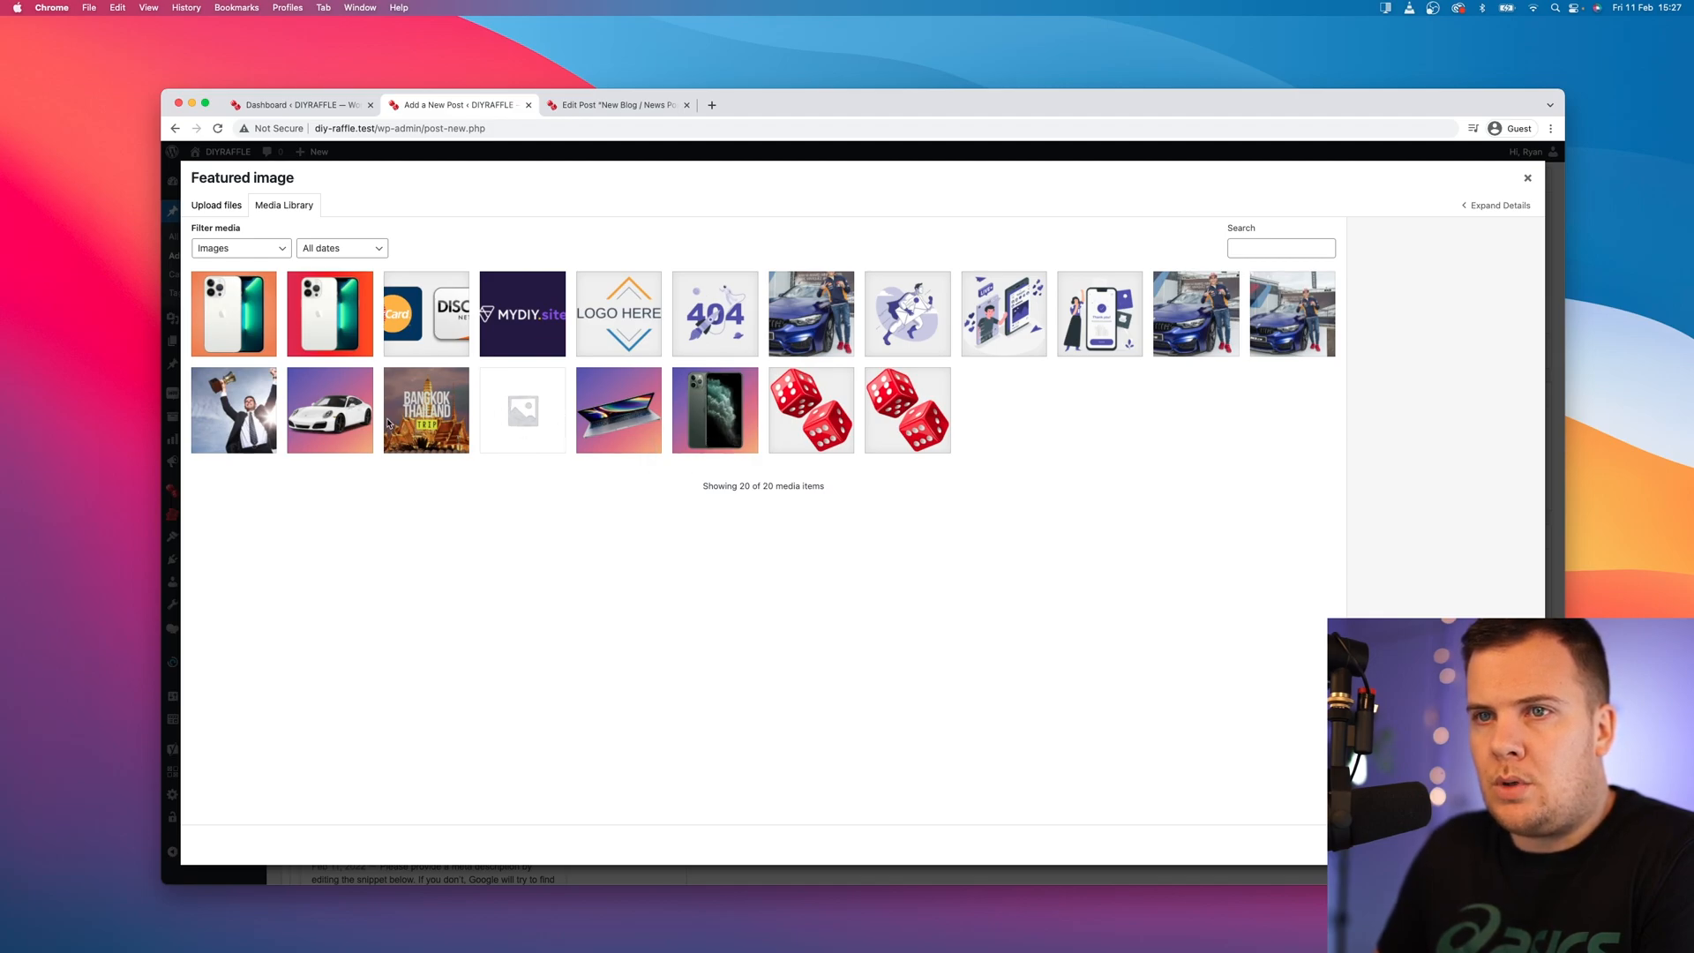
Step: Choose the laptop picture from the Media Library as the post's featured image
{"action": "left_click", "coordinate": [618, 410]}
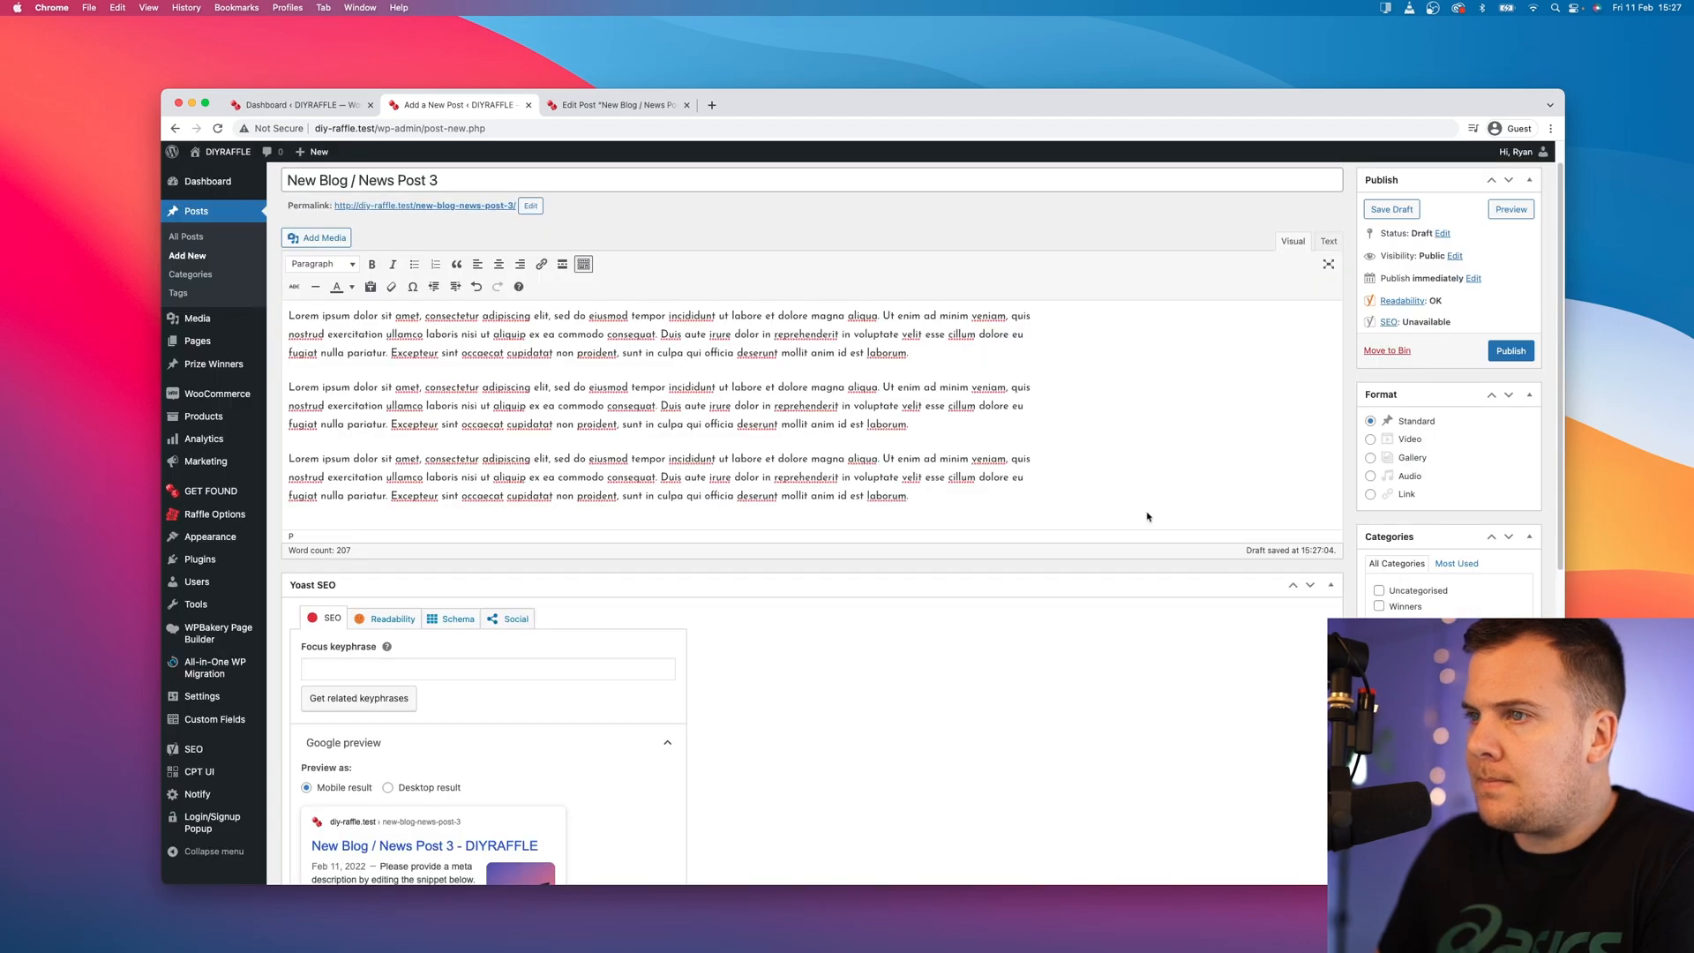
{"action": "scroll", "scroll_direction": "down", "scroll_amount": 3}
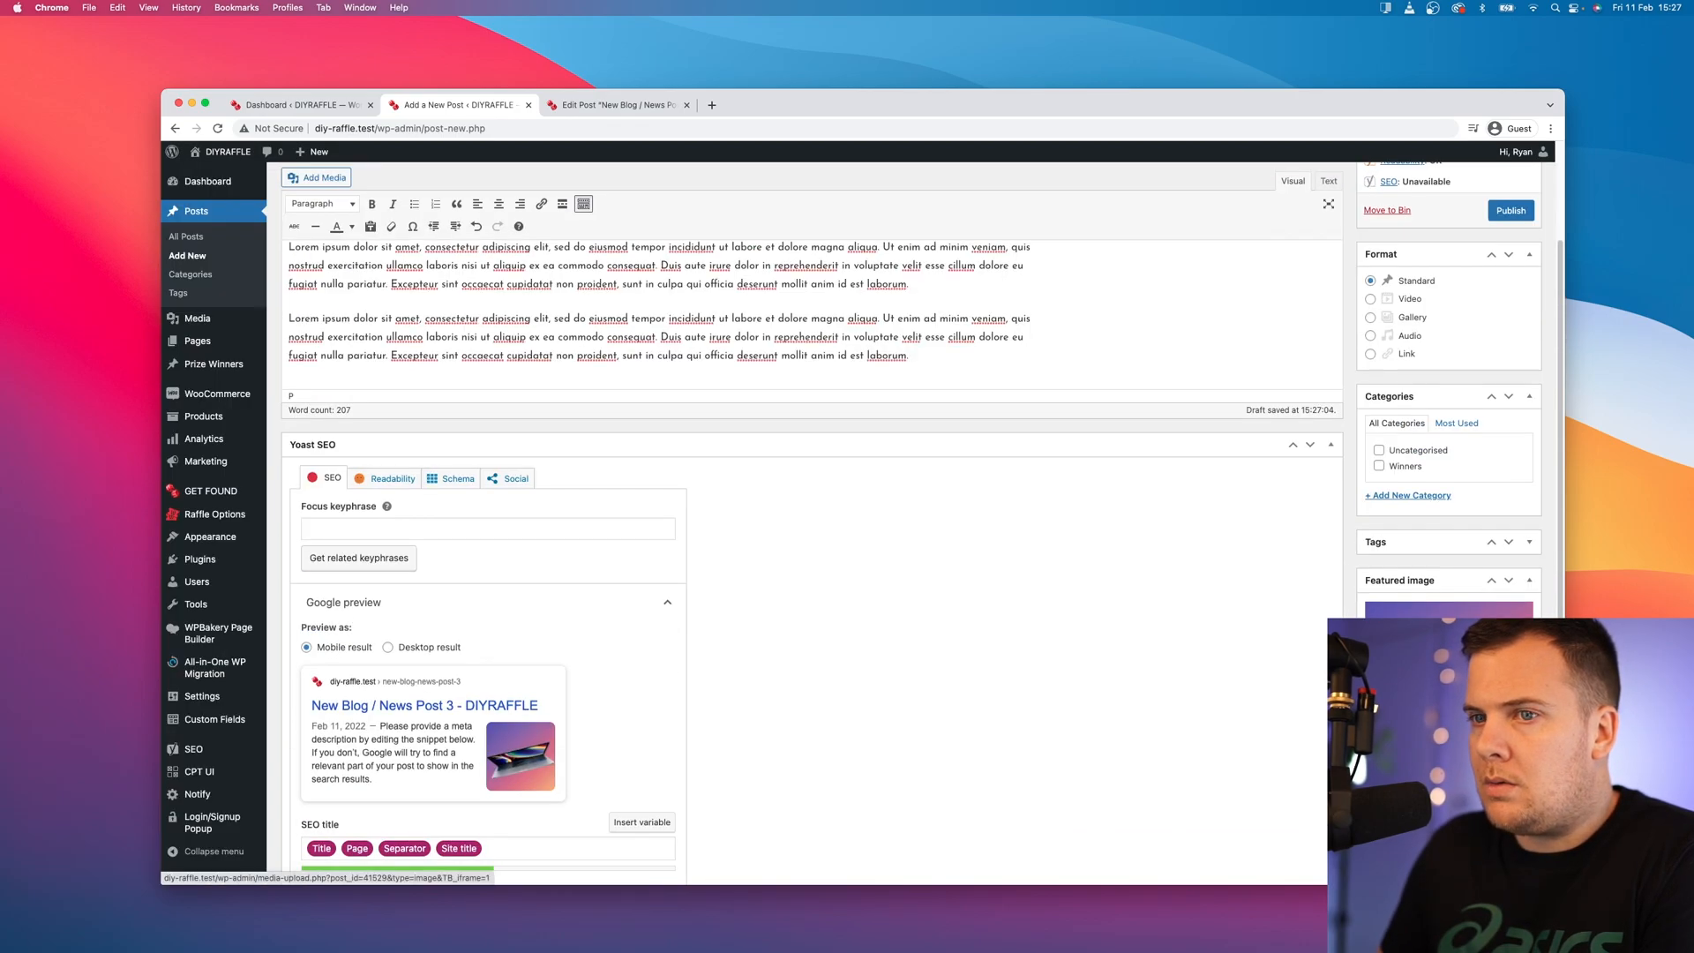
{"action": "scroll", "scroll_direction": "down", "scroll_amount": 3}
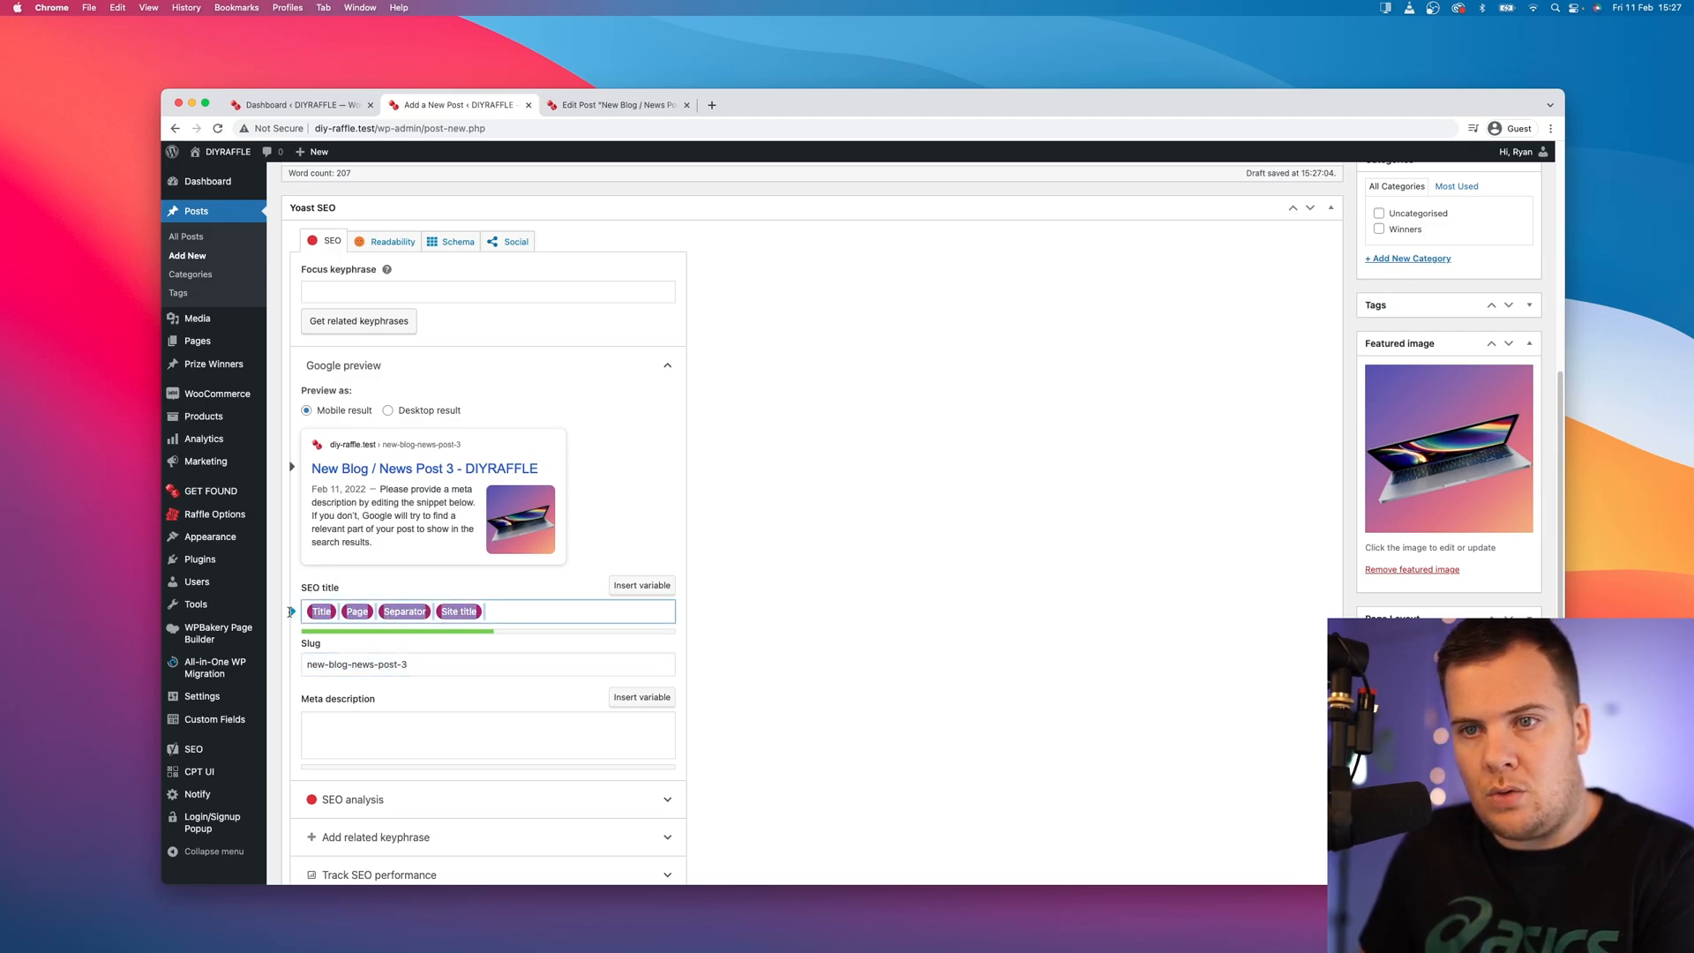
{"action": "mouse_move", "coordinate": [420, 394]}
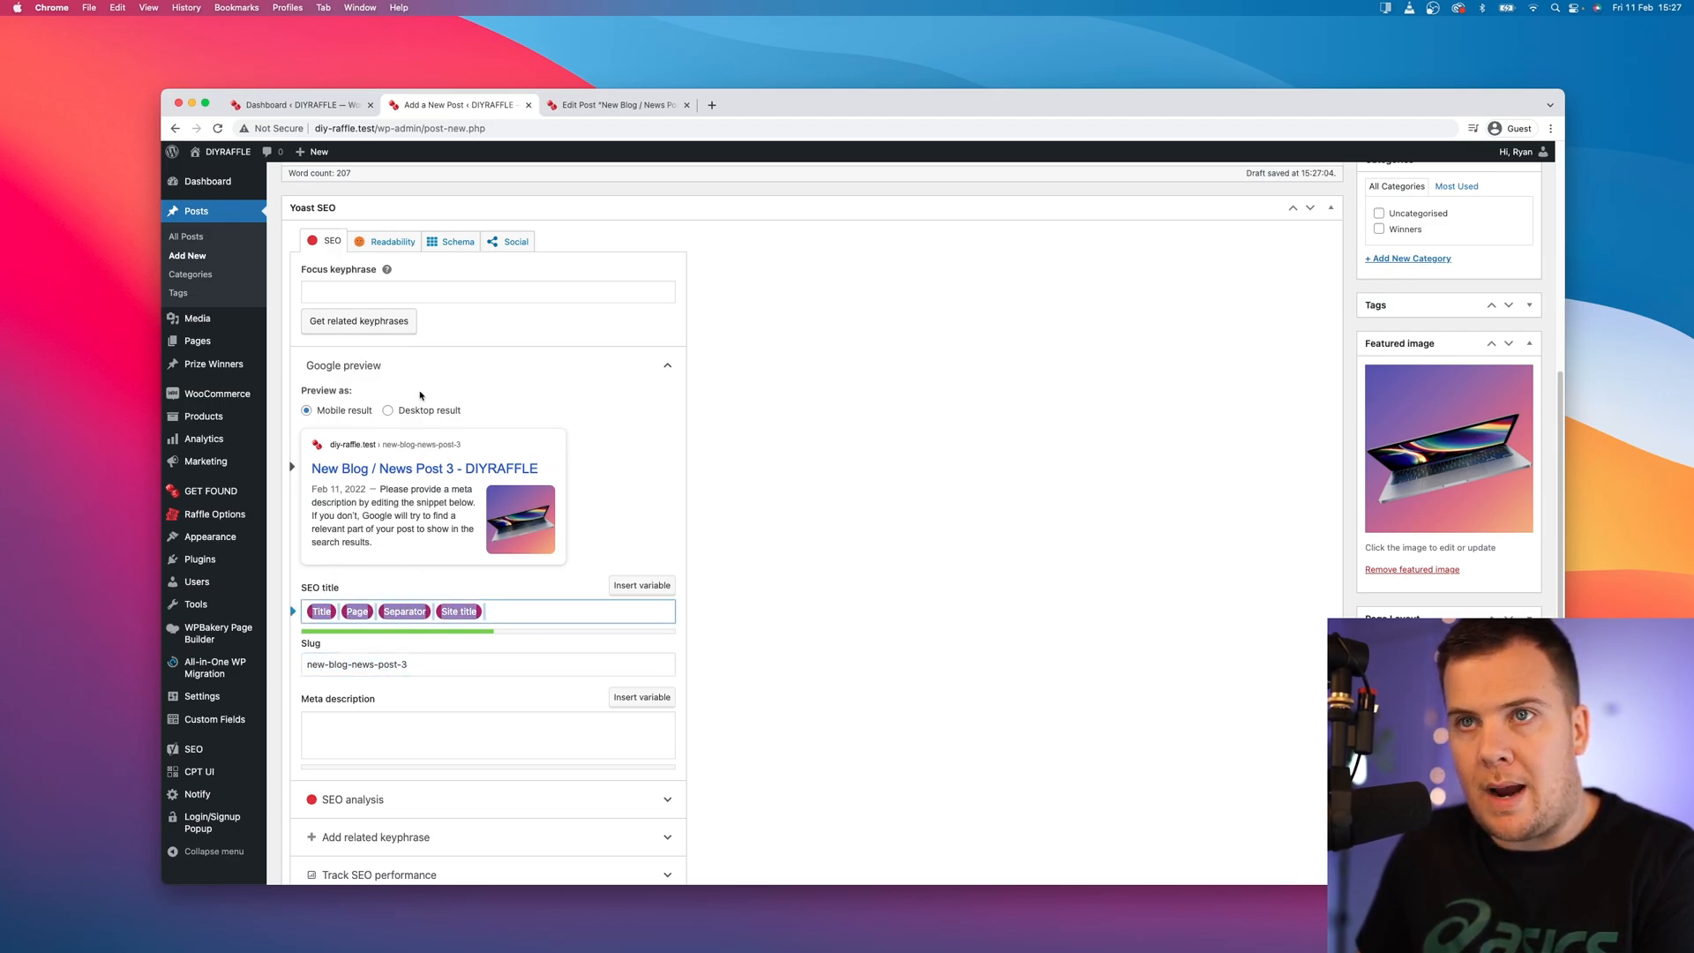
{"action": "scroll", "scroll_direction": "down", "scroll_amount": 3}
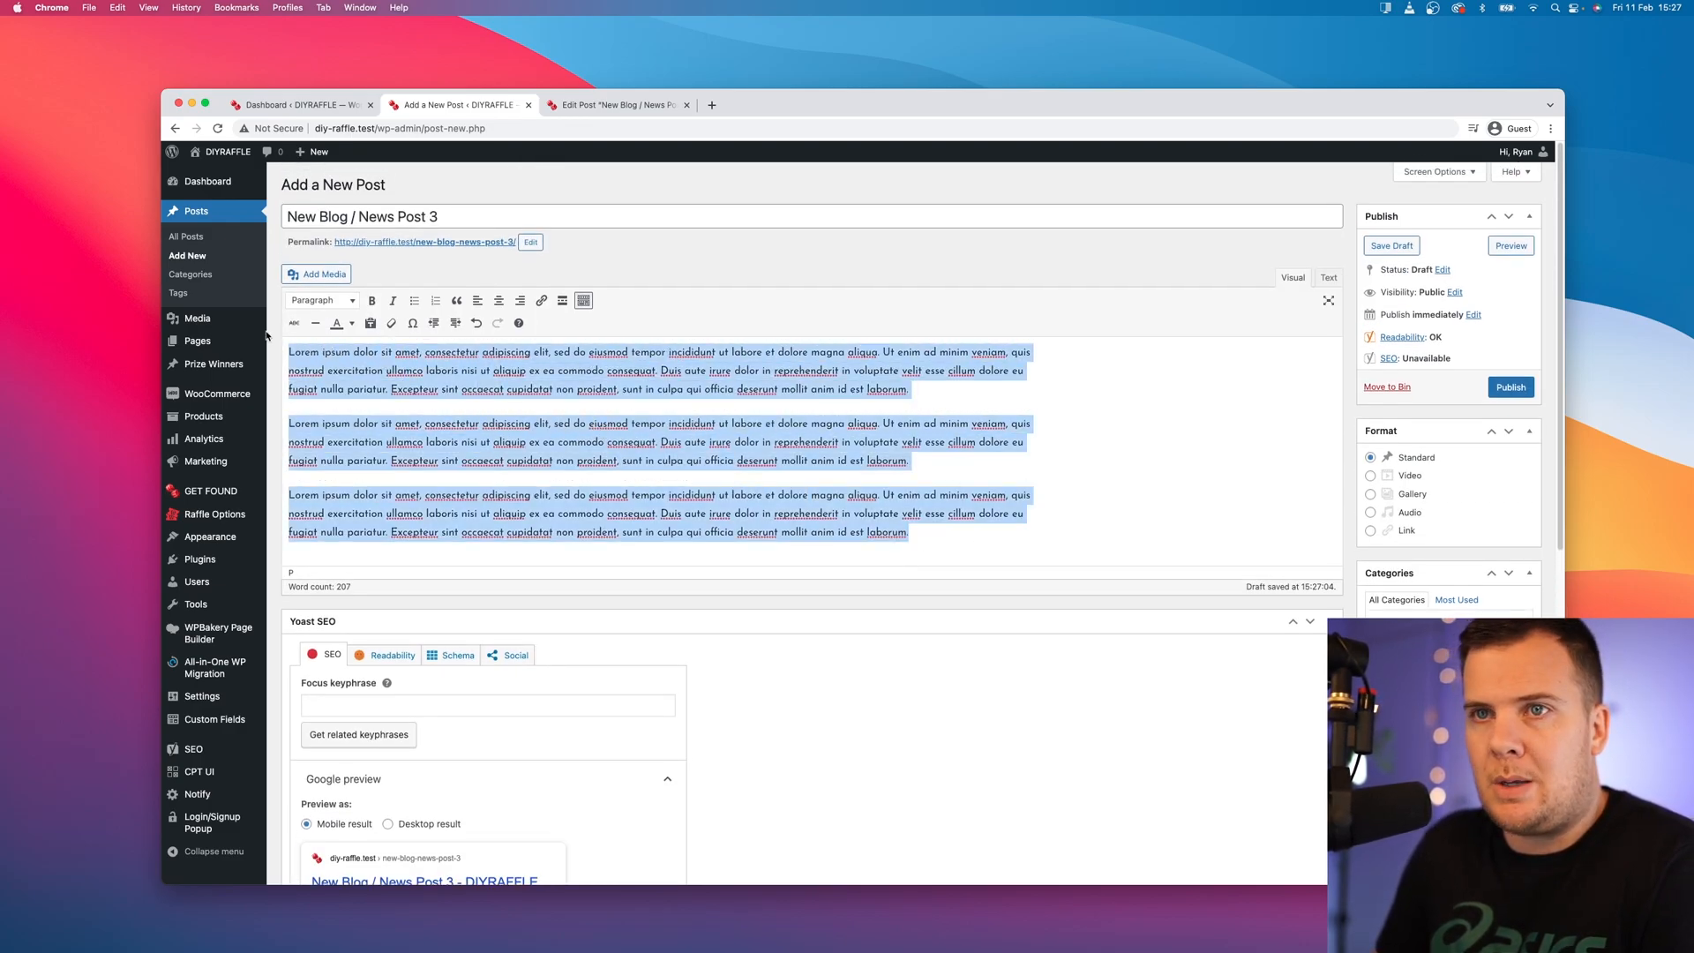
Step: Clear the pasted text's formatting and publish New Blog / News Post 3
{"action": "left_click", "coordinate": [392, 323]}
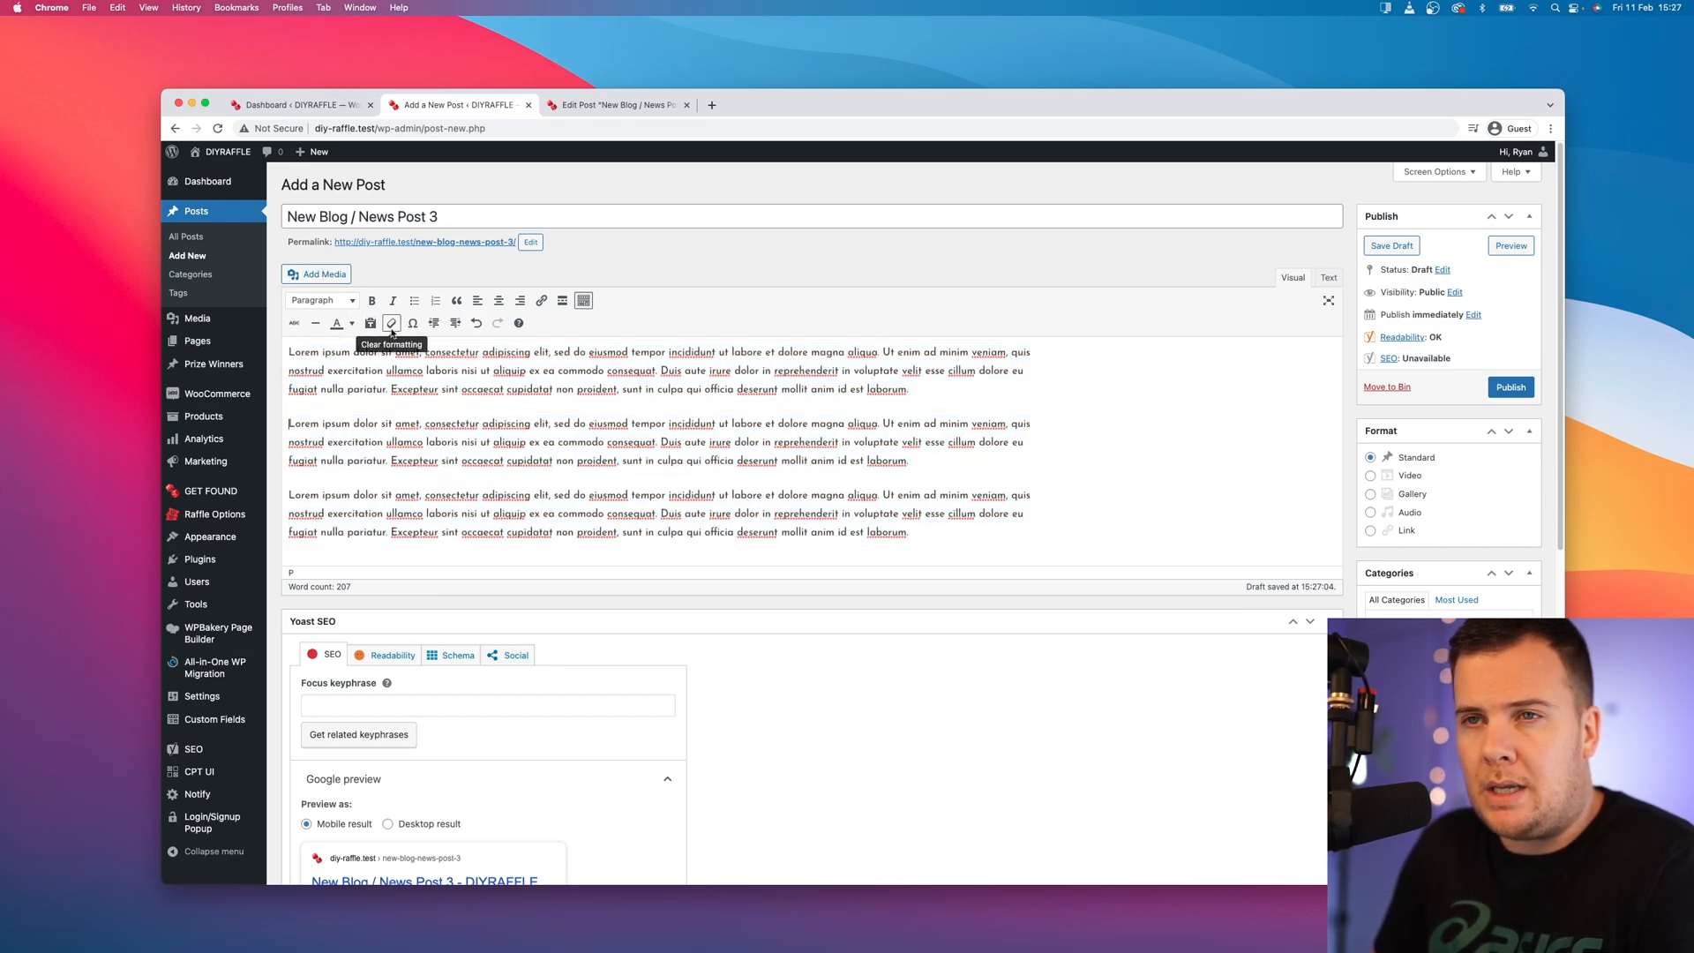
{"action": "mouse_move", "coordinate": [1410, 413]}
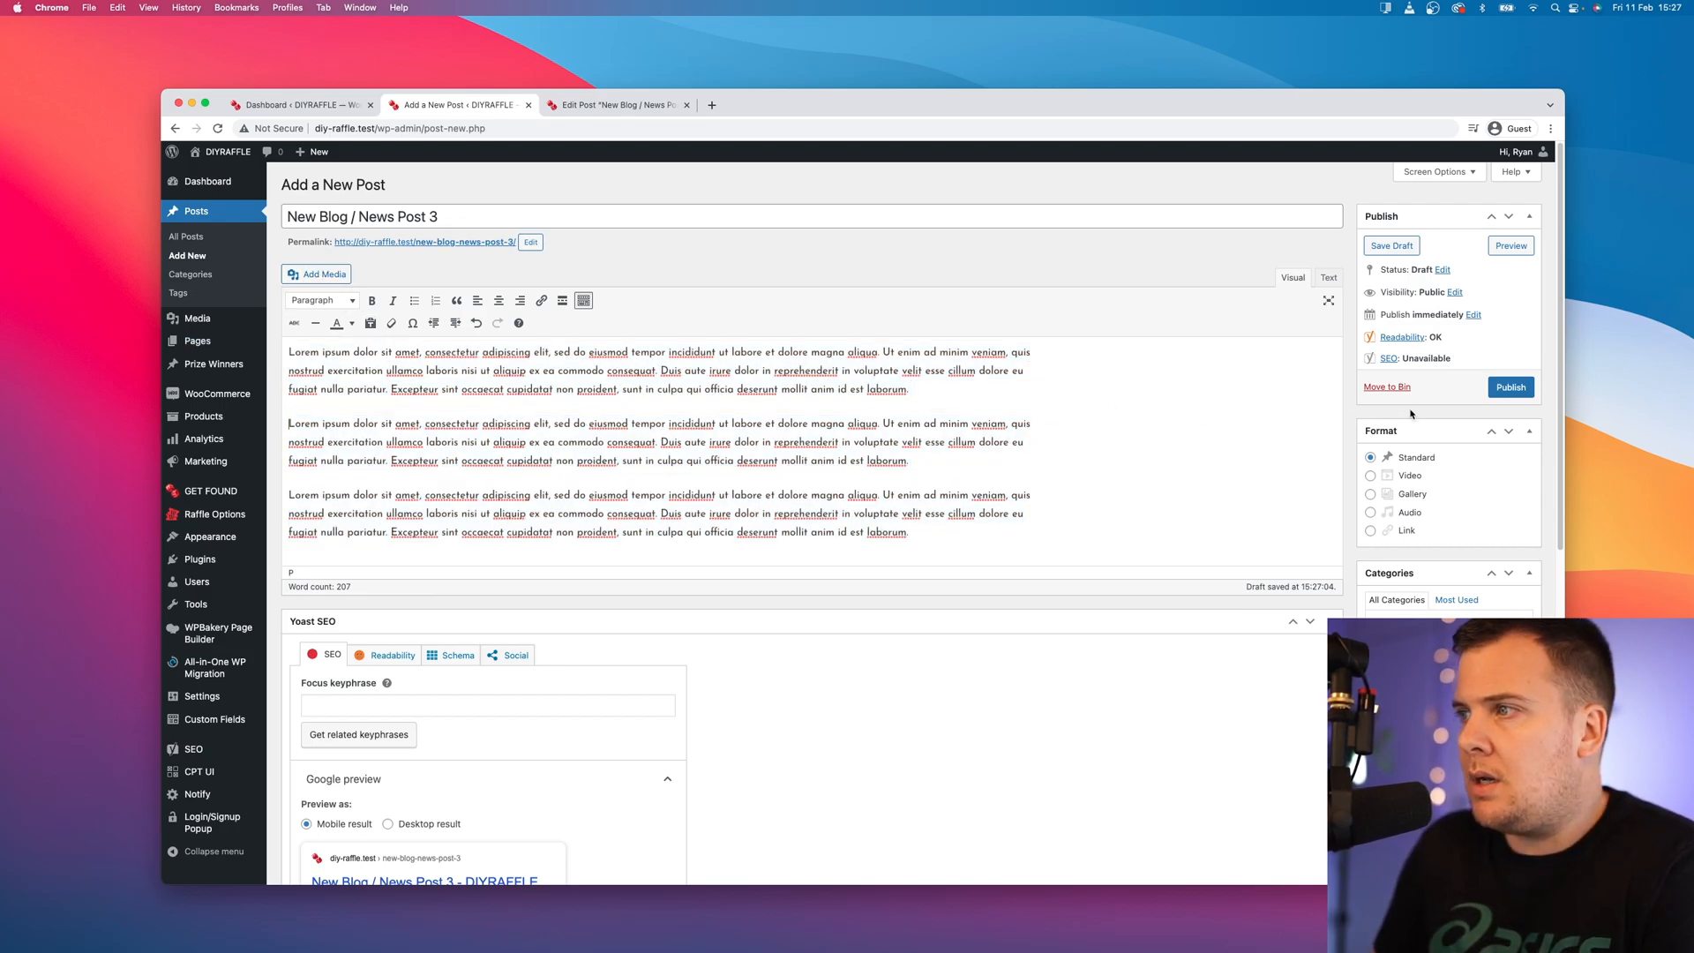
{"action": "left_click", "coordinate": [1511, 387]}
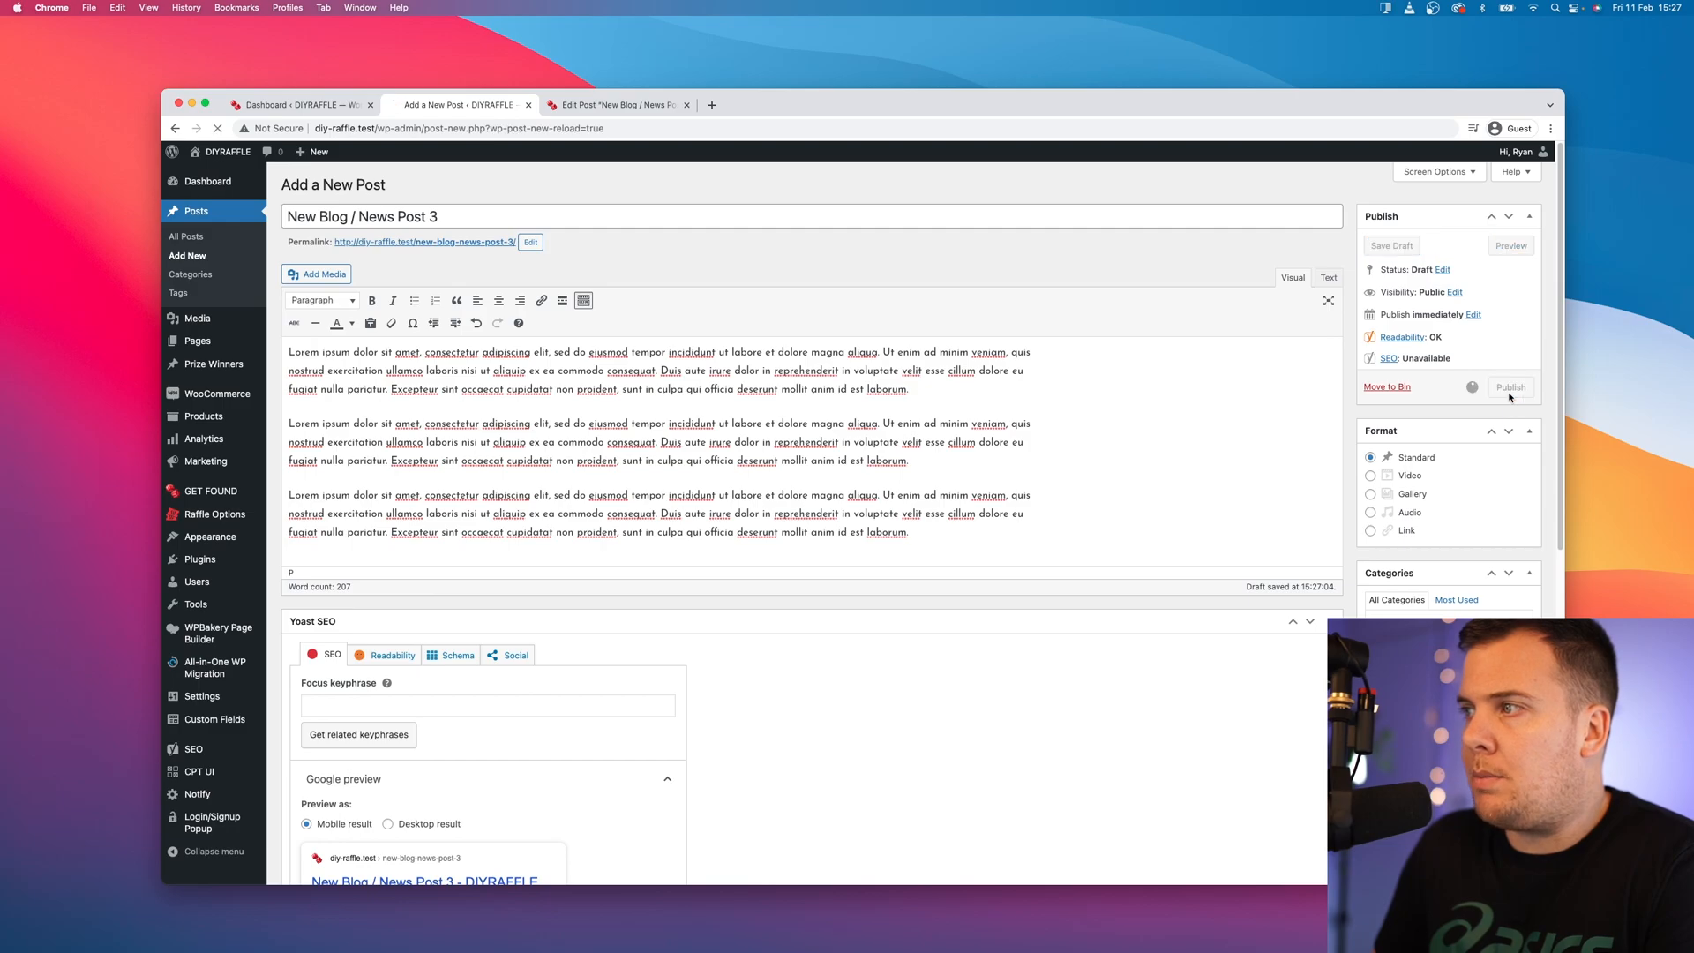
{"action": "left_click", "coordinate": [1510, 387]}
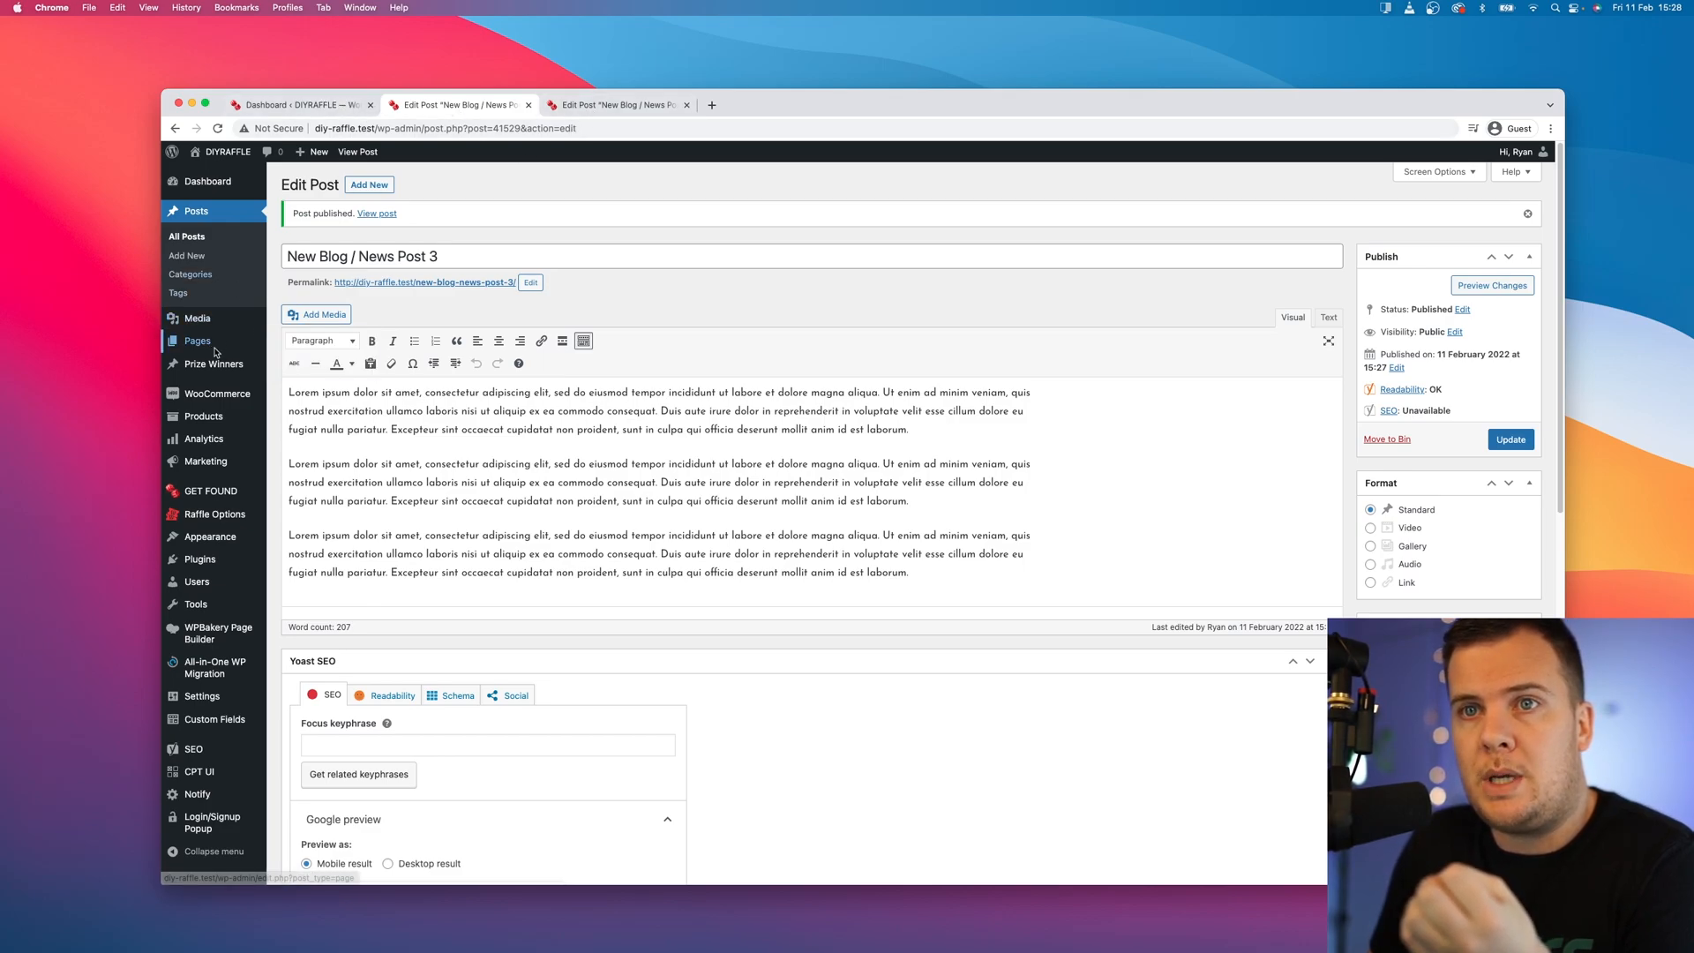
Step: Start a new page from All Pages and title it 'Blog'
{"action": "left_click", "coordinate": [196, 341]}
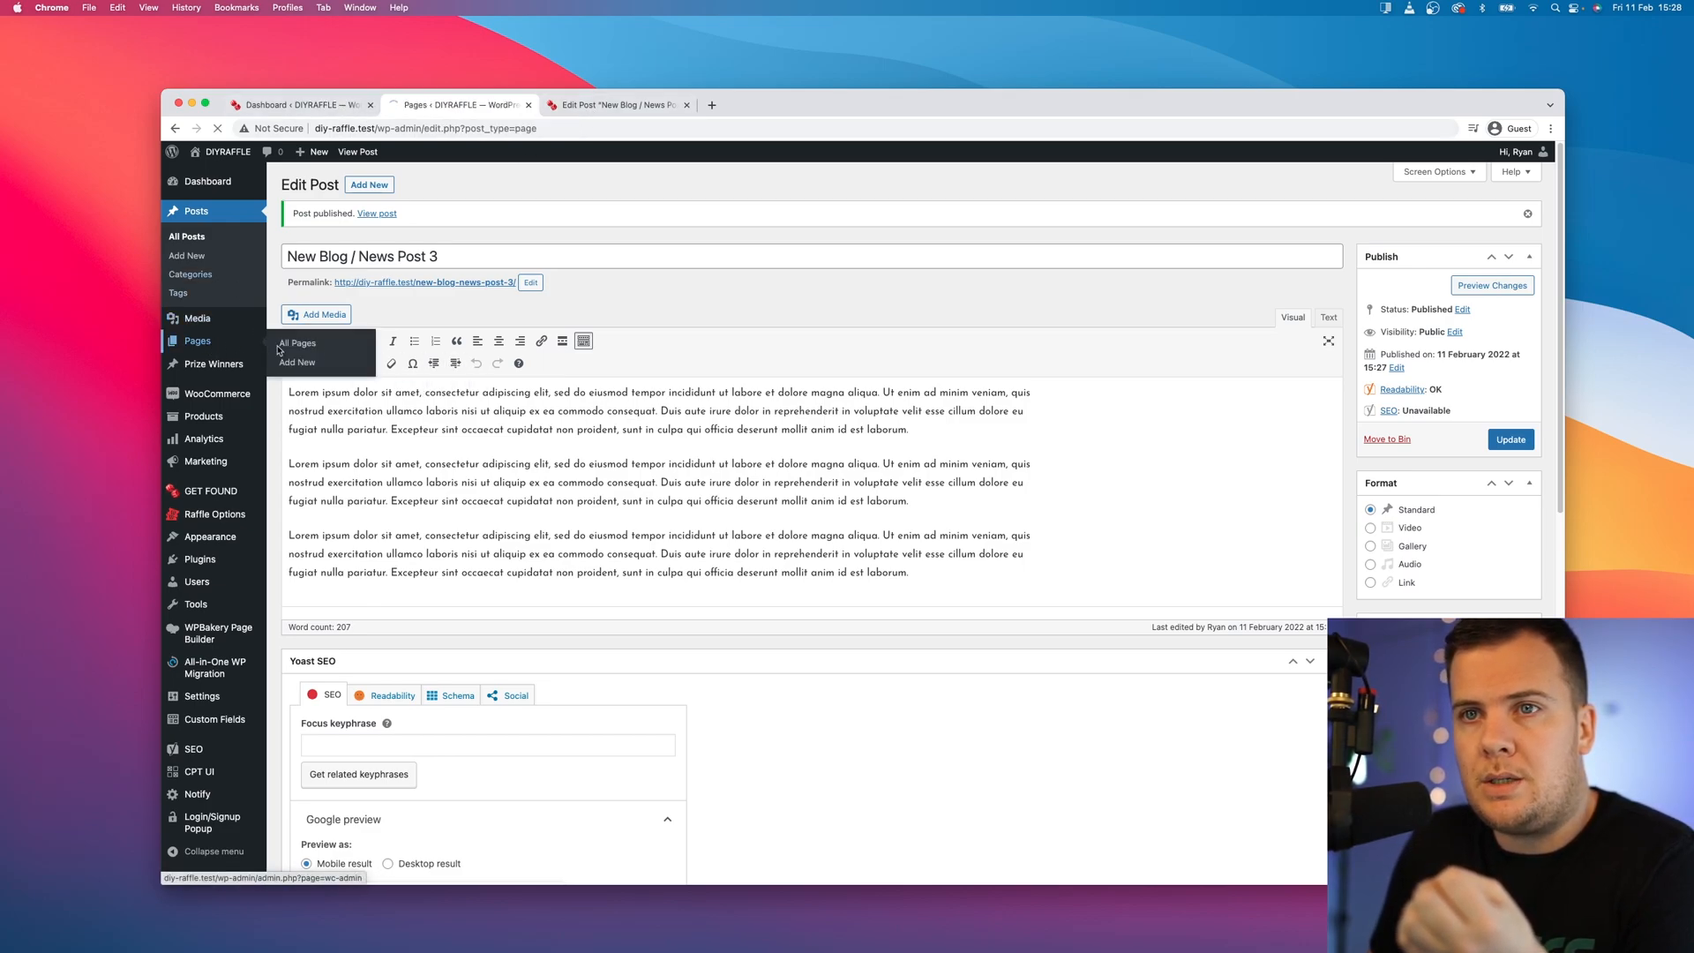
{"action": "left_click", "coordinate": [296, 342]}
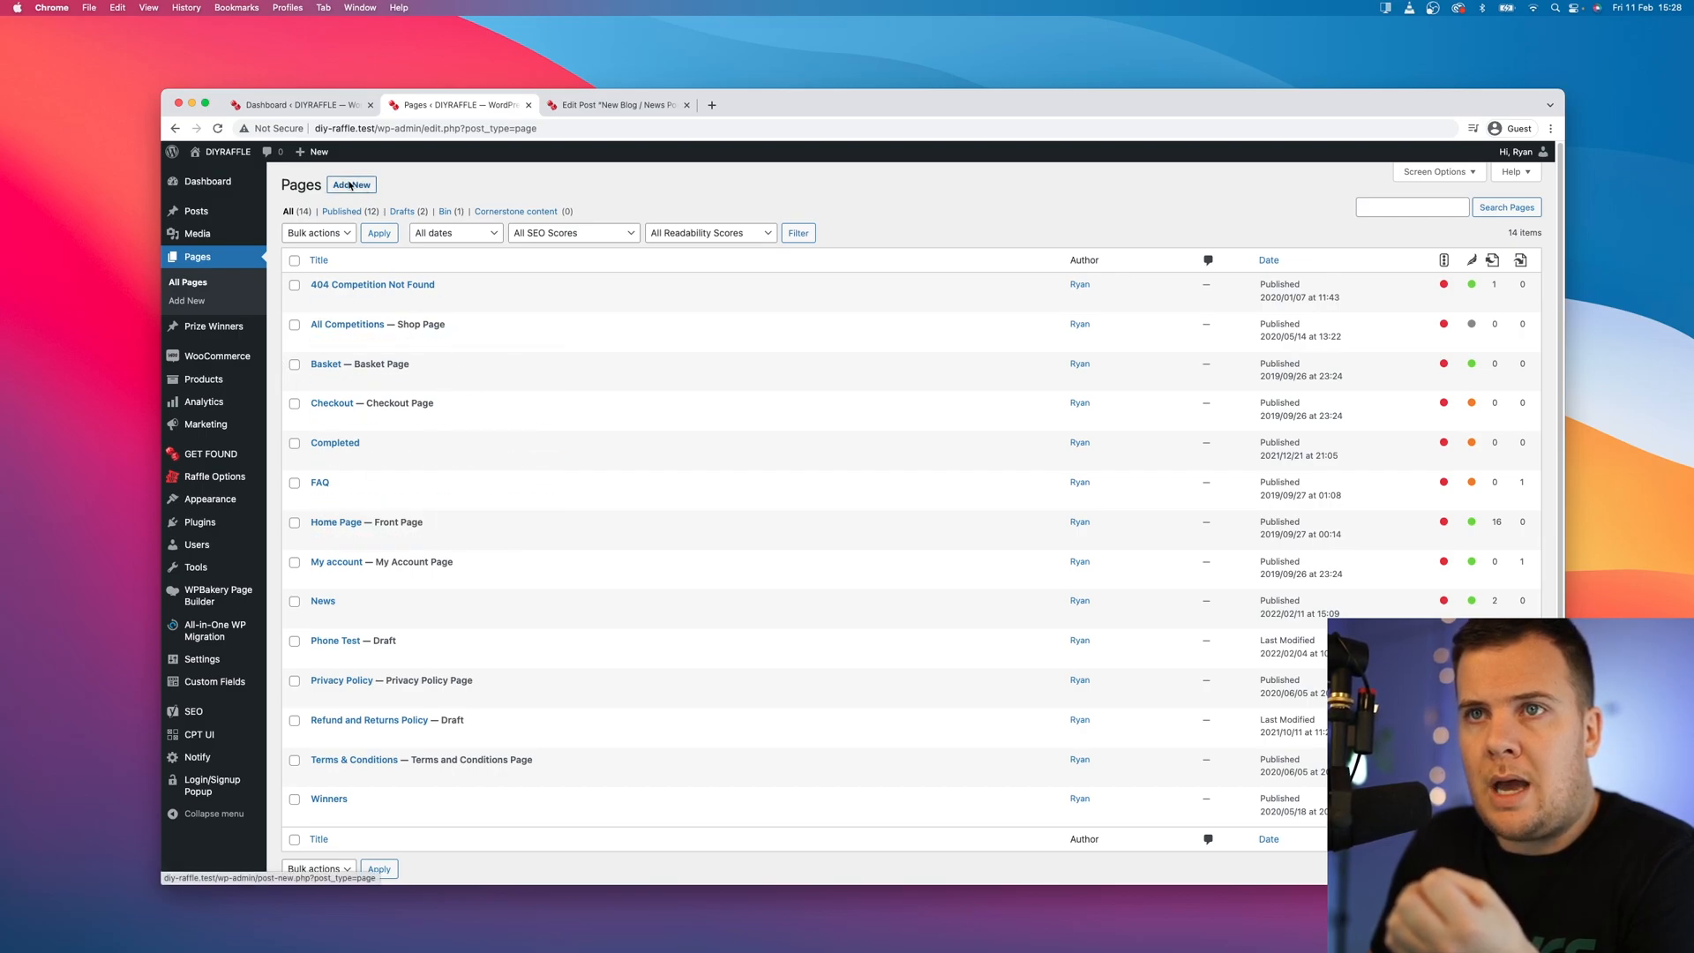
{"action": "left_click", "coordinate": [351, 183]}
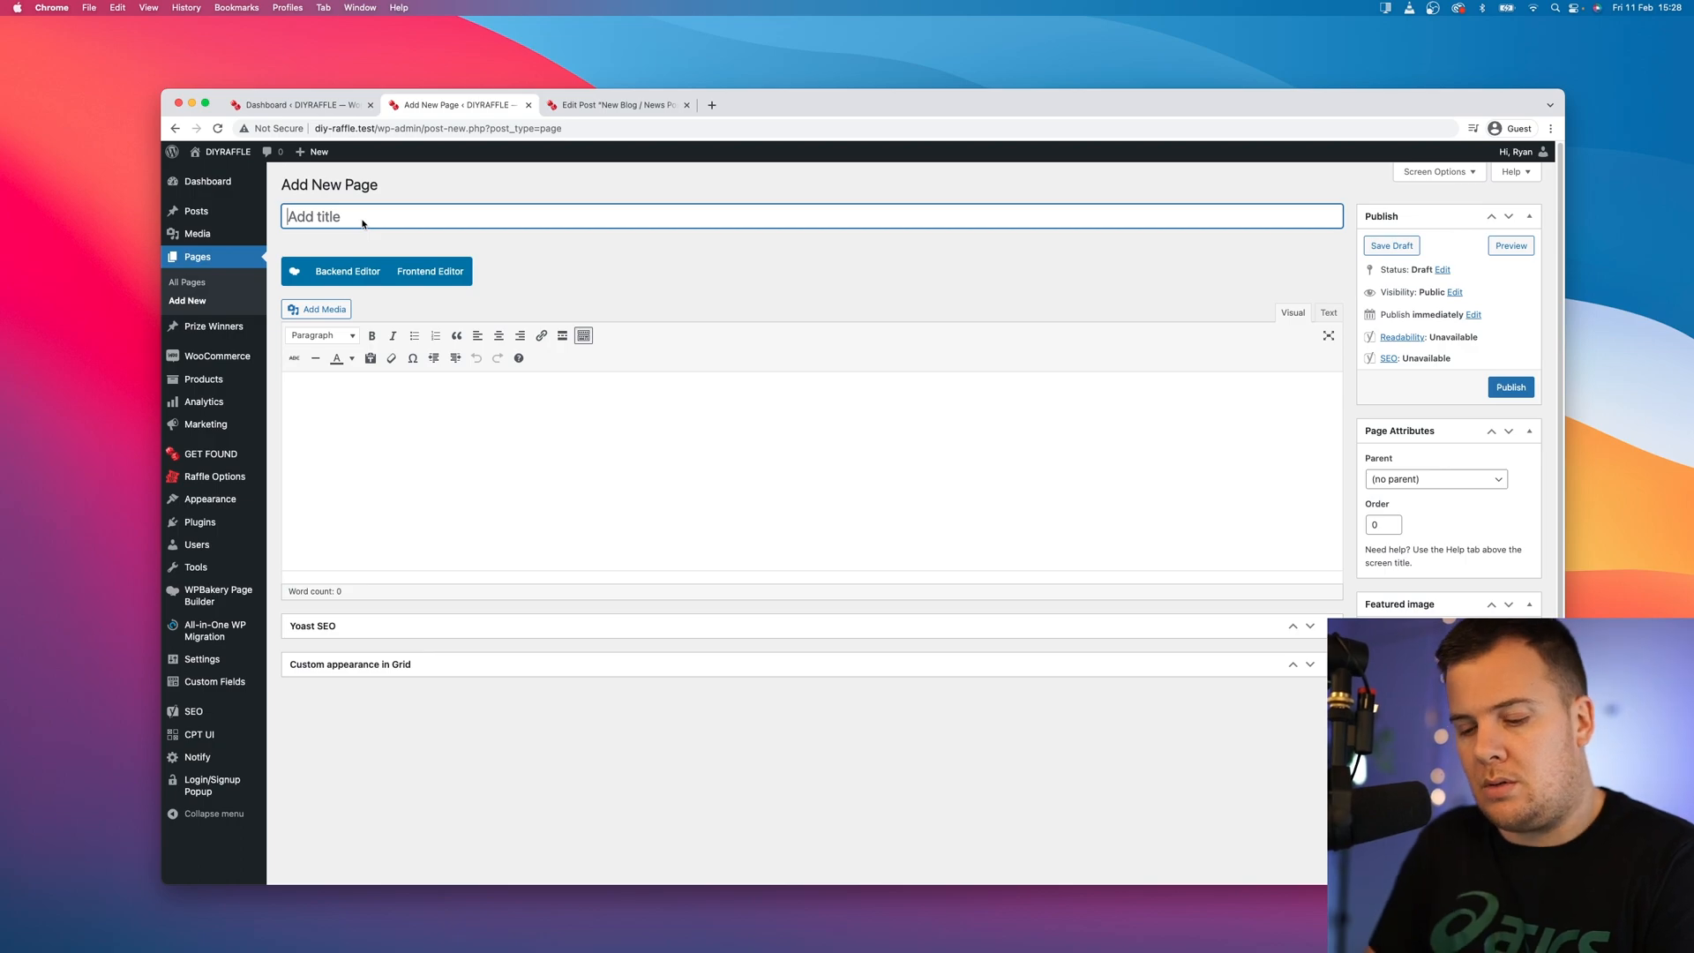
{"action": "type", "text": "News - Bl"}
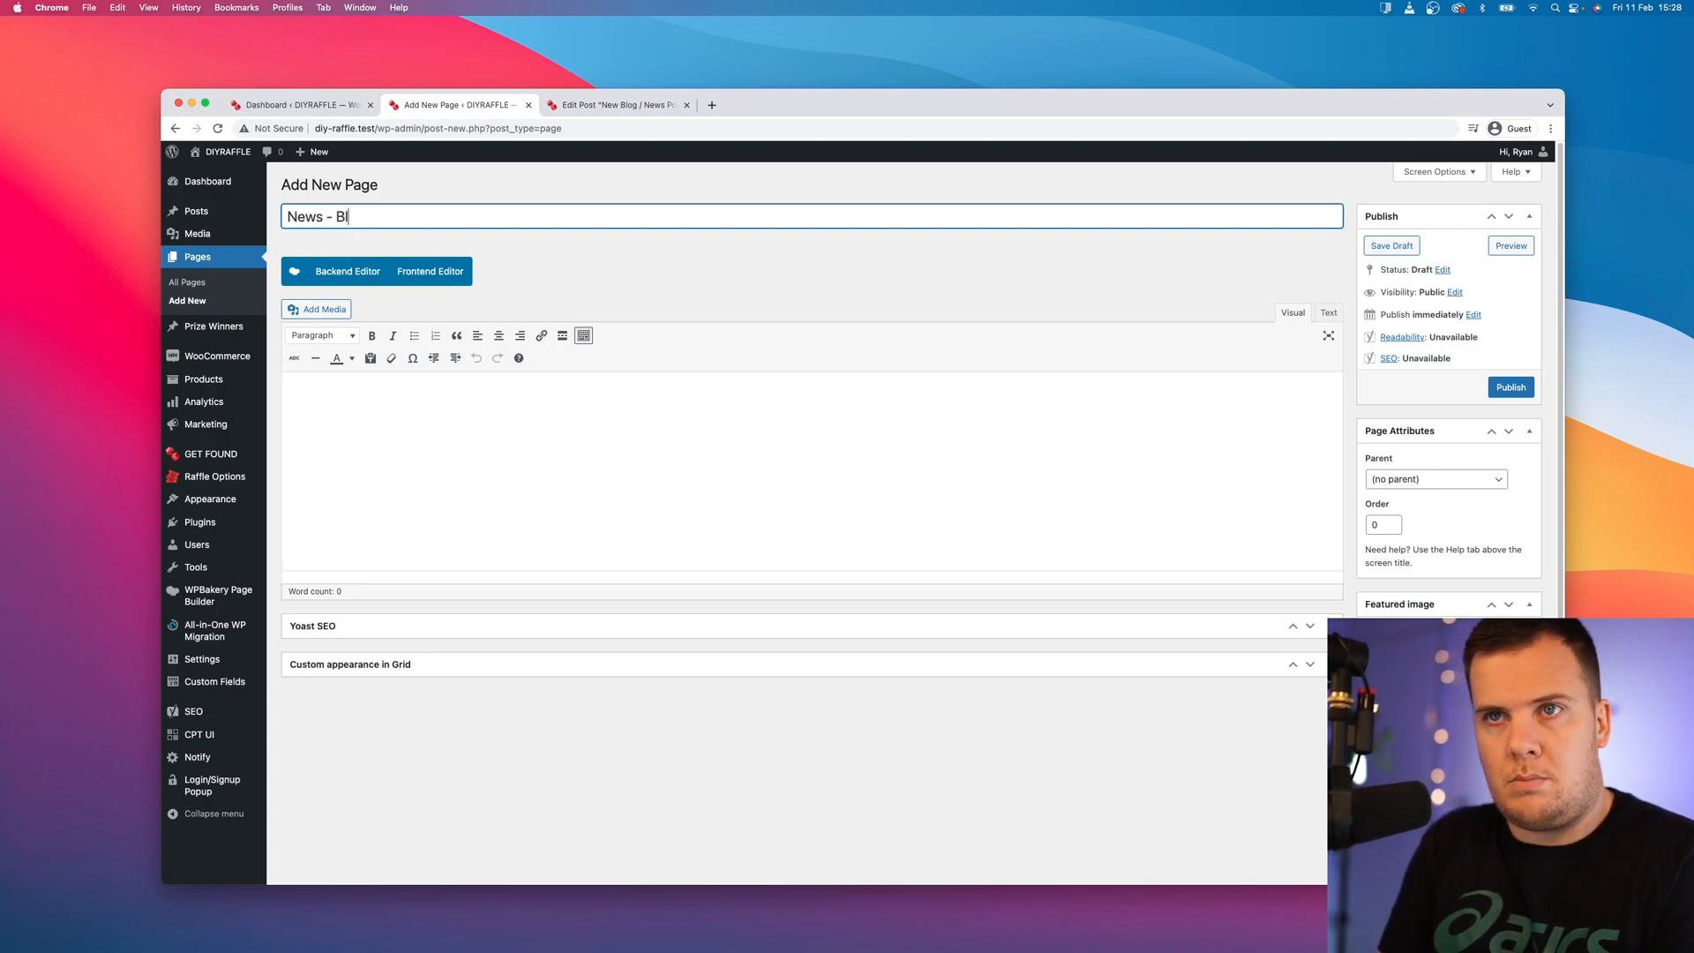
{"action": "type", "text": "og"}
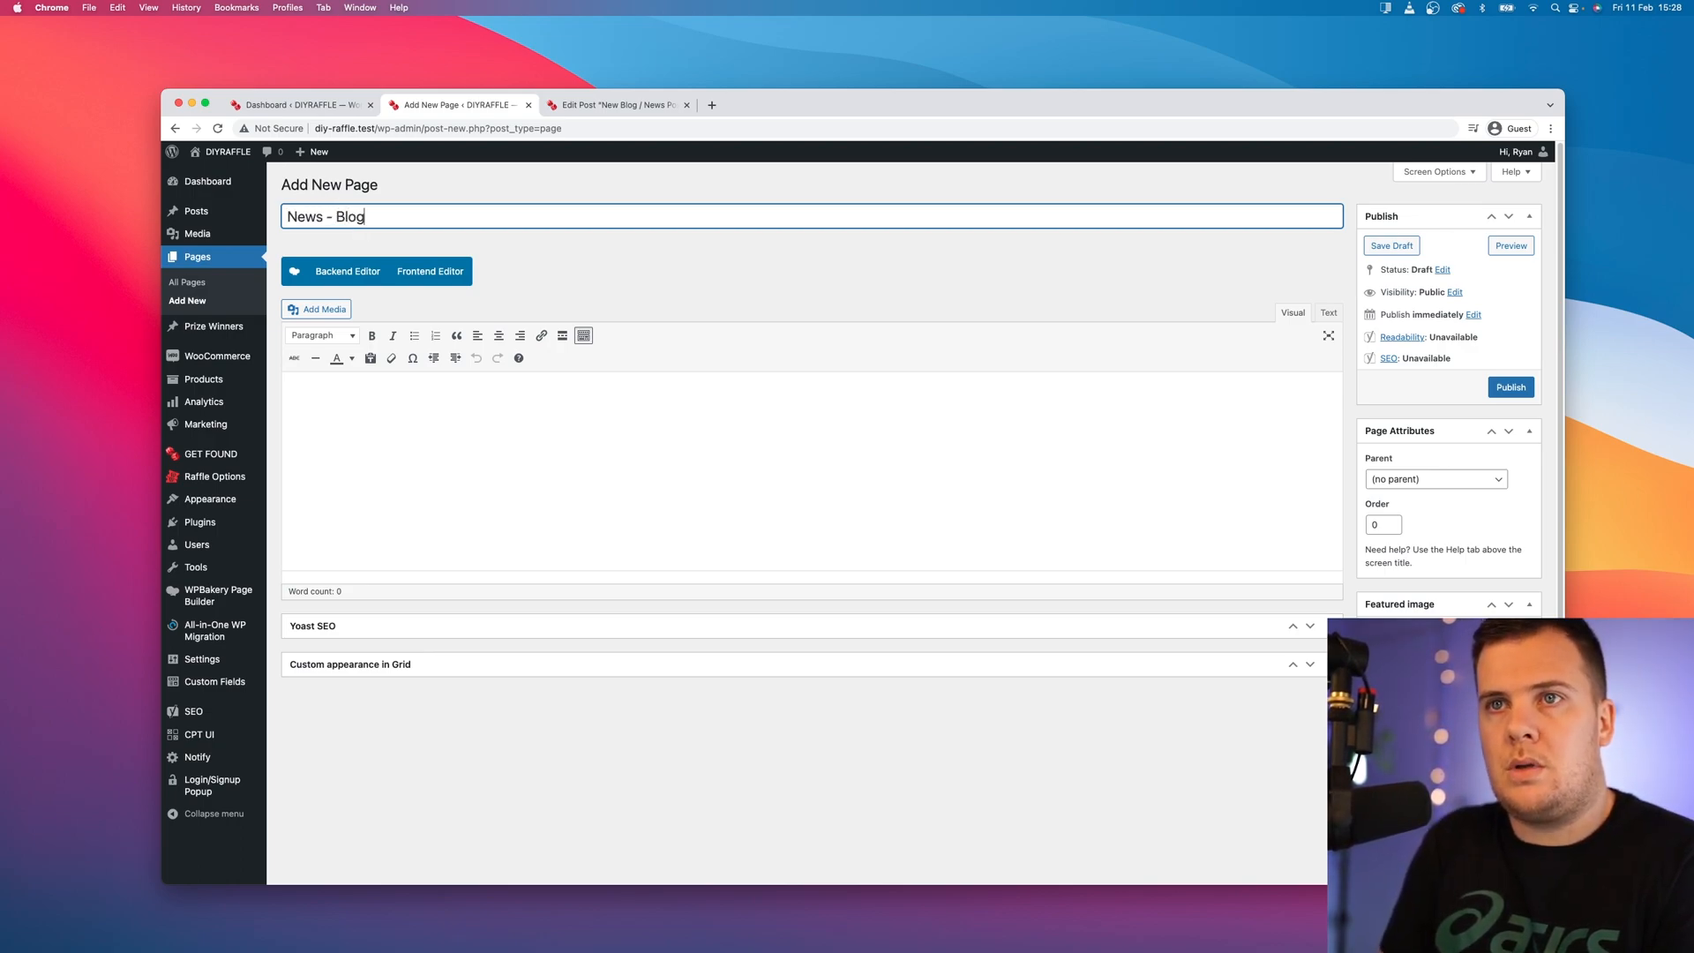
{"action": "mouse_move", "coordinate": [196, 210]}
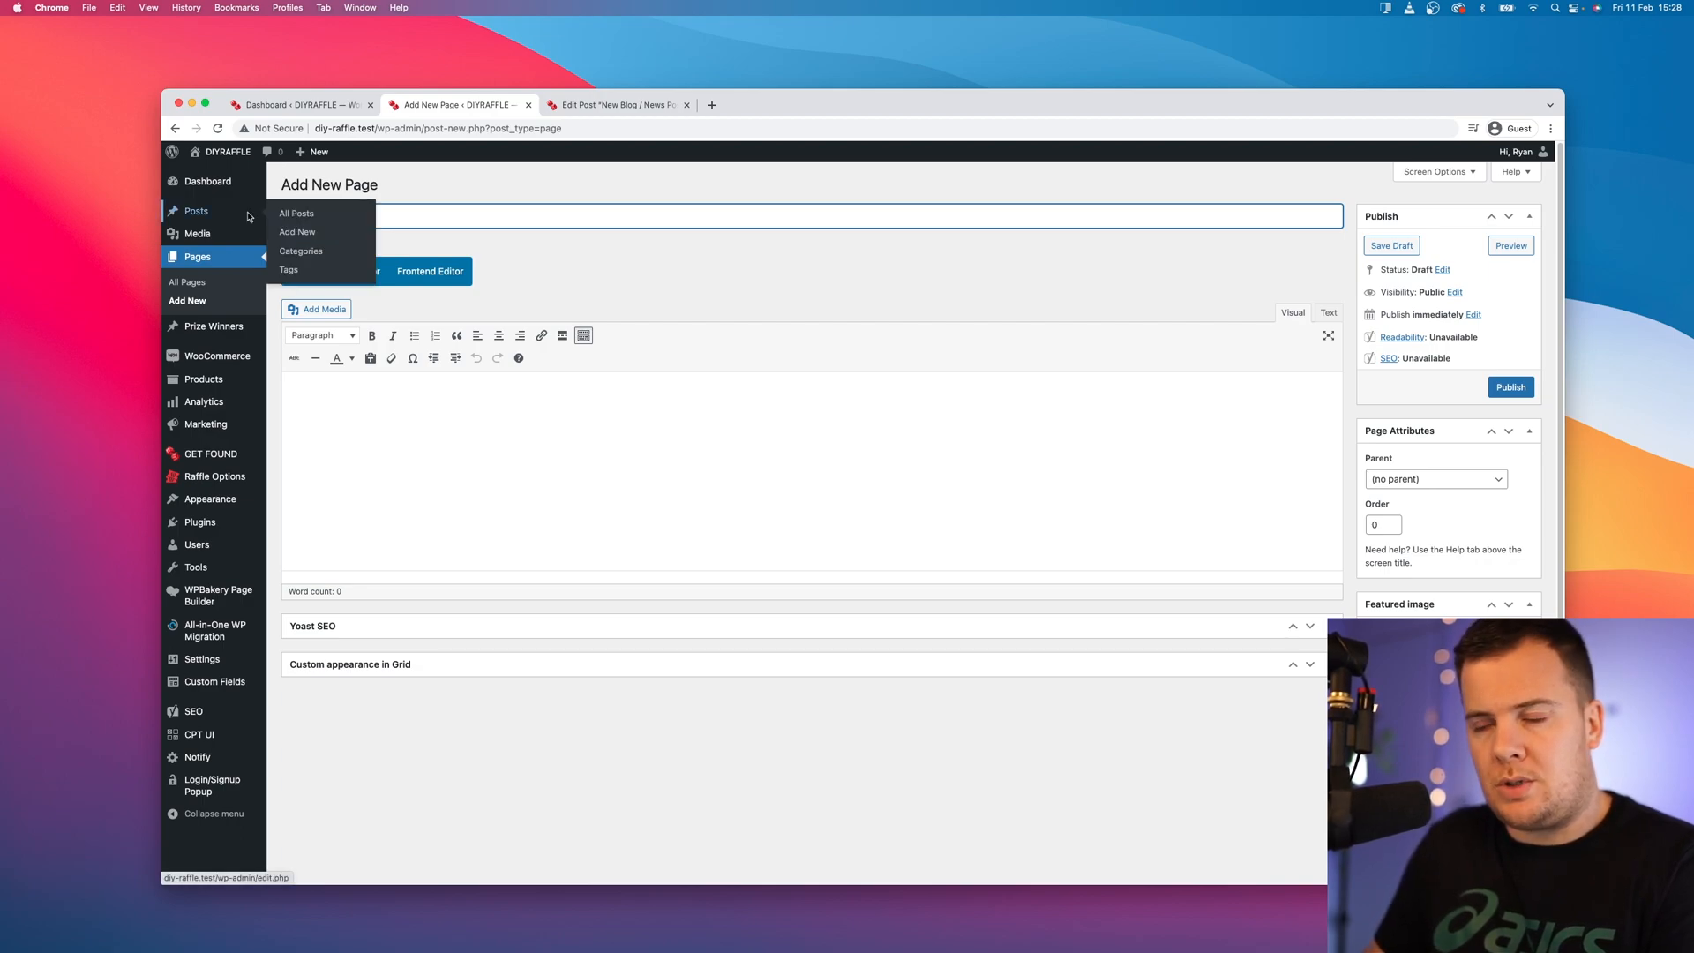
{"action": "type", "text": "Blog"}
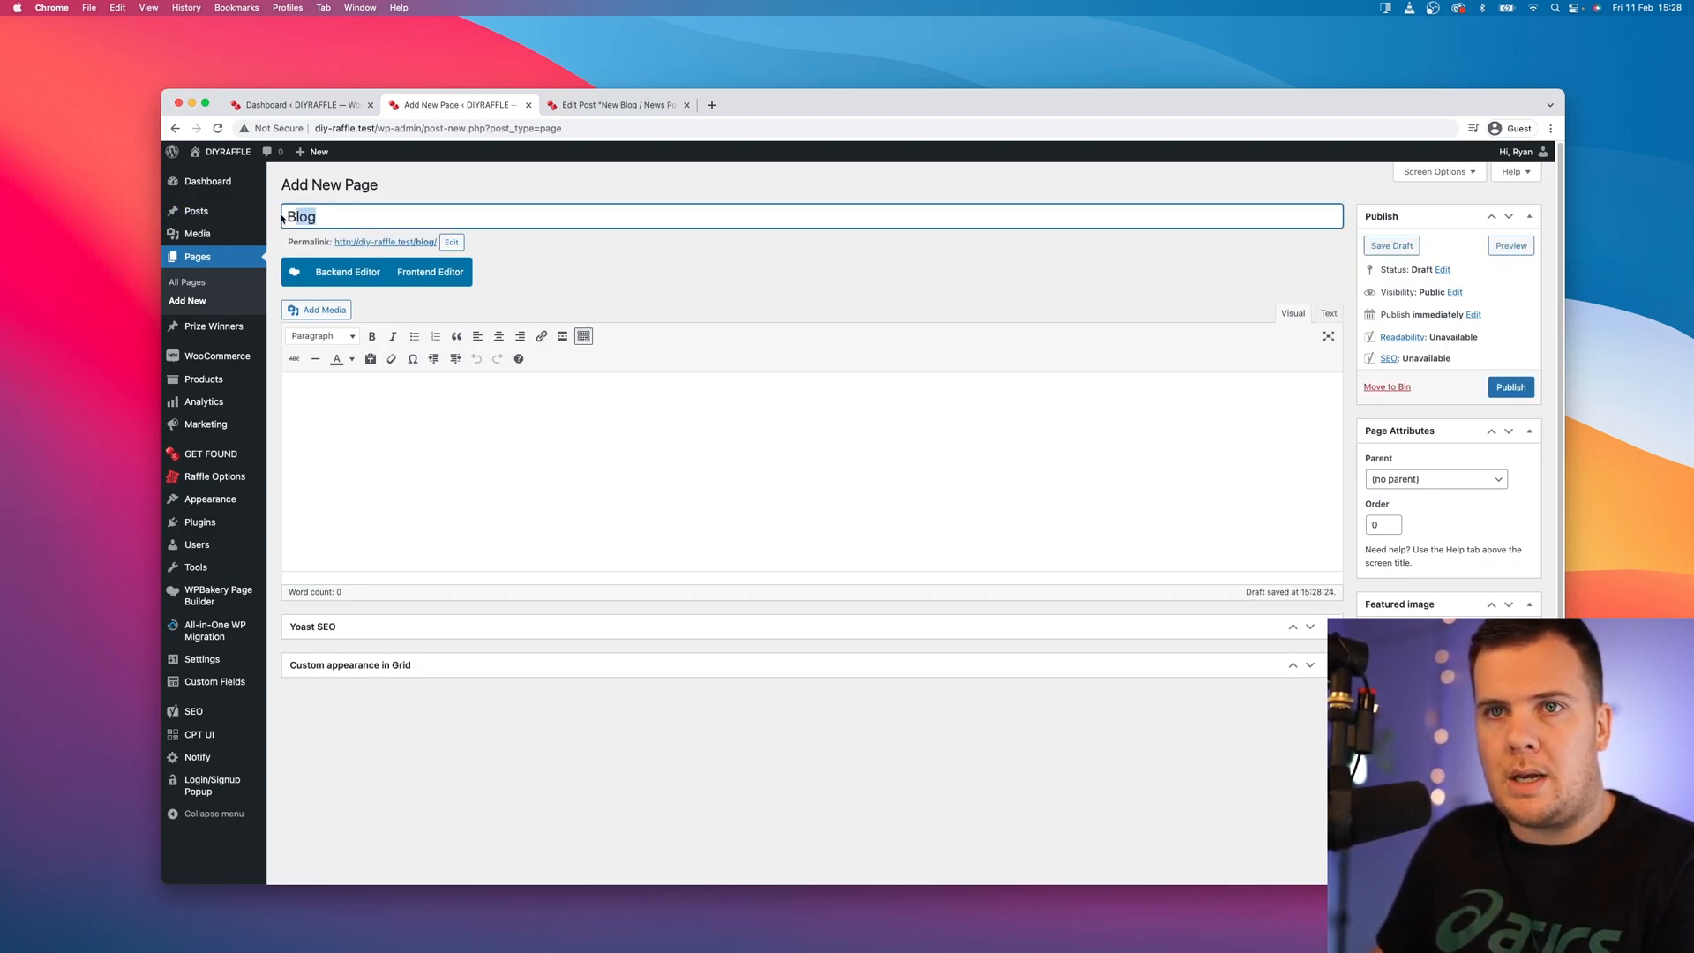
Step: Return to All Pages, confirming to leave without saving the new page
{"action": "left_click", "coordinate": [185, 282]}
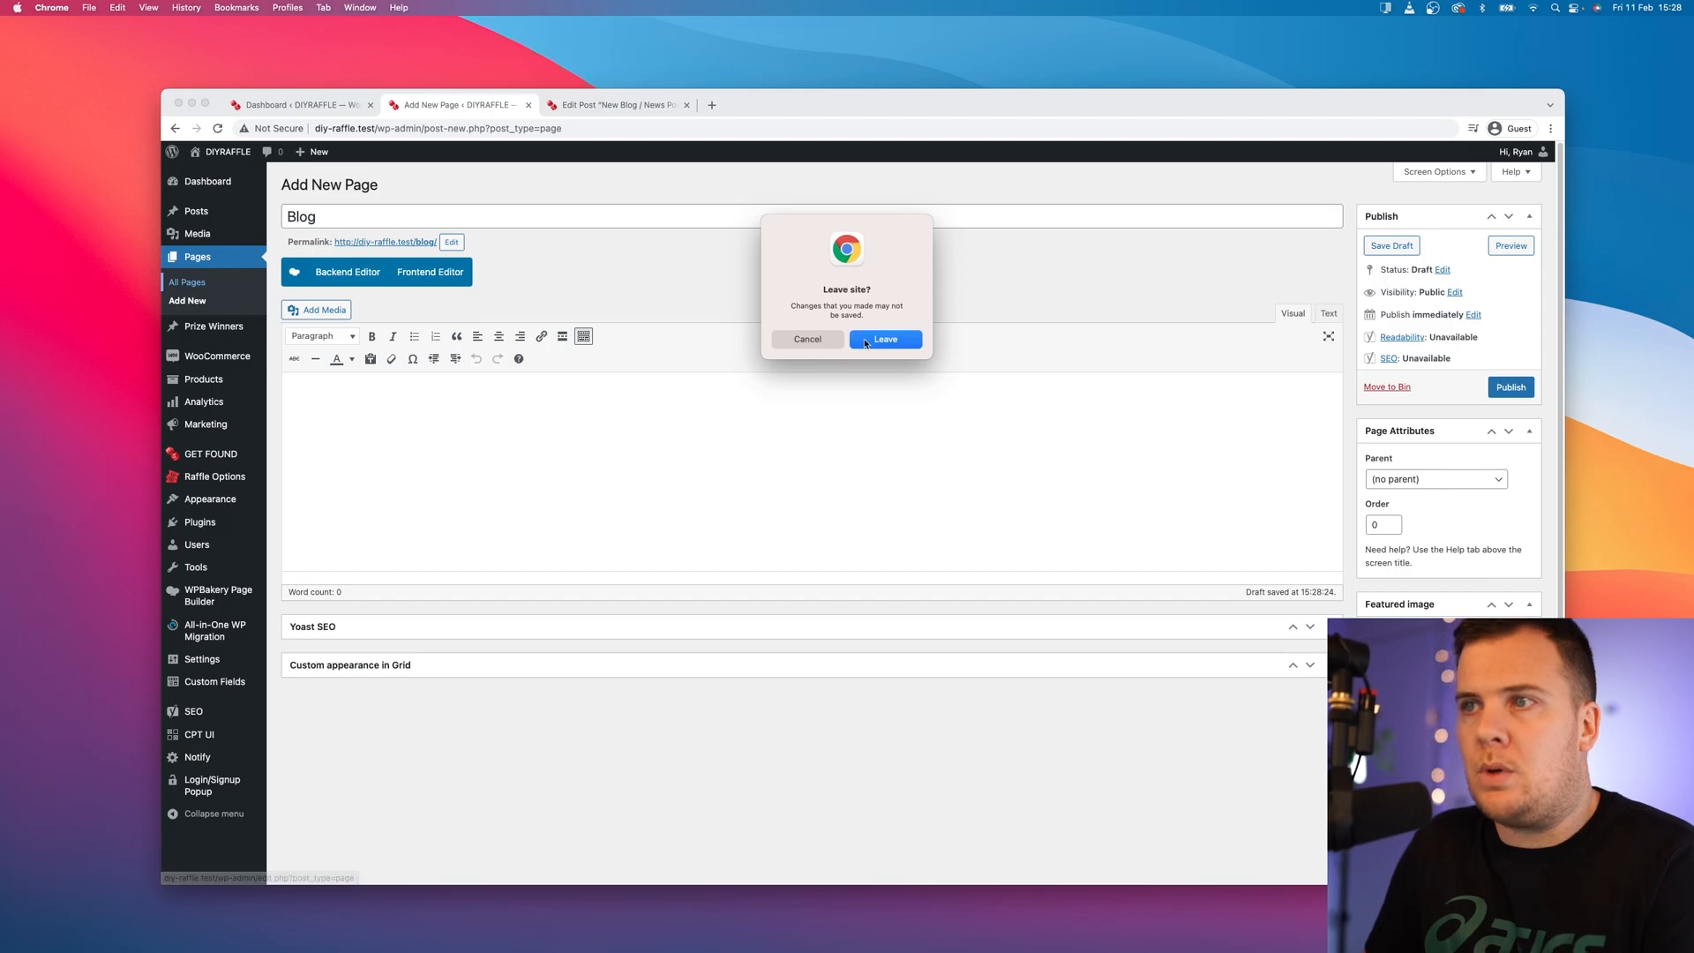
{"action": "left_click", "coordinate": [884, 339]}
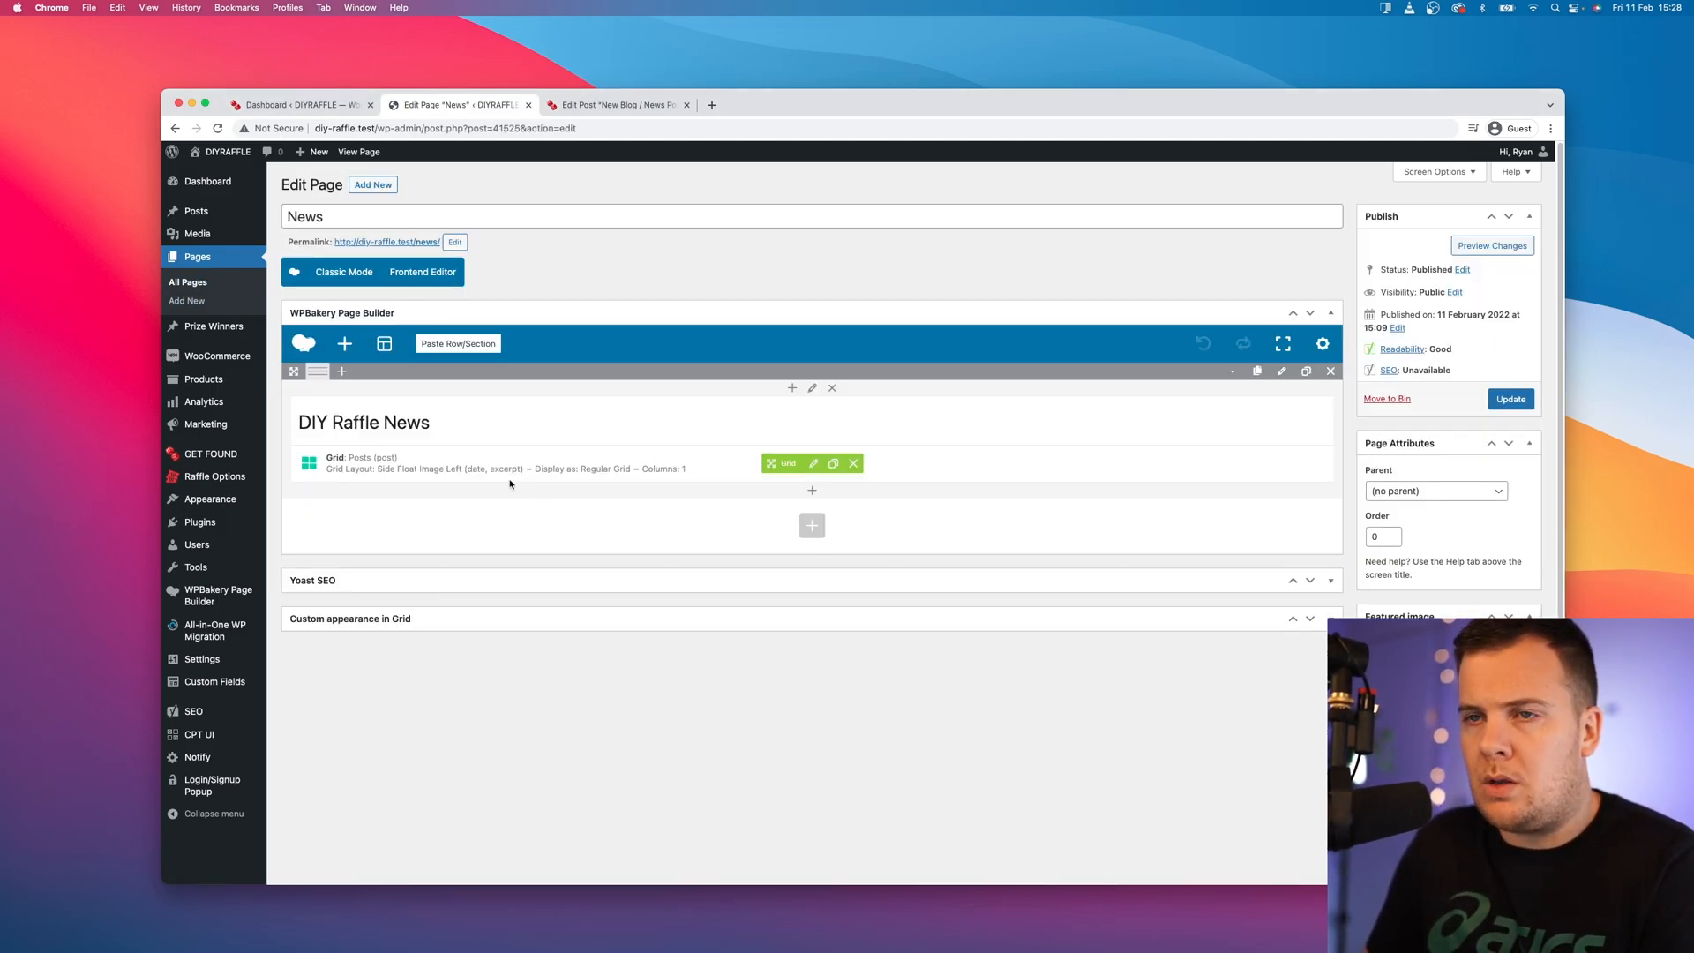
Step: Insert a text block below the grid reading 'DIY Raffle News' as a Heading 1 and save it
{"action": "scroll", "scroll_direction": "down", "scroll_amount": 3}
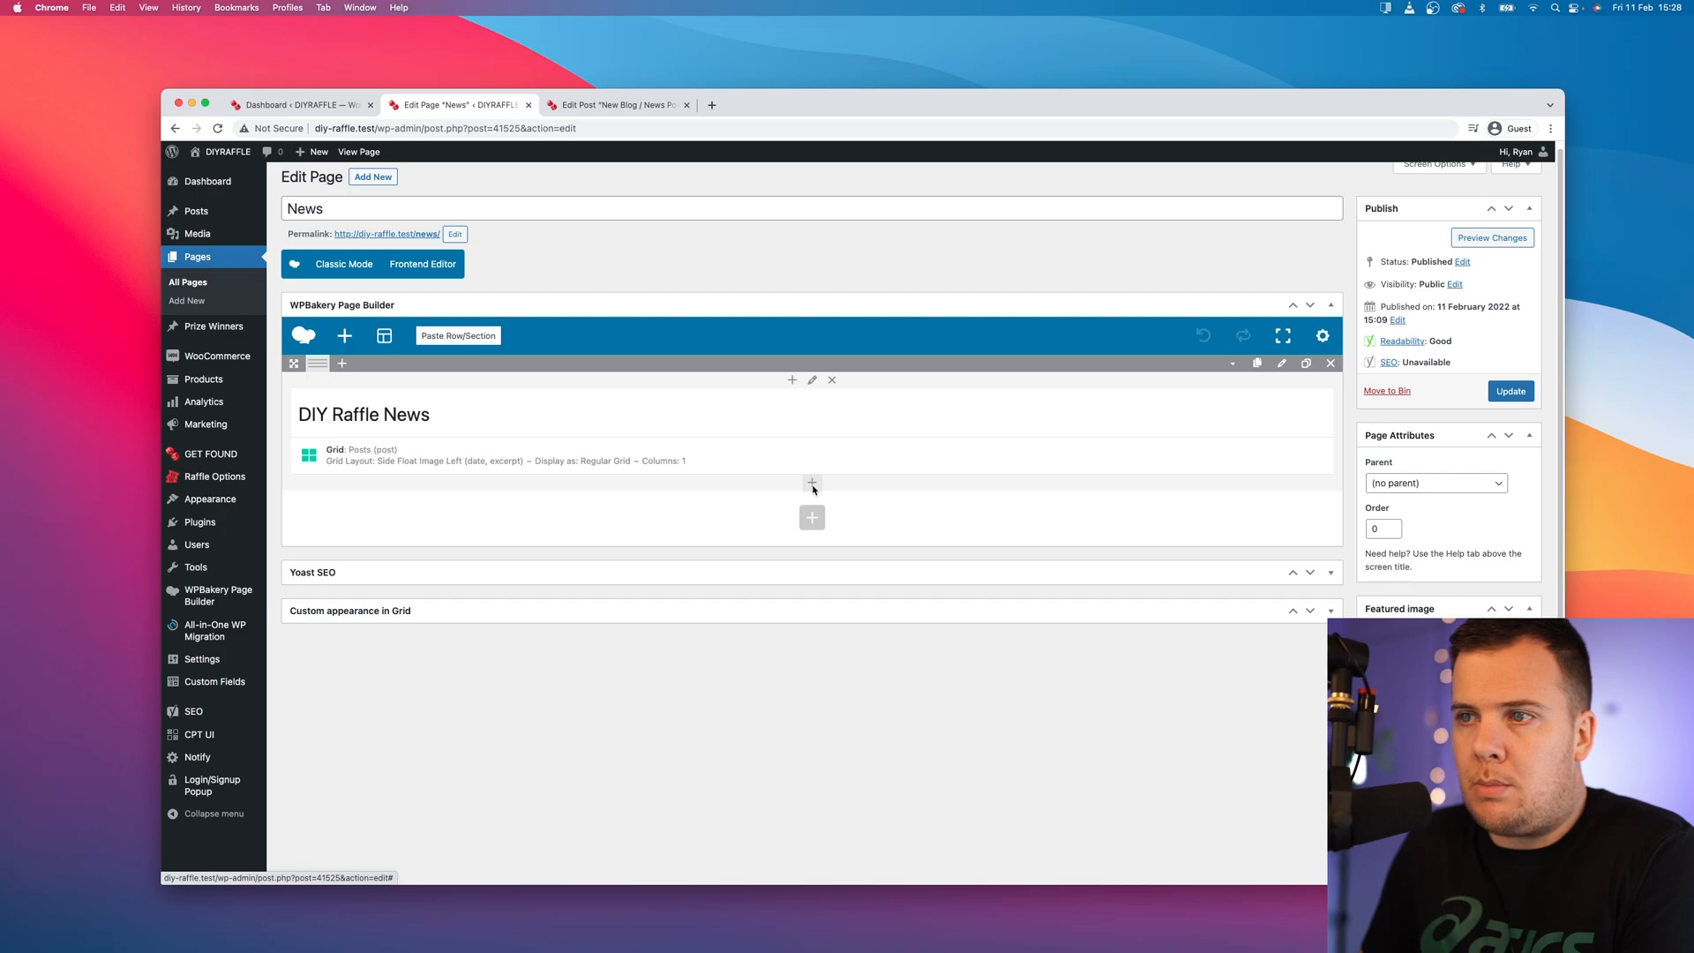
{"action": "left_click", "coordinate": [811, 484]}
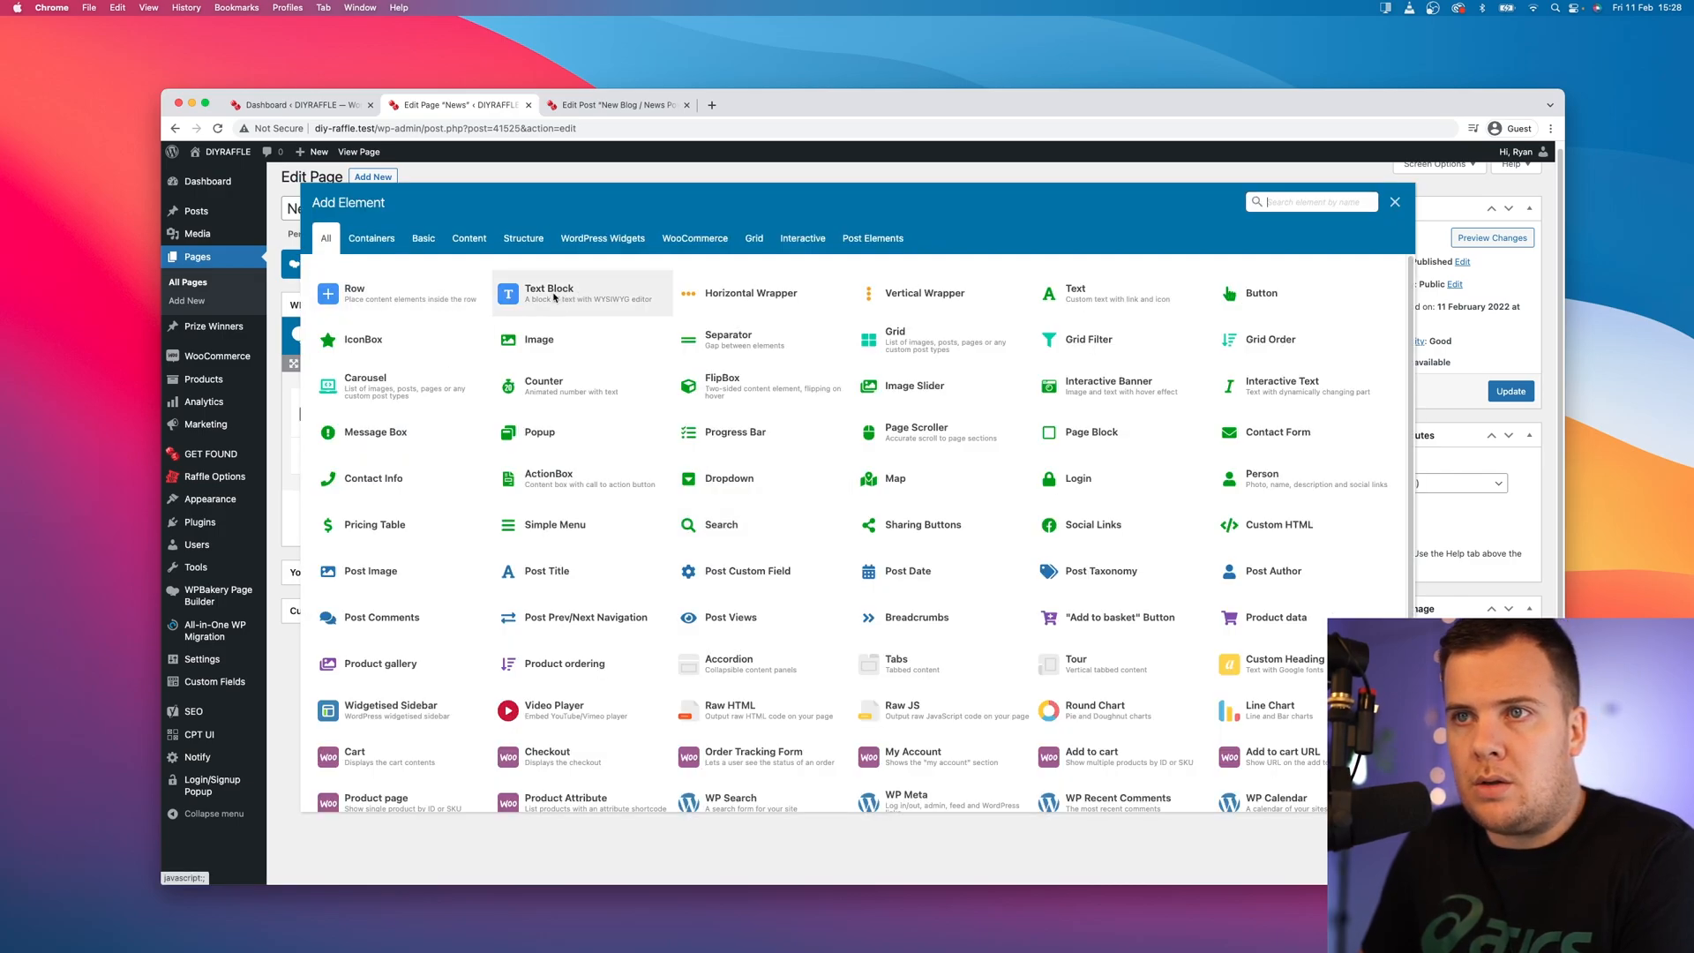
{"action": "left_click", "coordinate": [581, 293]}
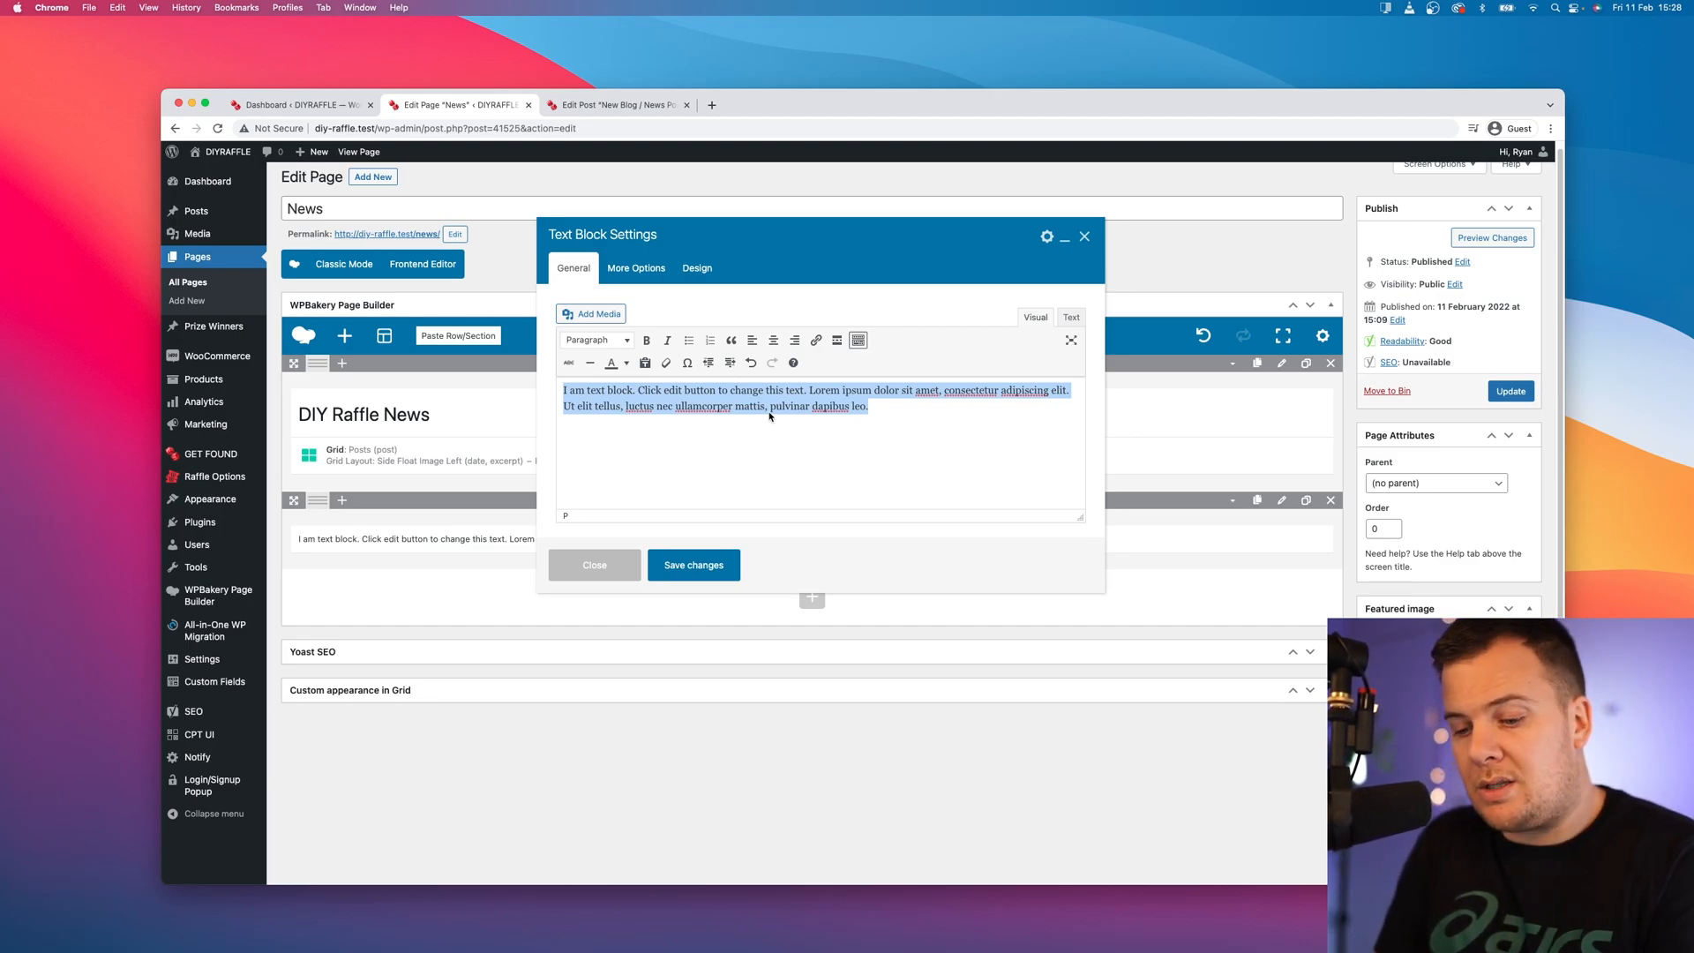
{"action": "type", "text": "DIY N"}
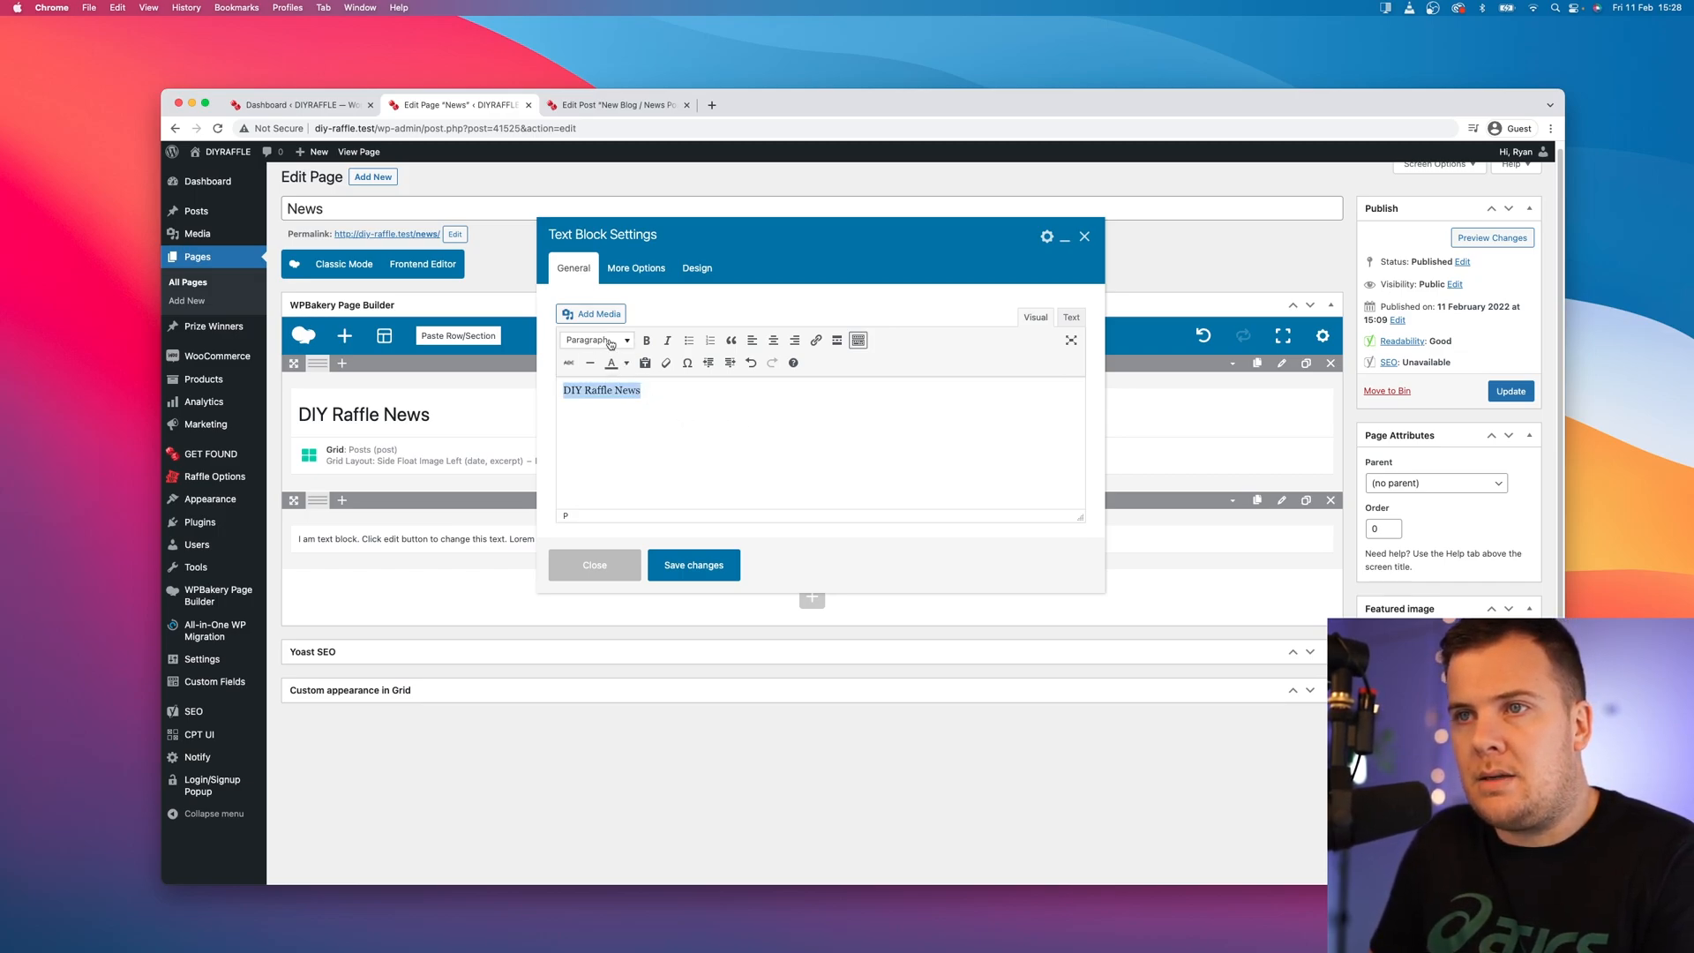
{"action": "left_click", "coordinate": [594, 339]}
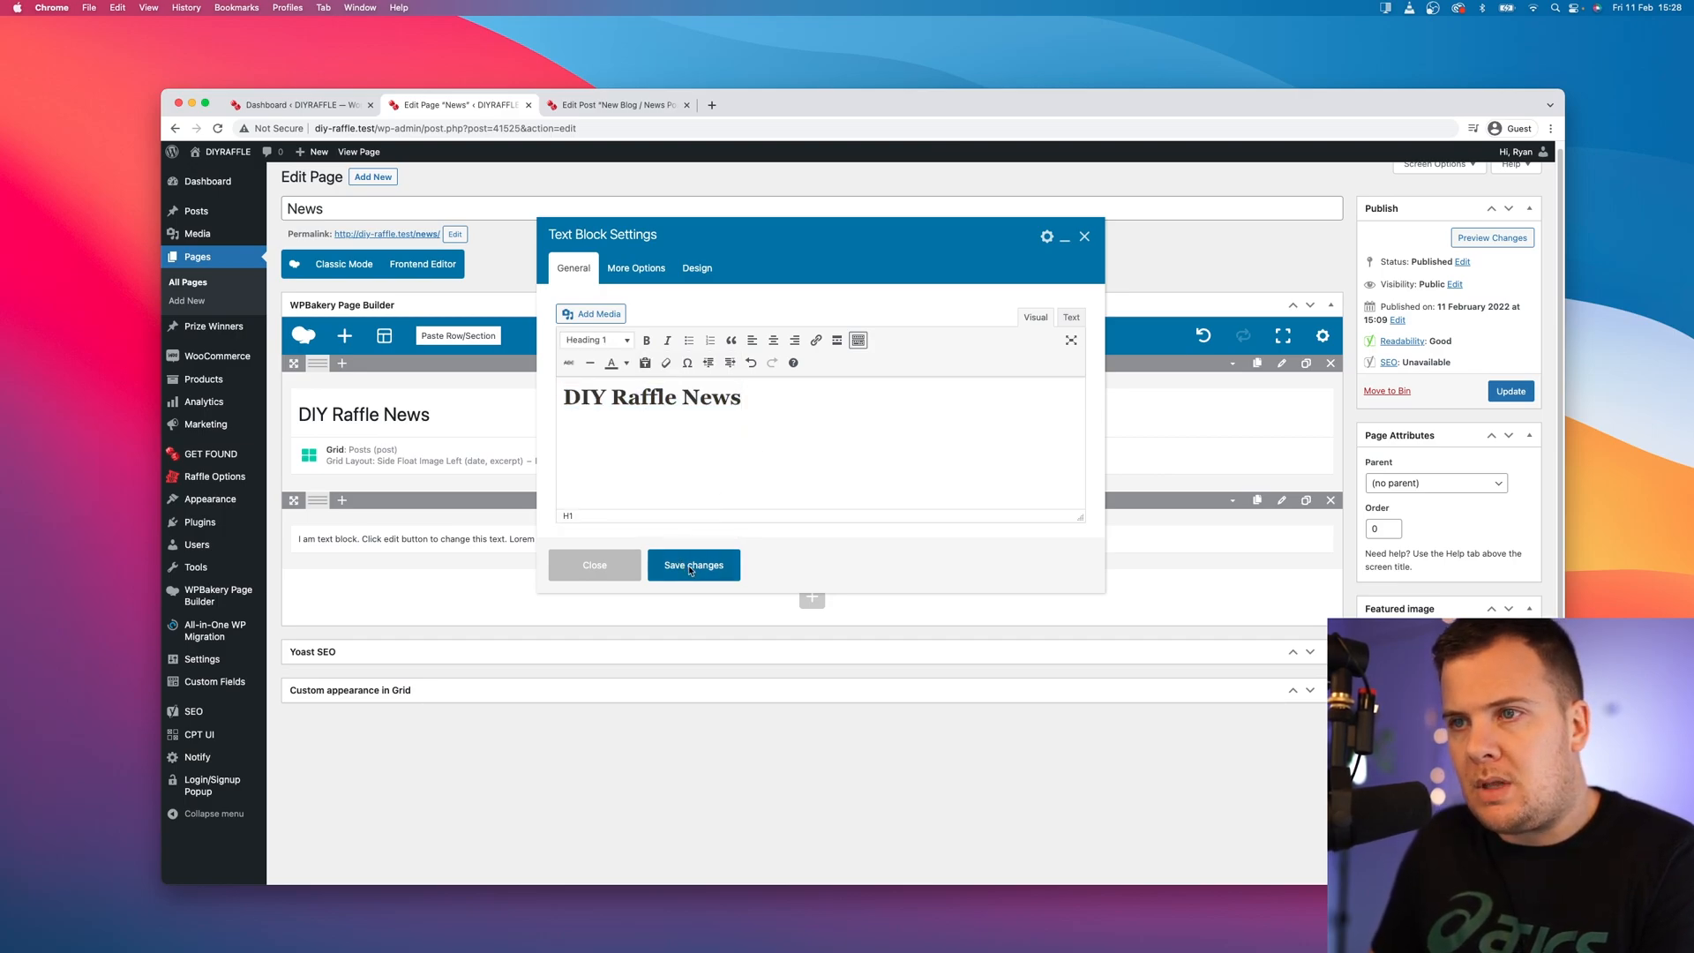
{"action": "left_click", "coordinate": [692, 565]}
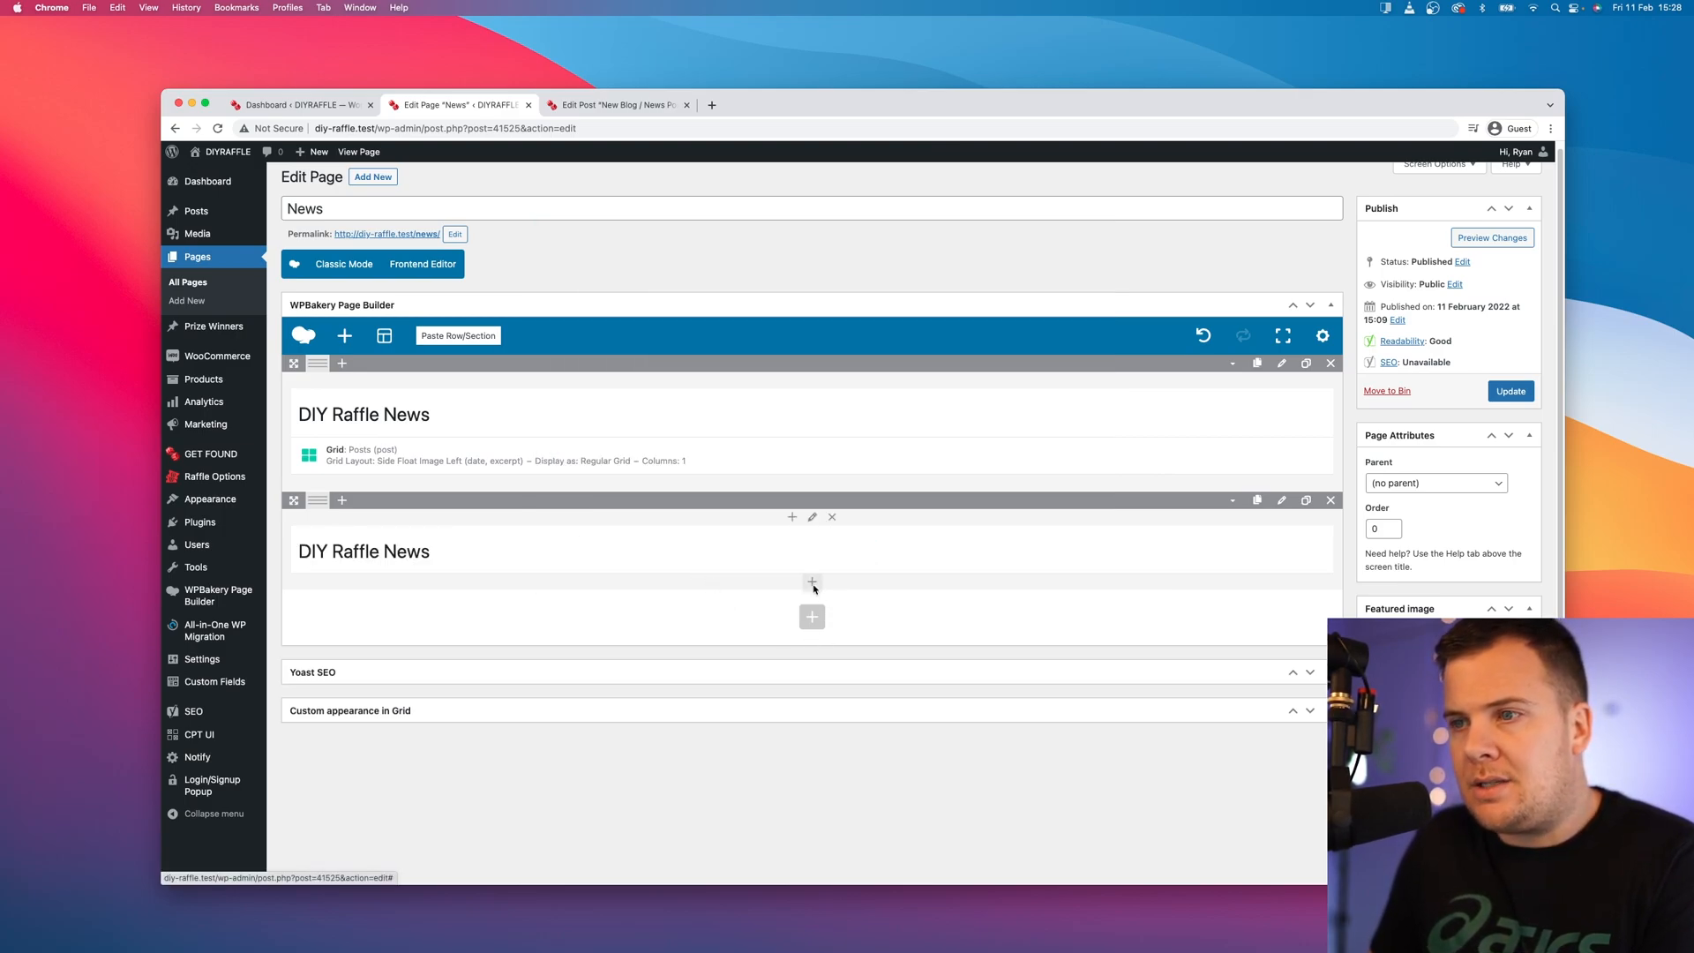
{"action": "mouse_move", "coordinate": [811, 580]}
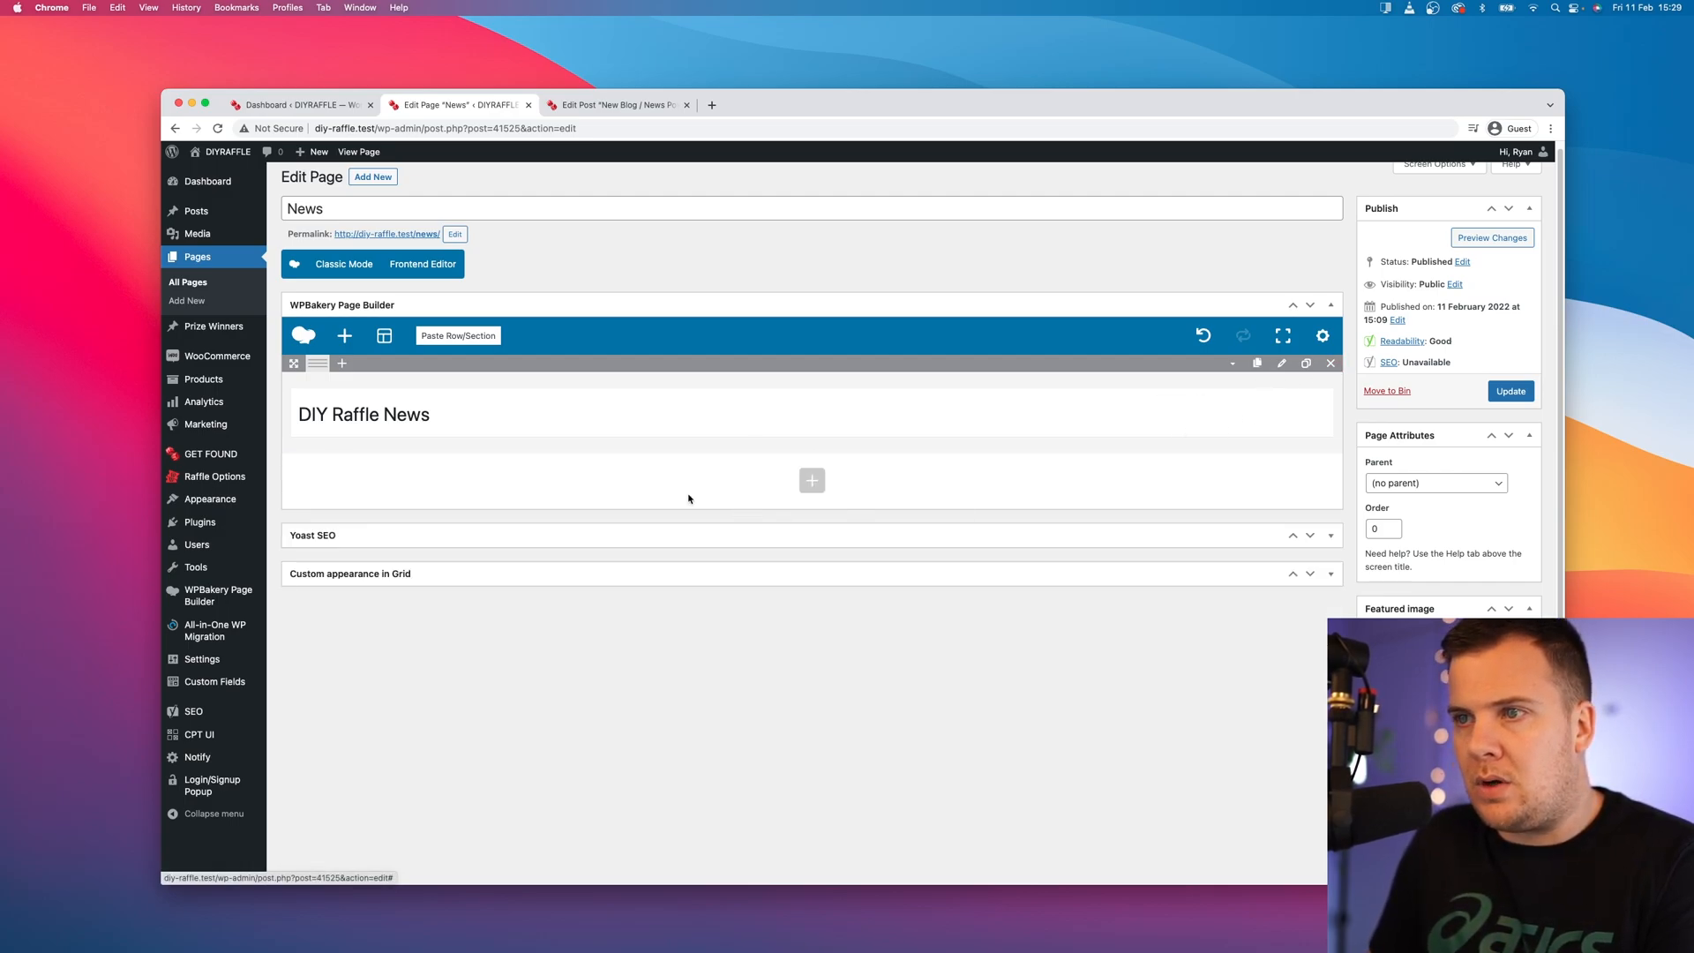
Step: In Grid Settings General, keep a no-results message and edit it to 'No news results found.'
{"action": "left_click", "coordinate": [812, 480]}
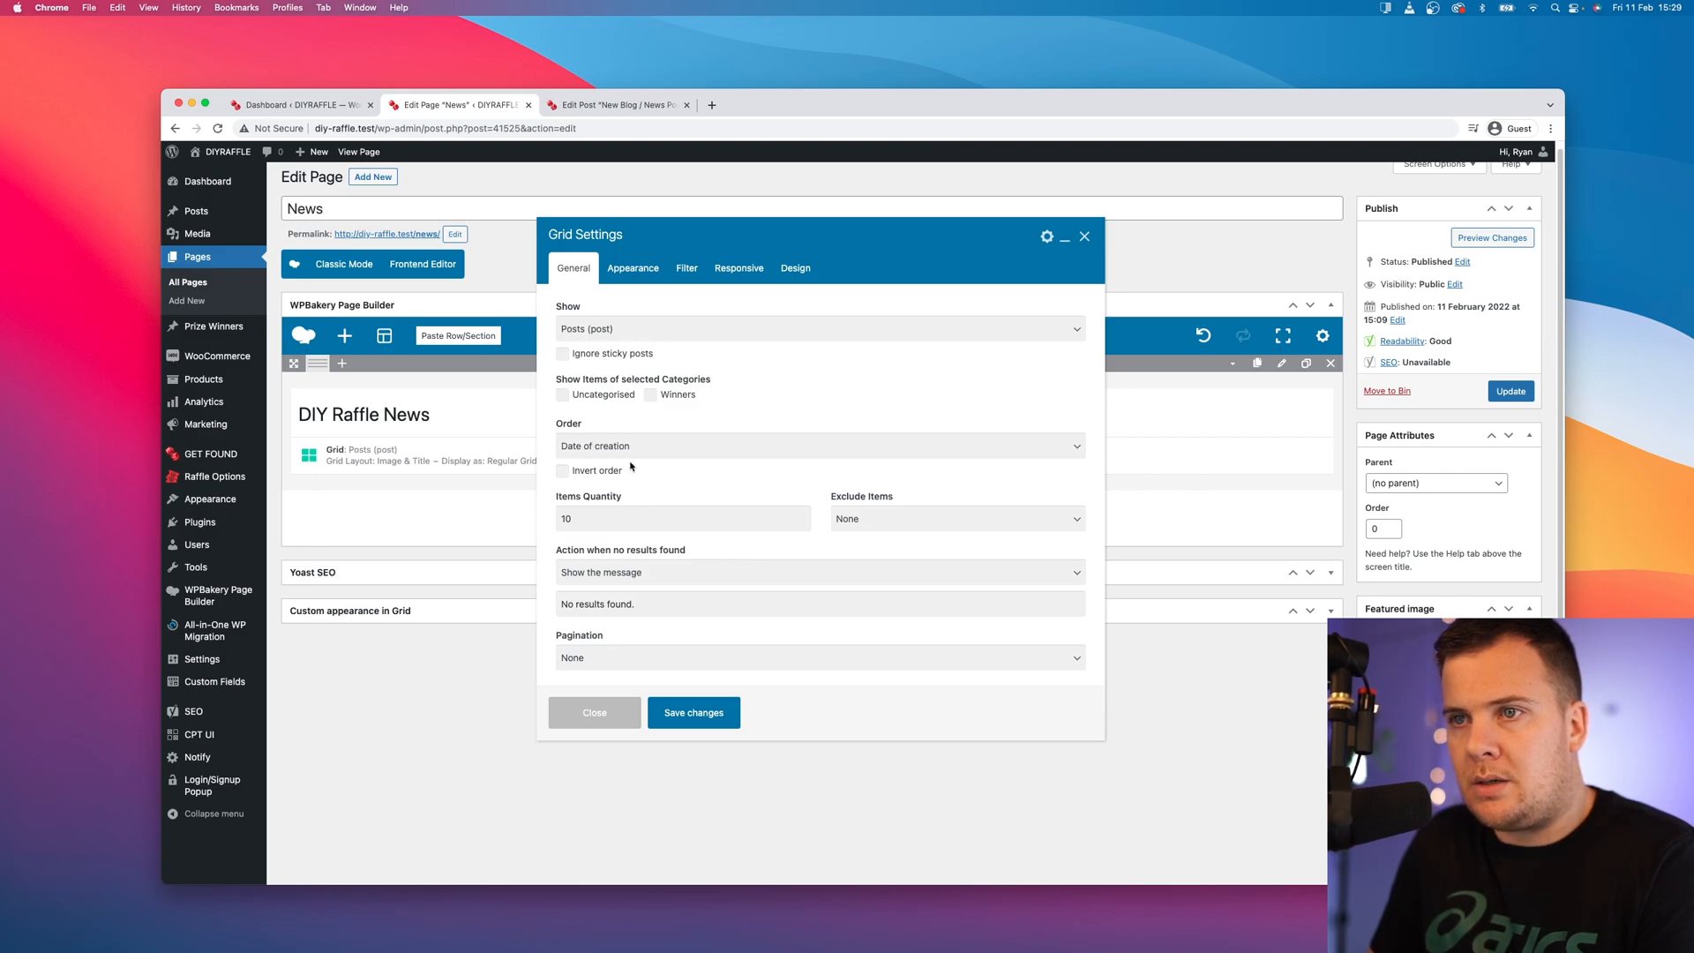
{"action": "mouse_move", "coordinate": [592, 479]}
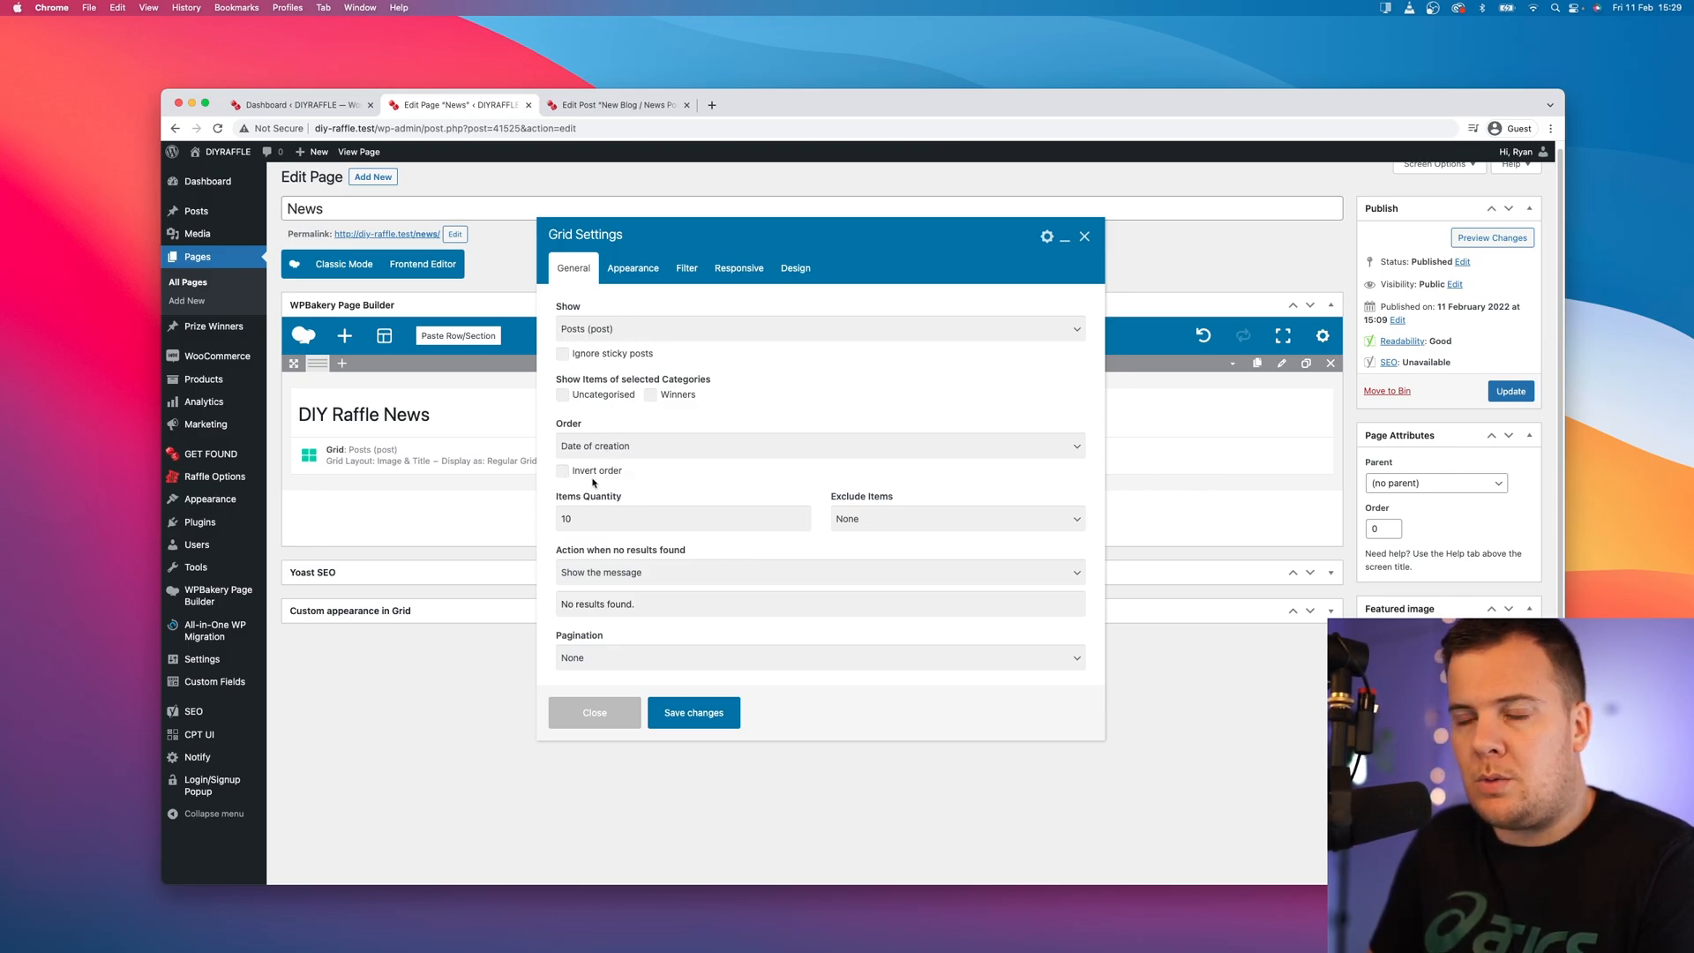
{"action": "mouse_move", "coordinate": [619, 513]}
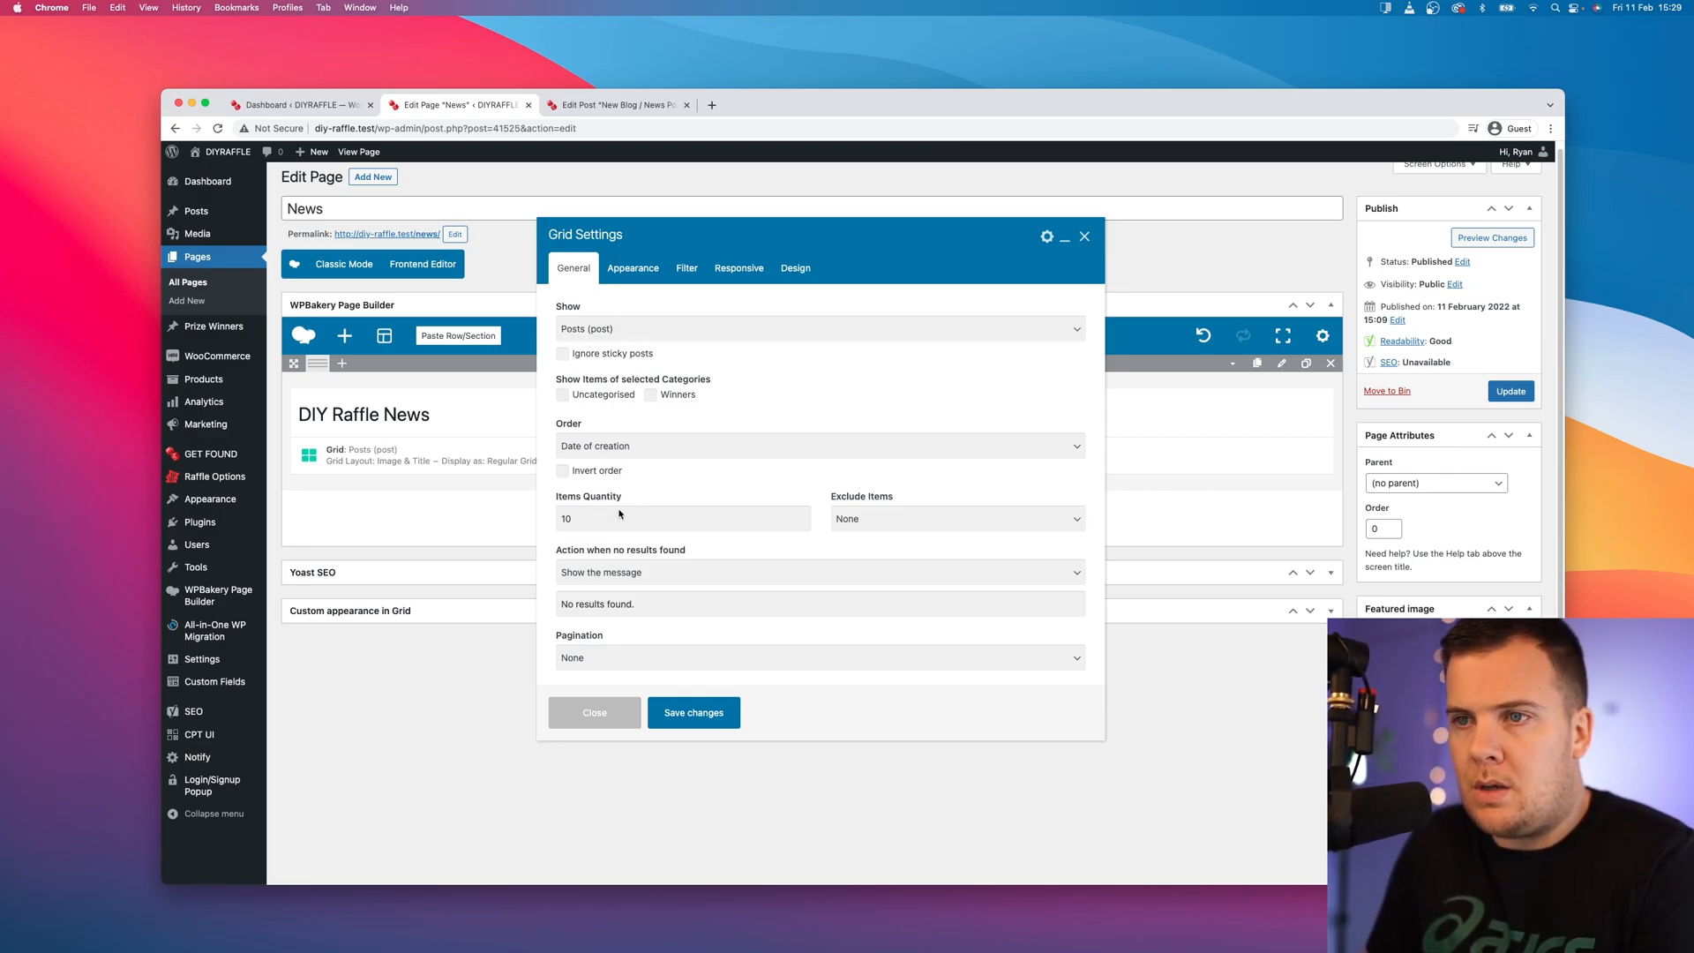
{"action": "left_click", "coordinate": [681, 517]}
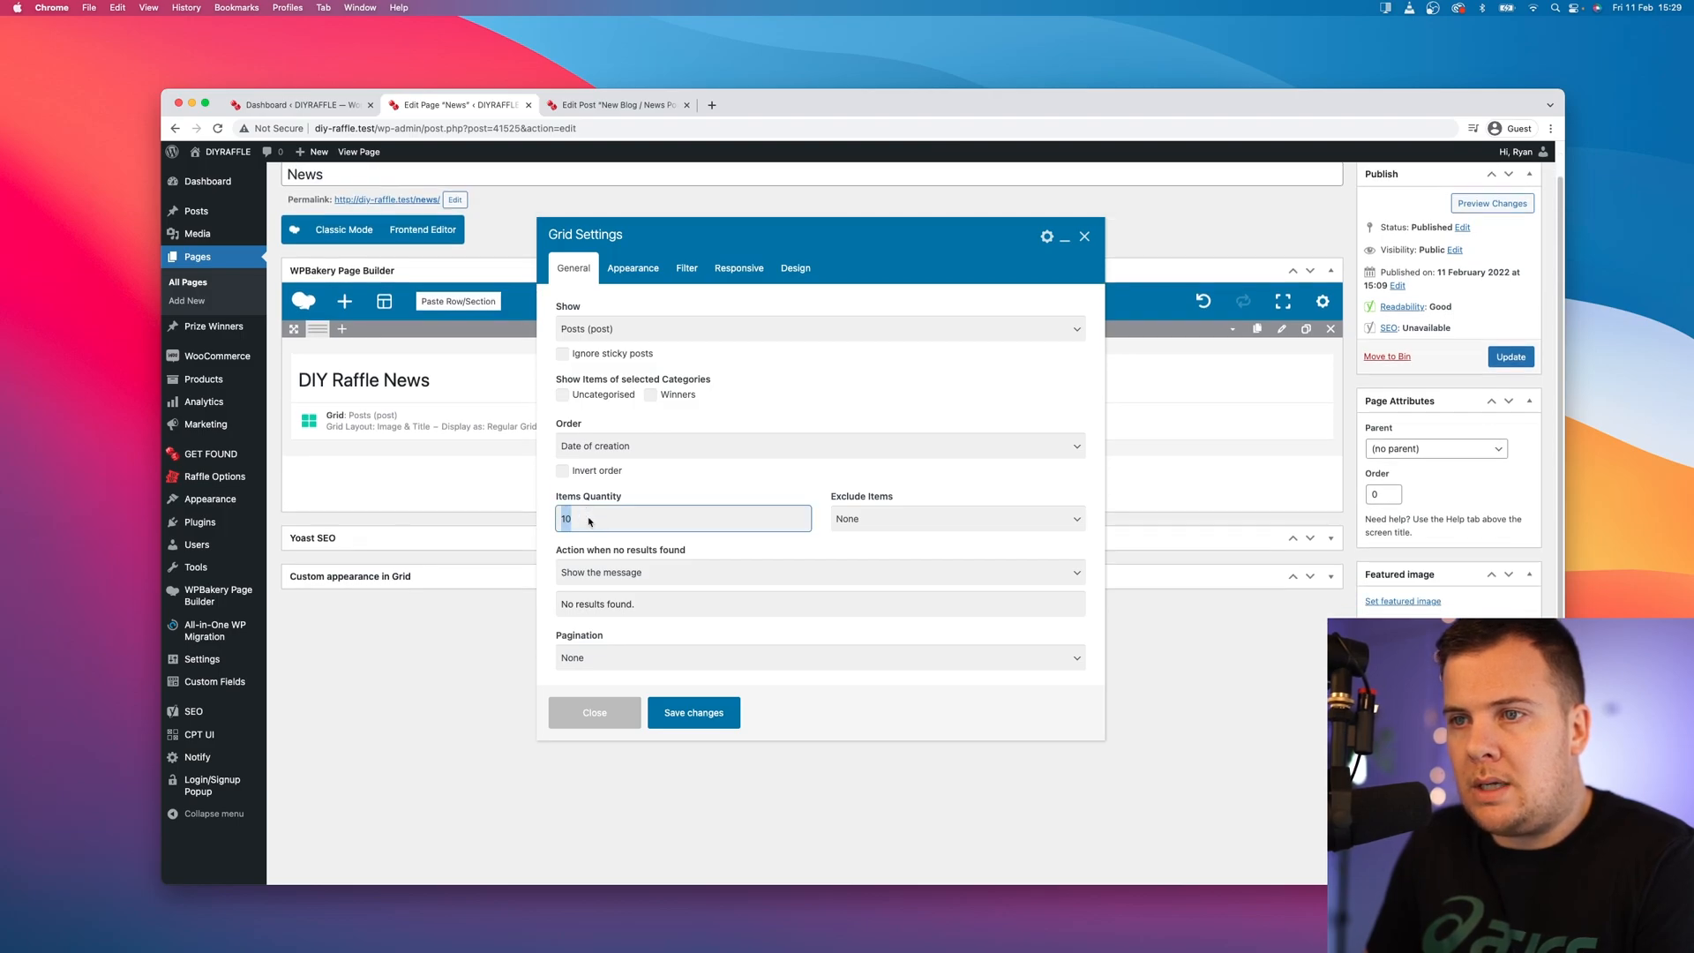
{"action": "left_click", "coordinate": [817, 572]}
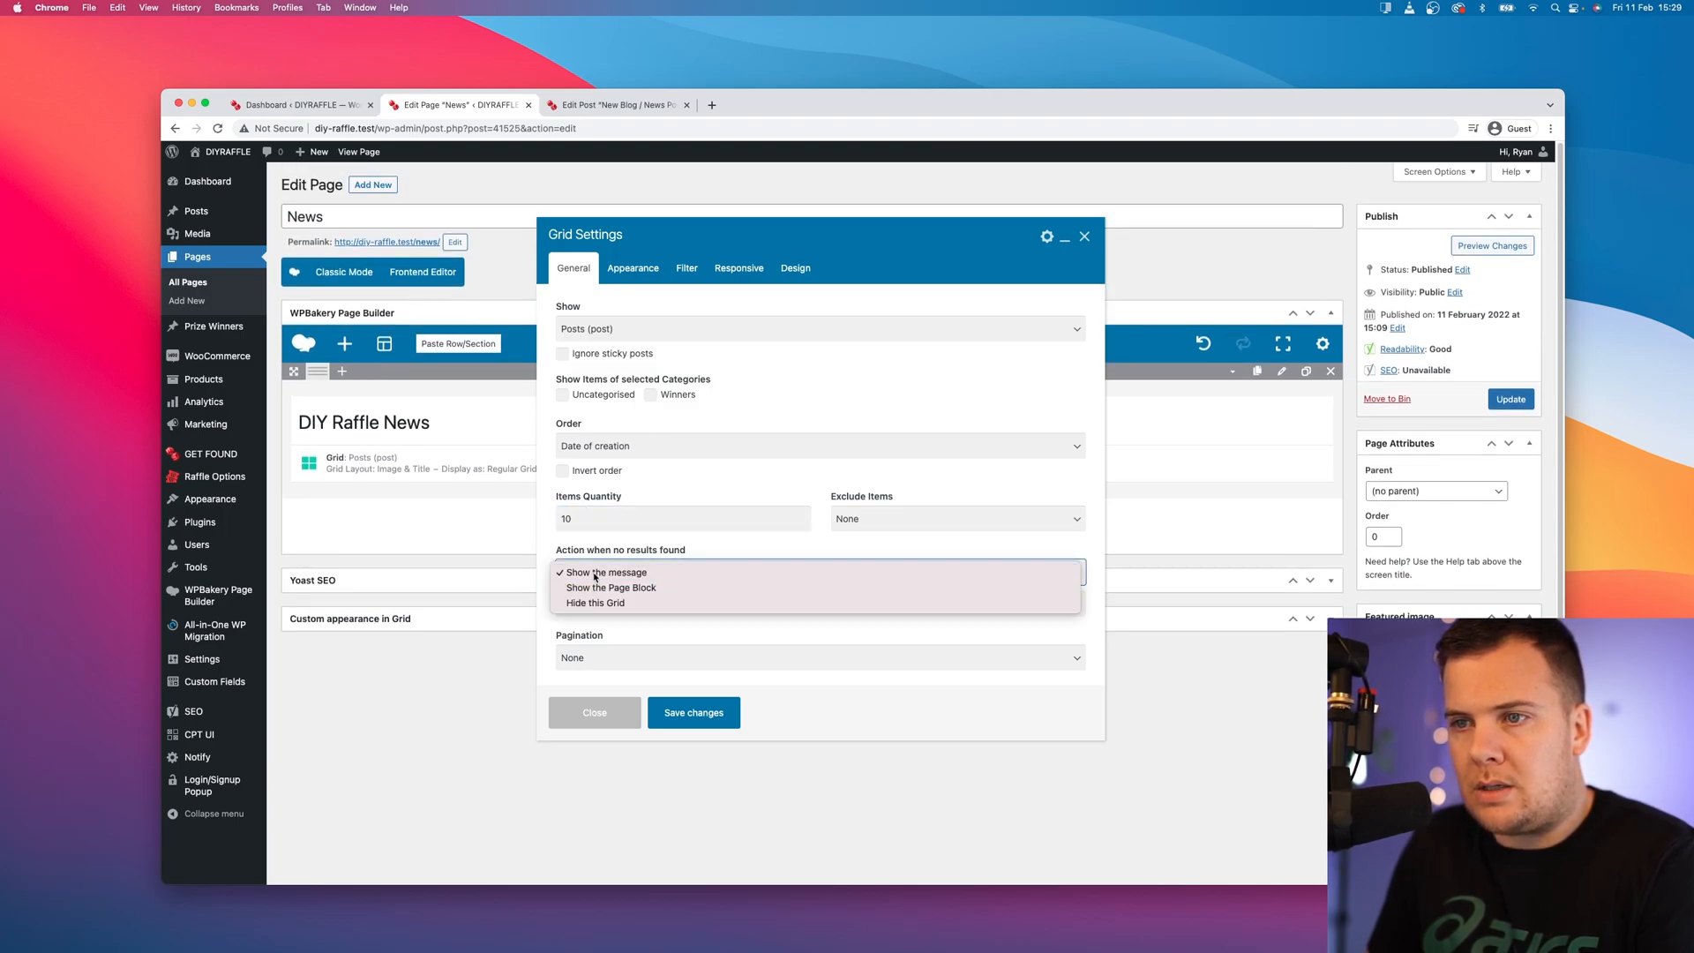
{"action": "left_click", "coordinate": [609, 571]}
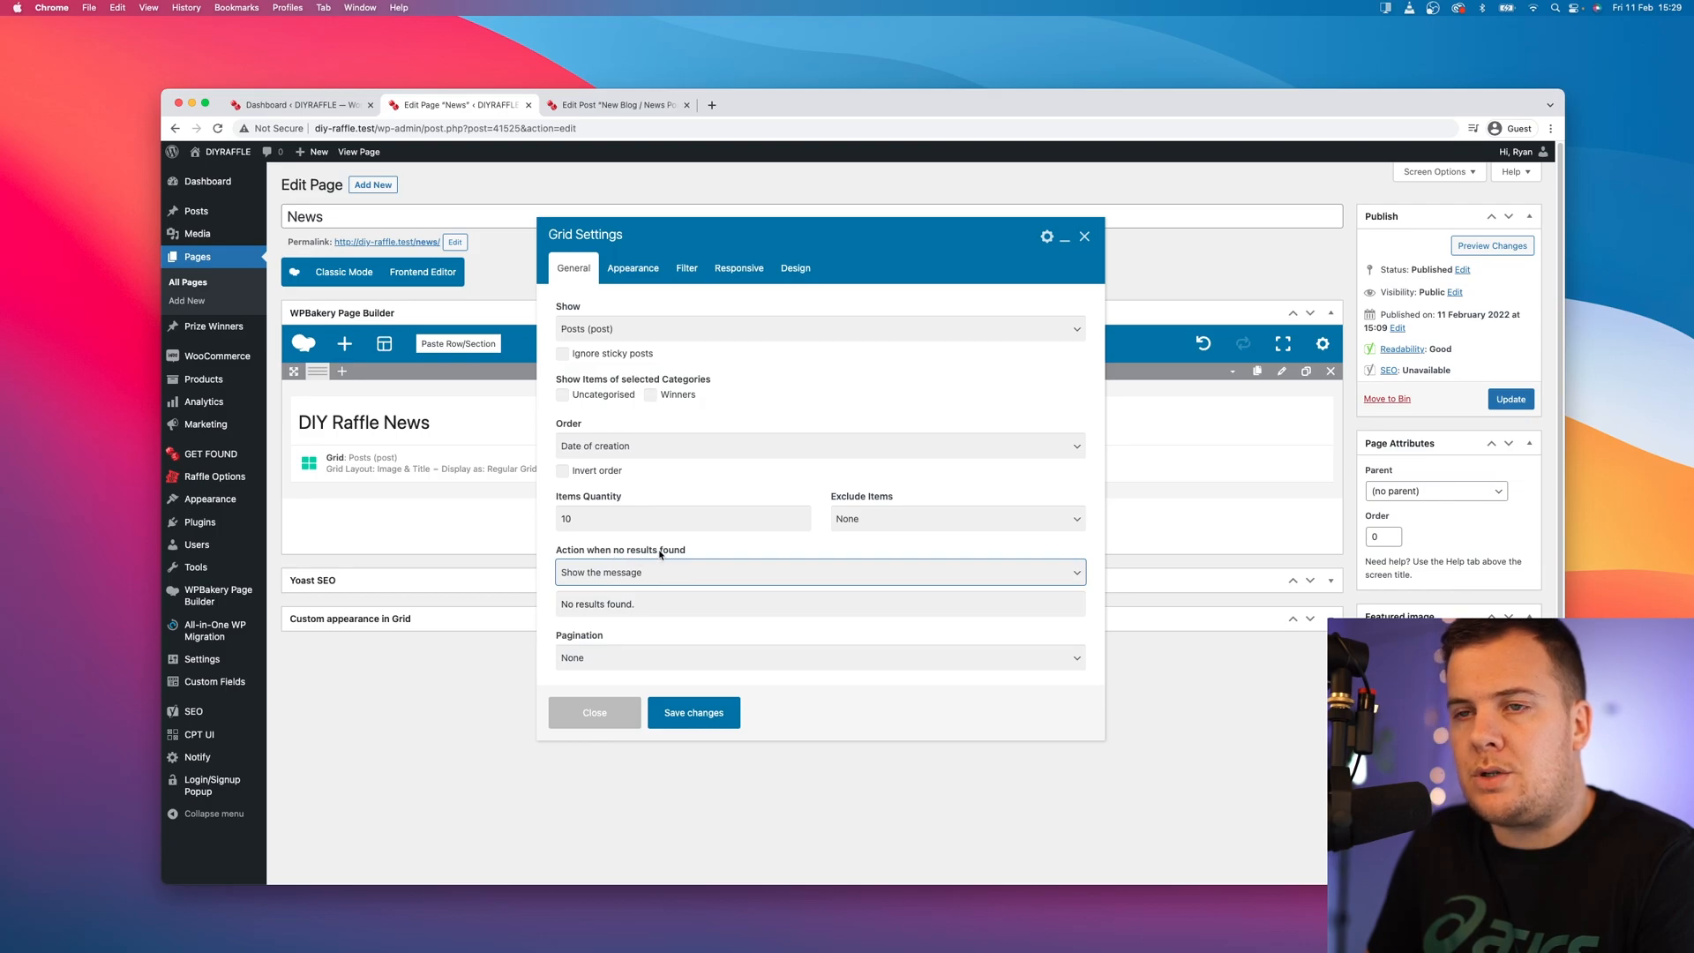
{"action": "mouse_move", "coordinate": [567, 610]}
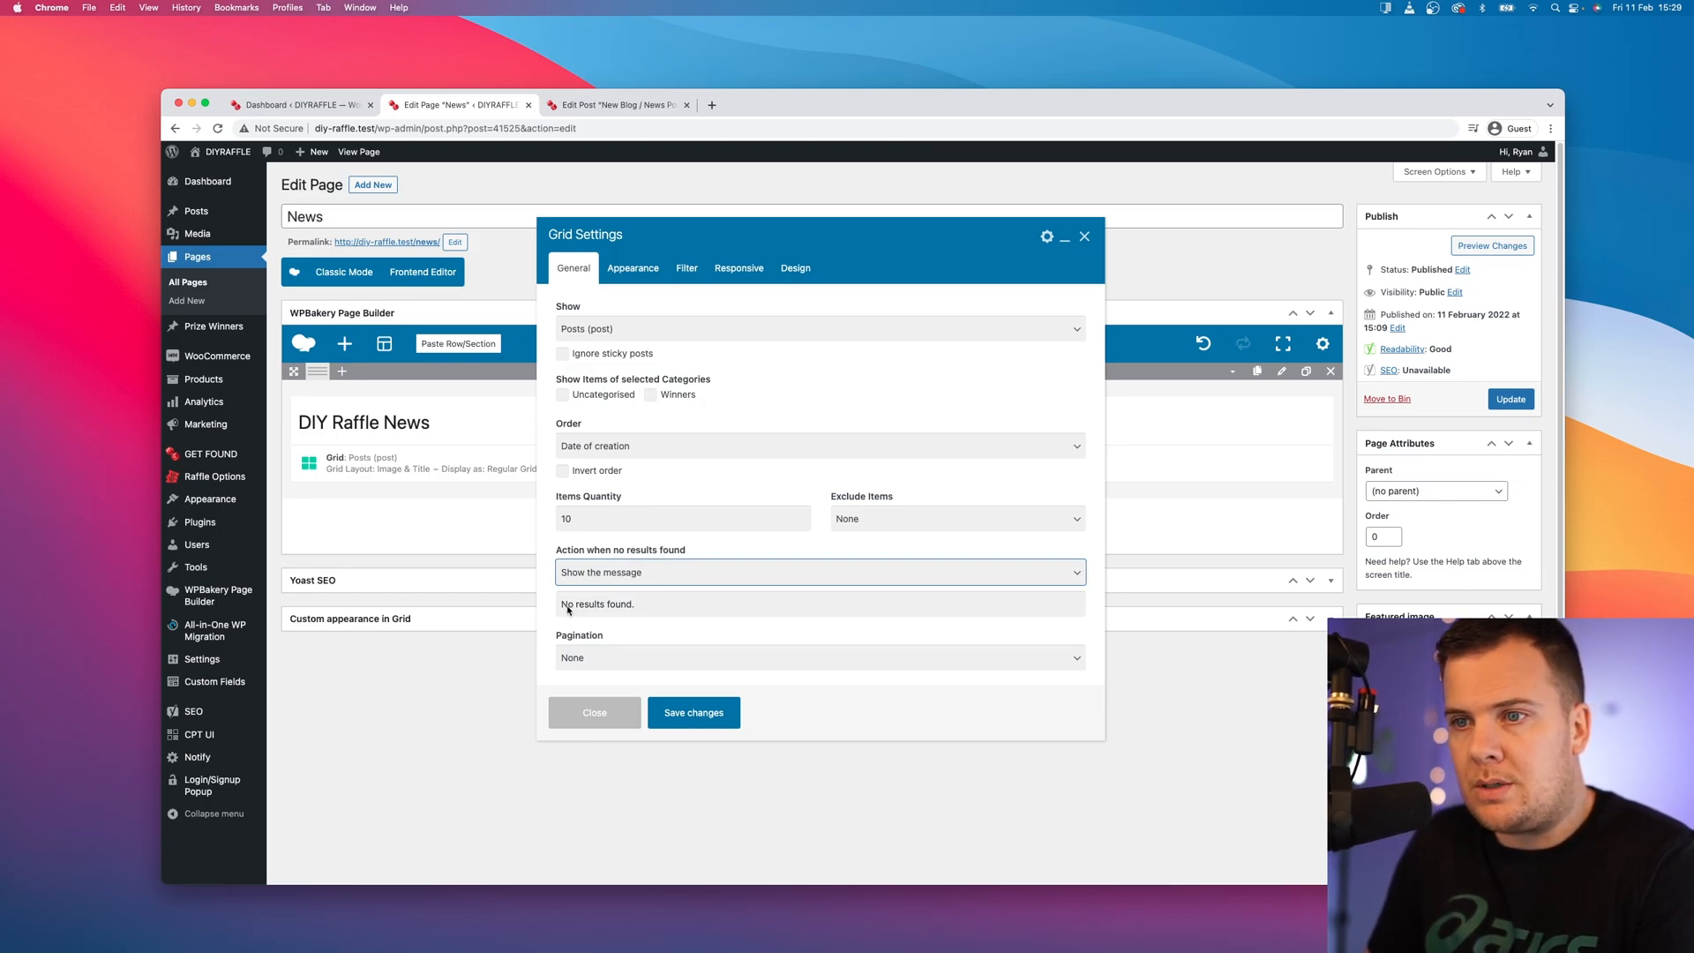
{"action": "left_click", "coordinate": [600, 603]}
{"action": "type", "text": " news"}
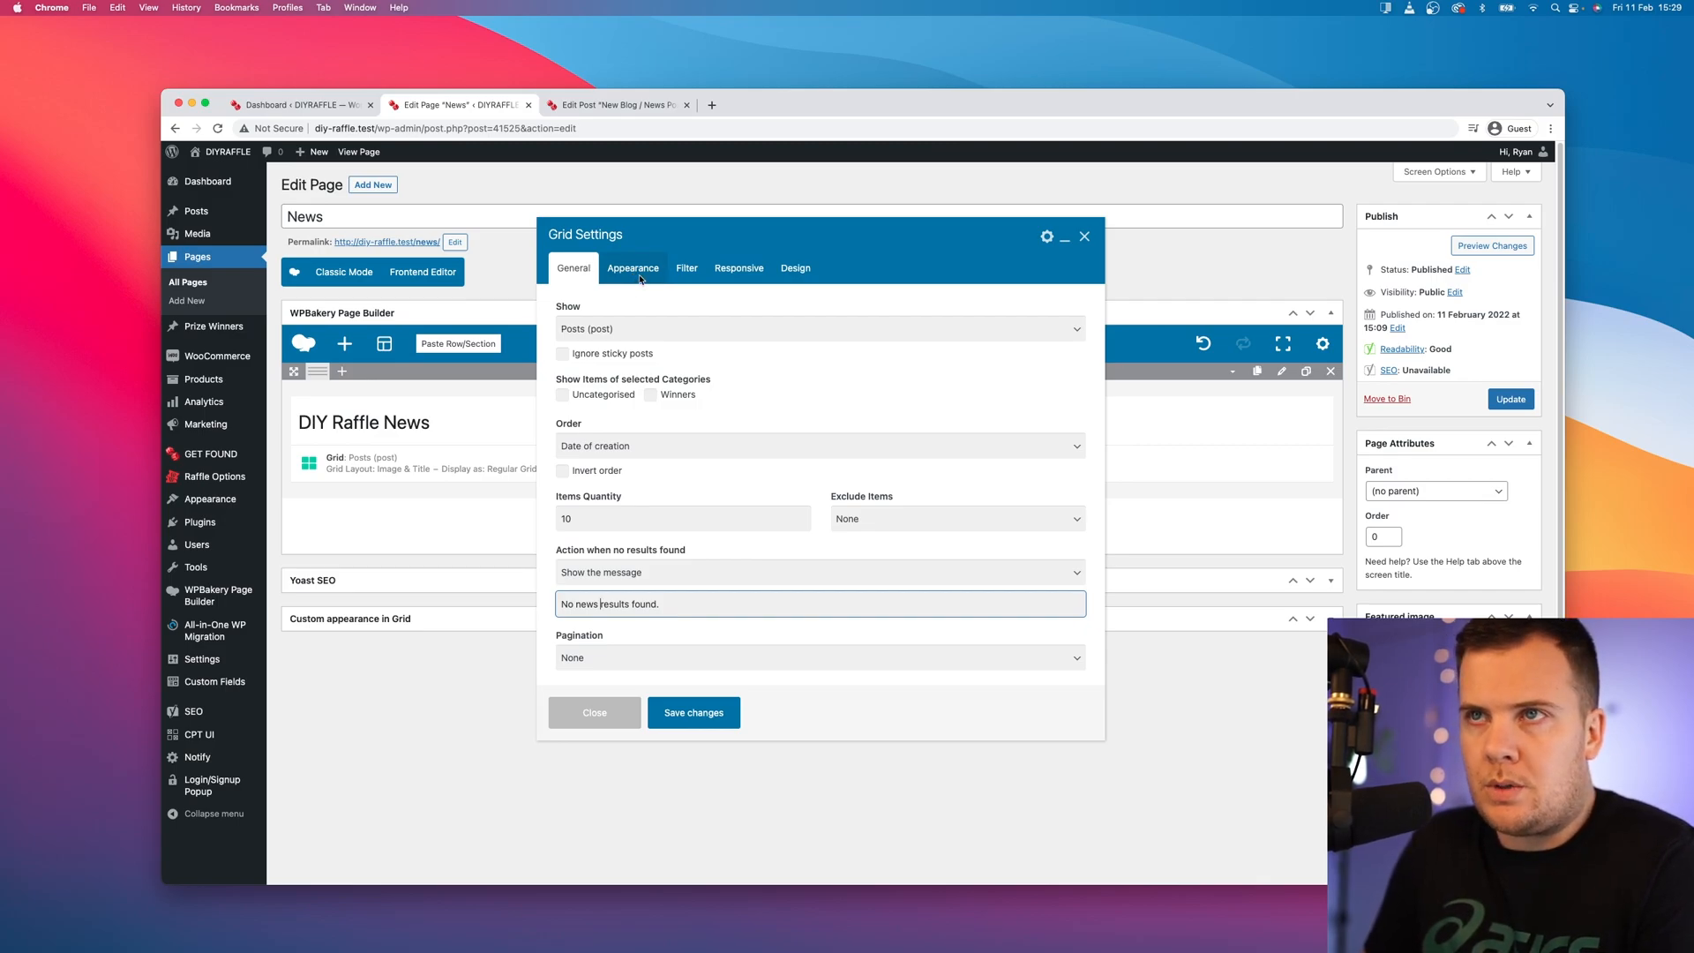
Step: On Appearance, choose Side Float Image Left layout with 1 column and save the grid
{"action": "left_click", "coordinate": [634, 268]}
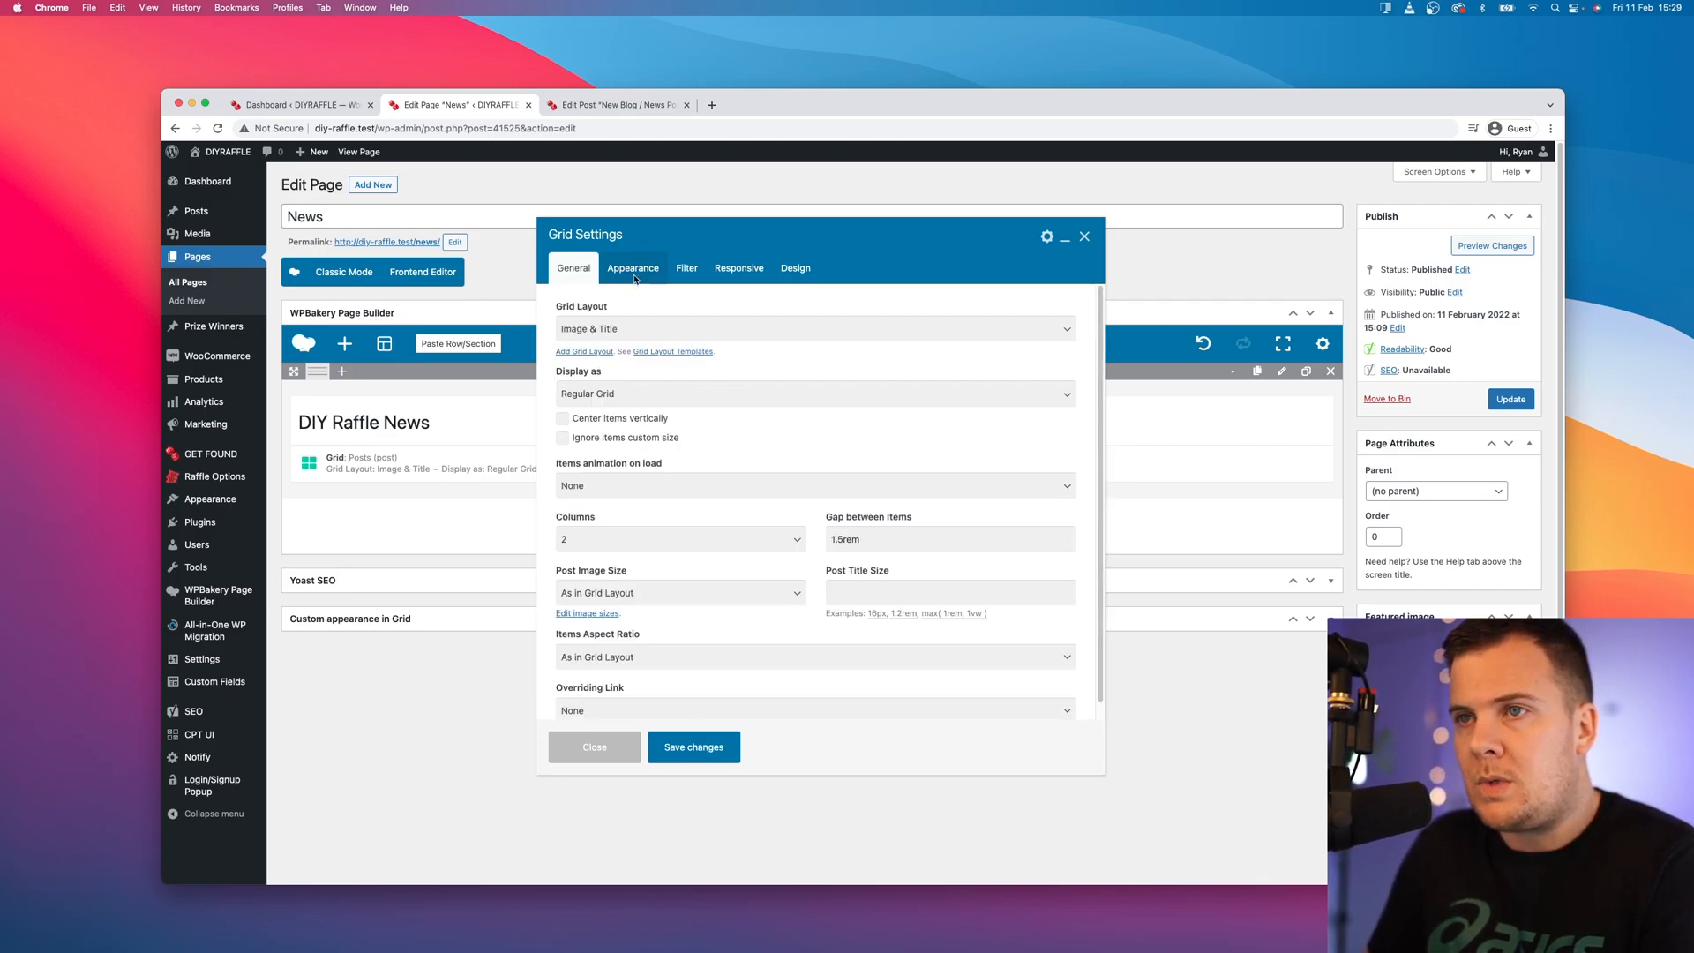
{"action": "left_click", "coordinate": [811, 328]}
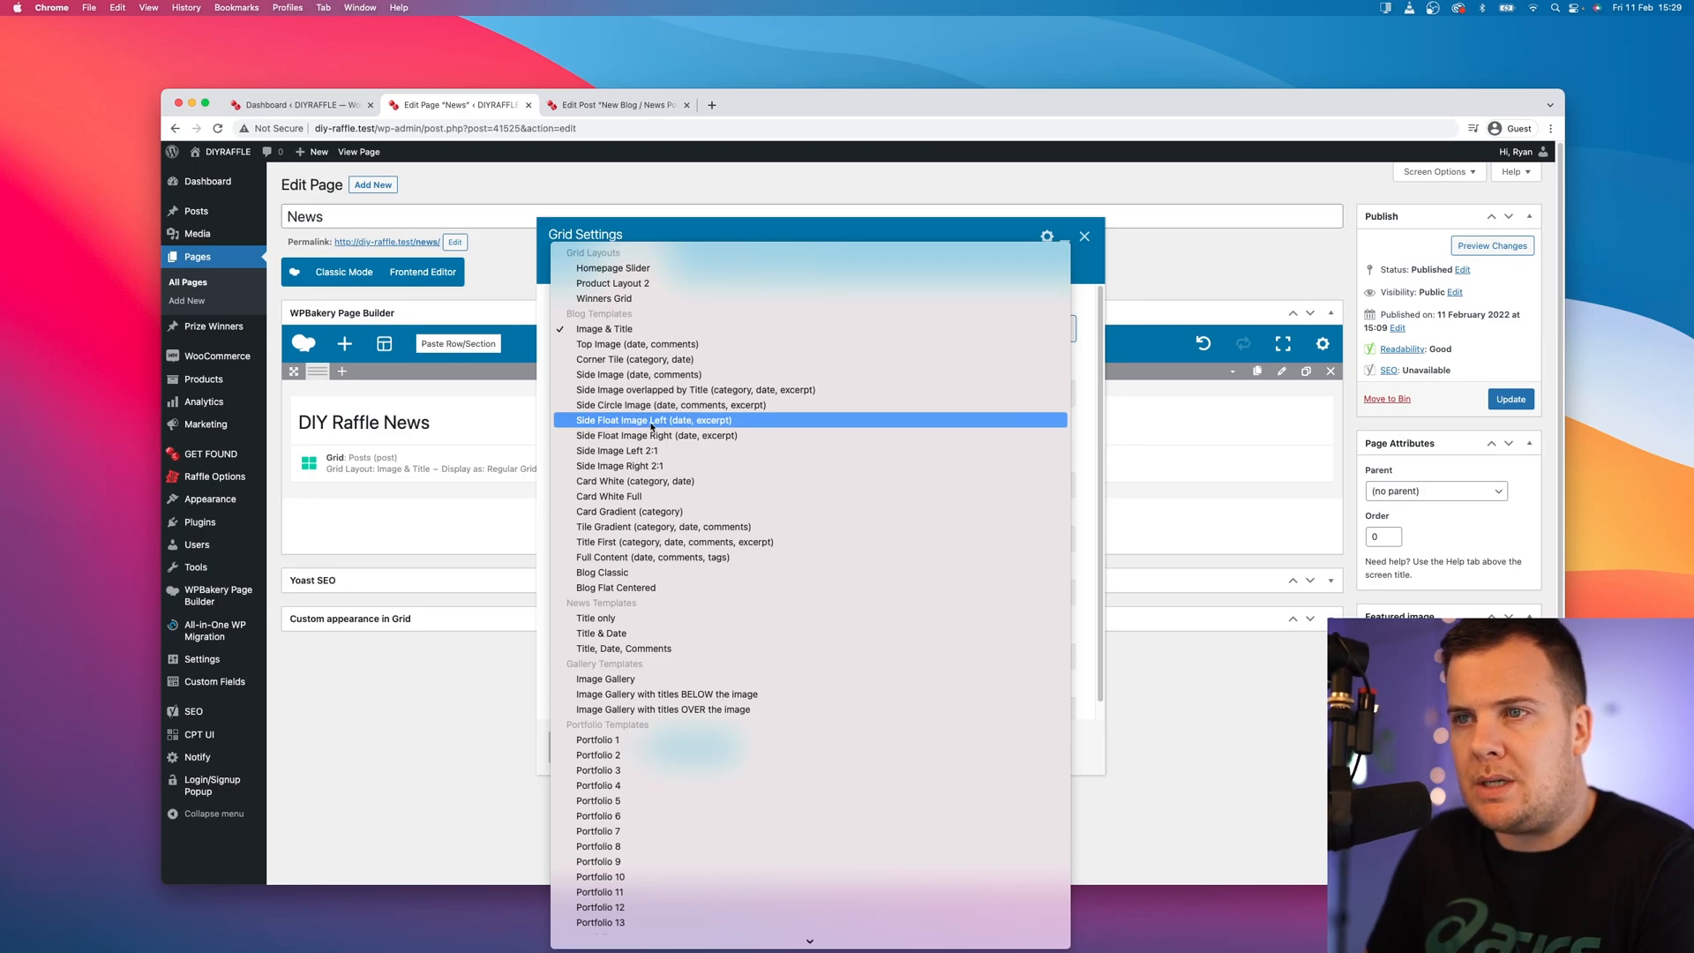
{"action": "left_click", "coordinate": [653, 420]}
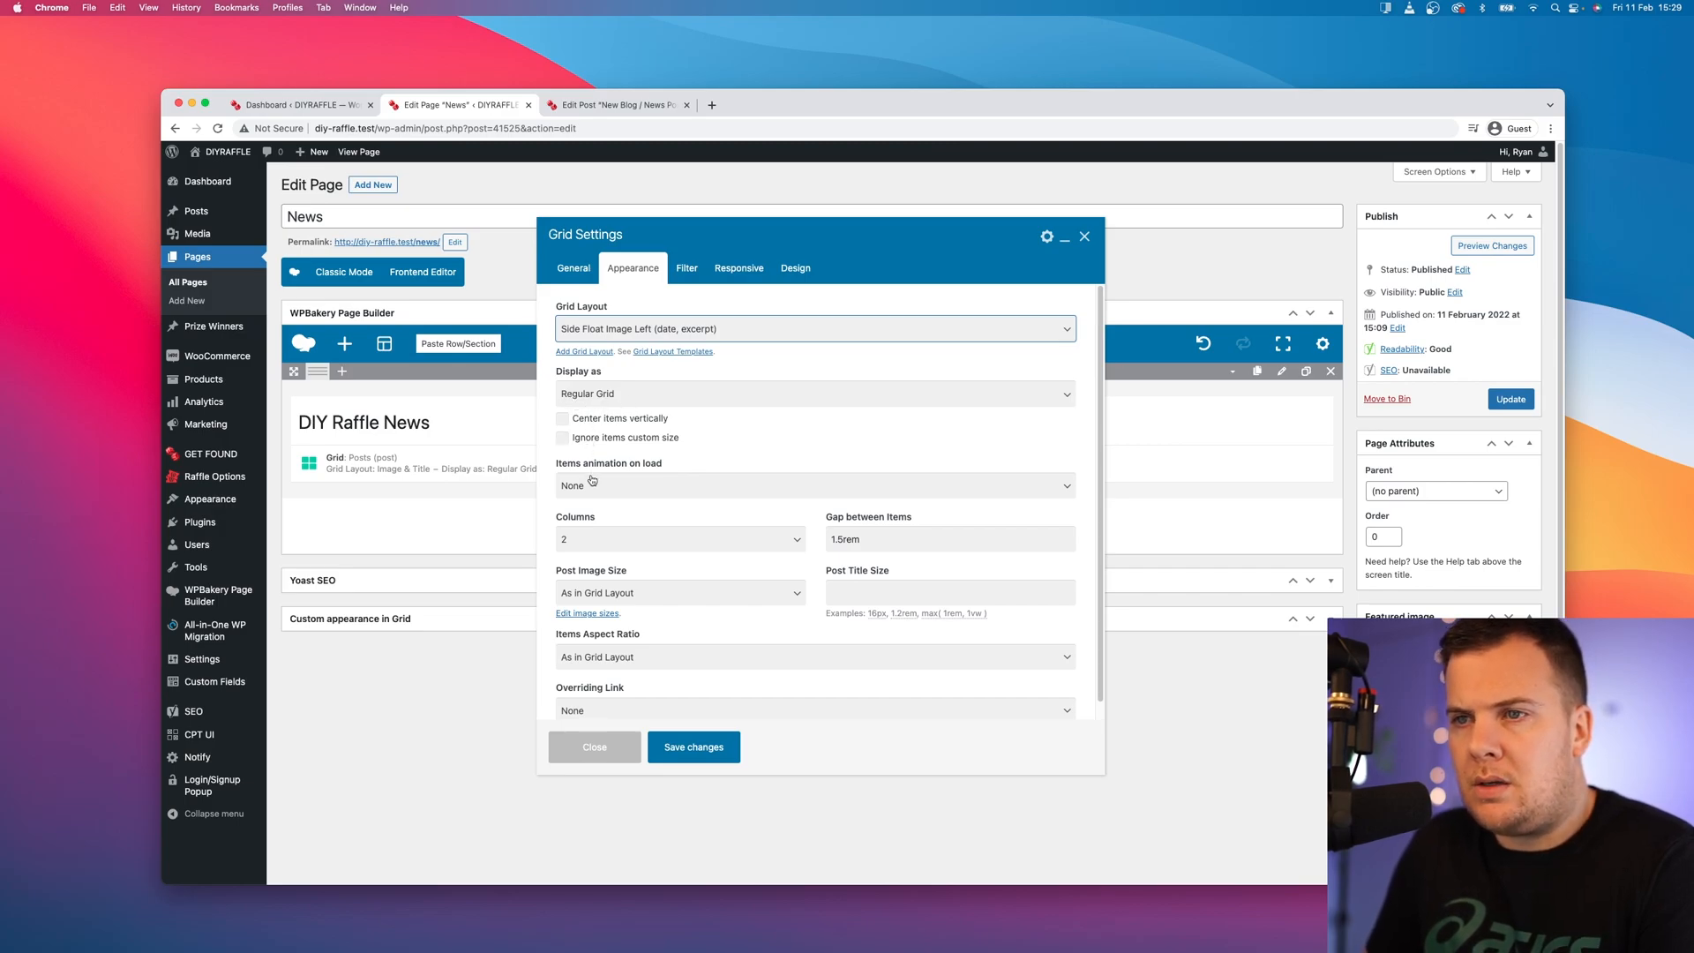
{"action": "left_click", "coordinate": [679, 538]}
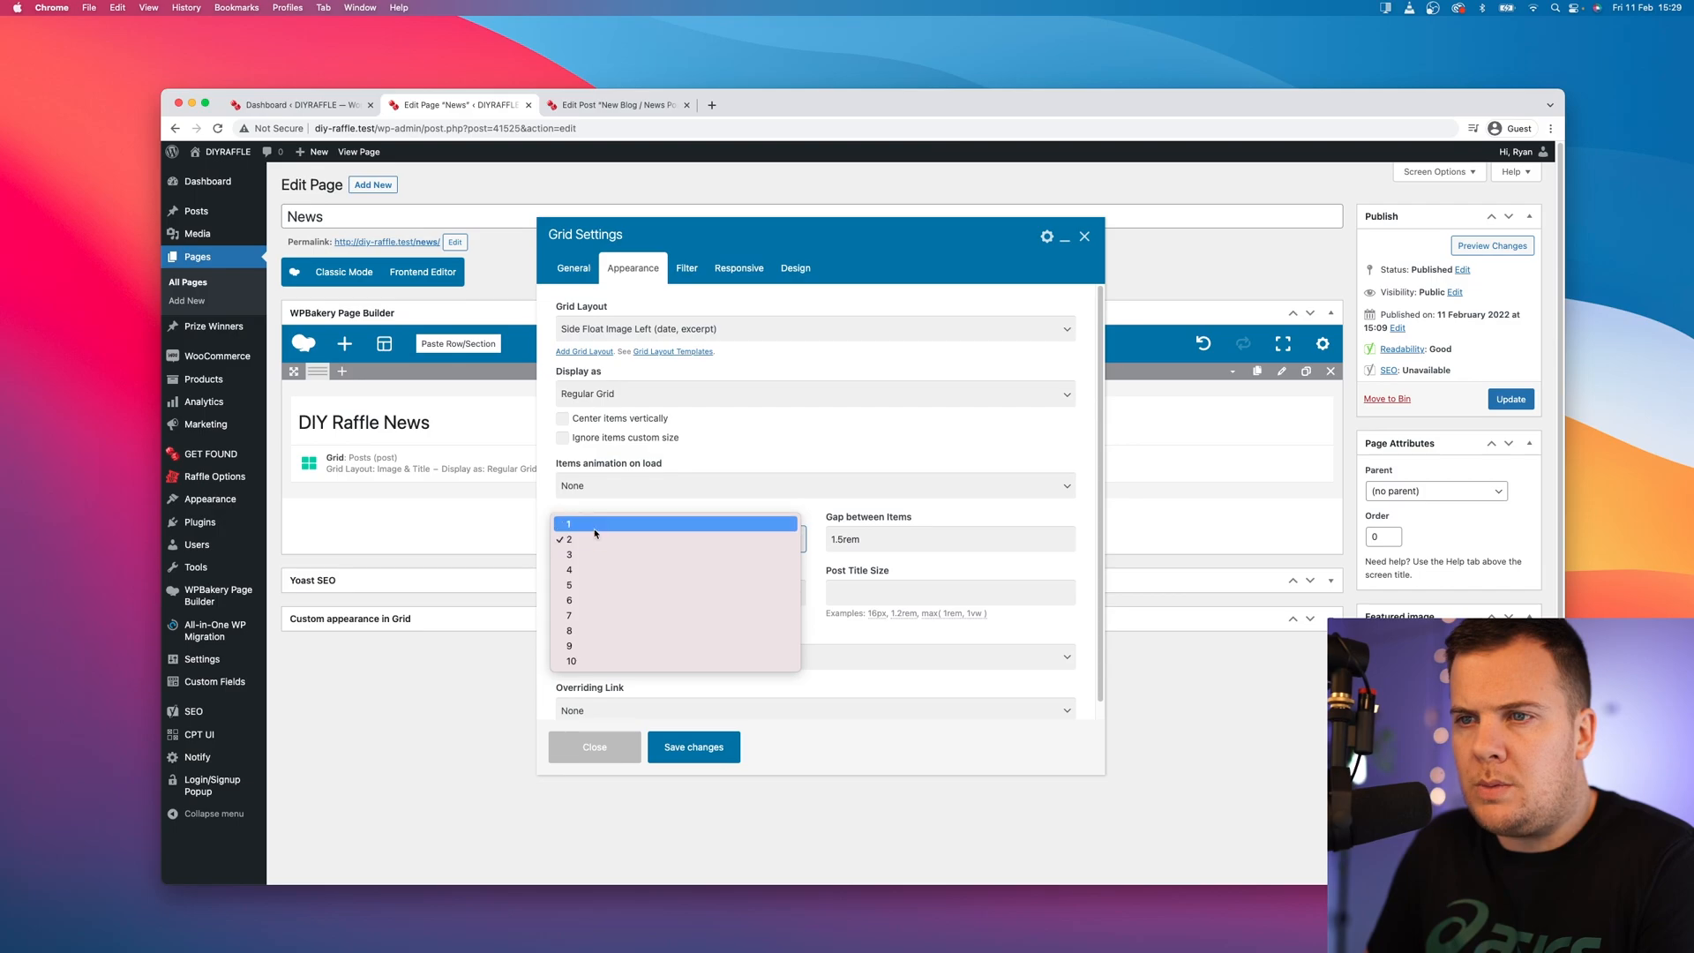
{"action": "left_click", "coordinate": [566, 524]}
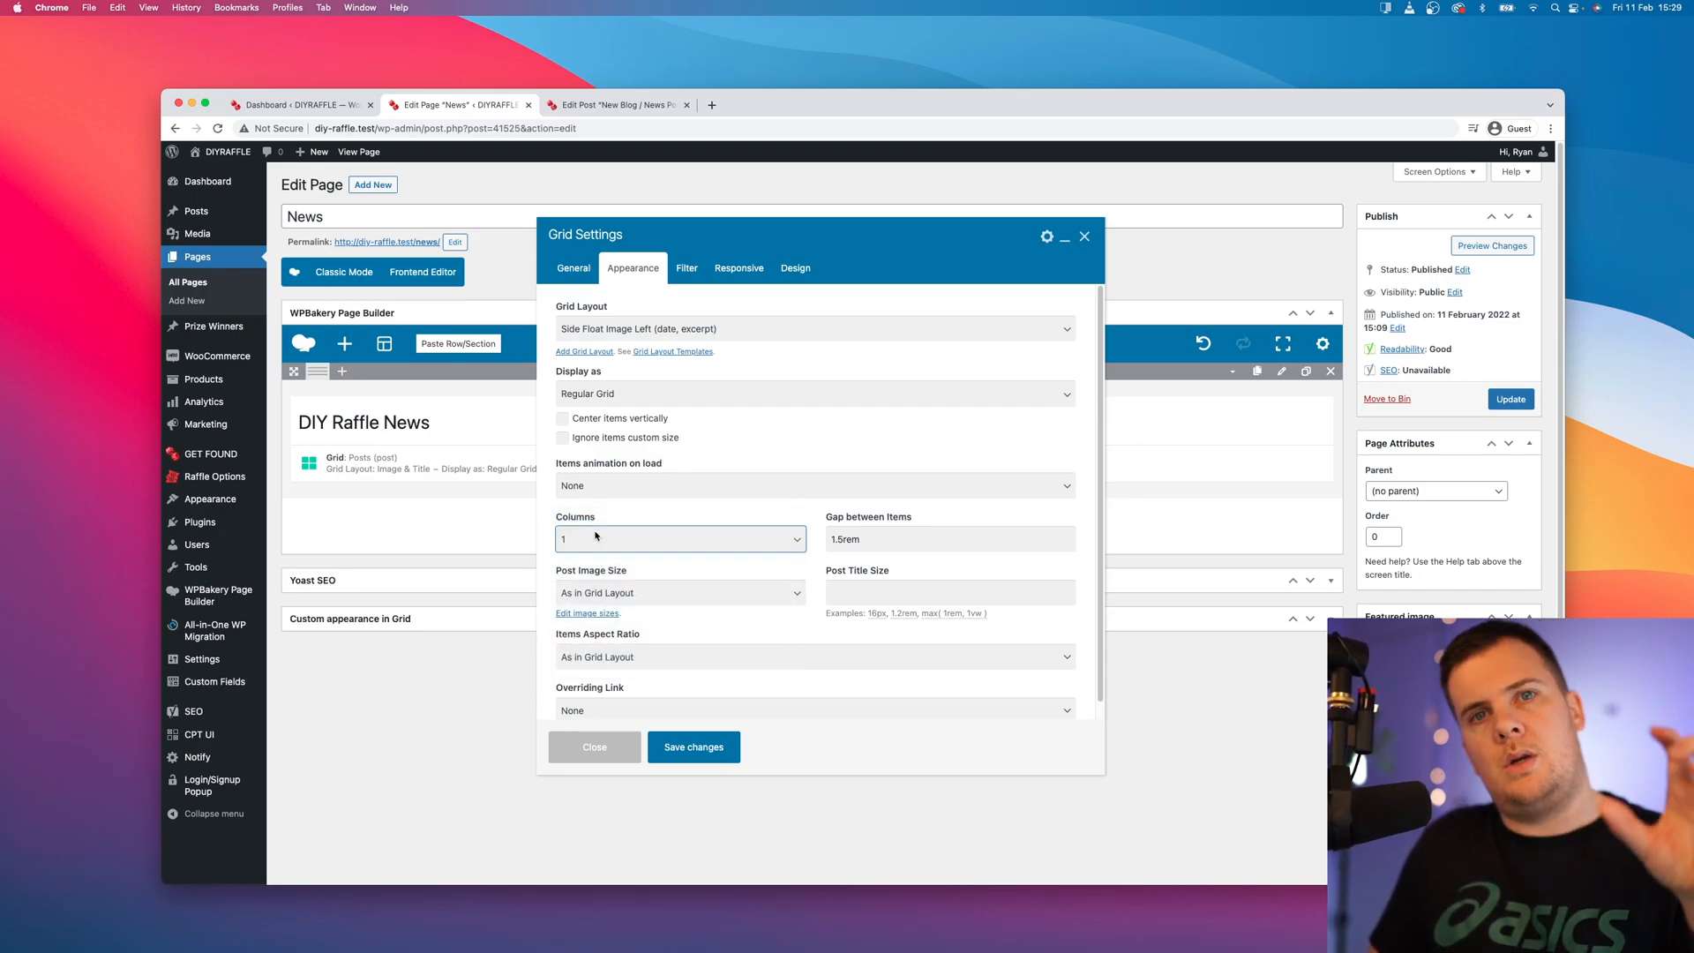
{"action": "mouse_move", "coordinate": [625, 543]}
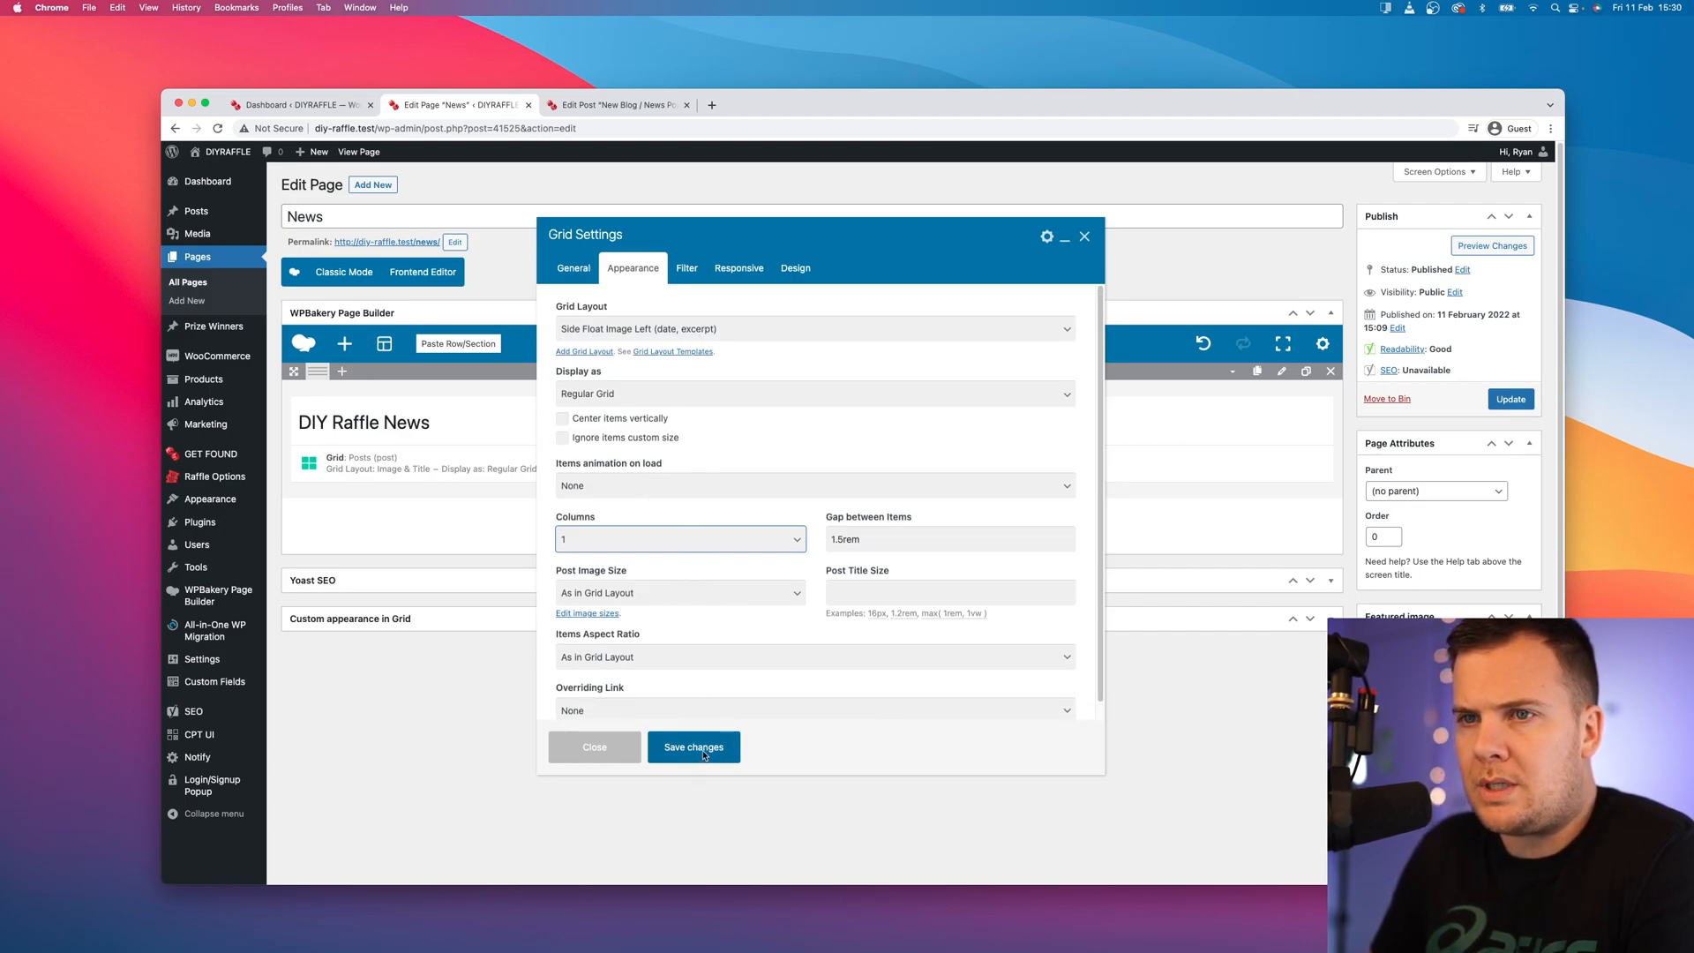
{"action": "left_click", "coordinate": [694, 747]}
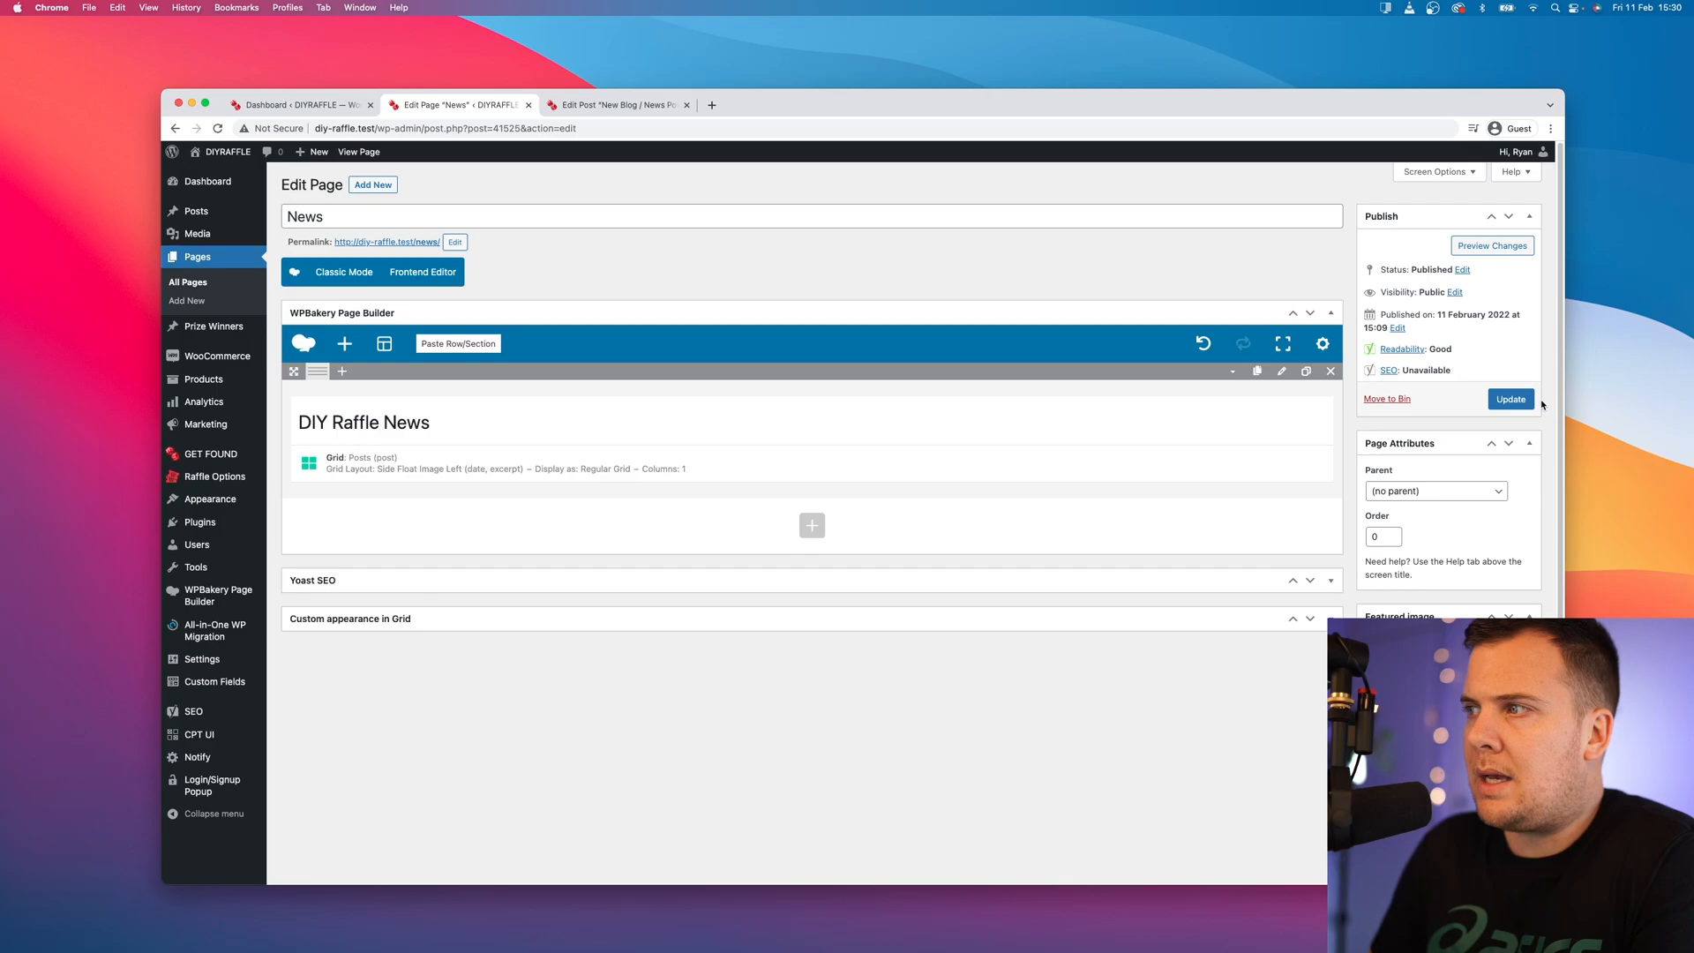
Step: Update the News page and view it live on the site
{"action": "left_click", "coordinate": [1511, 398]}
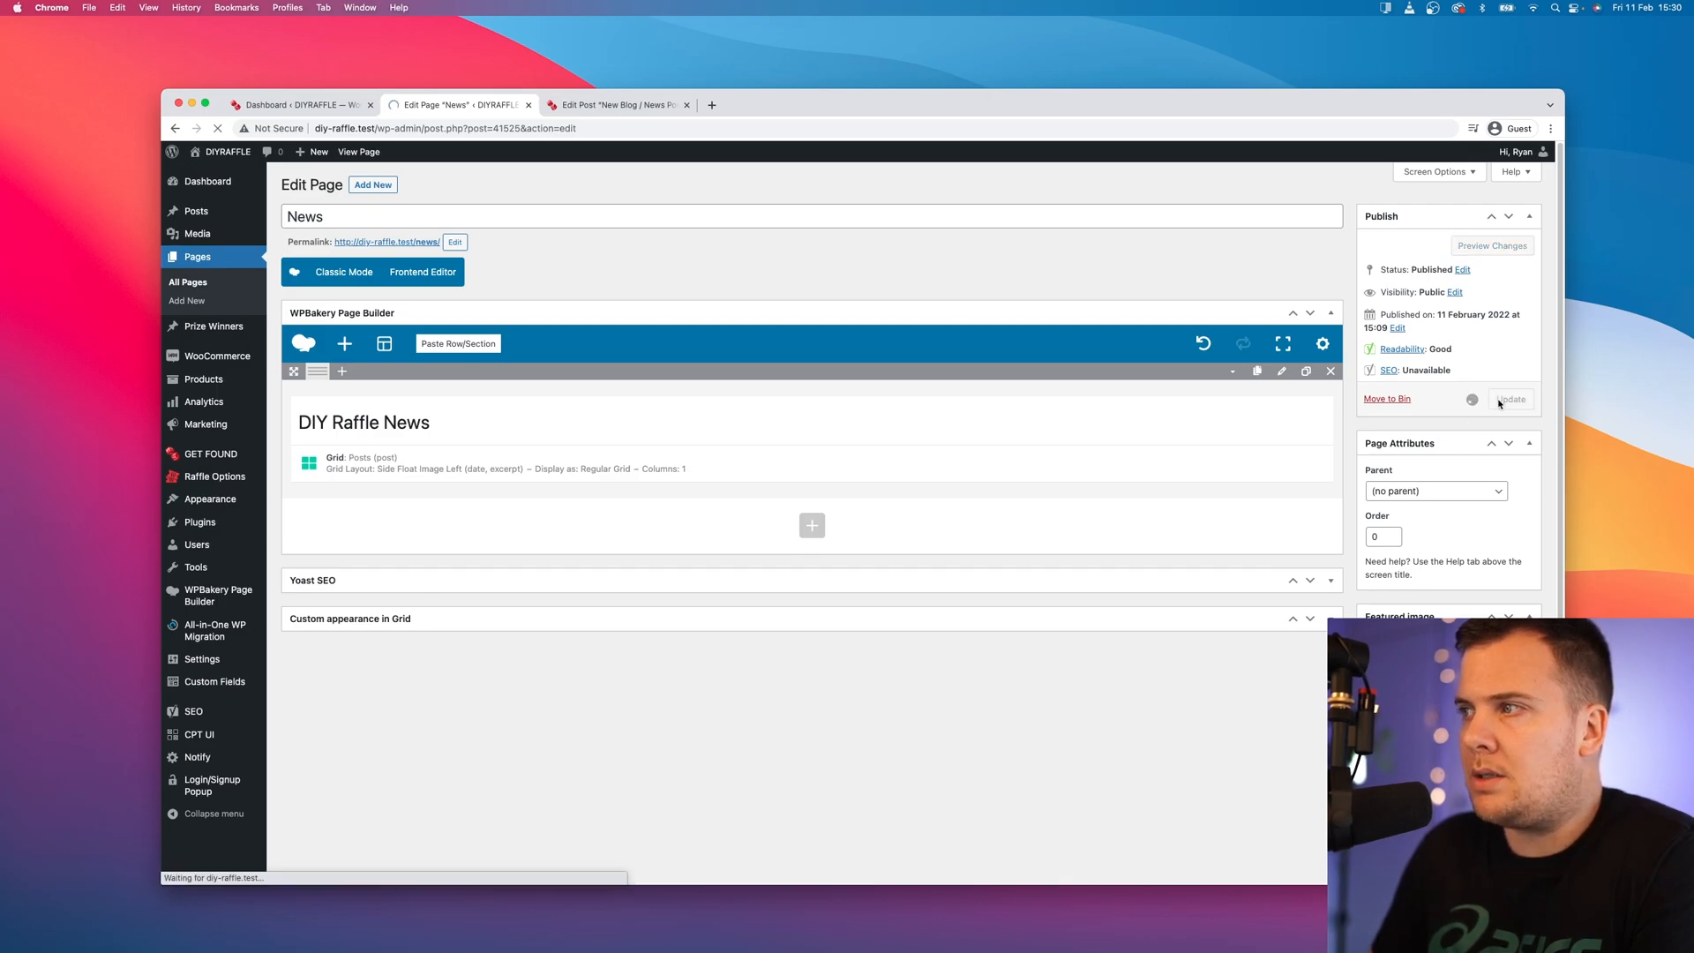
{"action": "left_click", "coordinate": [1511, 398]}
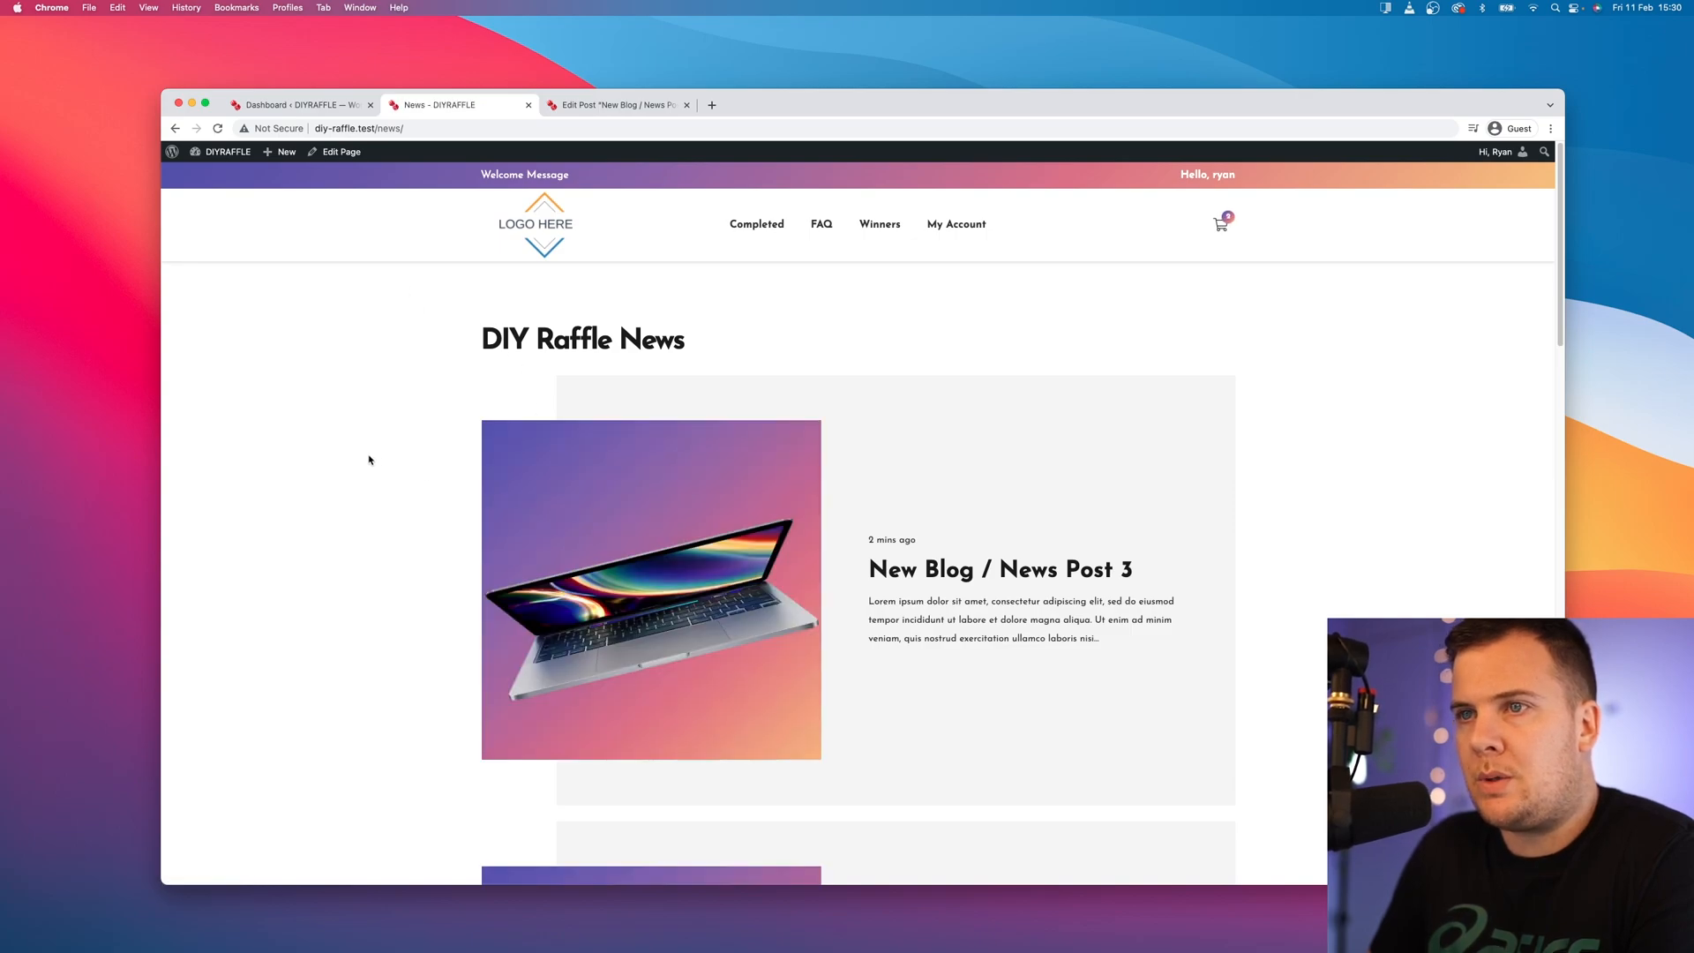
{"action": "mouse_move", "coordinate": [522, 570]}
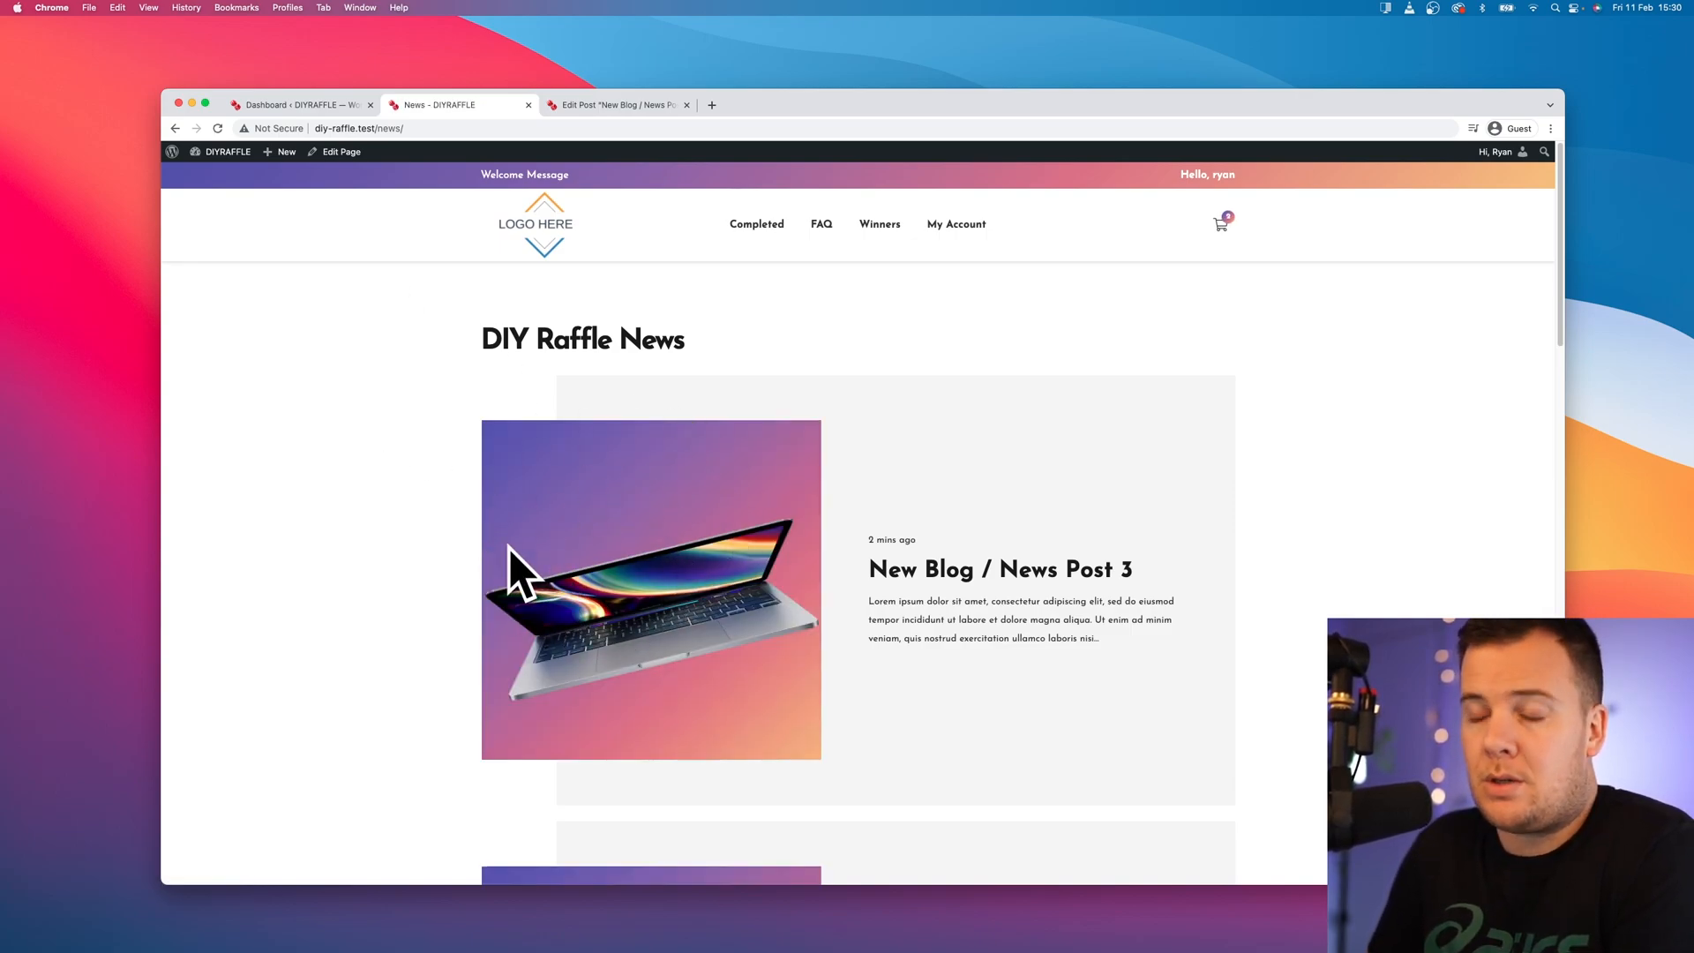
{"action": "mouse_move", "coordinate": [874, 552]}
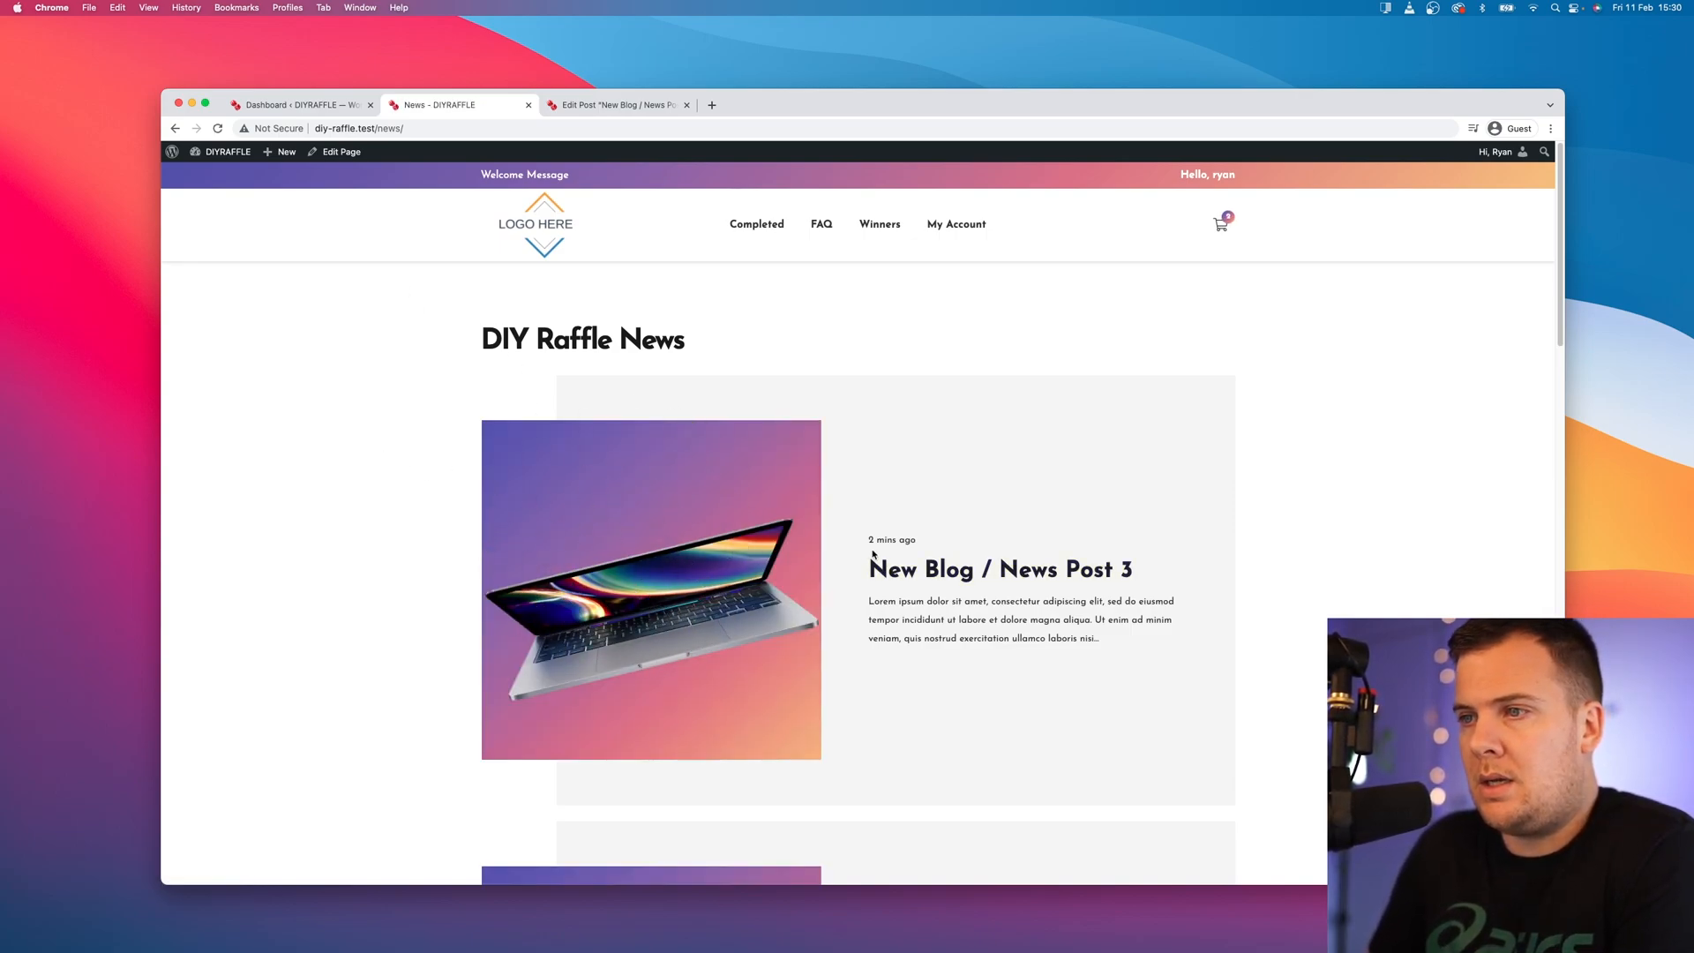
{"action": "mouse_move", "coordinate": [999, 570]}
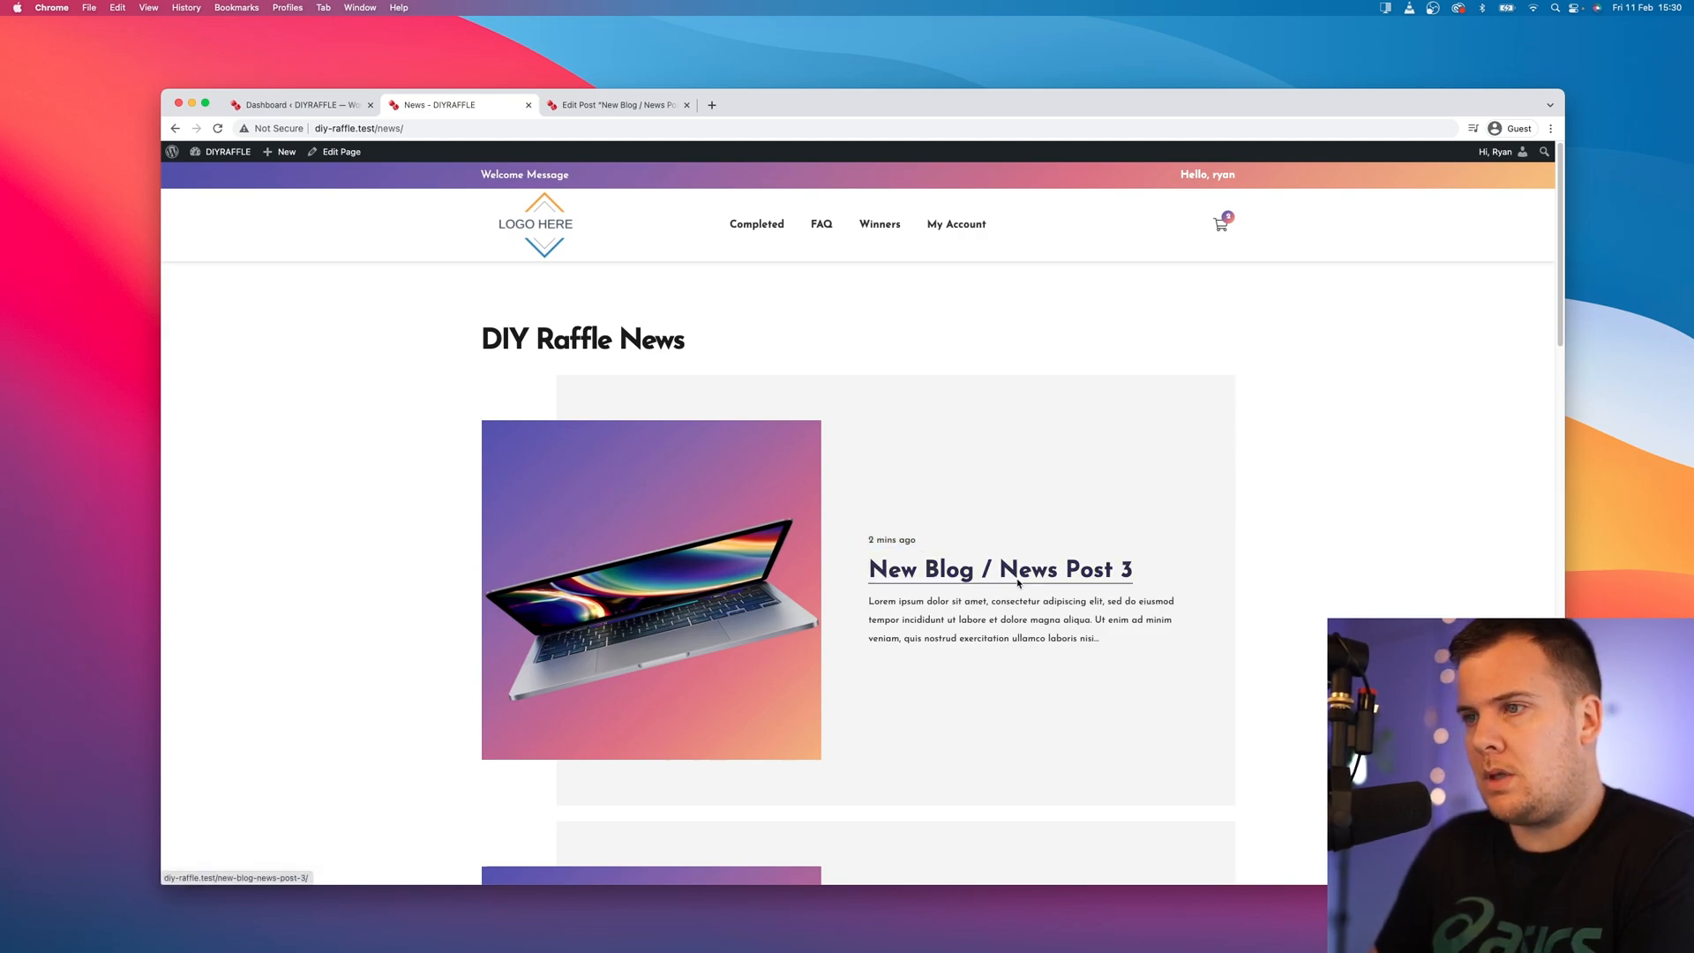
{"action": "left_click_drag", "start_coordinate": [868, 600], "coordinate": [1097, 637]}
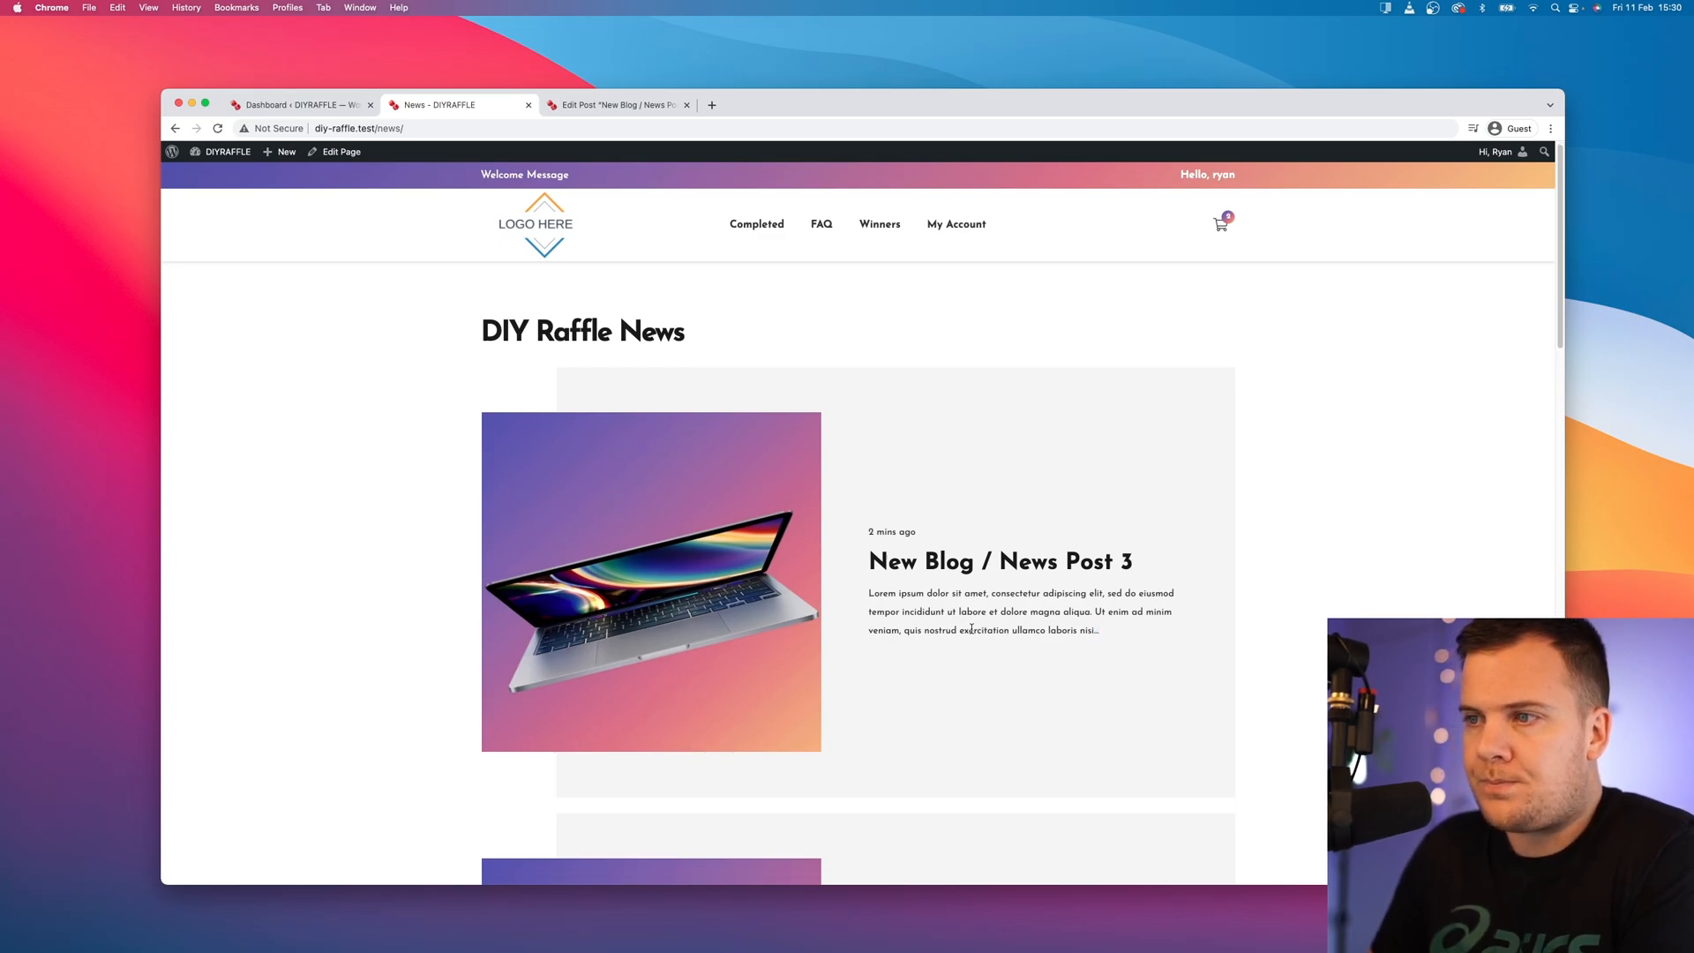
{"action": "scroll", "scroll_direction": "down", "scroll_amount": 3}
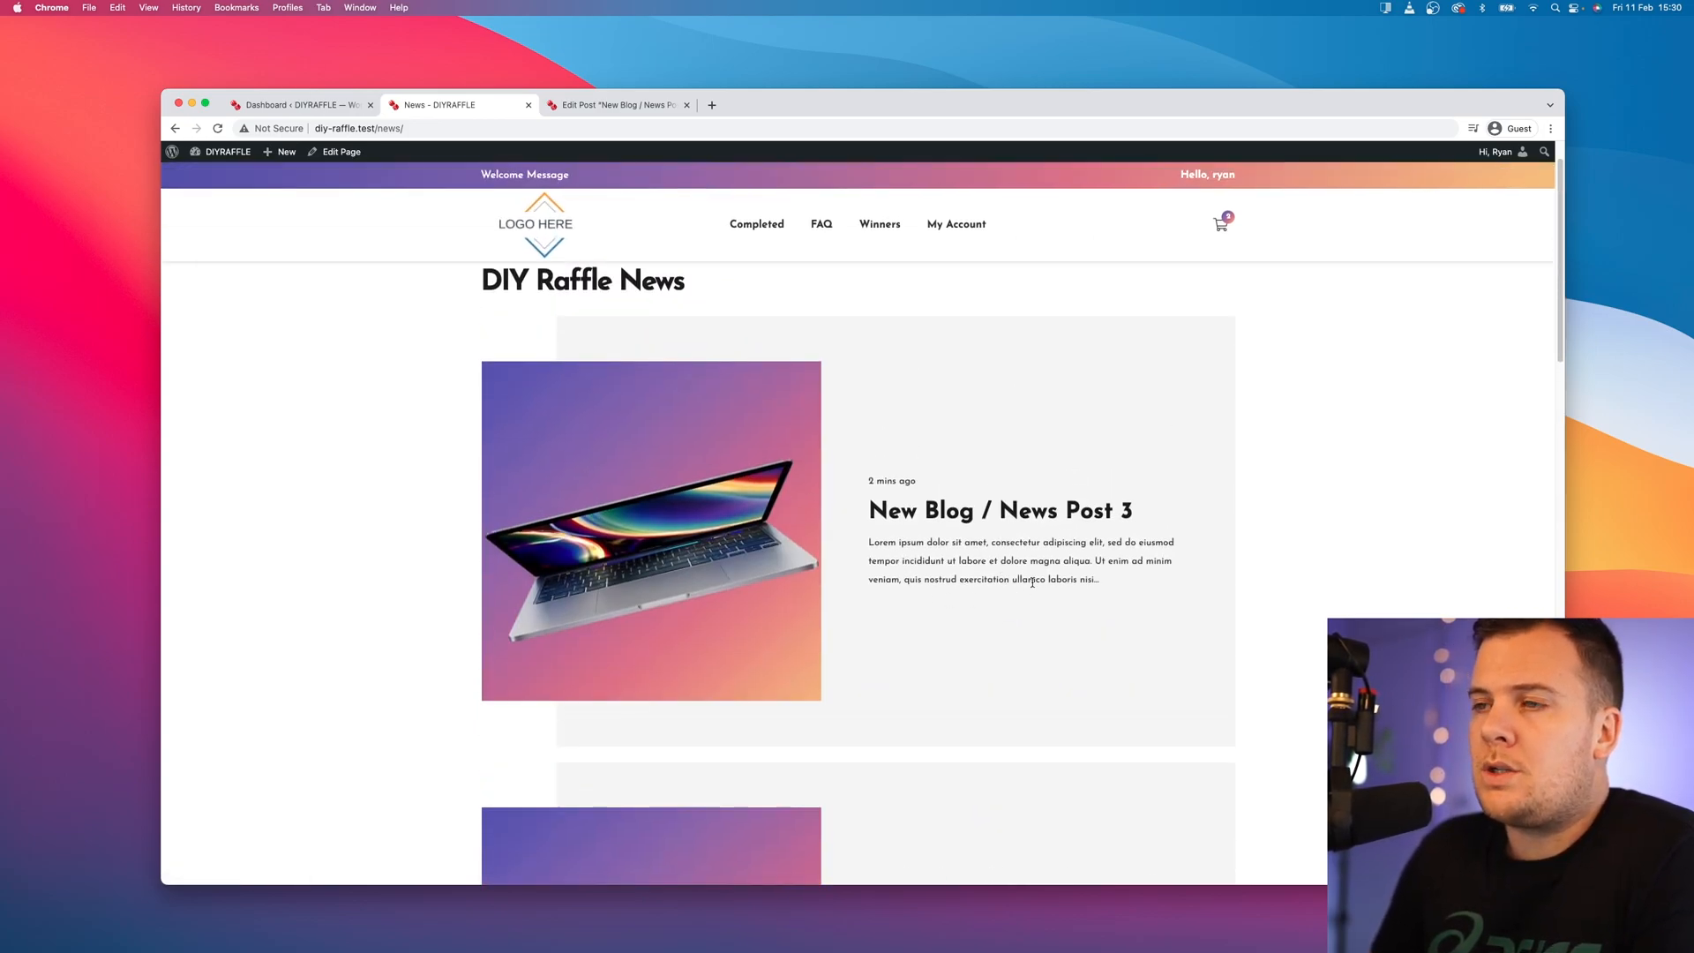
Step: Open the New Blog / News Post 3 single post from the news list
{"action": "left_click", "coordinate": [999, 510]}
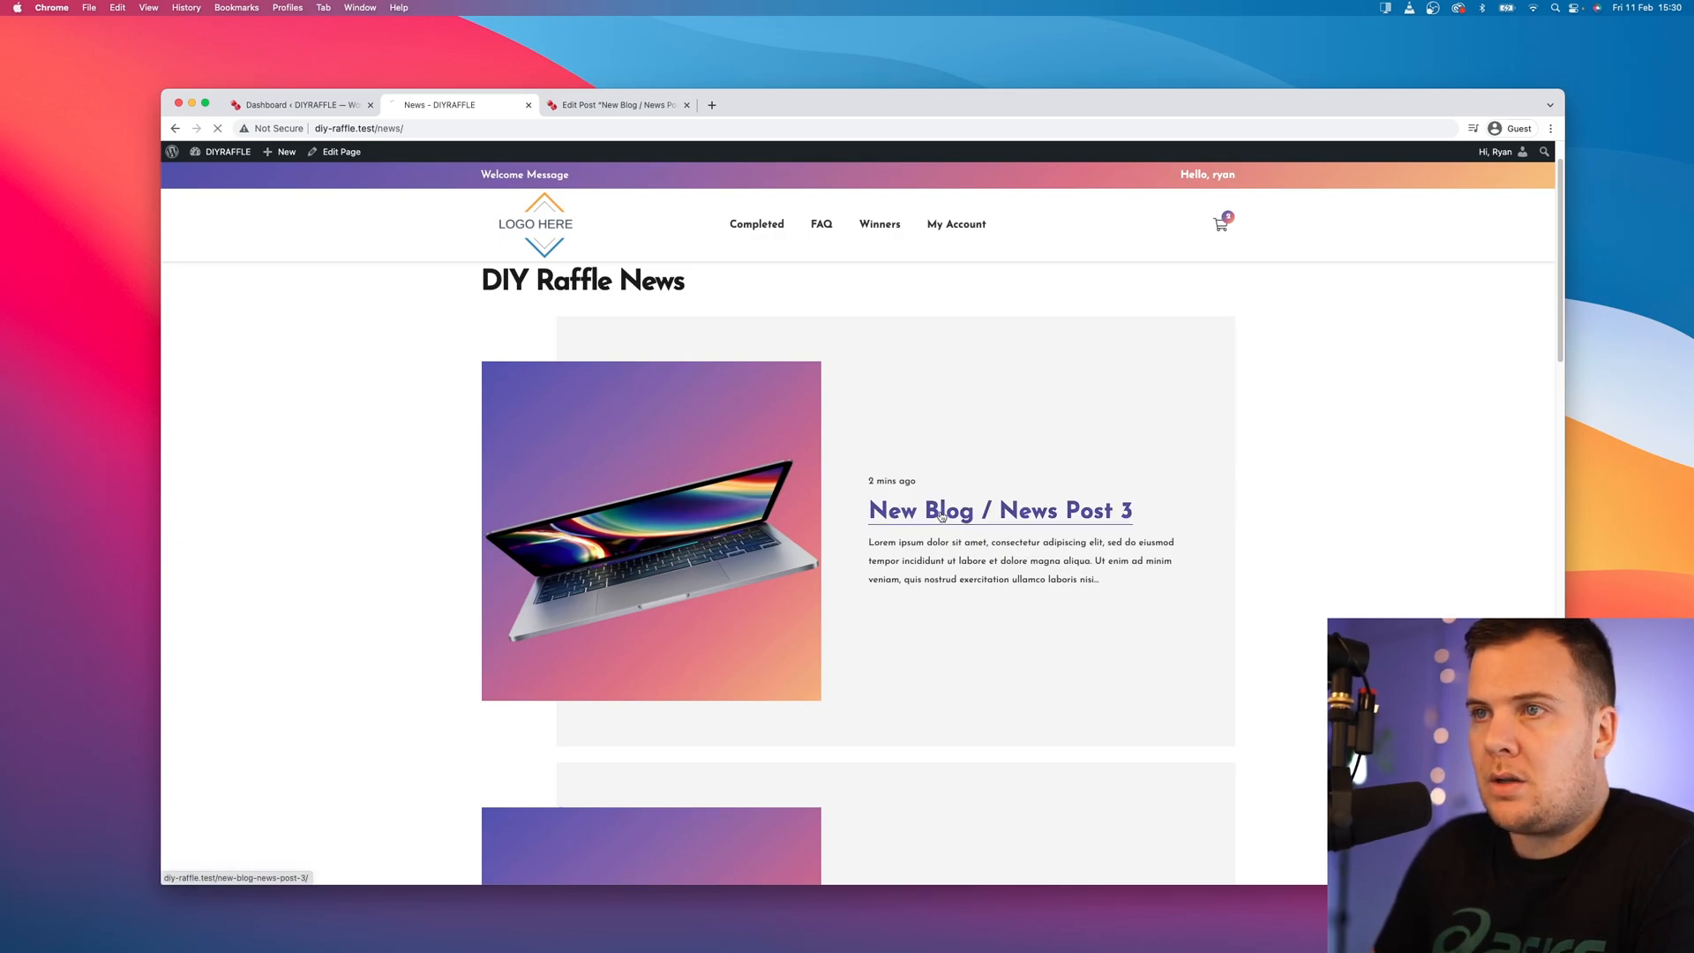
{"action": "left_click", "coordinate": [998, 510]}
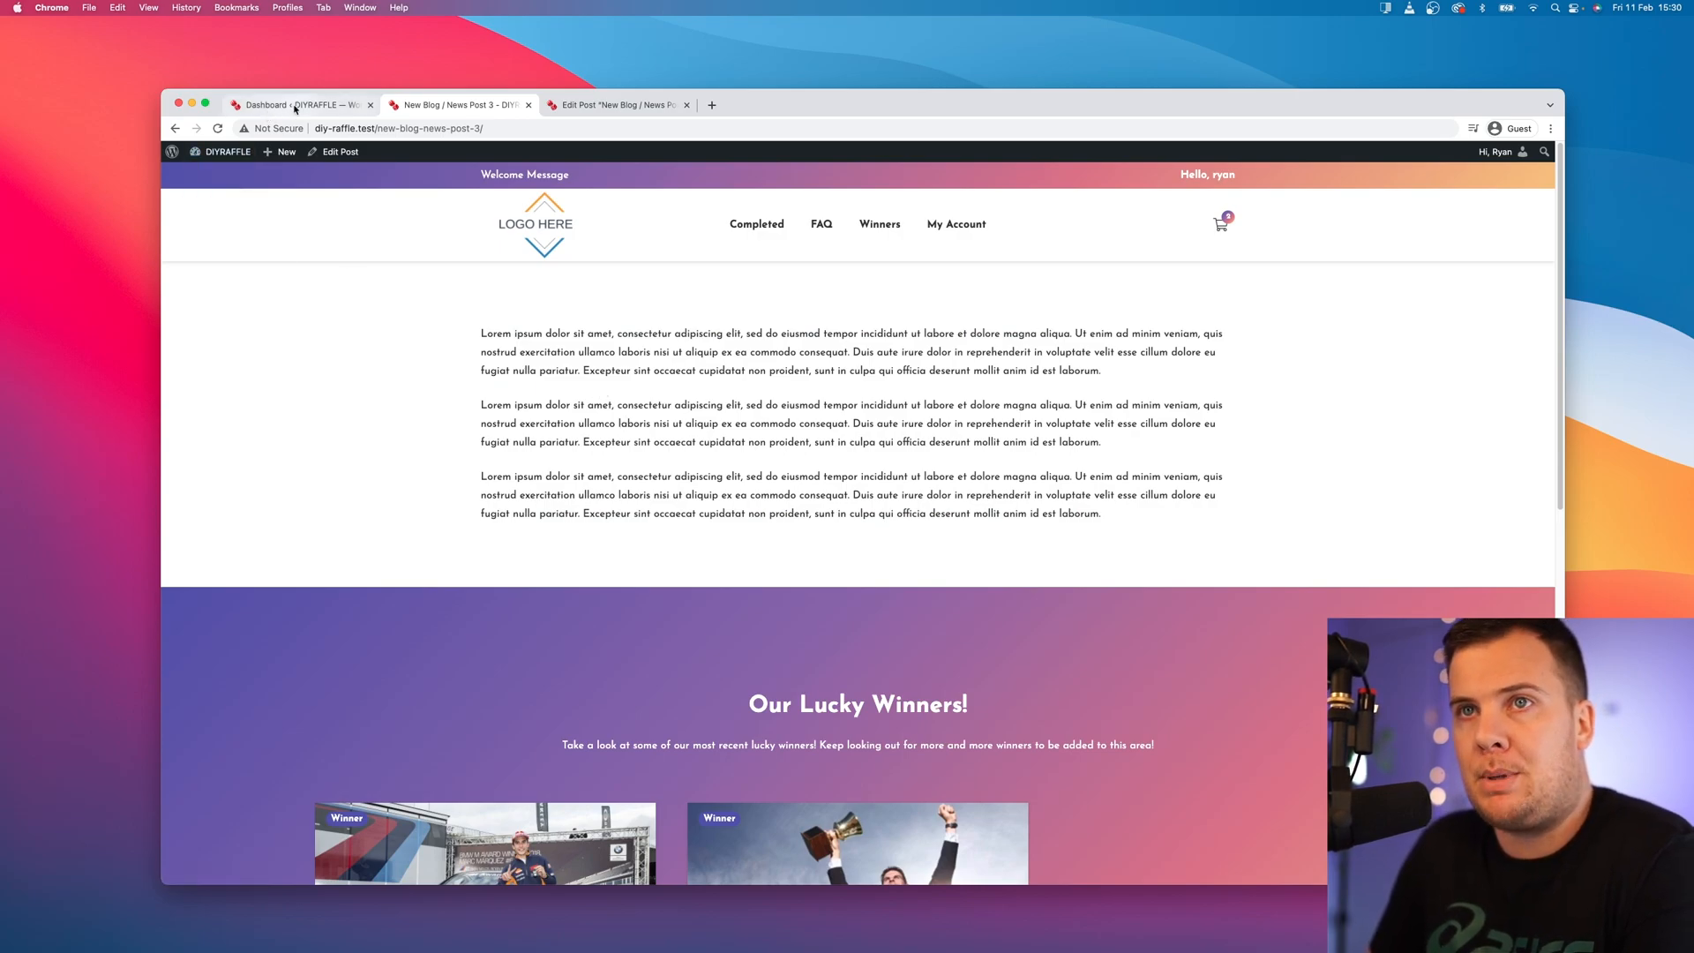
Step: Open the content template, rename it 'News Content template' and switch to the Backend Editor
{"action": "left_click", "coordinate": [291, 104]}
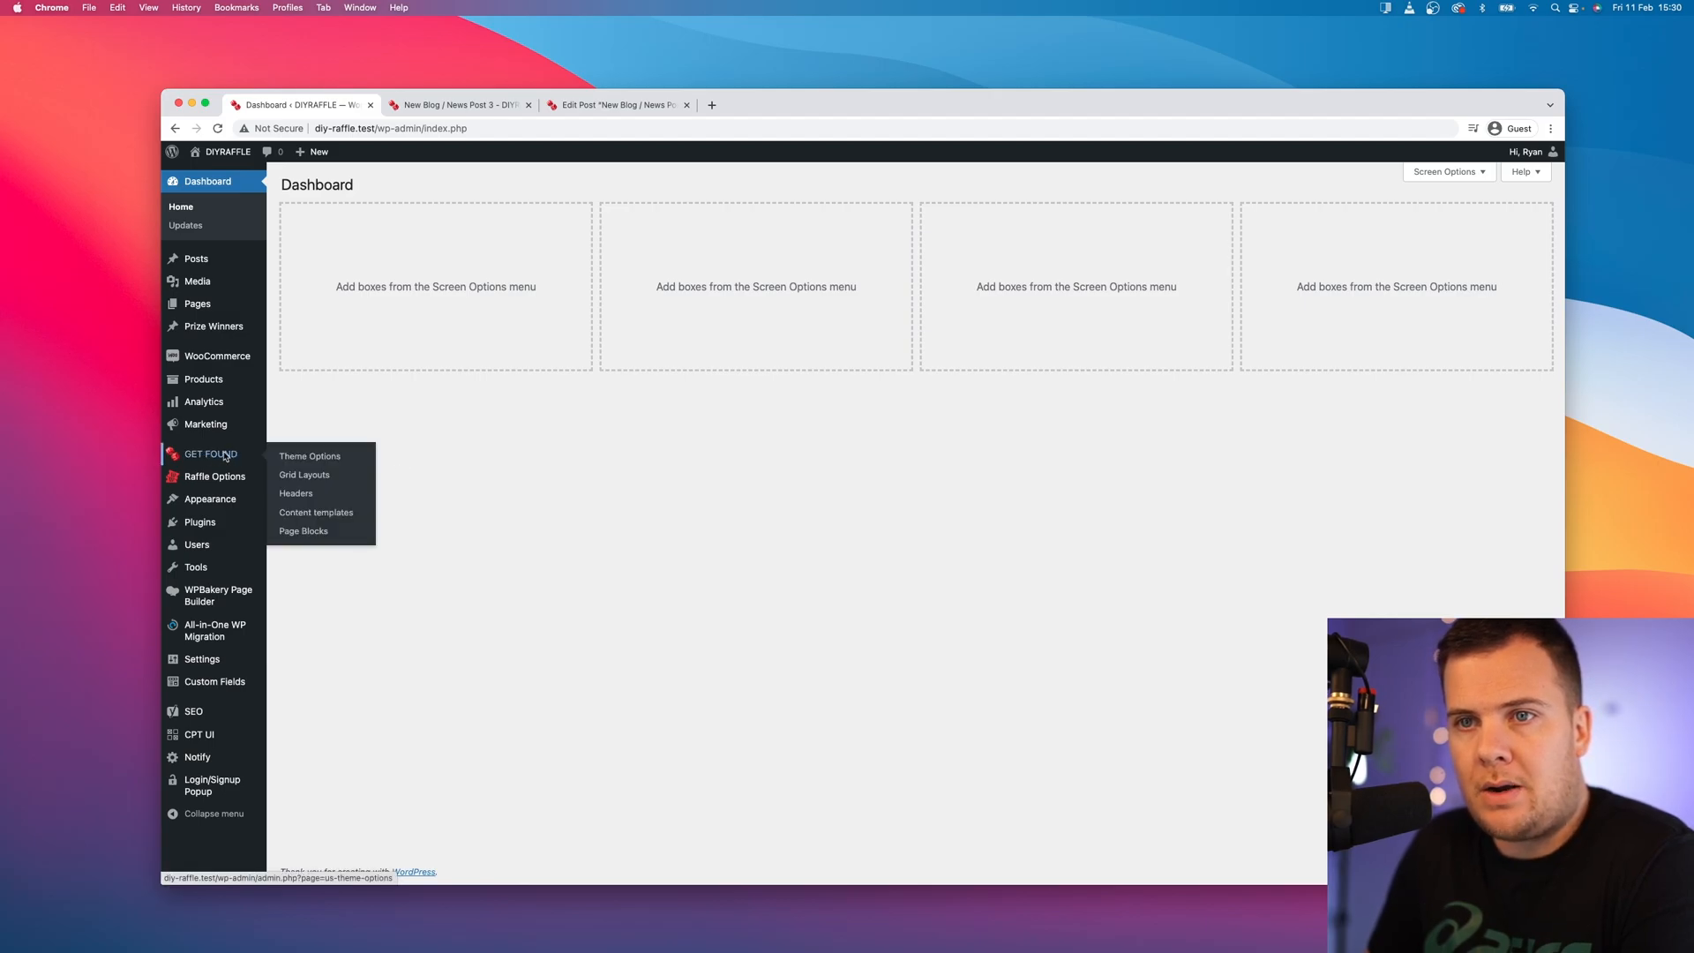
{"action": "left_click", "coordinate": [316, 512]}
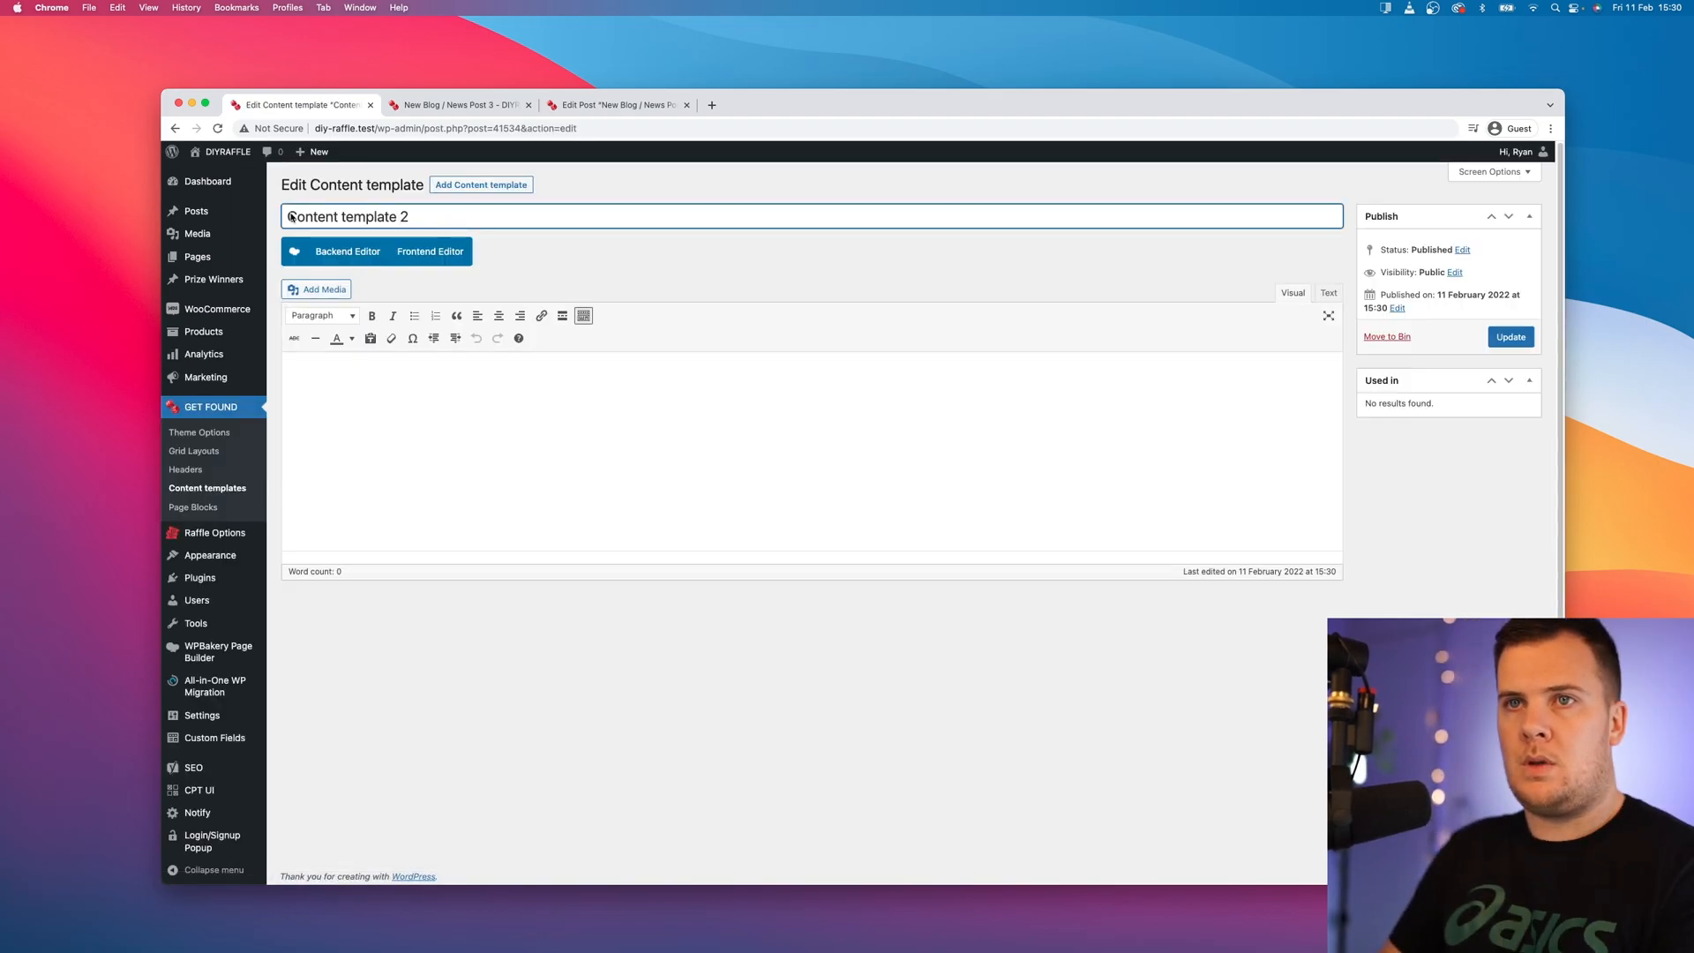
{"action": "type", "text": "News"}
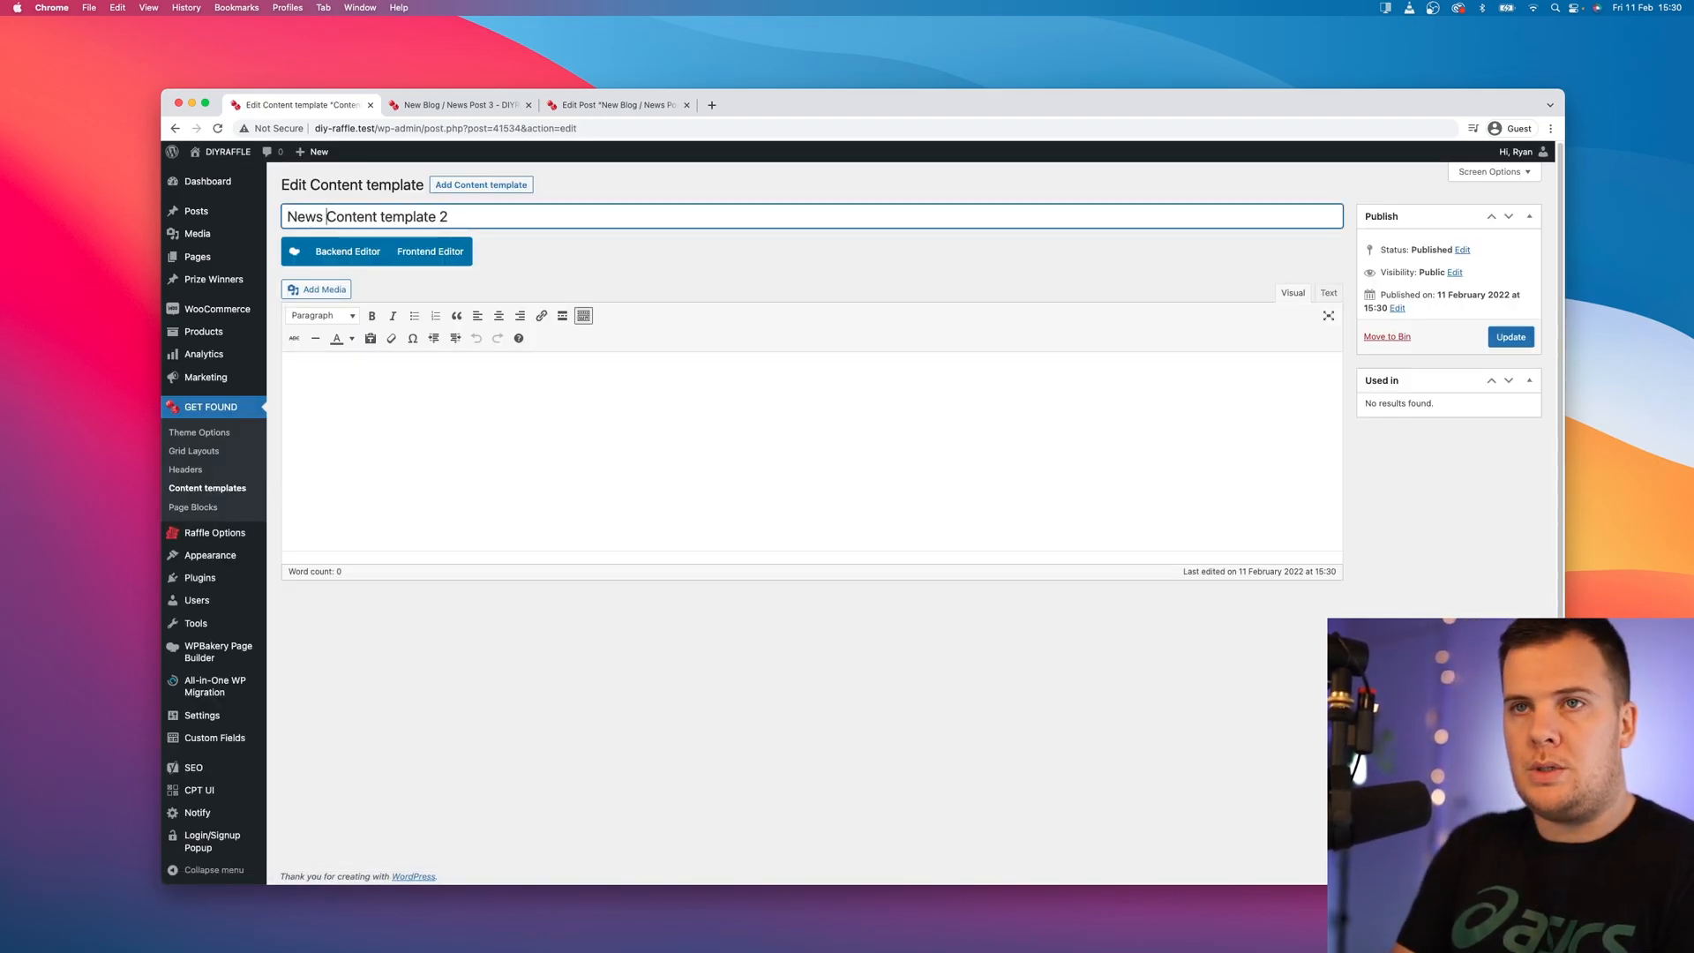
{"action": "key", "text": "Backspace"}
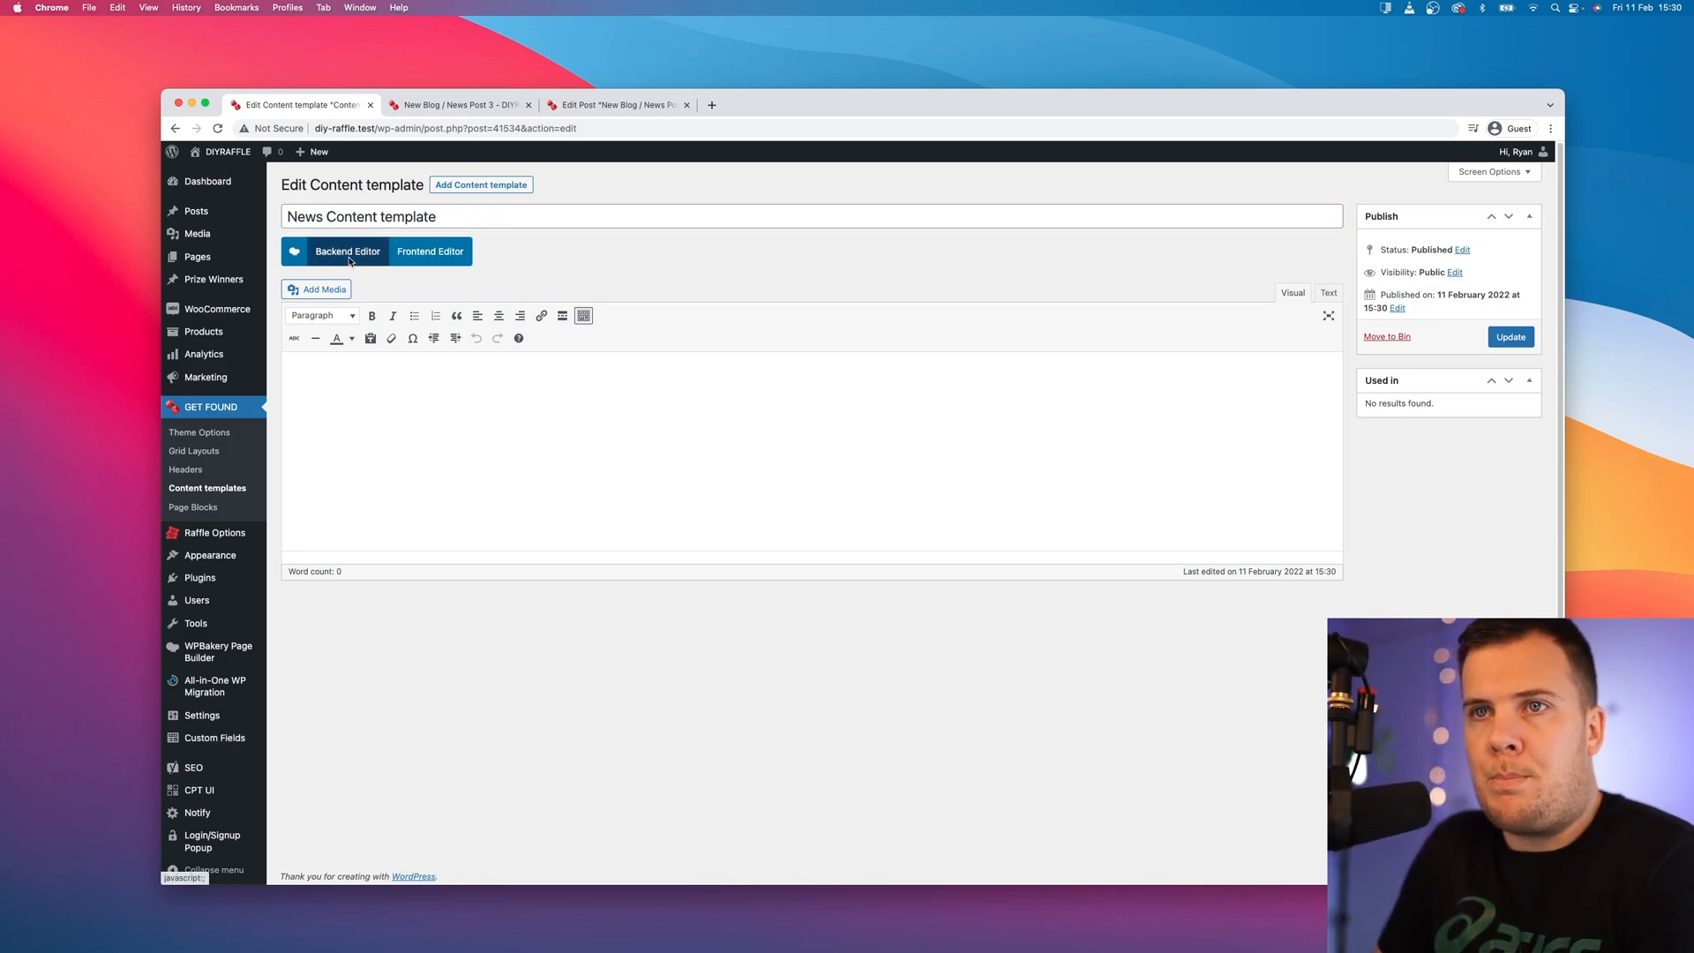
{"action": "left_click", "coordinate": [348, 251]}
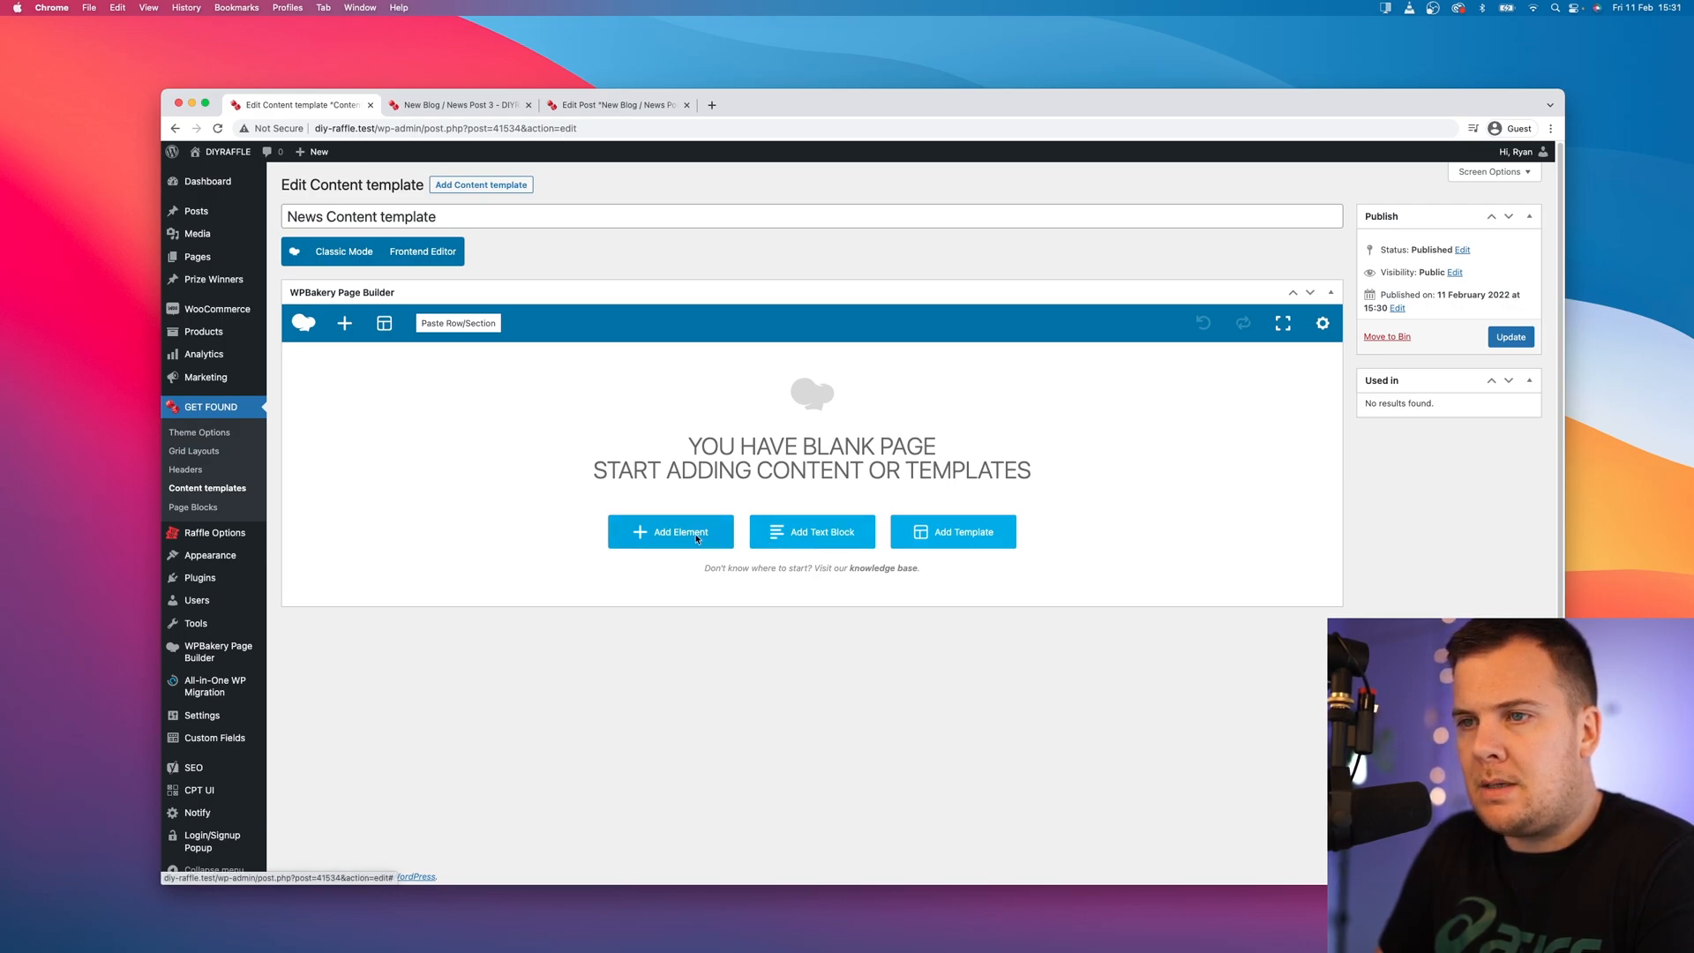
Step: Add a Post Title element set to the h1 HTML tag and save it
{"action": "left_click", "coordinate": [671, 531]}
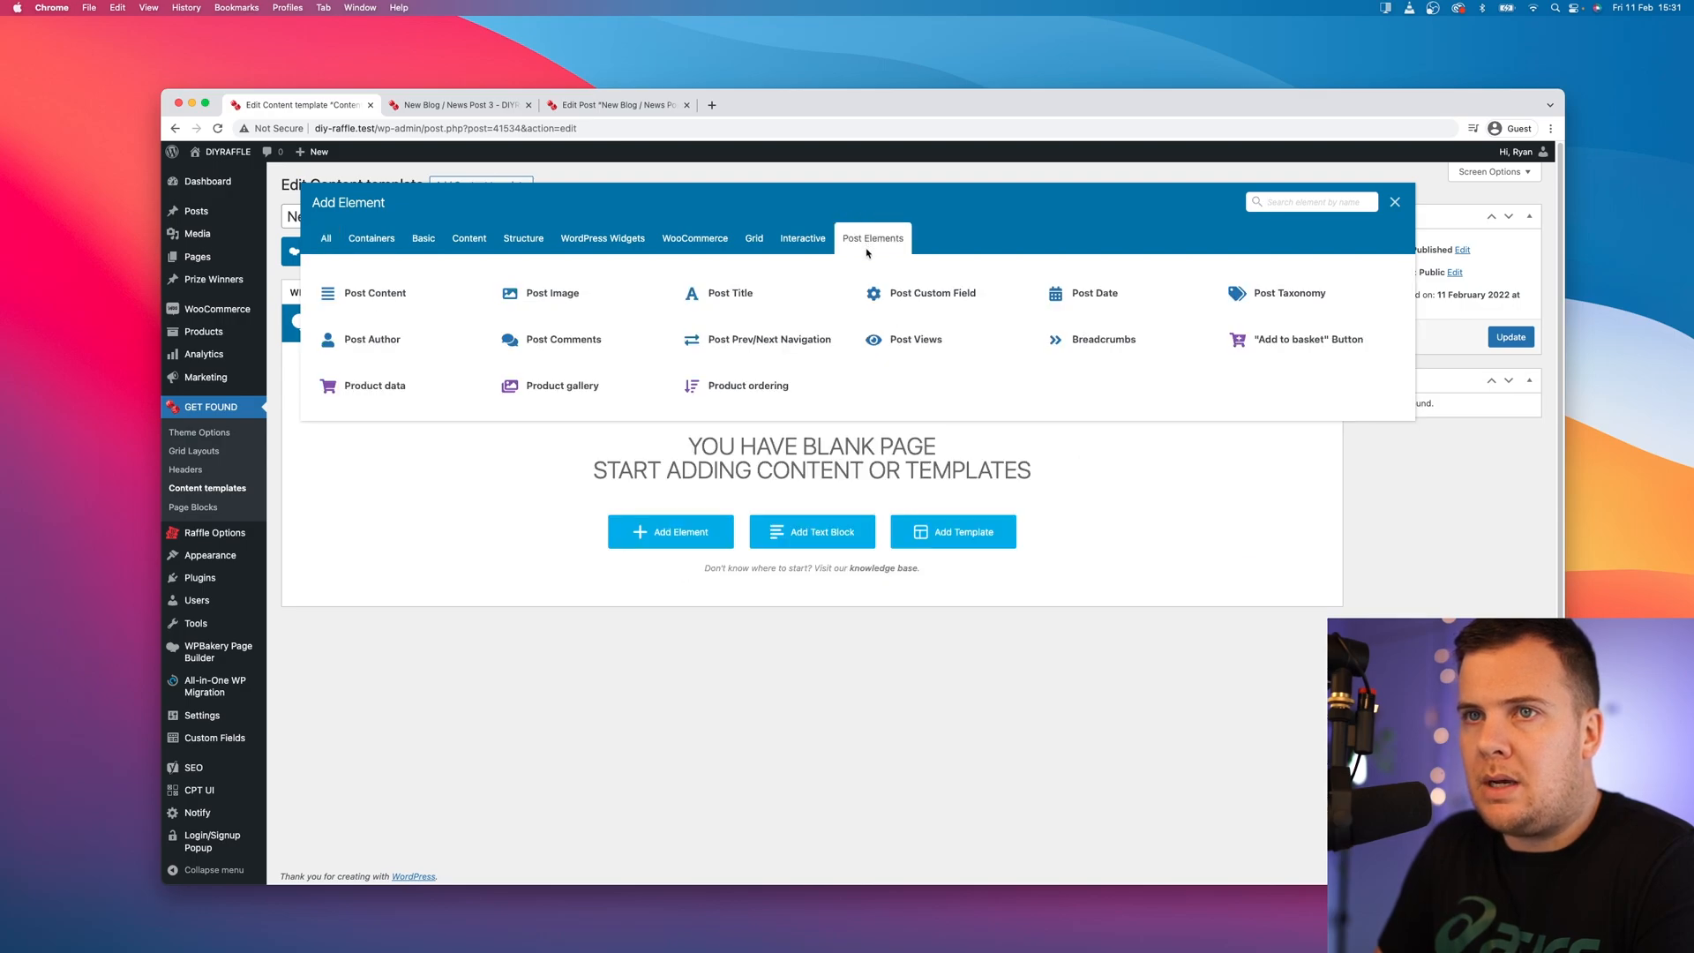
{"action": "mouse_move", "coordinate": [740, 305]}
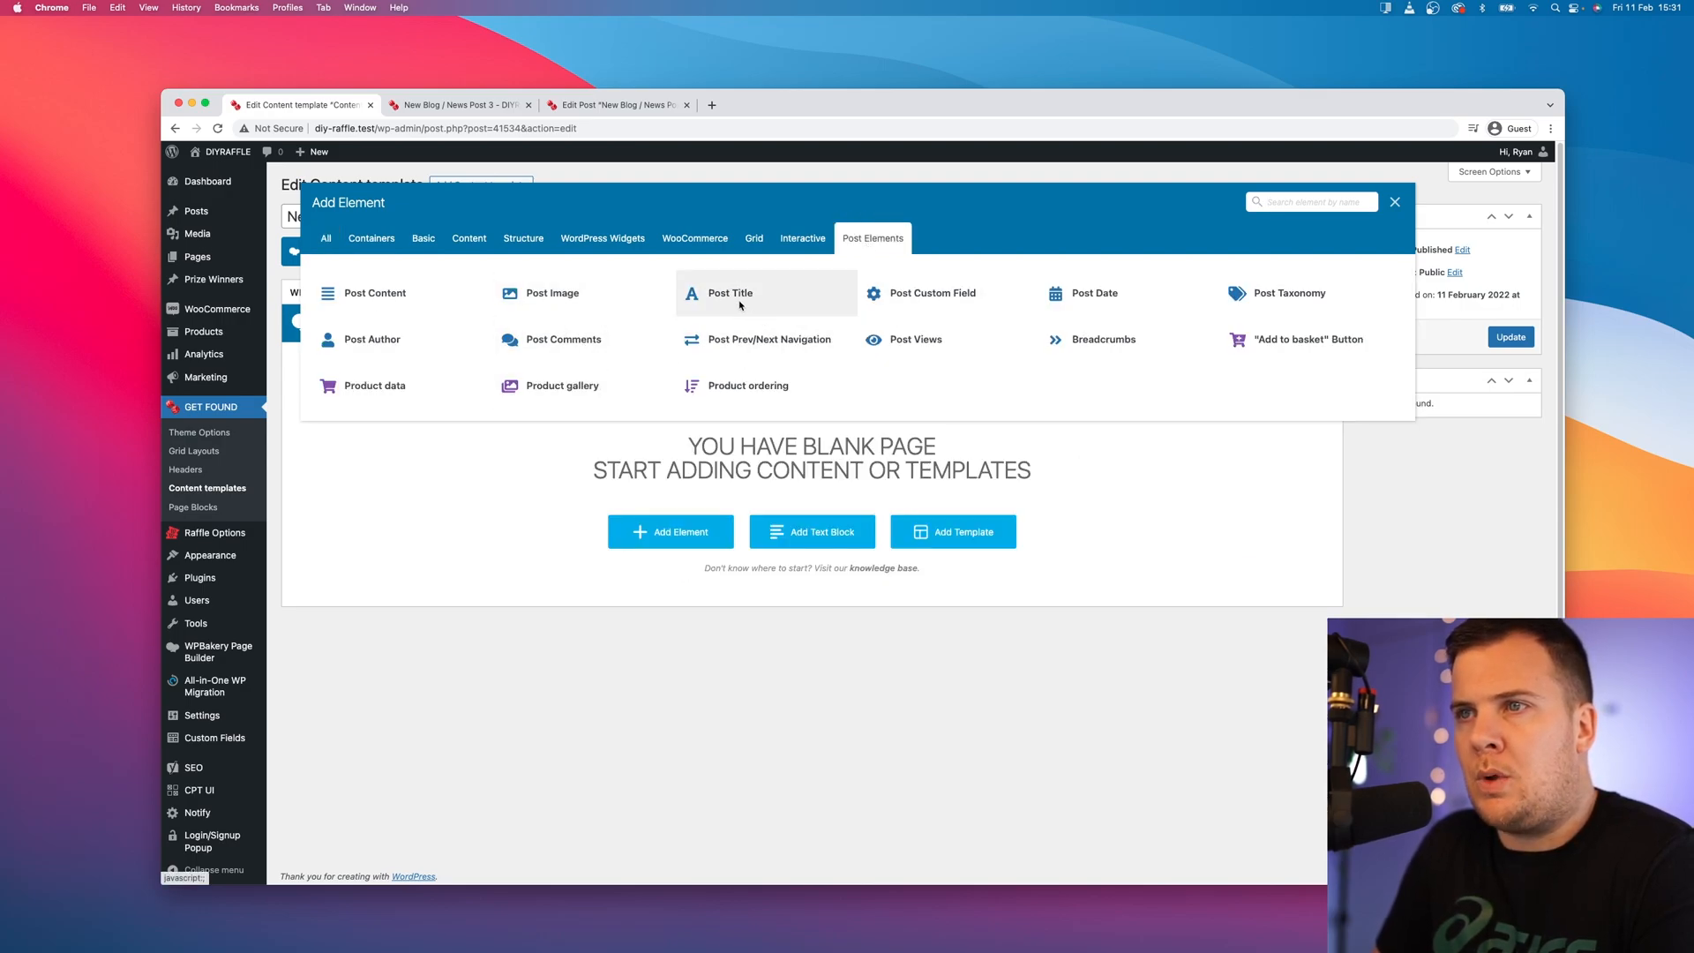
{"action": "left_click", "coordinate": [731, 293]}
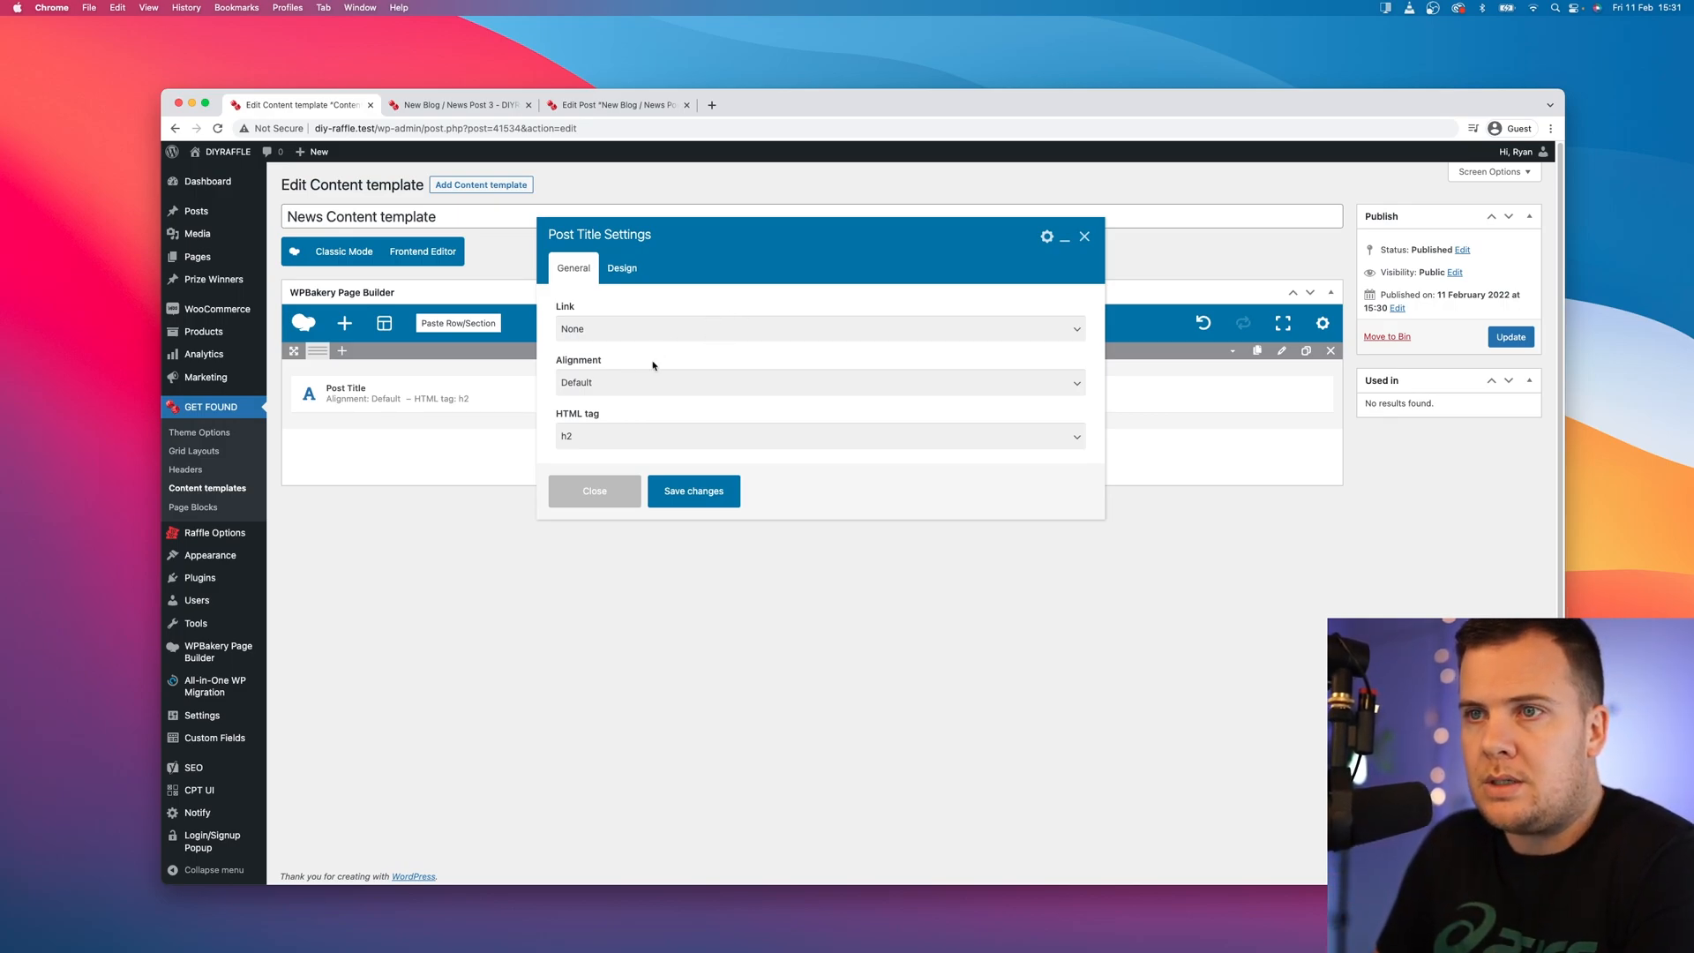
{"action": "left_click", "coordinate": [819, 436]}
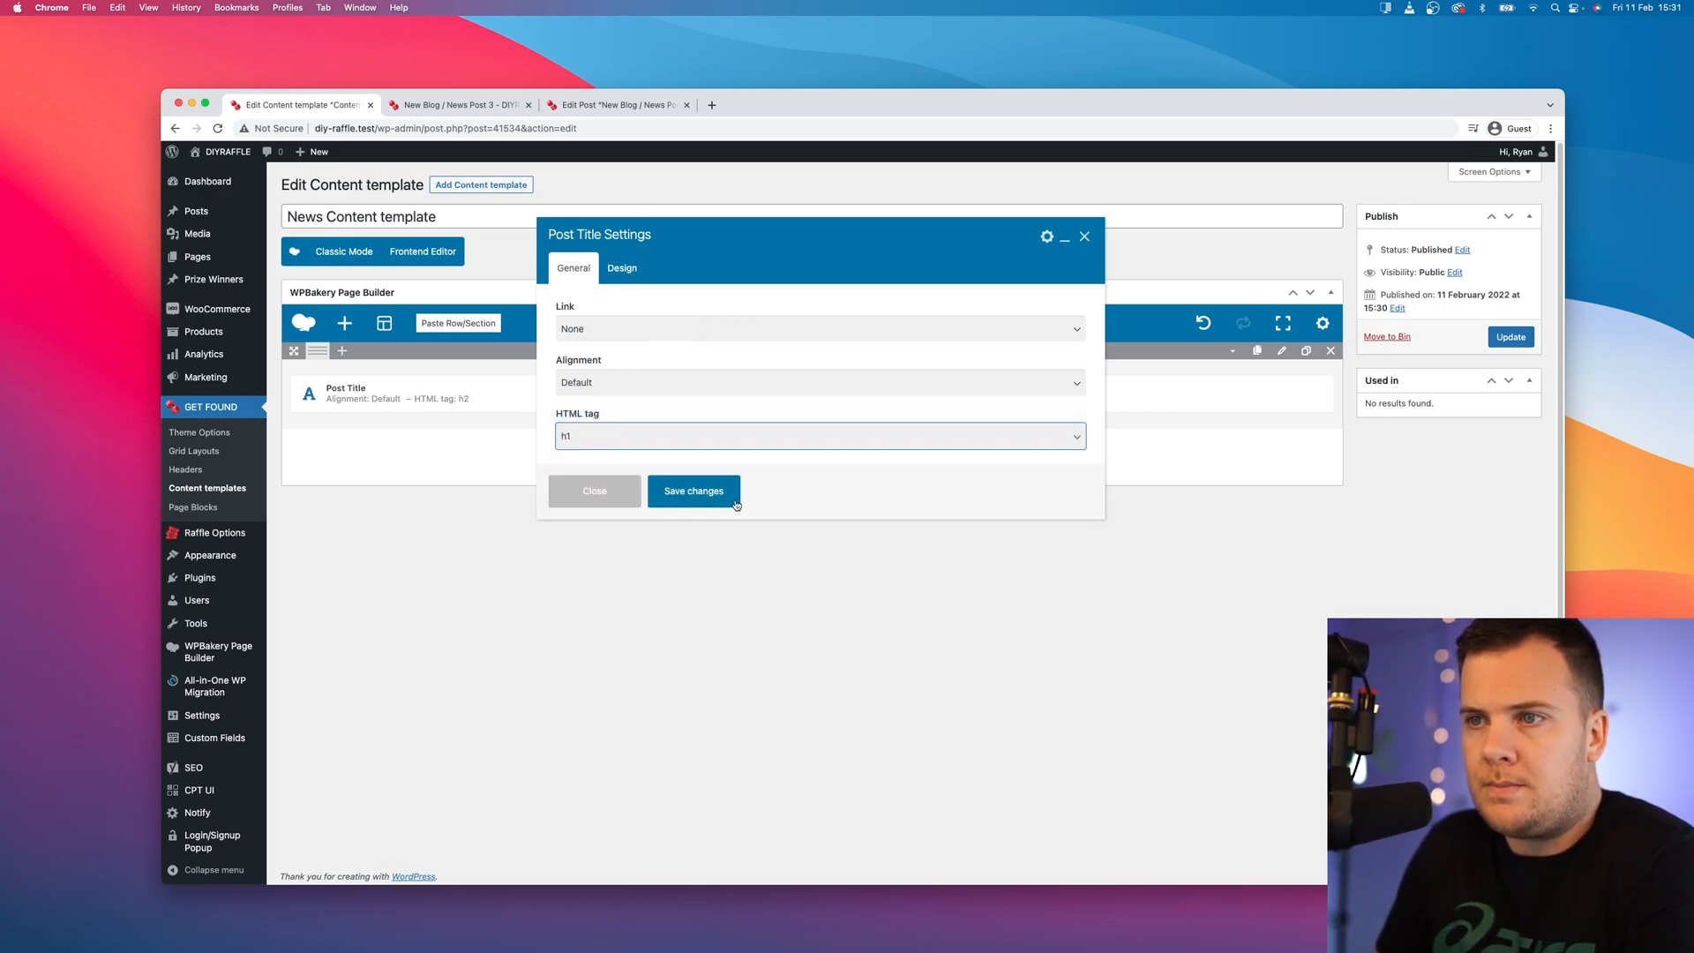
{"action": "left_click", "coordinate": [692, 490]}
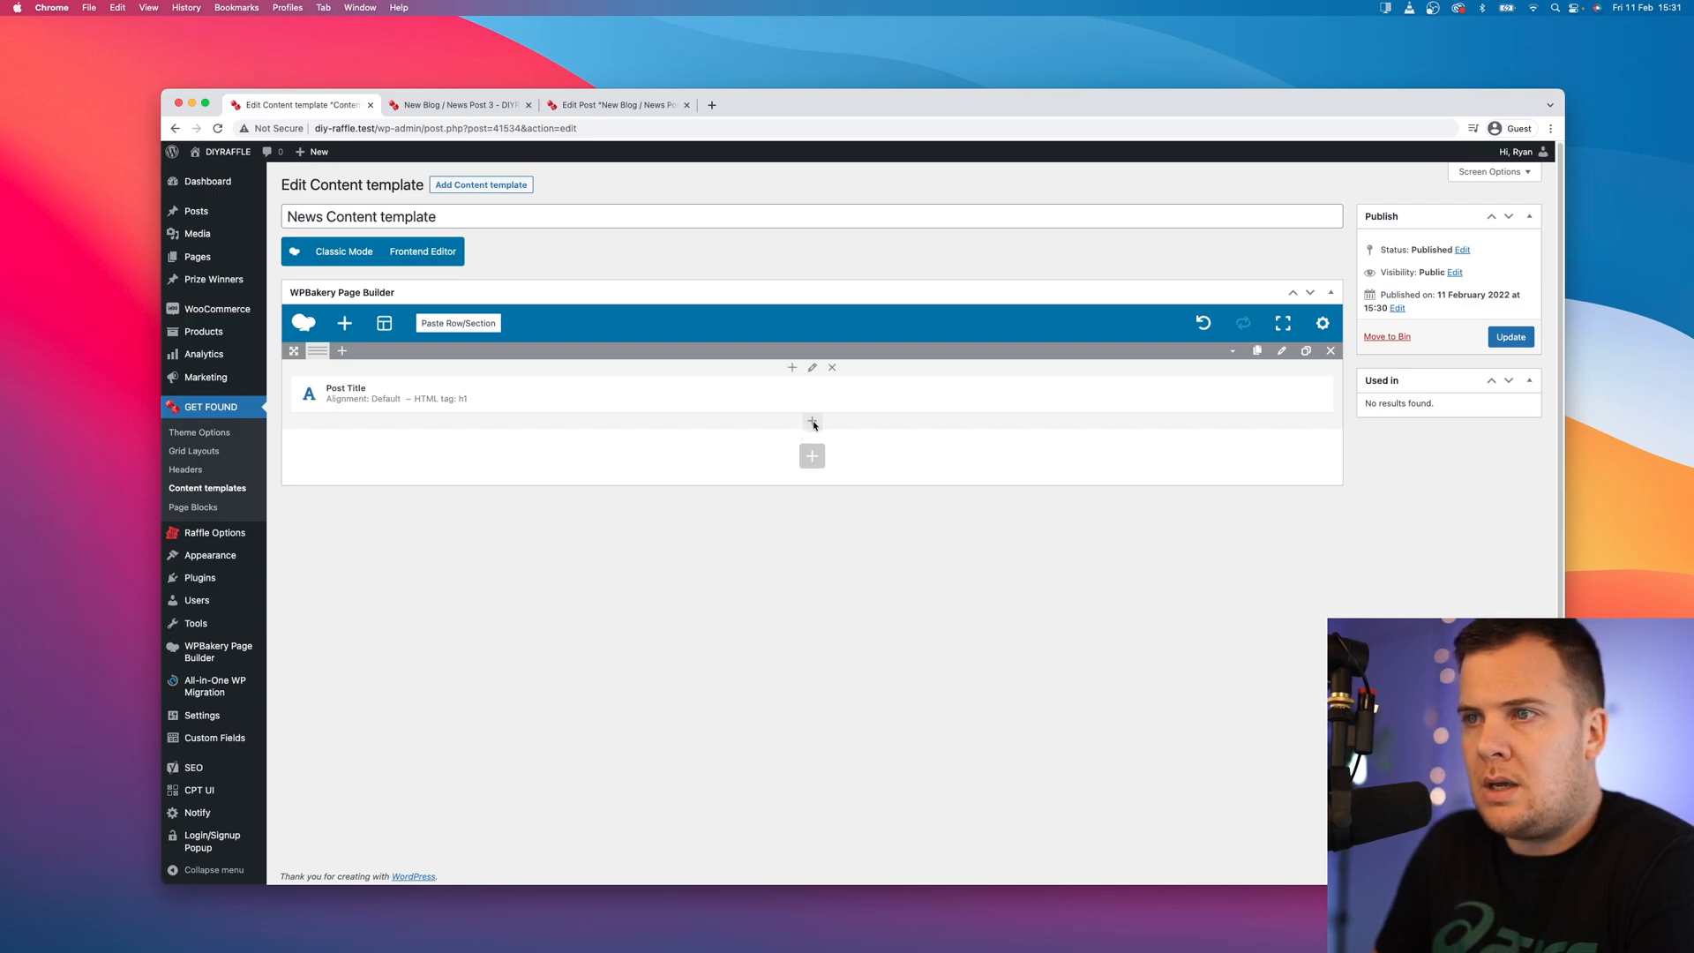
{"action": "left_click", "coordinate": [812, 422]}
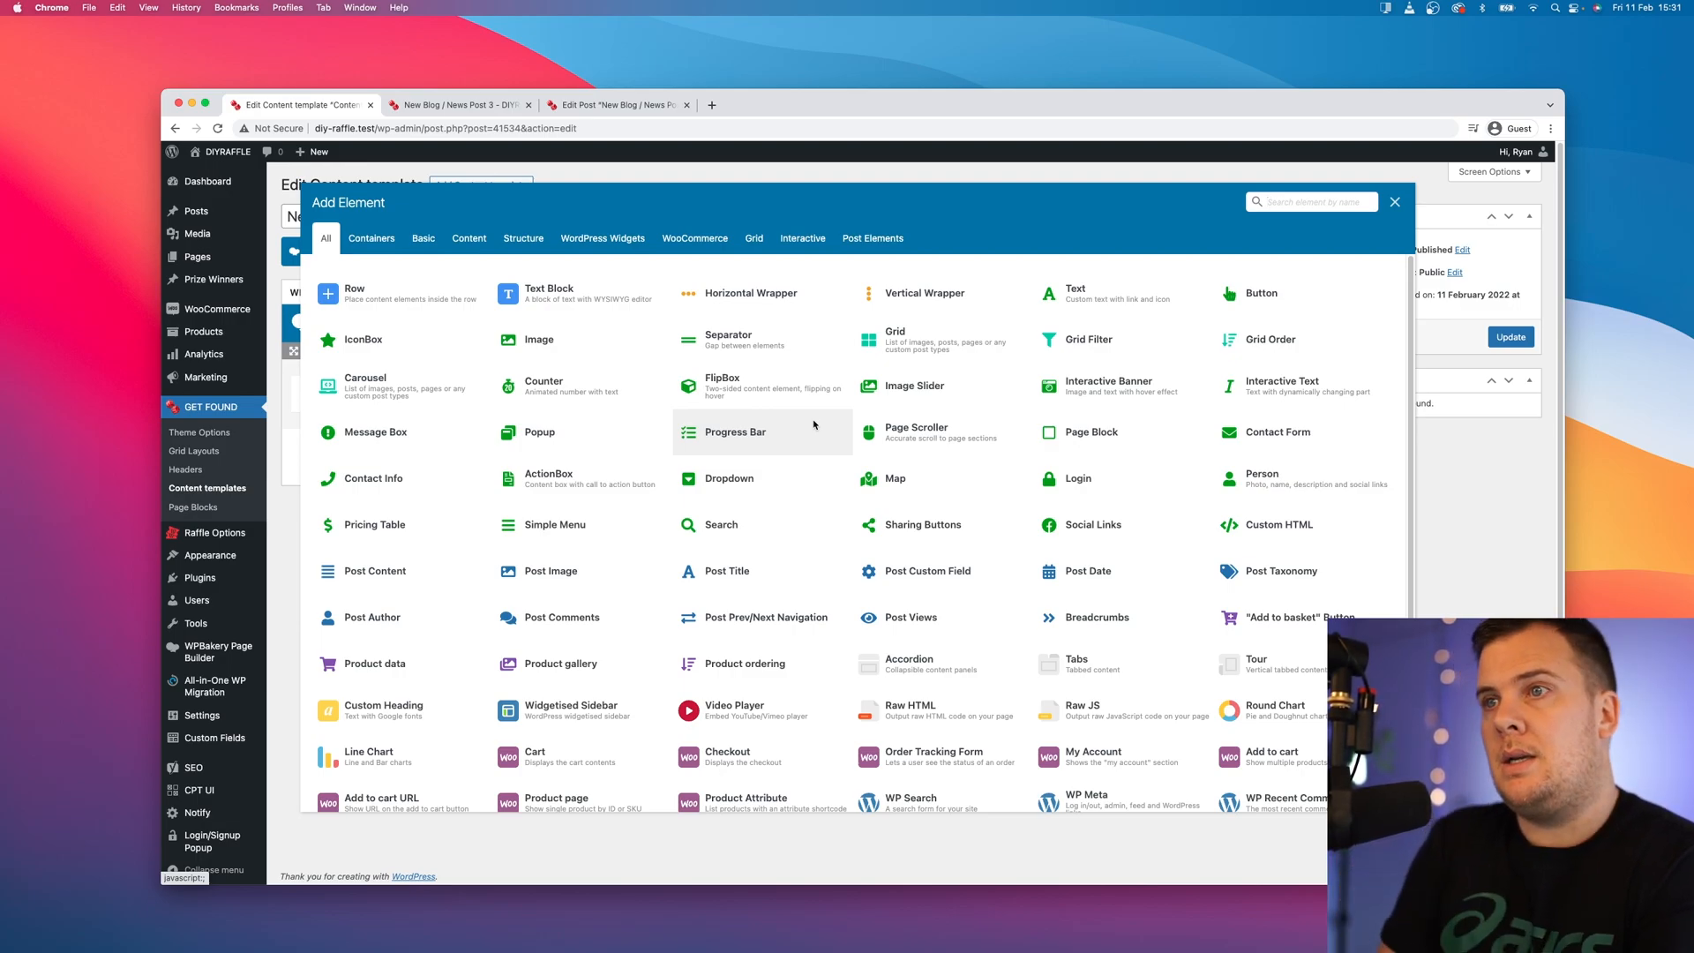
{"action": "mouse_move", "coordinate": [748, 293]}
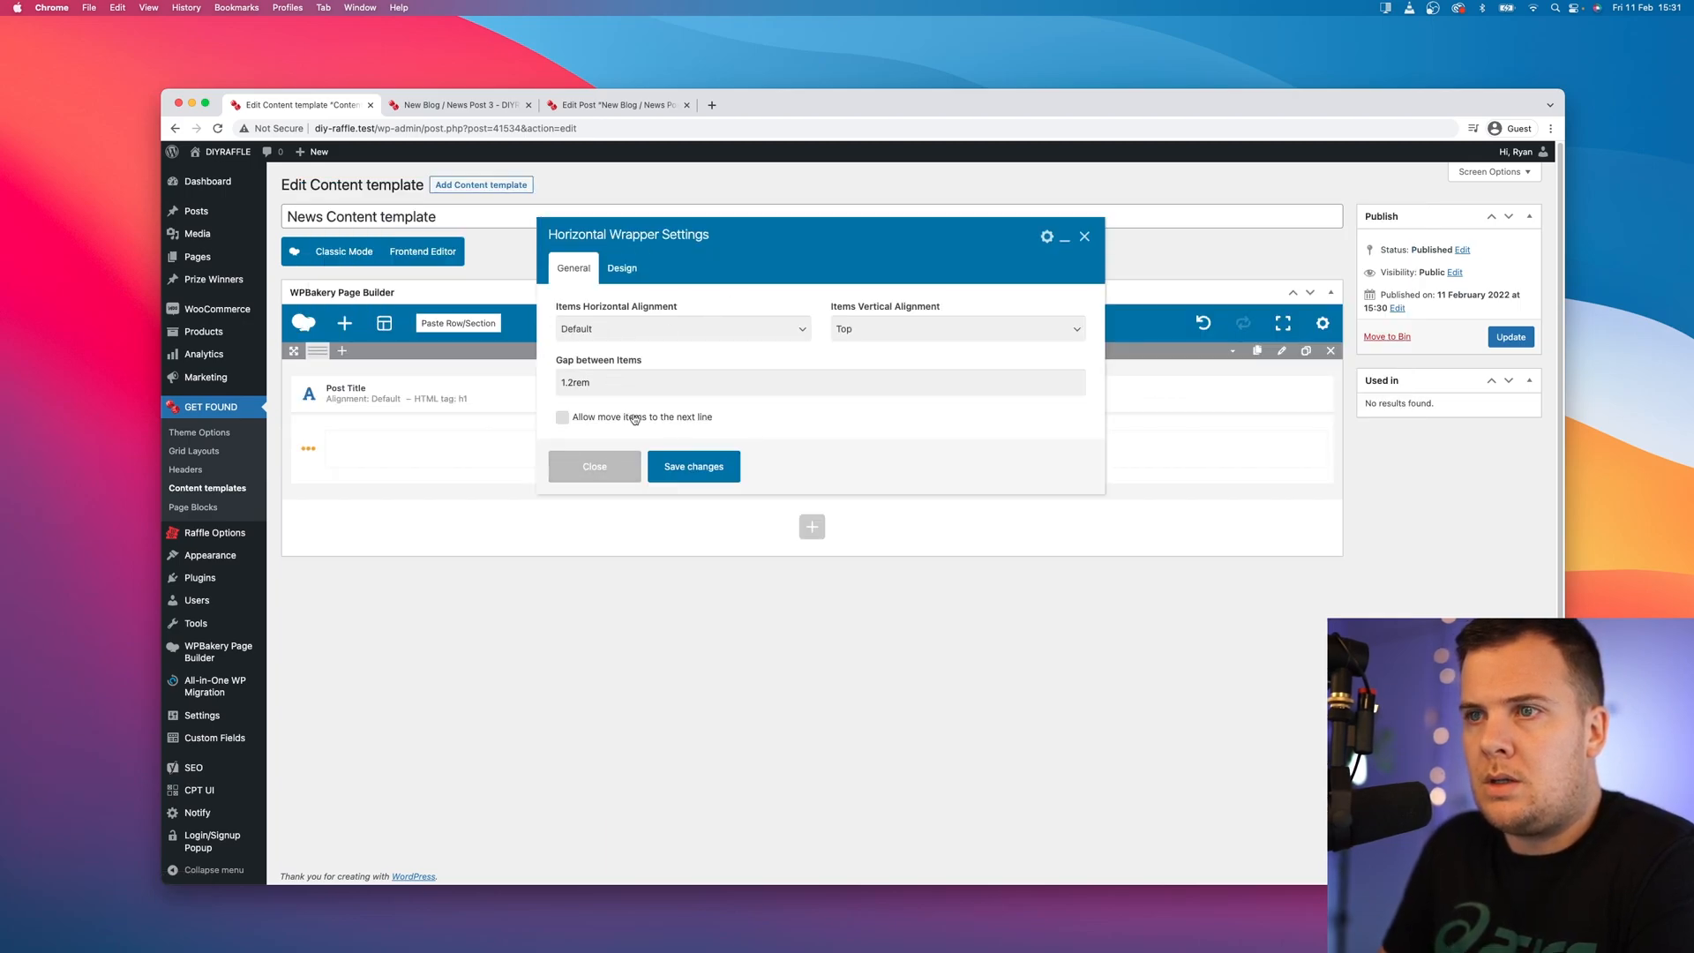
Step: Save the Horizontal Wrapper under the title and add a Post Date element inside it
{"action": "left_click", "coordinate": [692, 466]}
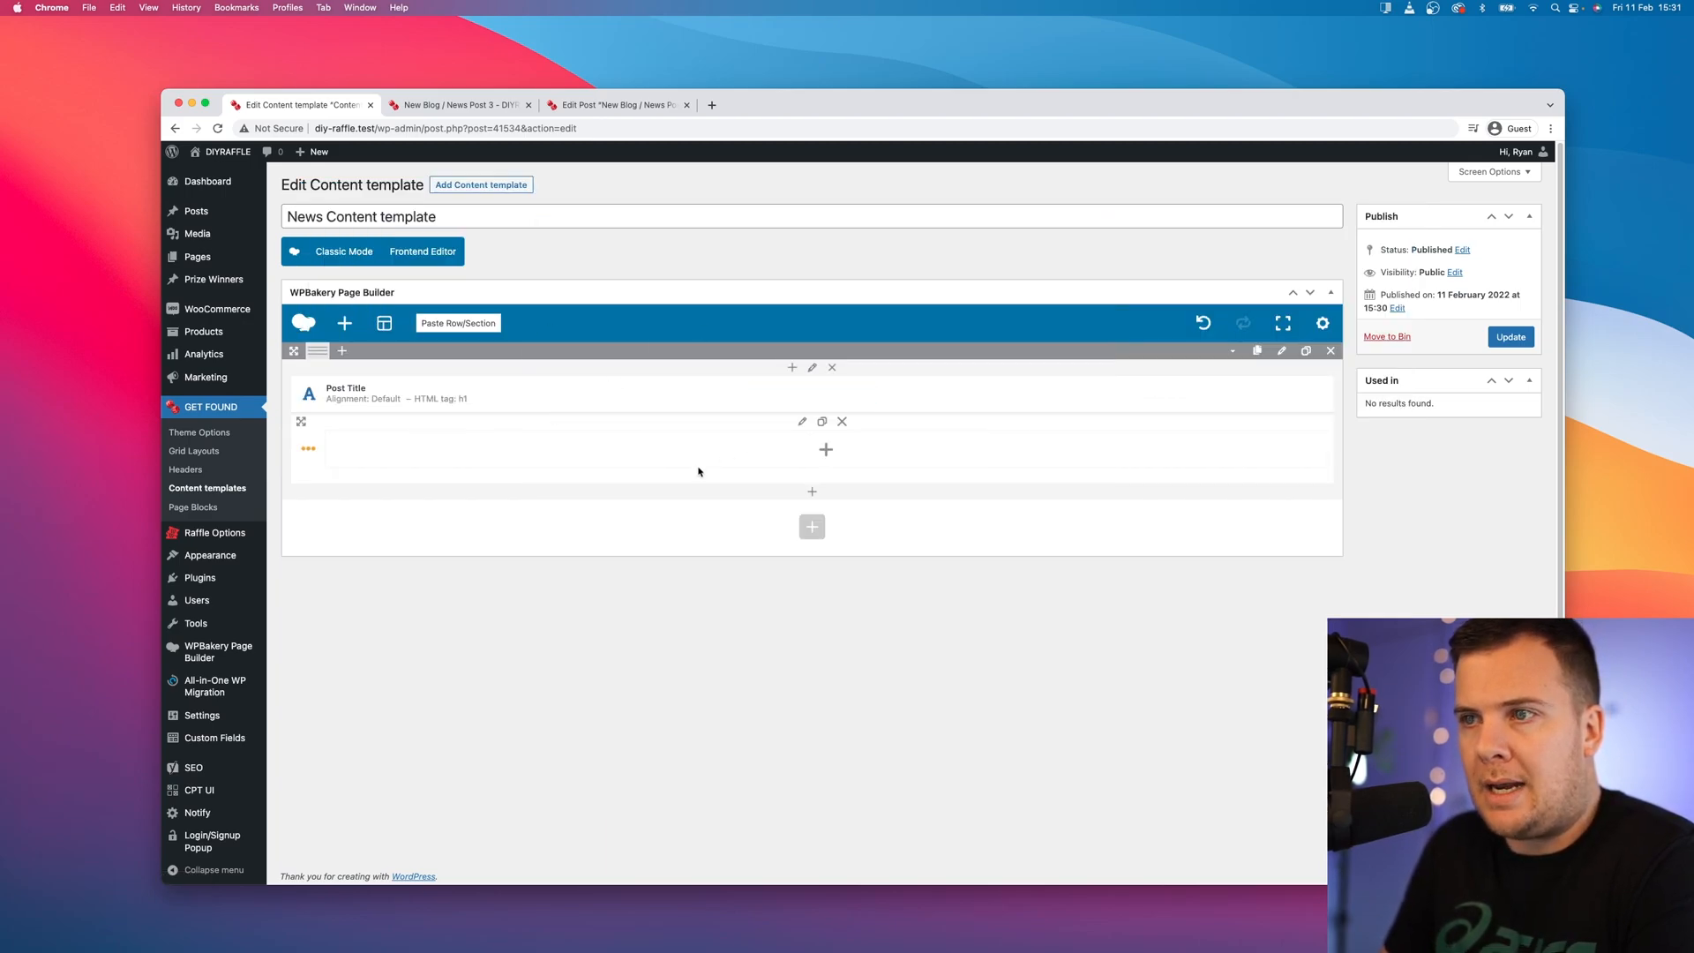
{"action": "mouse_move", "coordinate": [711, 448]}
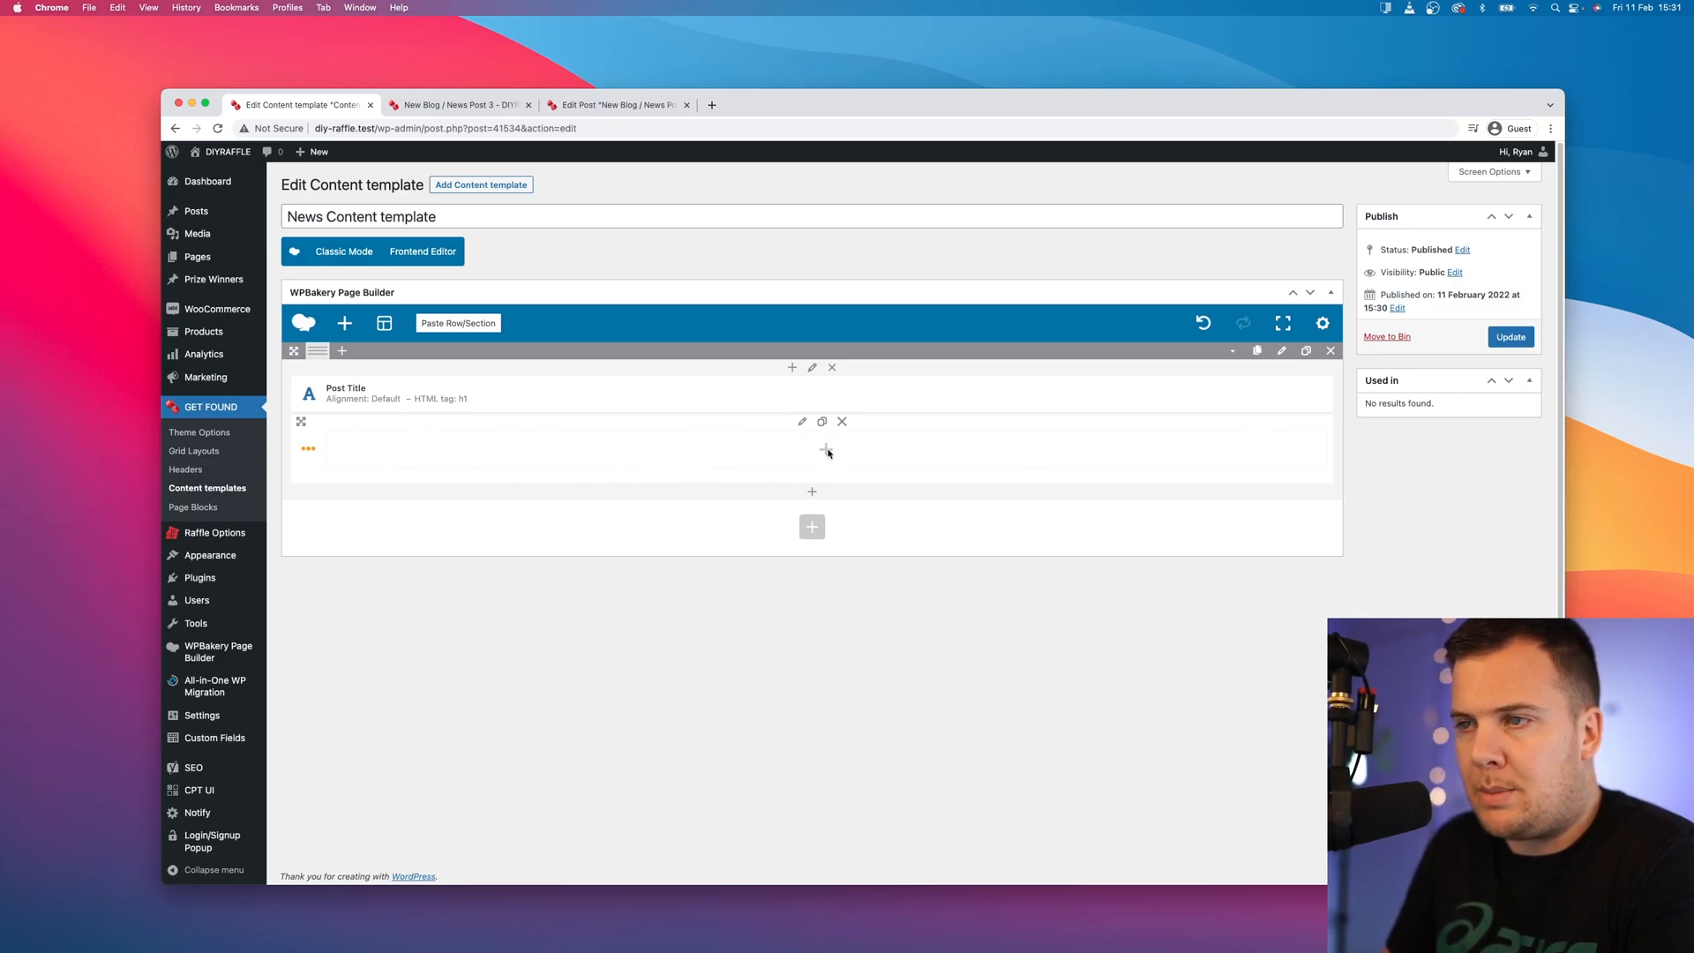
{"action": "left_click", "coordinate": [826, 450]}
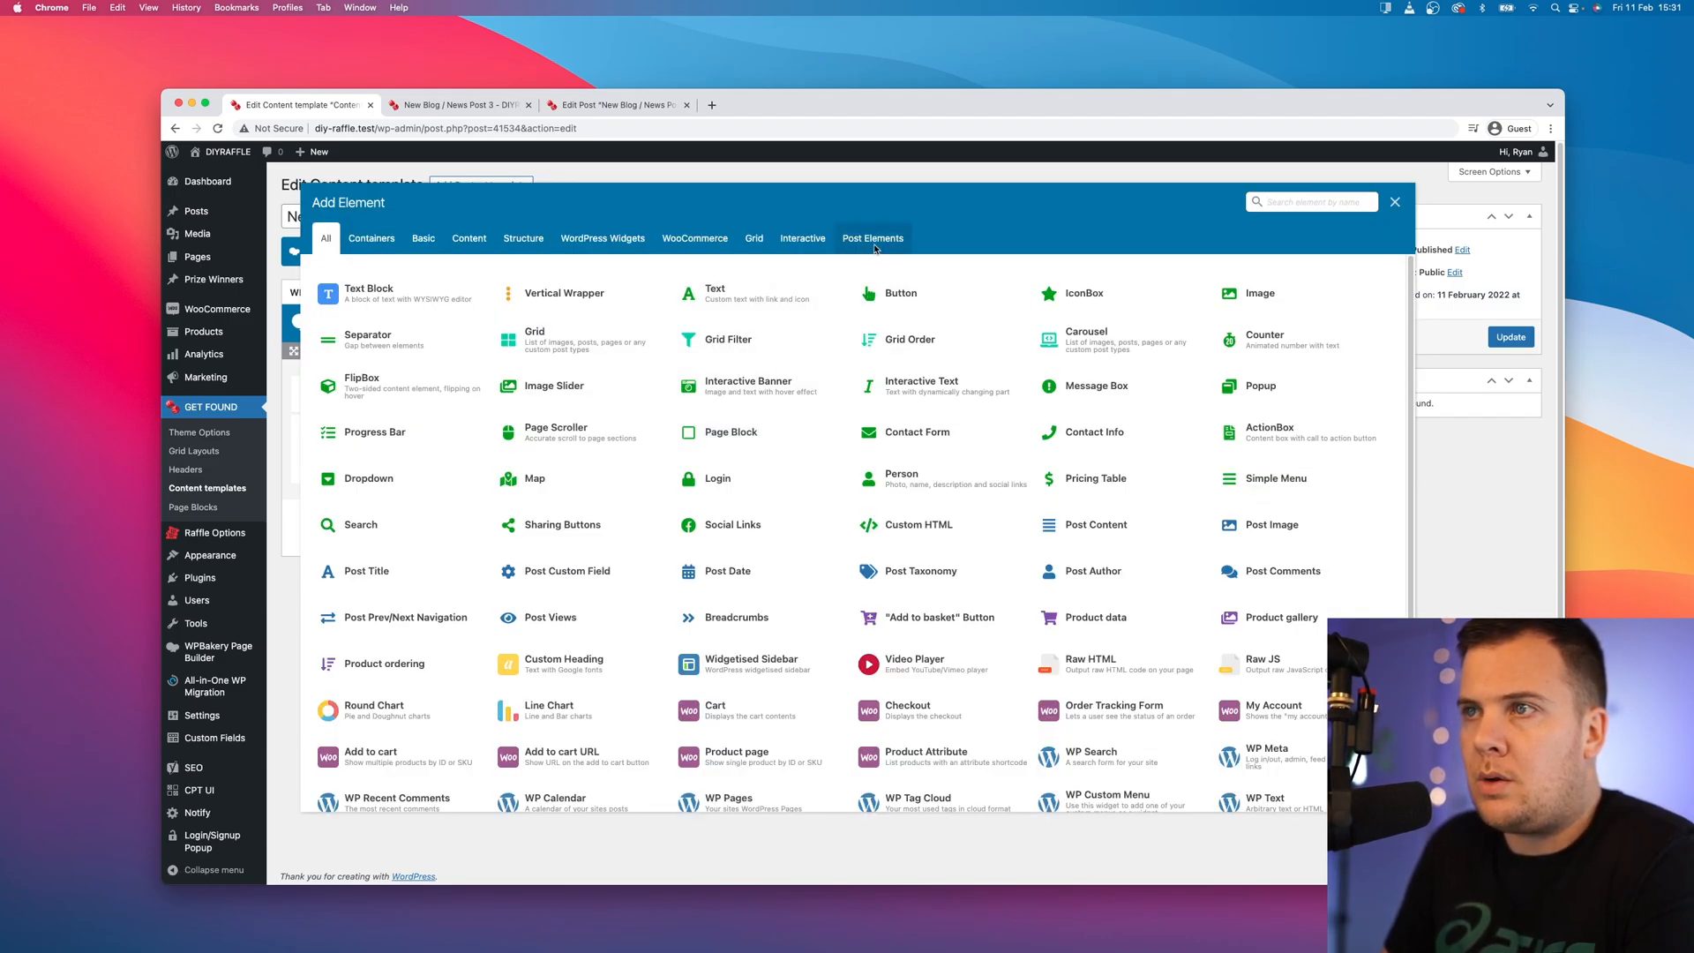
{"action": "left_click", "coordinate": [872, 238]}
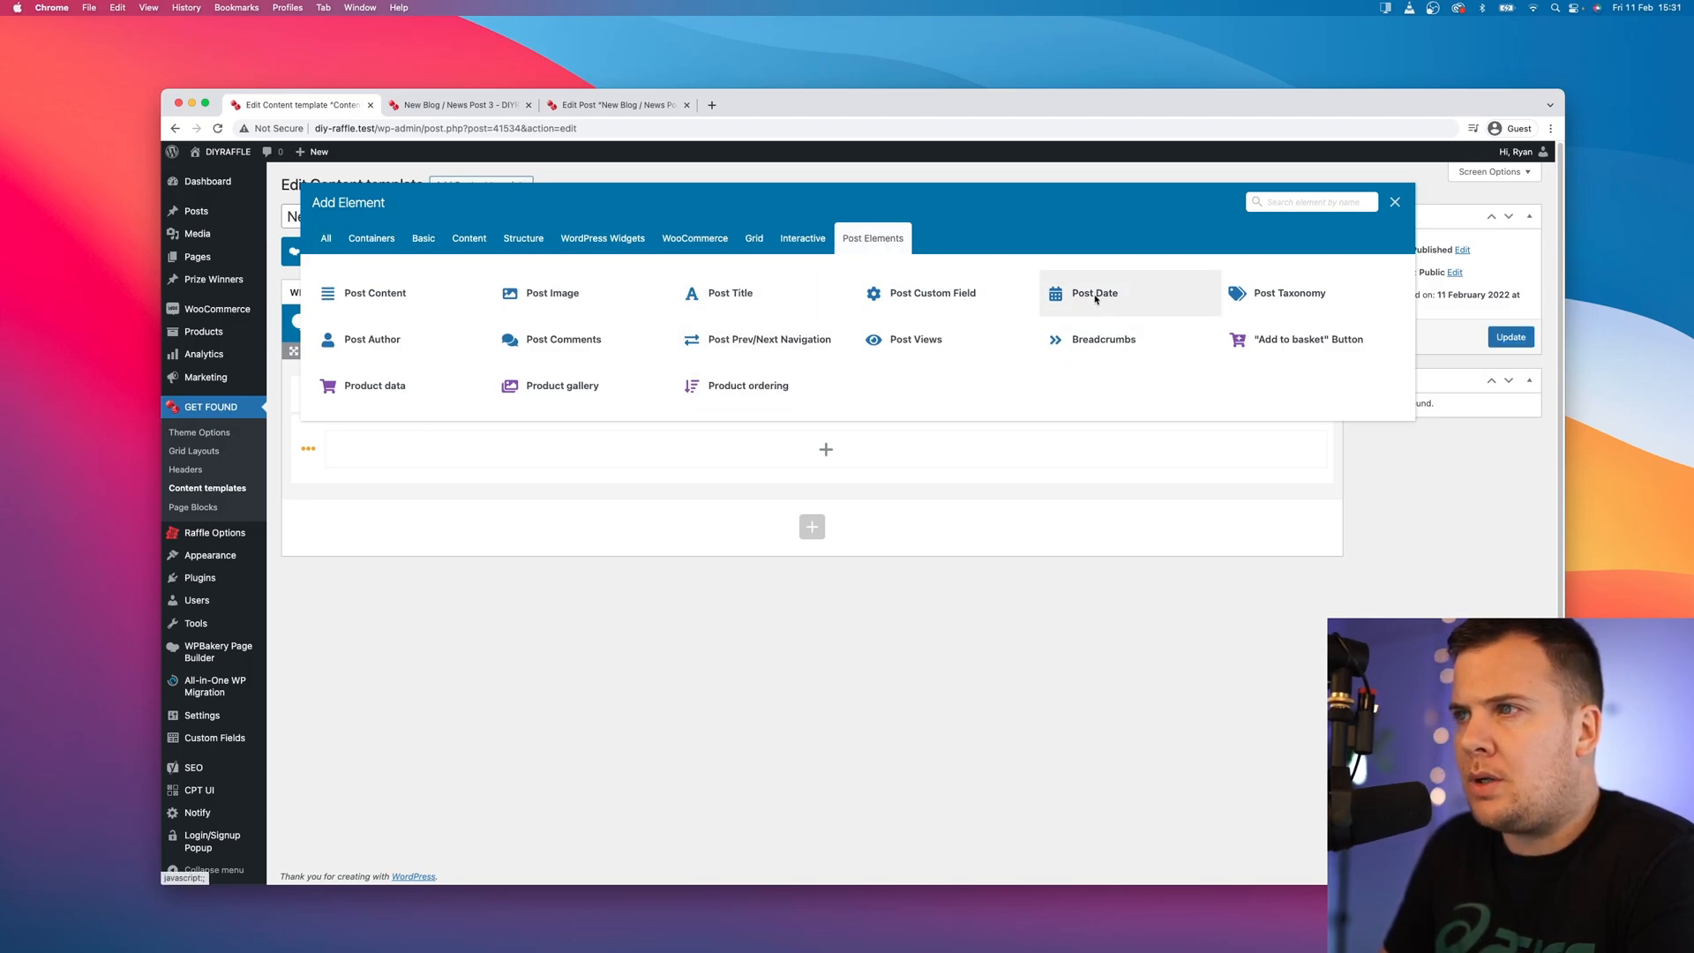
{"action": "left_click", "coordinate": [1094, 293]}
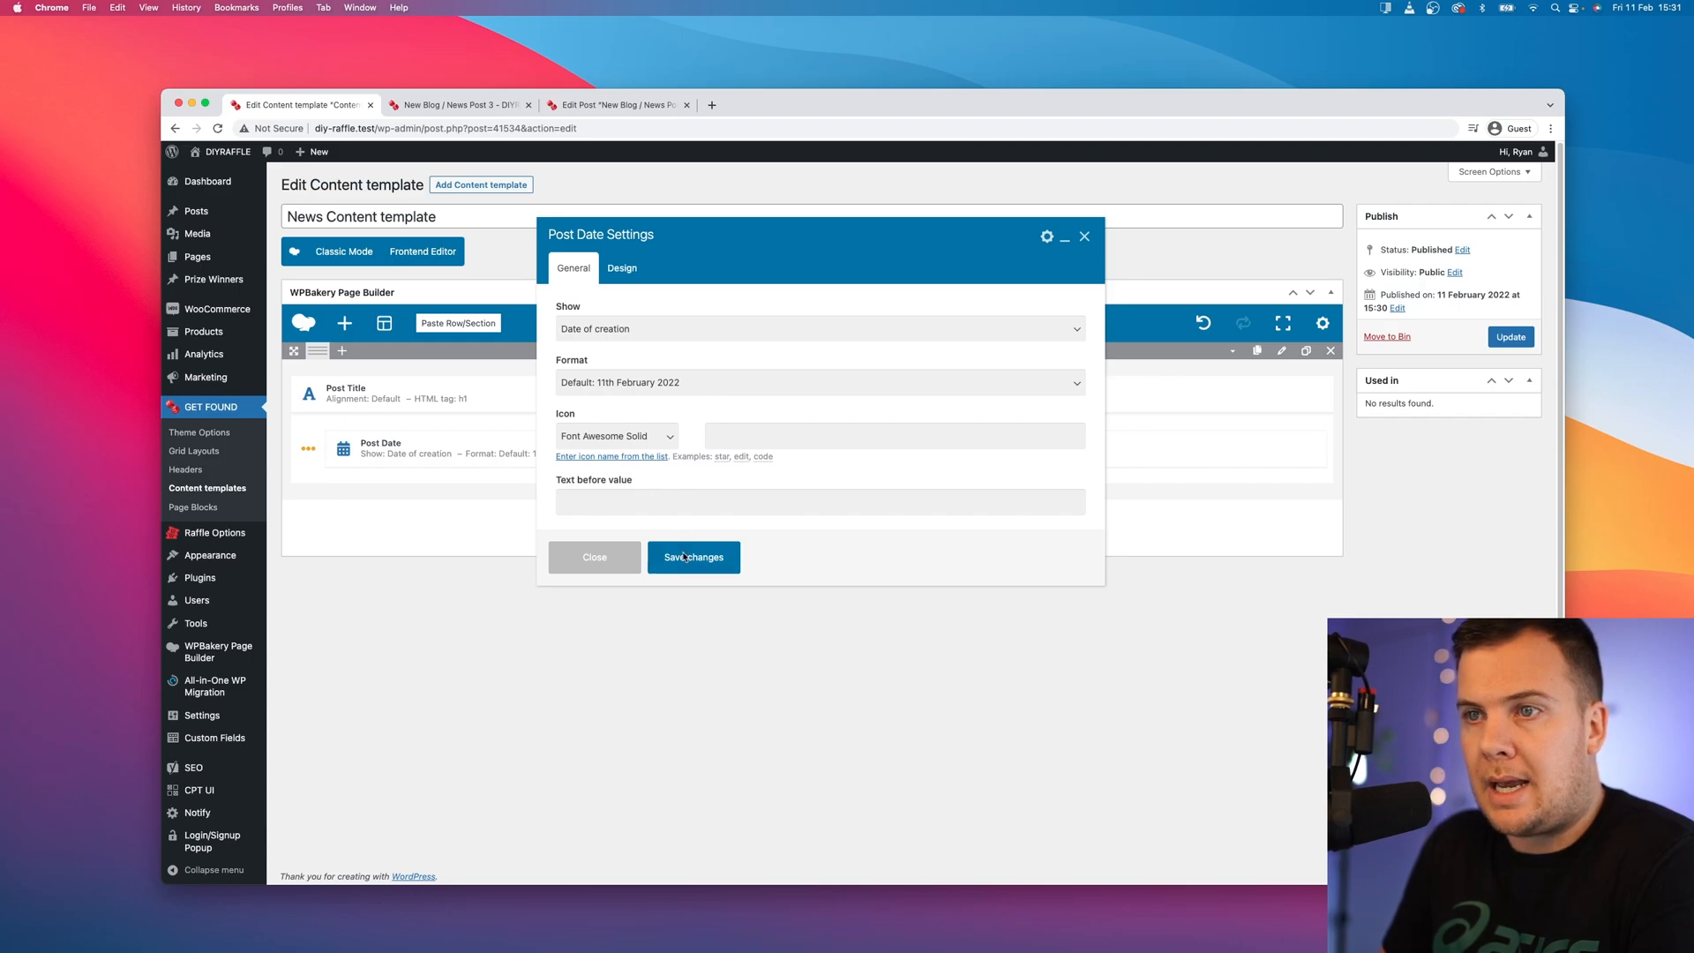
{"action": "left_click", "coordinate": [692, 556]}
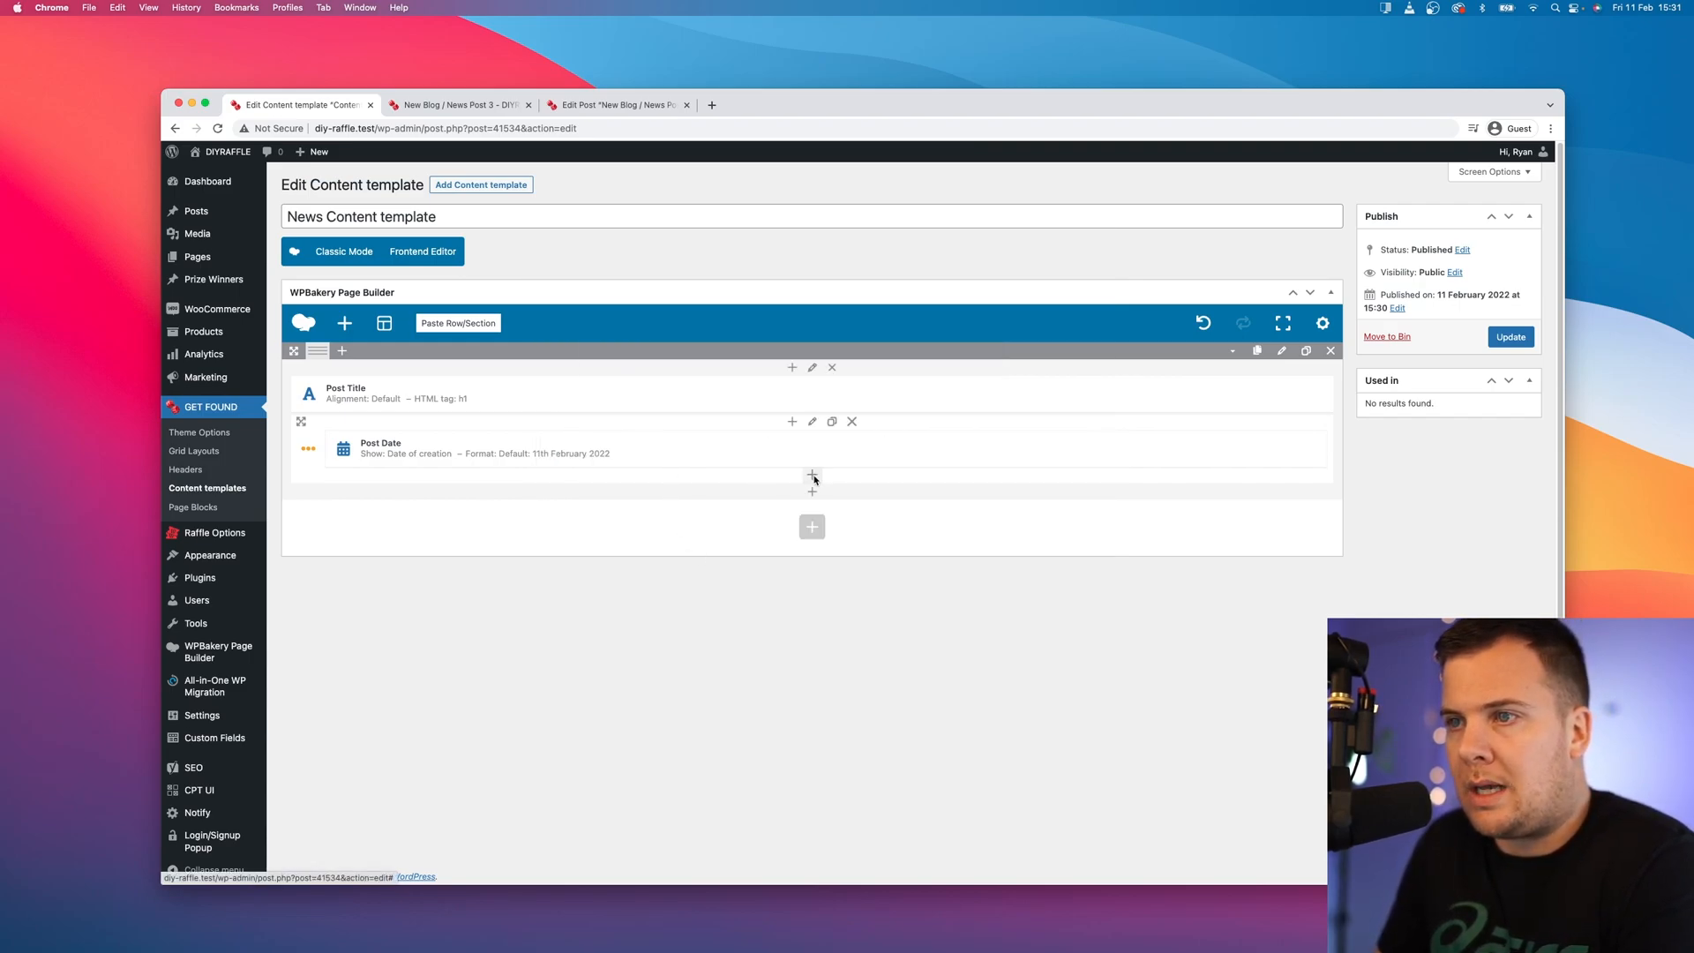
Step: Add a Post Author element beside the date in the wrapper and save it
{"action": "left_click", "coordinate": [812, 480]}
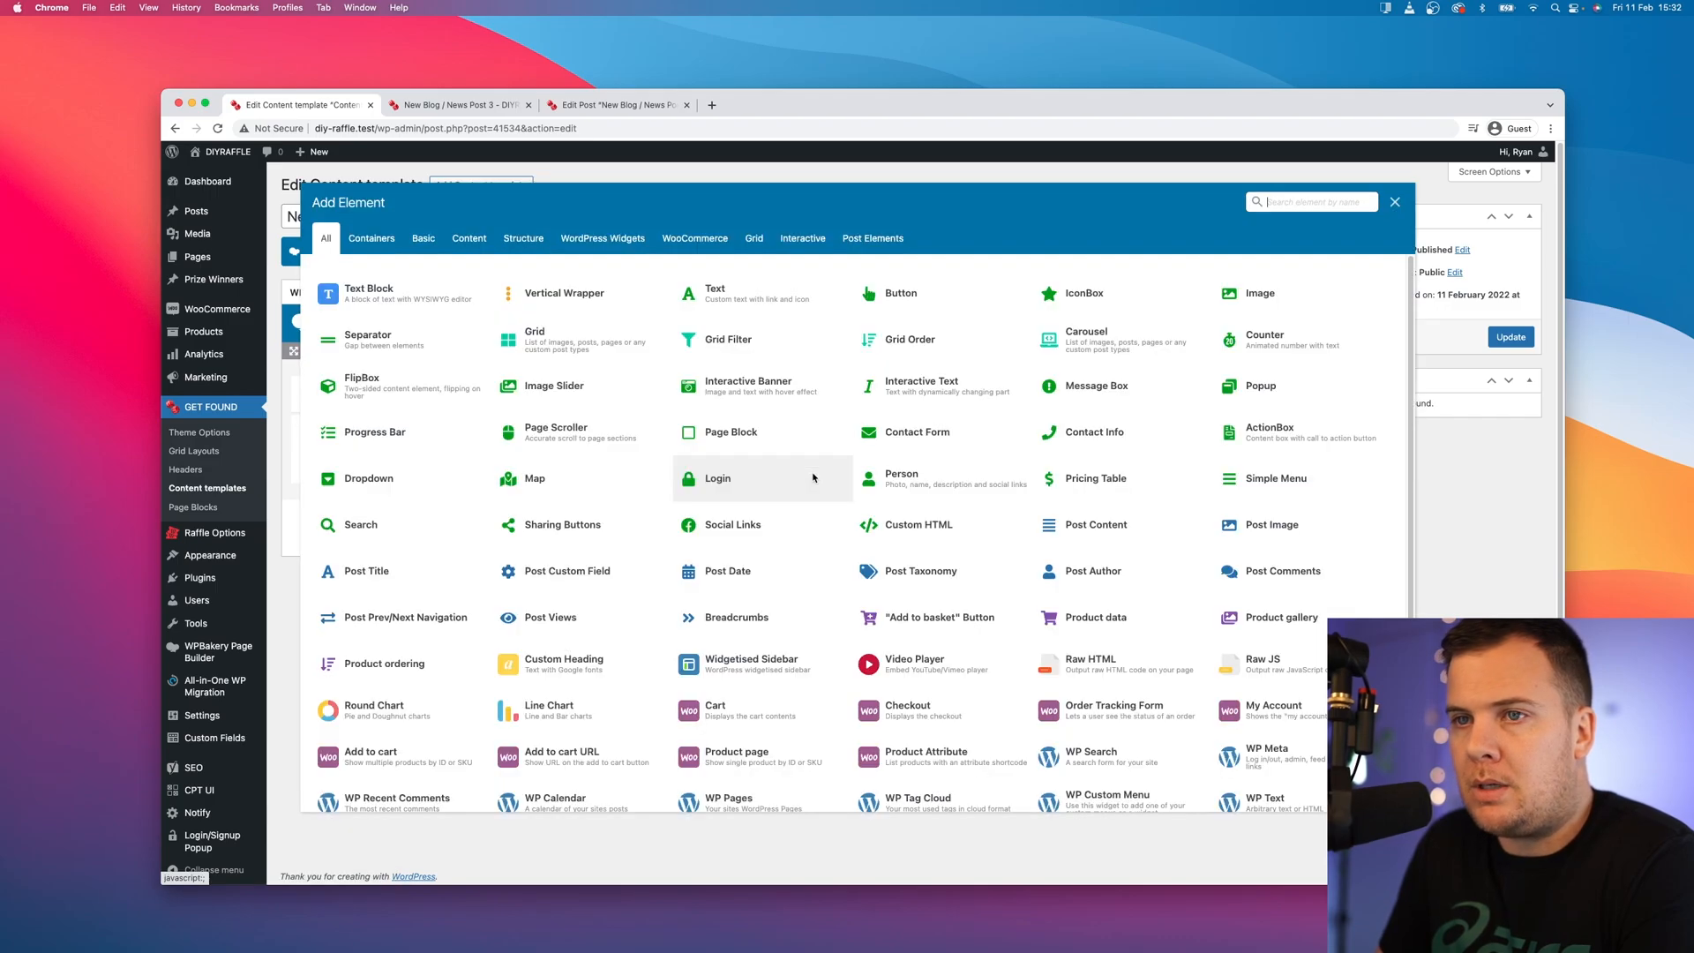
{"action": "left_click", "coordinate": [872, 238]}
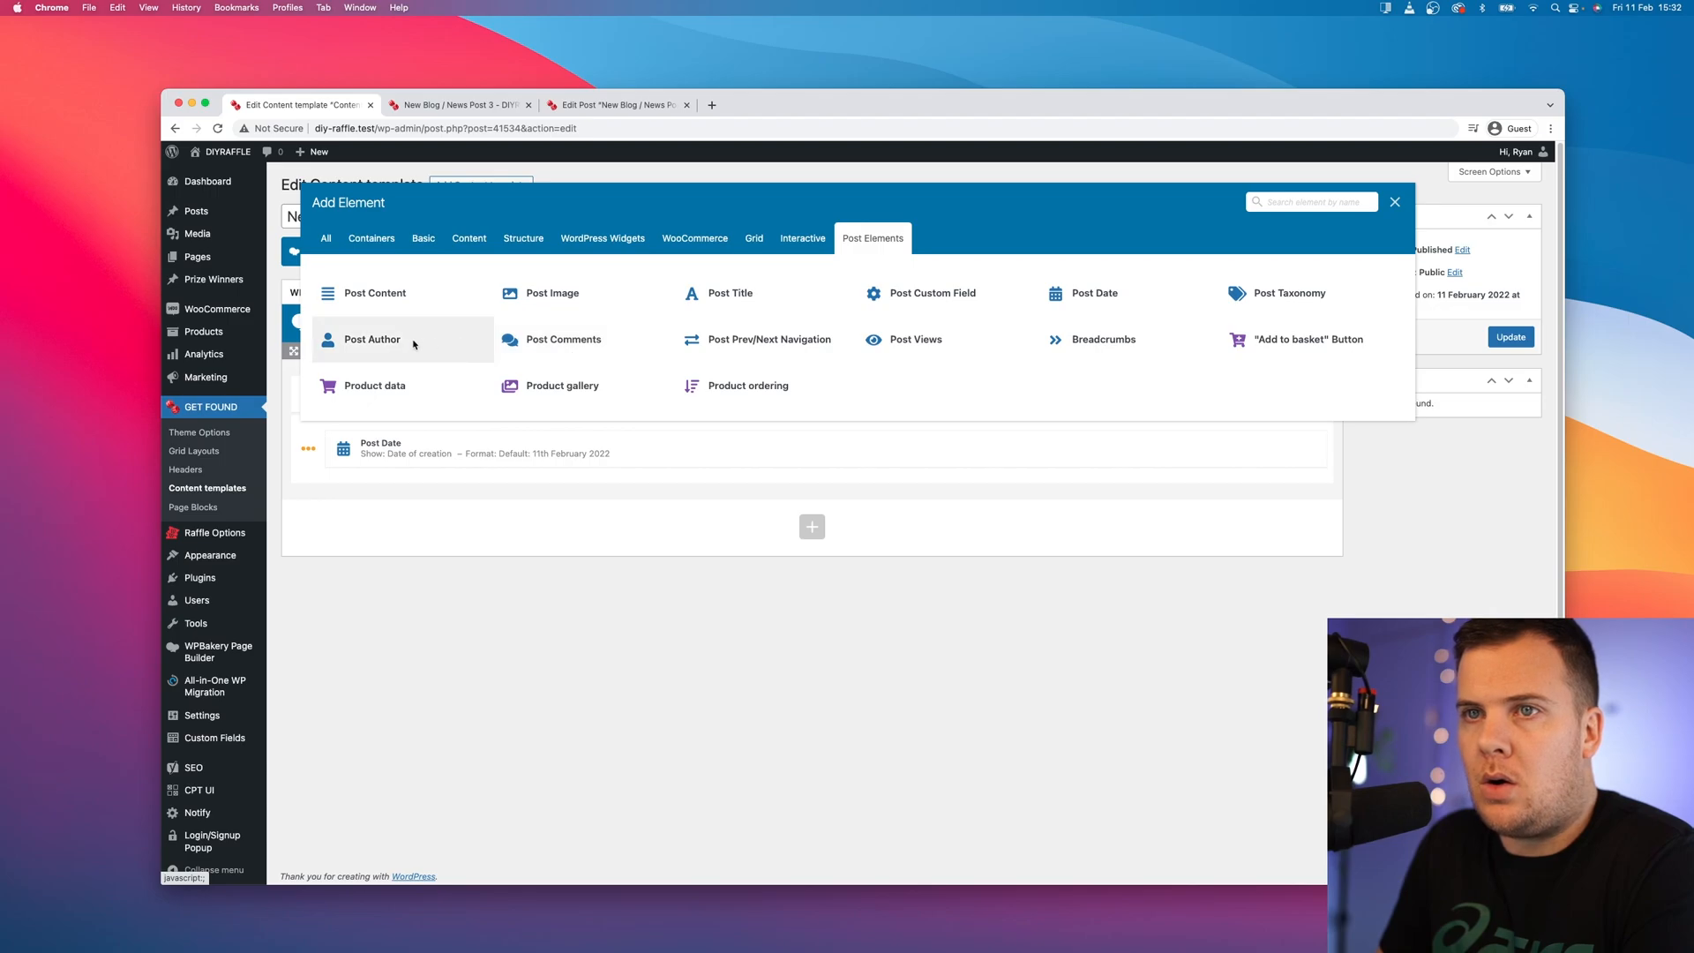
{"action": "left_click", "coordinate": [372, 339]}
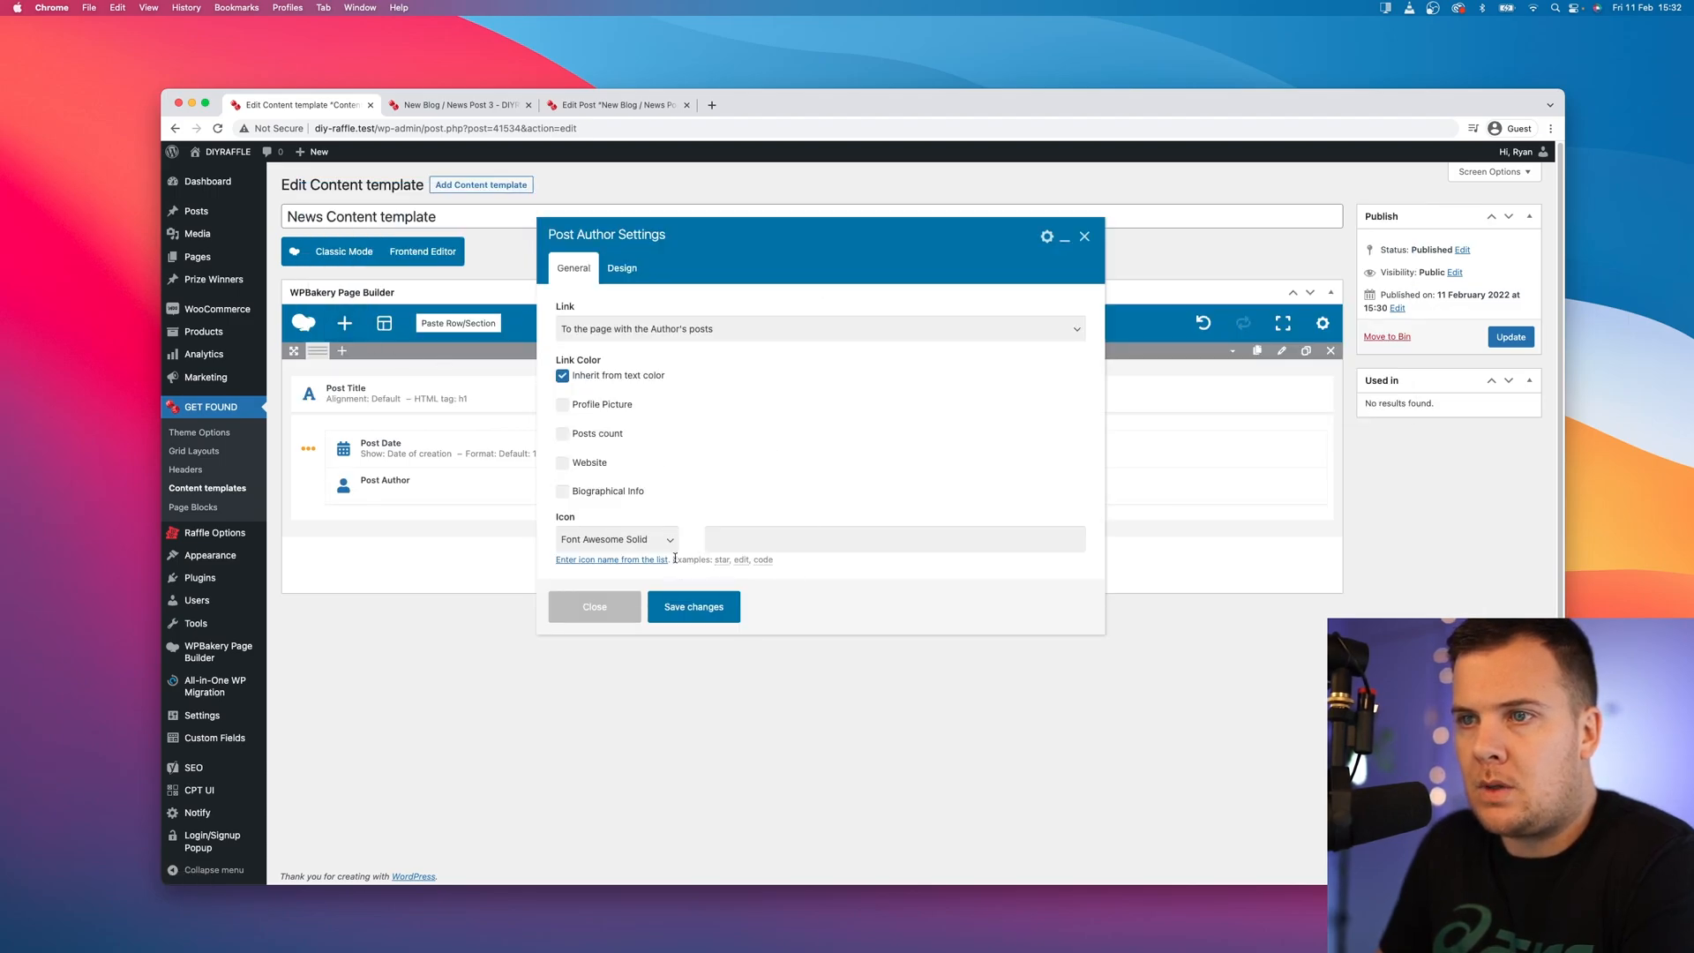
{"action": "left_click", "coordinate": [593, 605]}
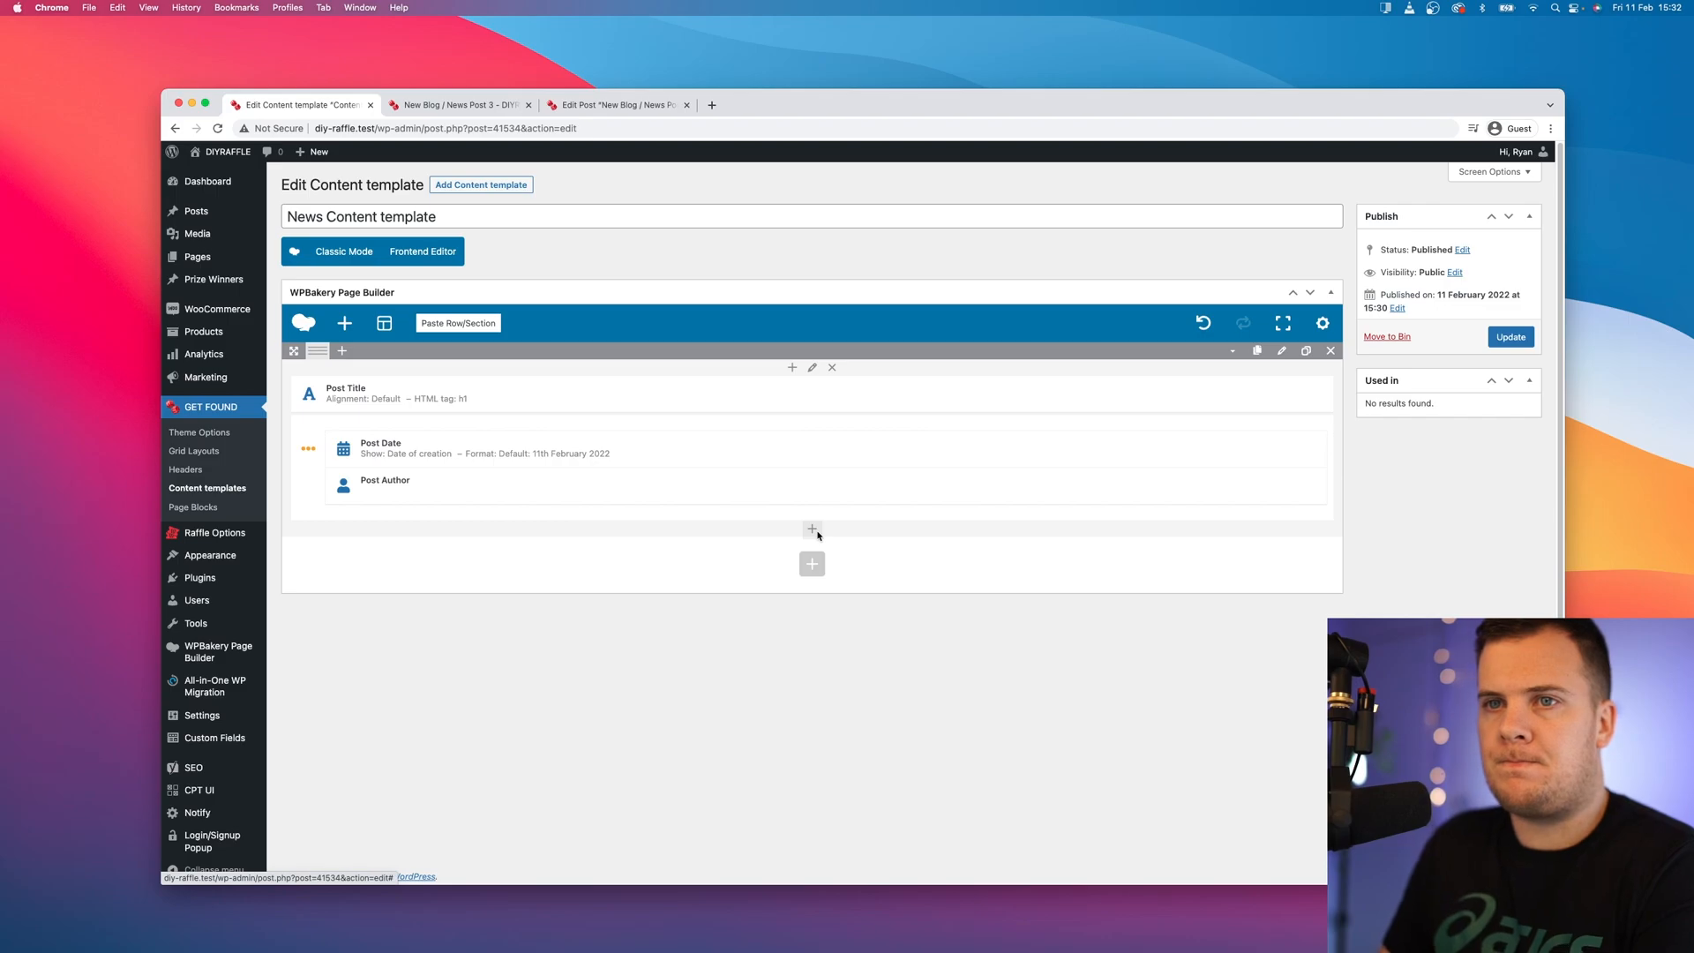
{"action": "mouse_move", "coordinate": [812, 527]}
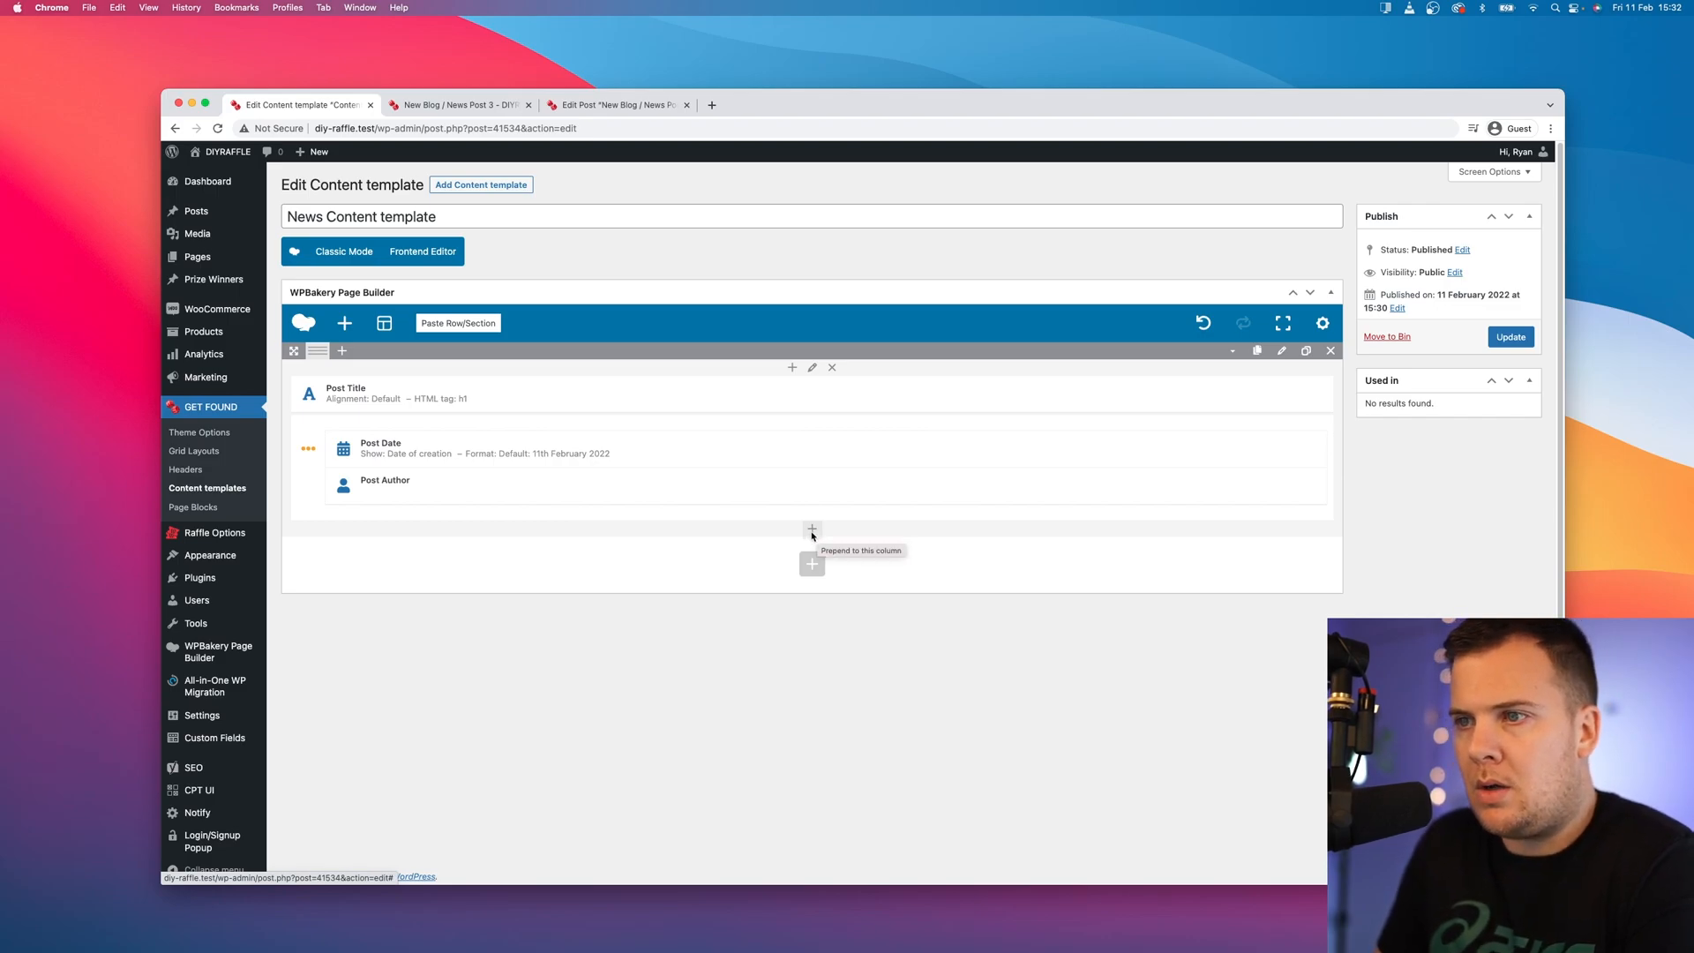
{"action": "left_click", "coordinate": [812, 527]}
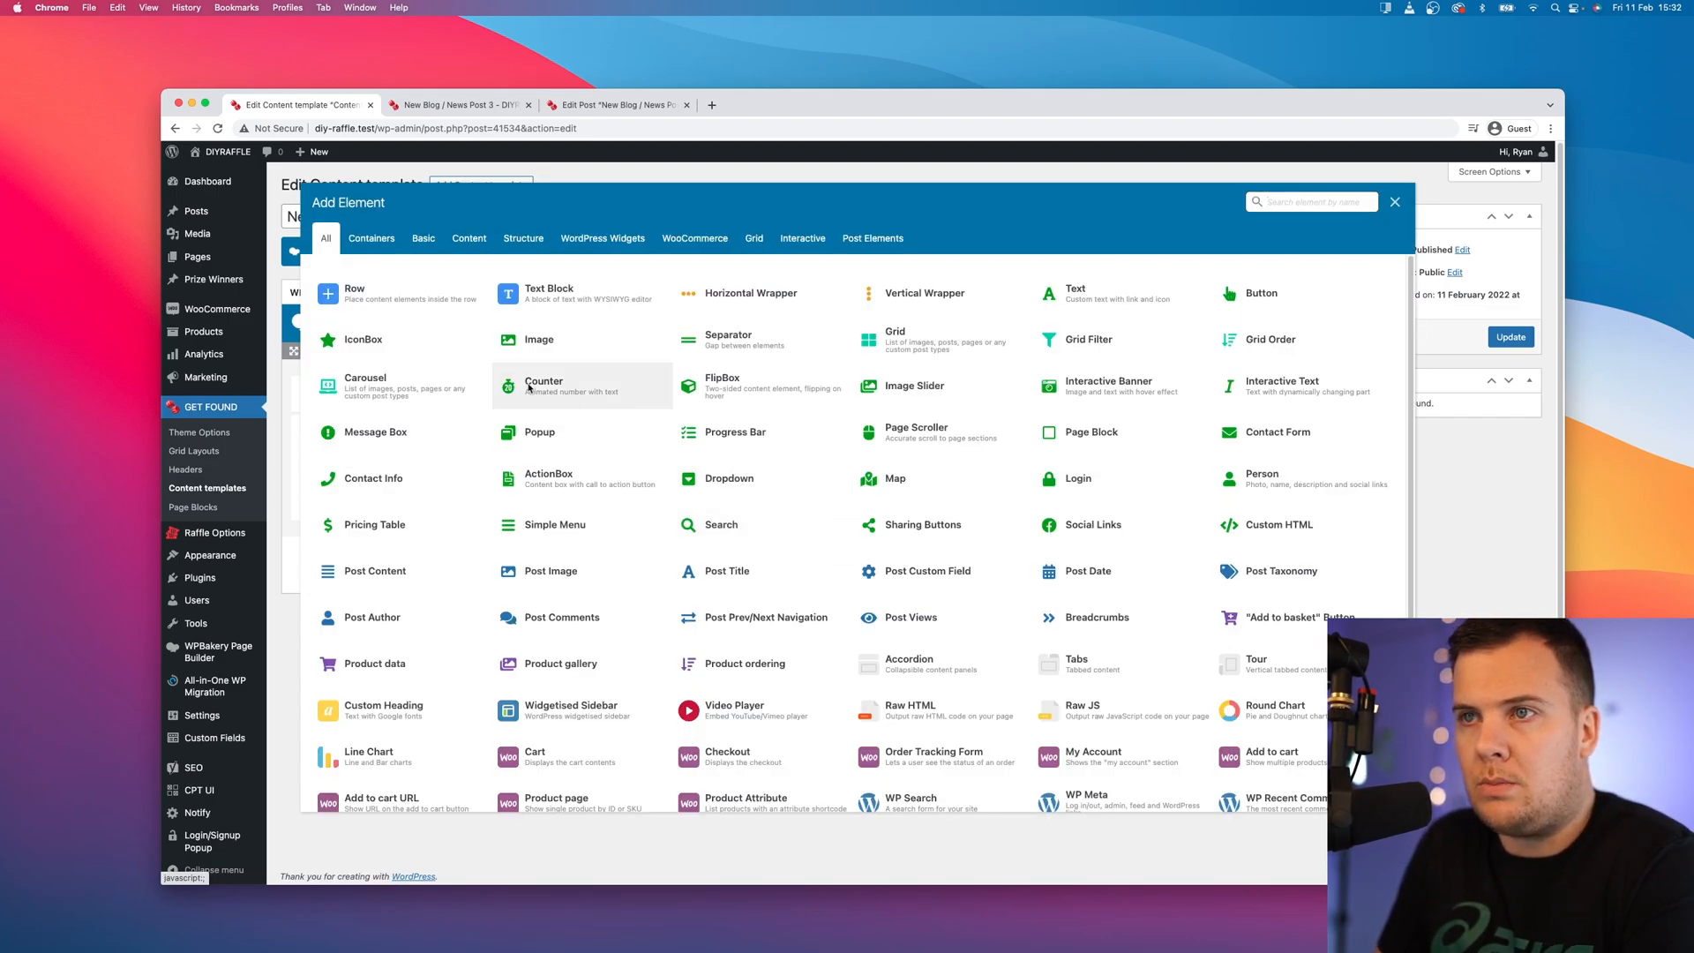
Step: Add a Post Content element set to Full content and update the News Content template
{"action": "left_click", "coordinate": [872, 239]}
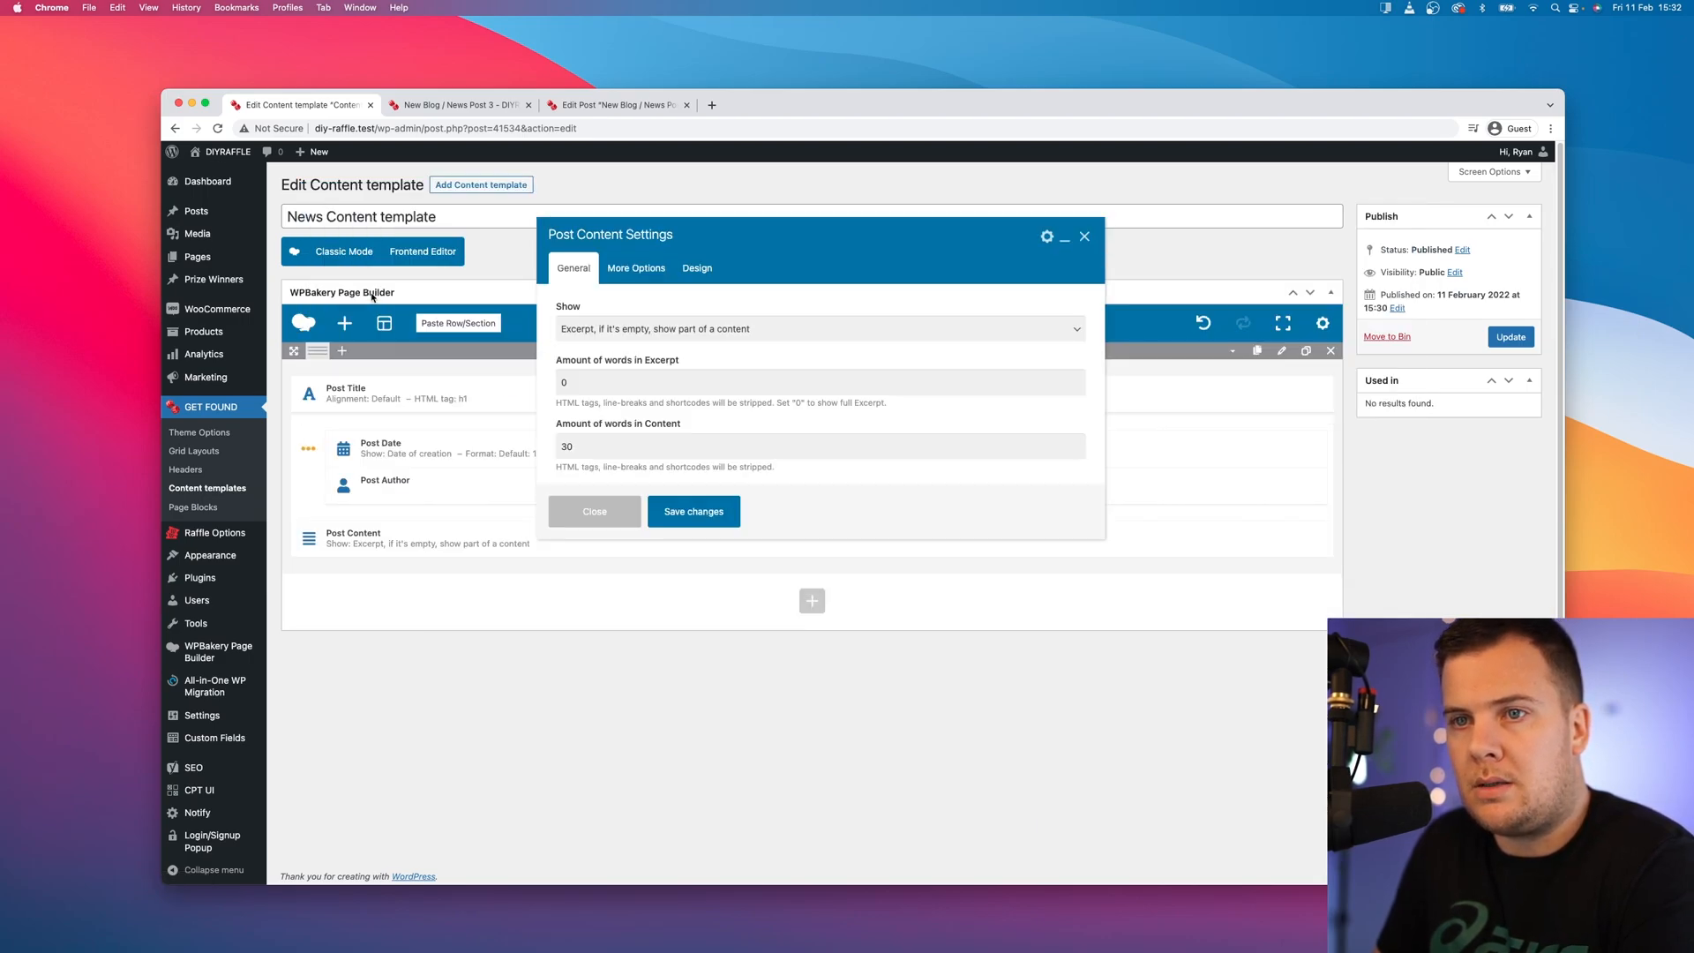
{"action": "mouse_move", "coordinate": [585, 337]}
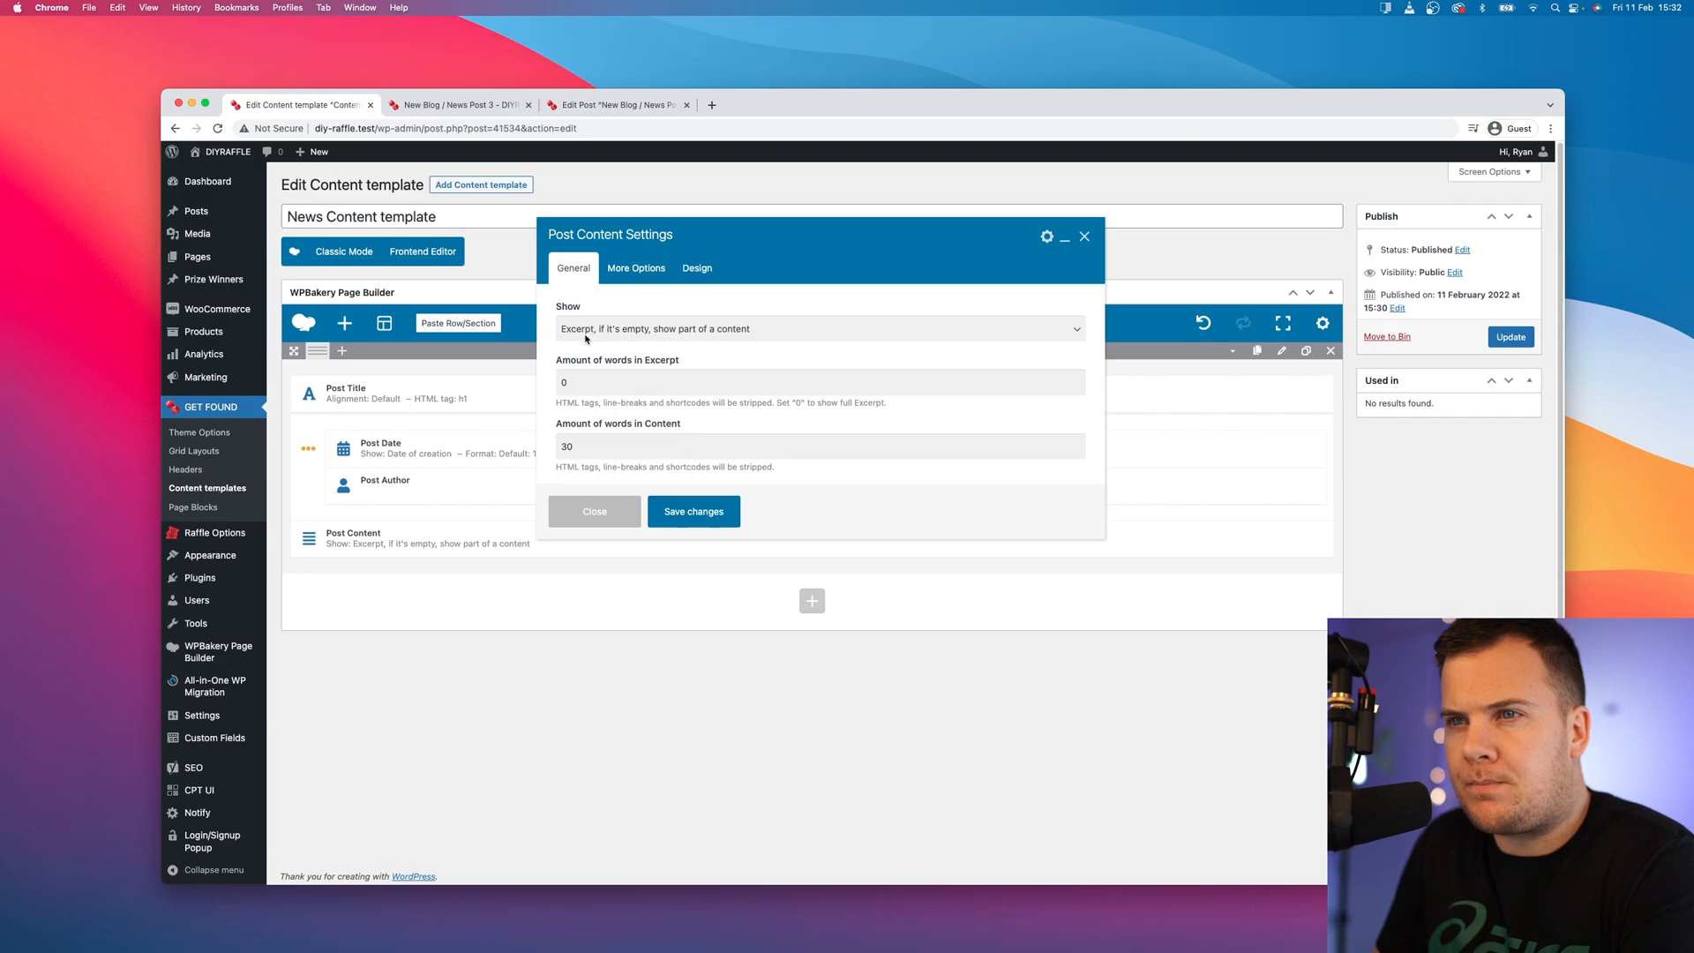
{"action": "left_click", "coordinate": [818, 328]}
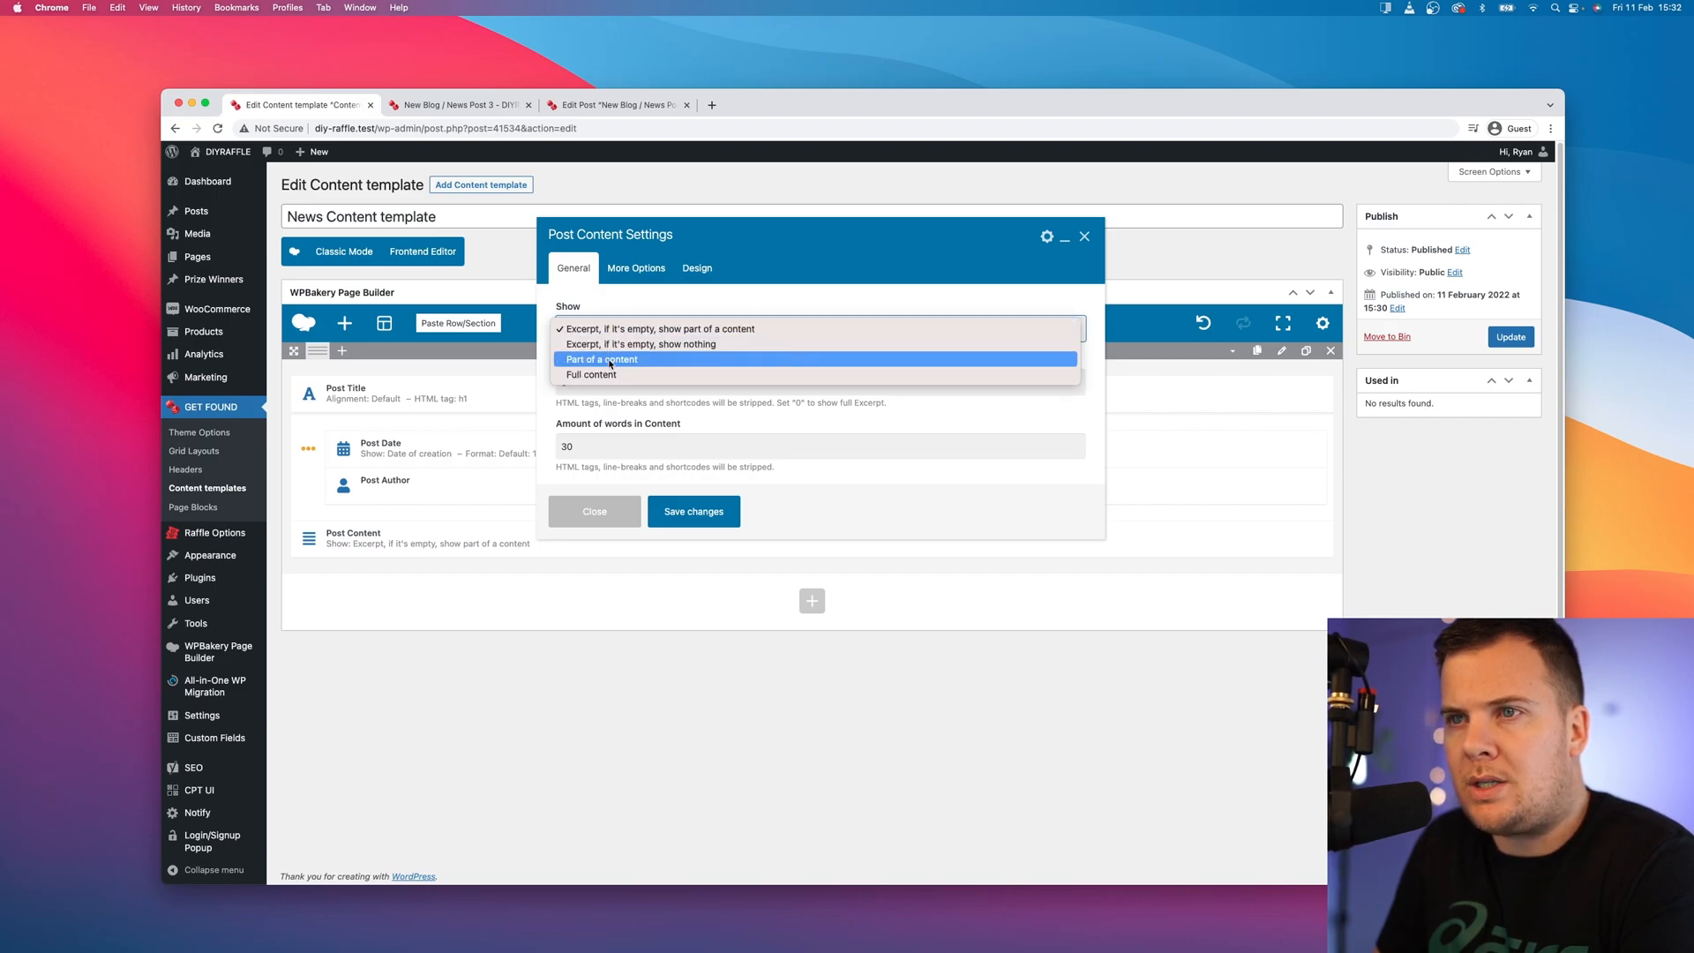
{"action": "left_click", "coordinate": [591, 374]}
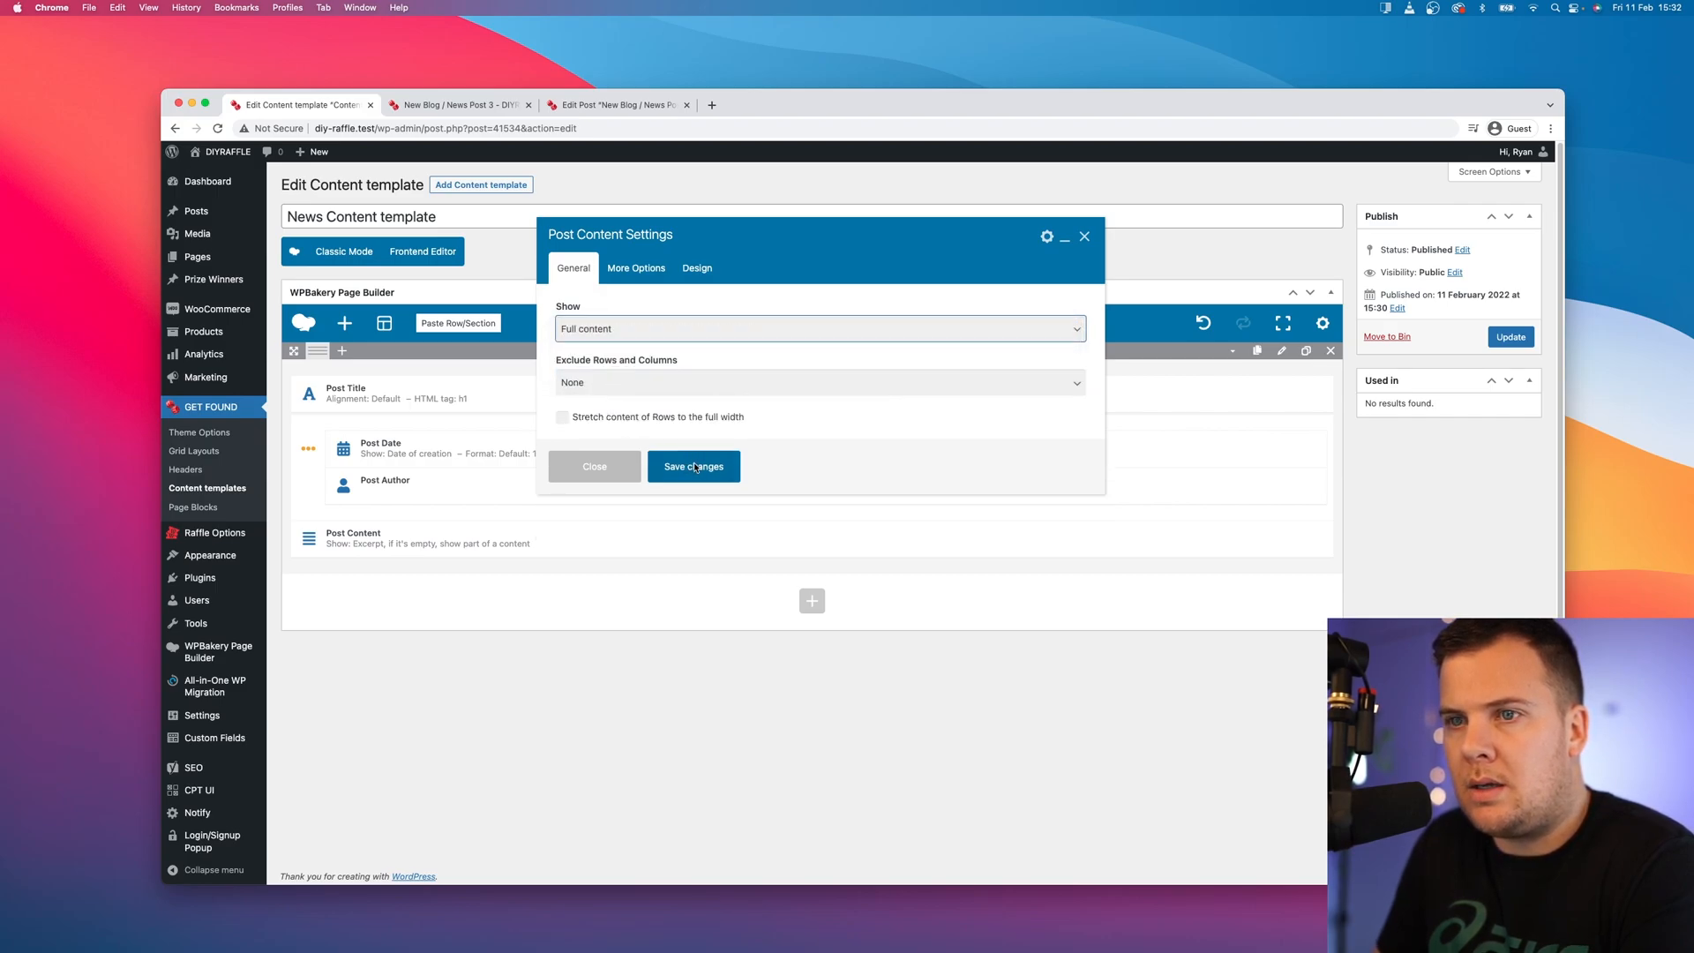
{"action": "left_click", "coordinate": [692, 466]}
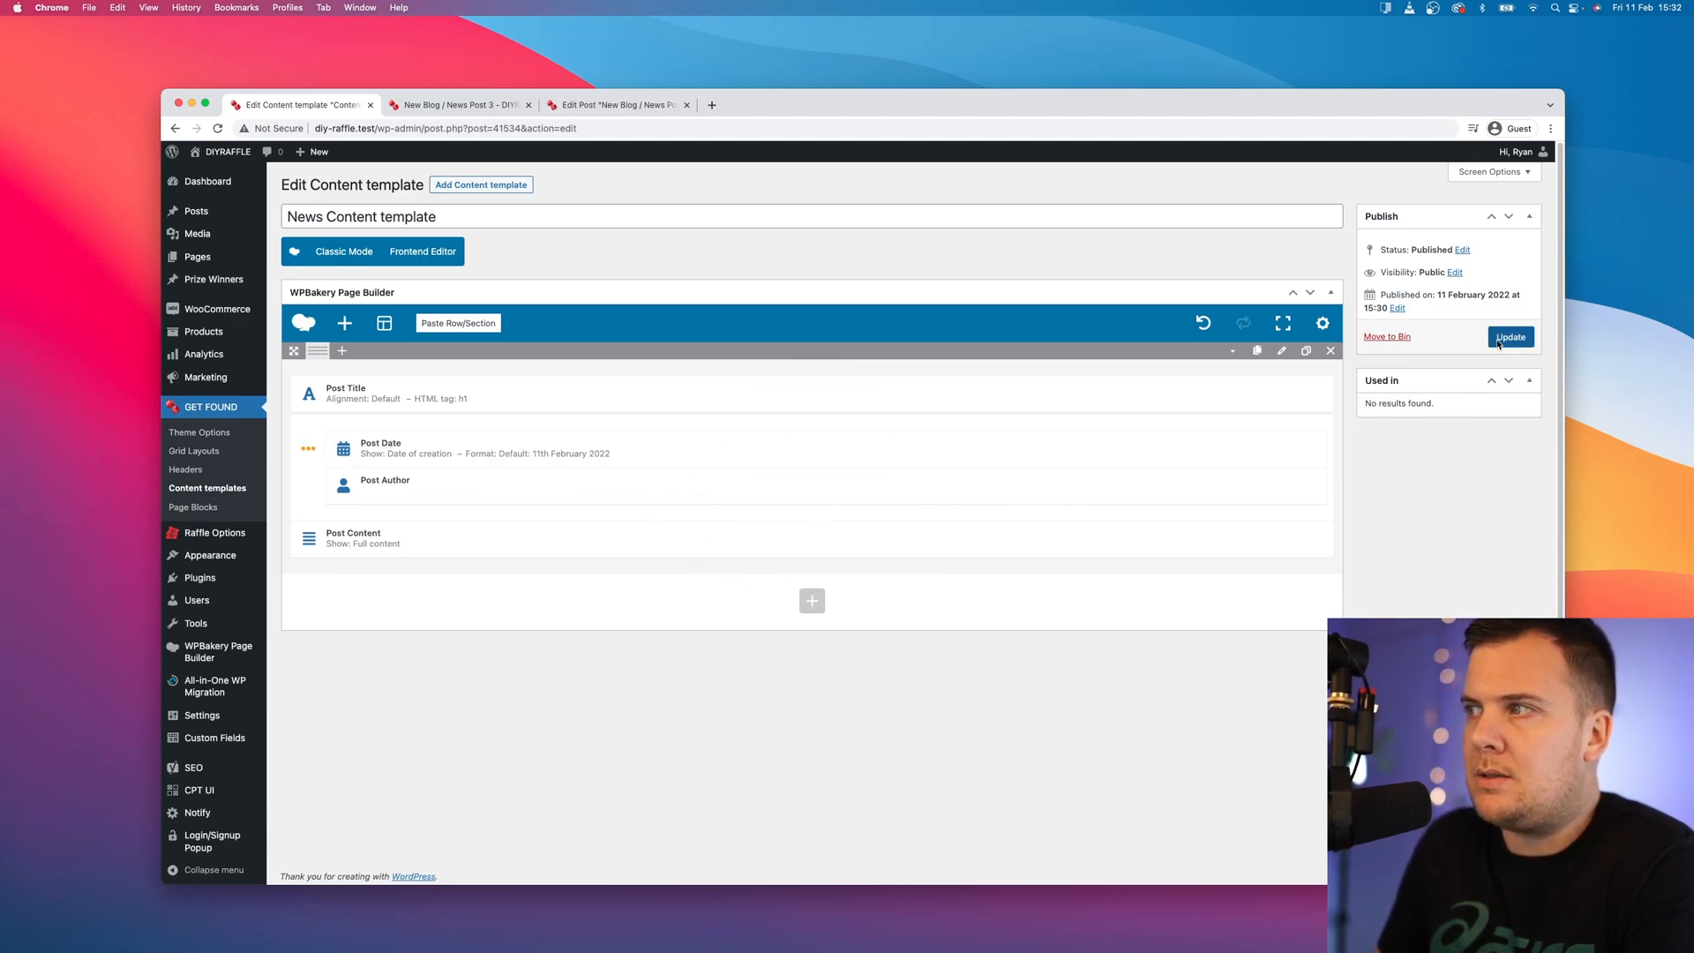
{"action": "left_click", "coordinate": [1508, 335]}
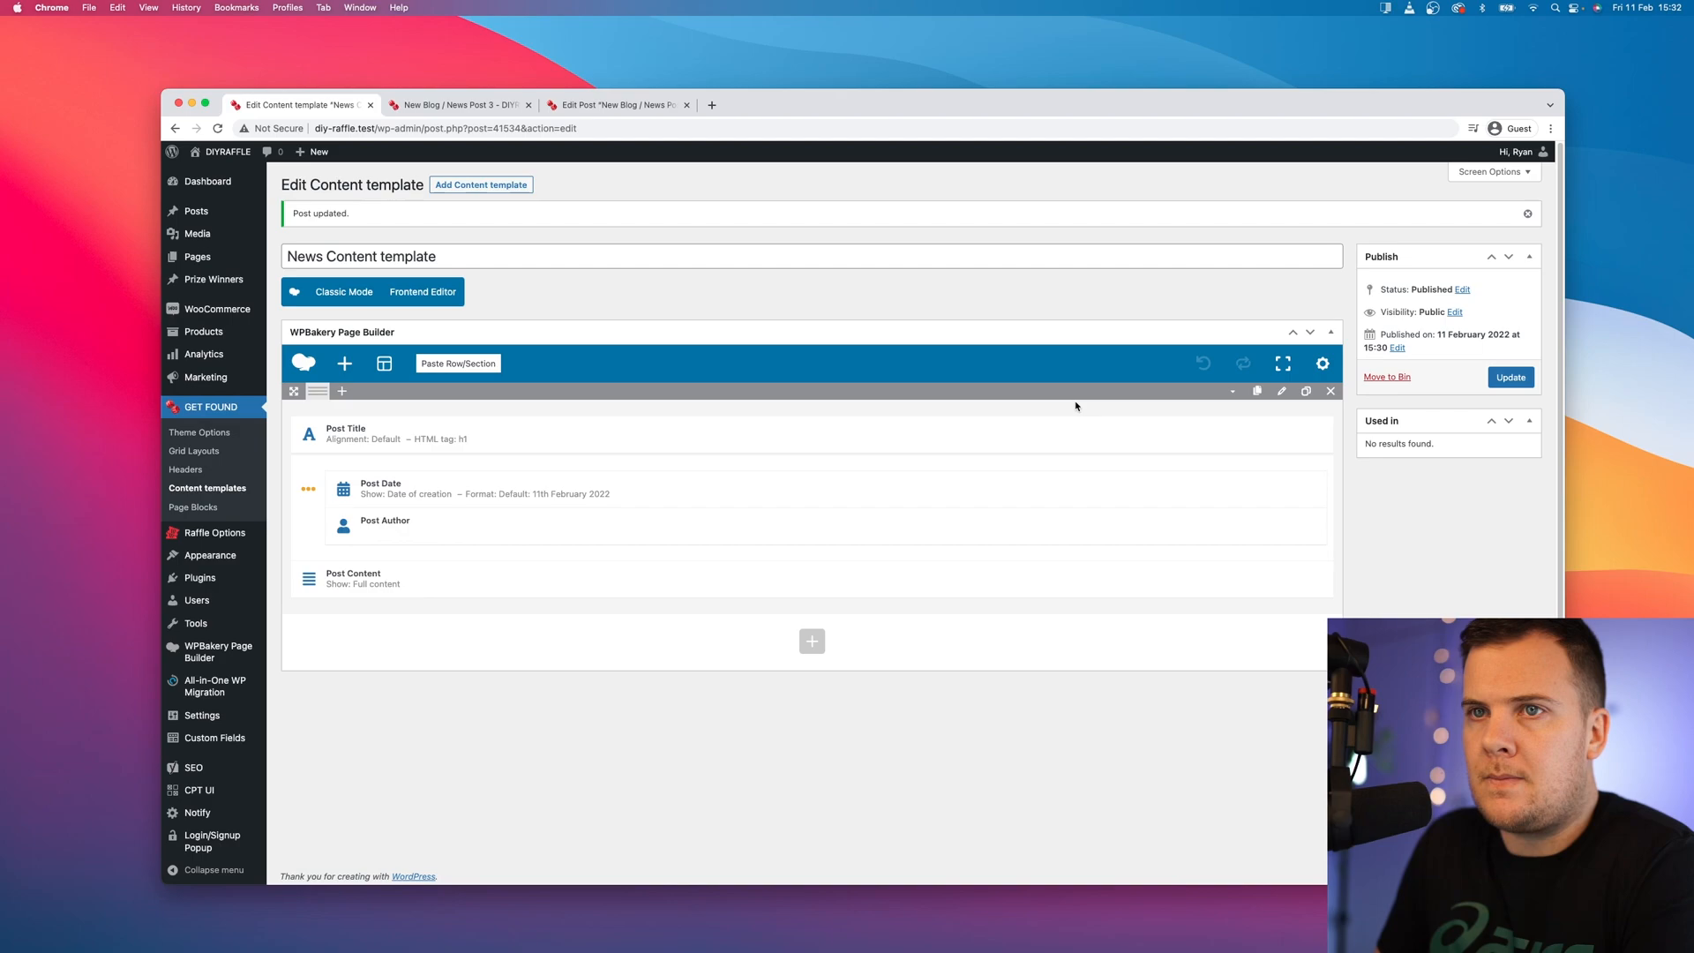
{"action": "mouse_move", "coordinate": [200, 433]}
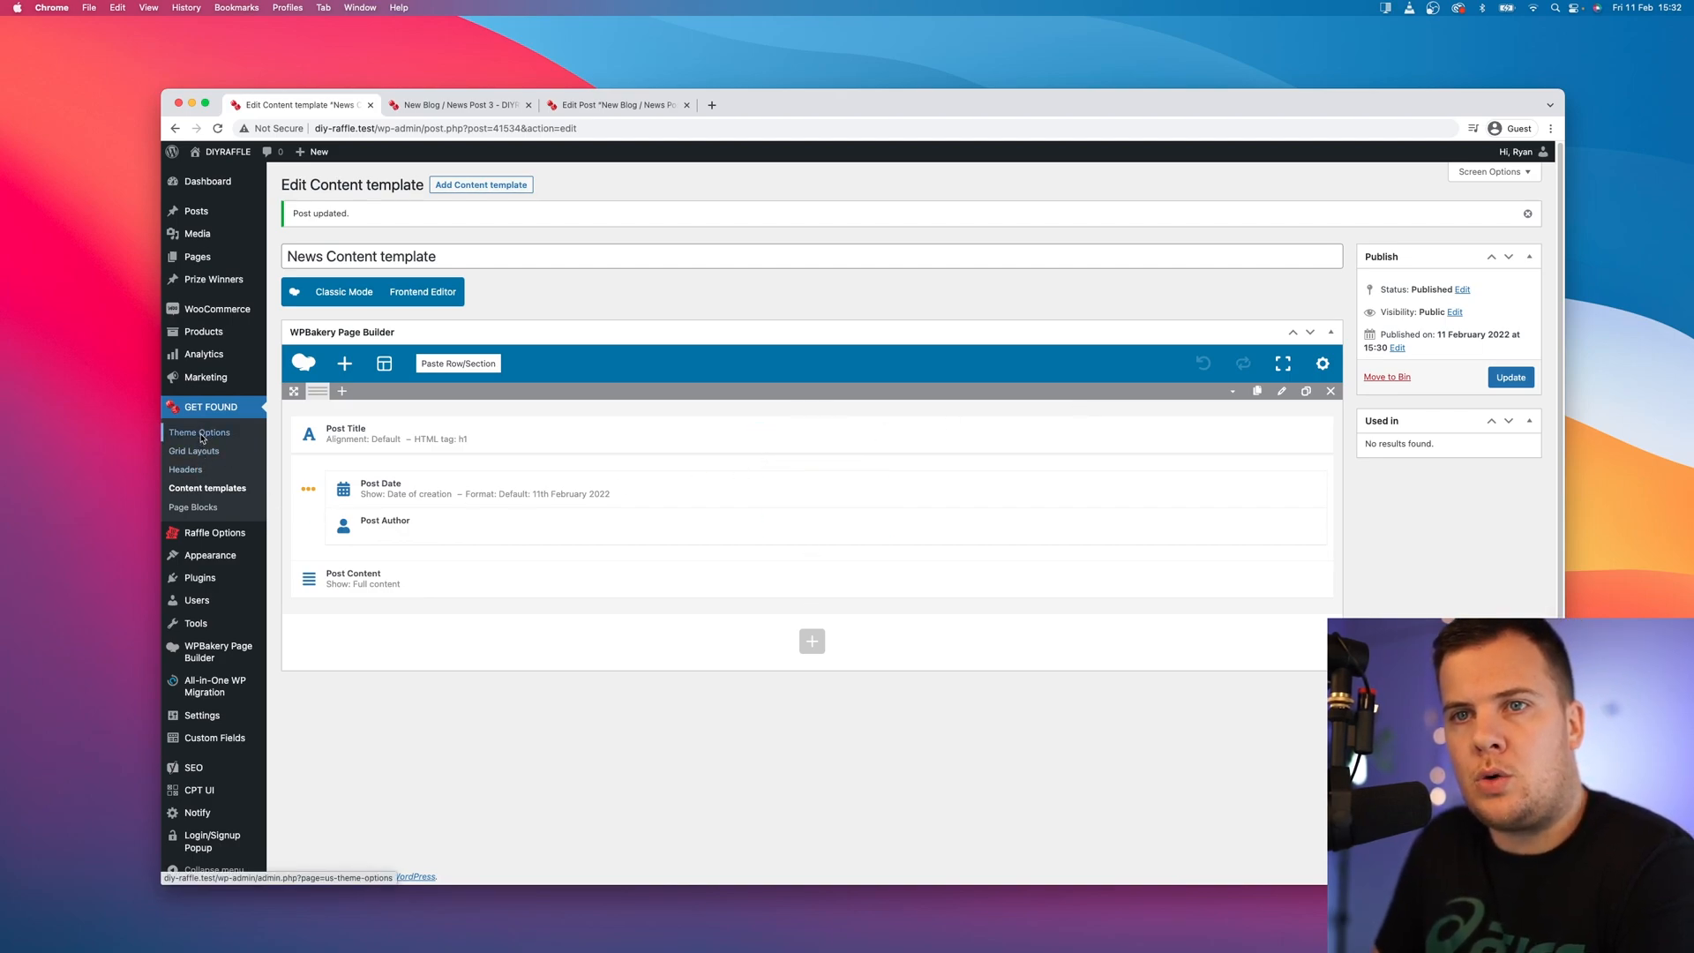
Step: In Theme Options > Pages Layout, assign News Content template as the Posts content template and save
{"action": "left_click", "coordinate": [199, 432]}
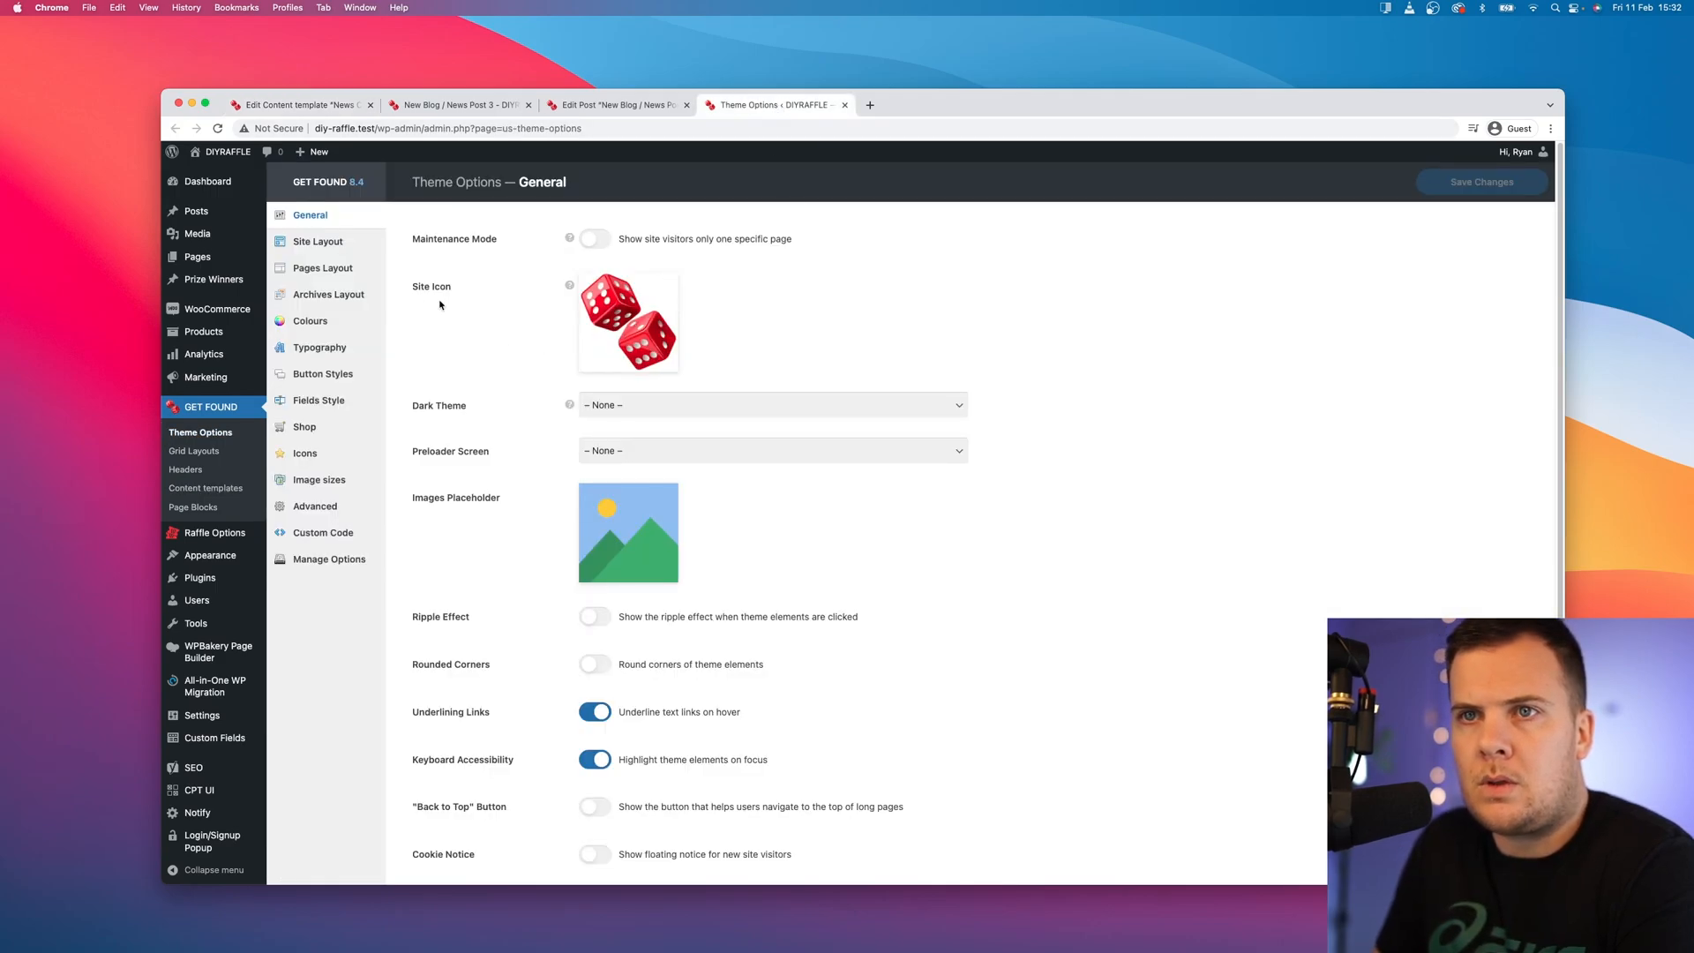
{"action": "left_click", "coordinate": [321, 266]}
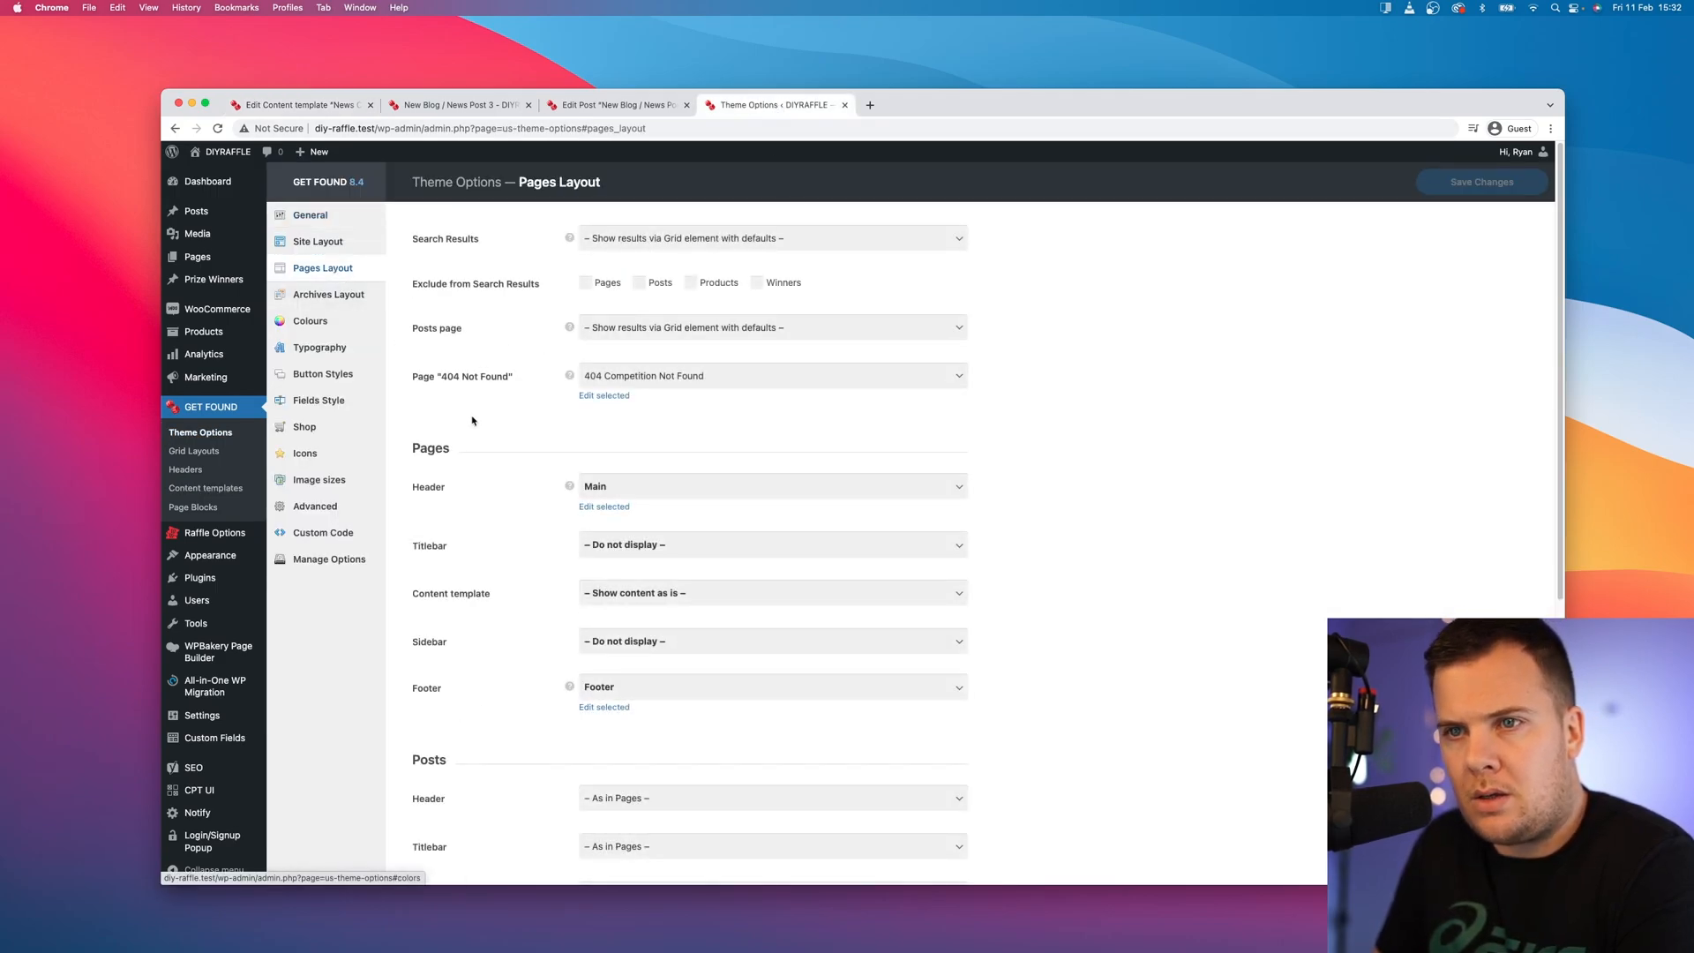
{"action": "scroll", "scroll_direction": "down", "scroll_amount": 3}
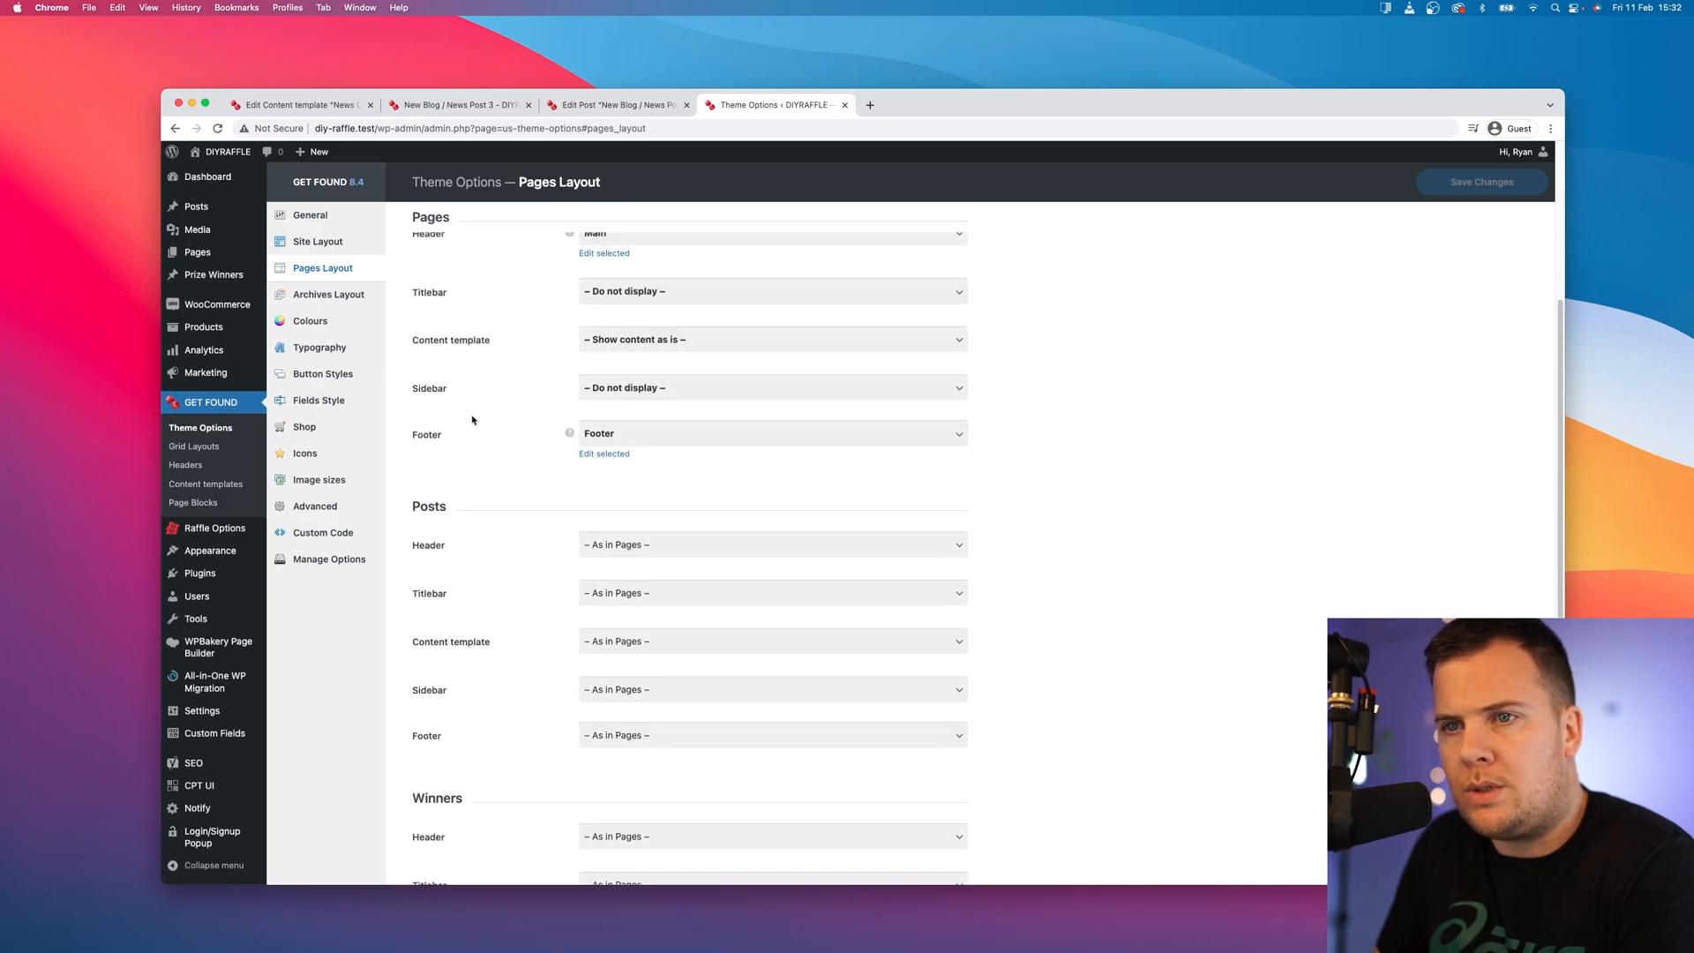
{"action": "scroll", "scroll_direction": "down", "scroll_amount": 3}
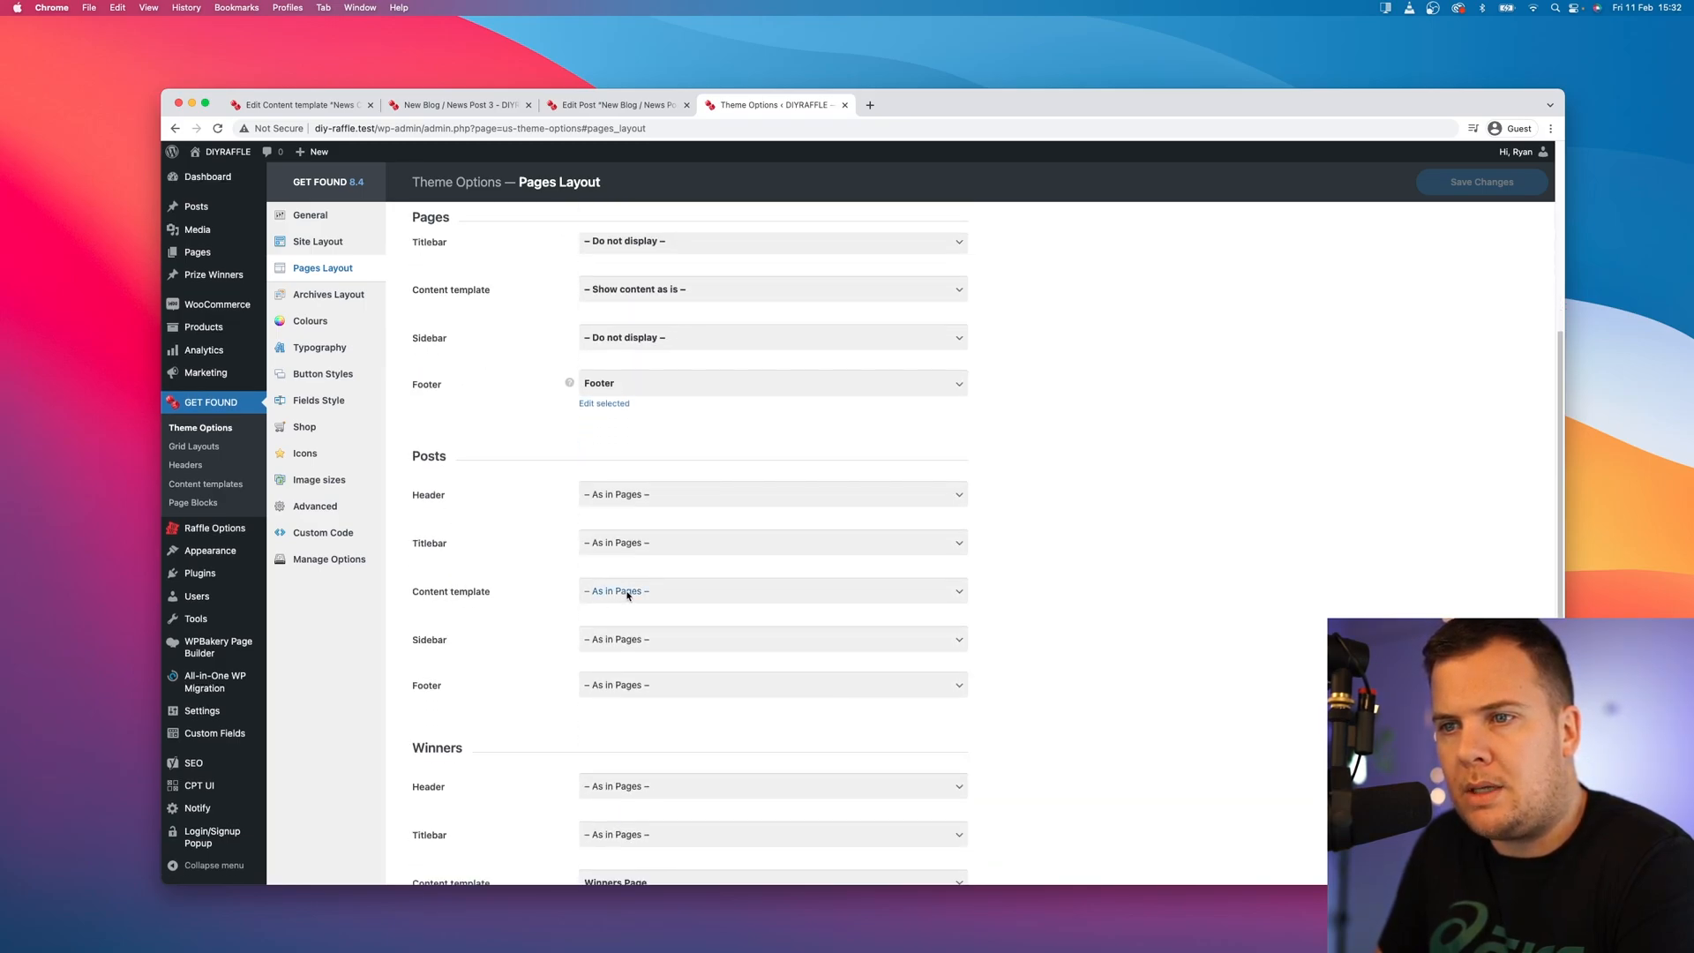
{"action": "left_click", "coordinate": [773, 591]}
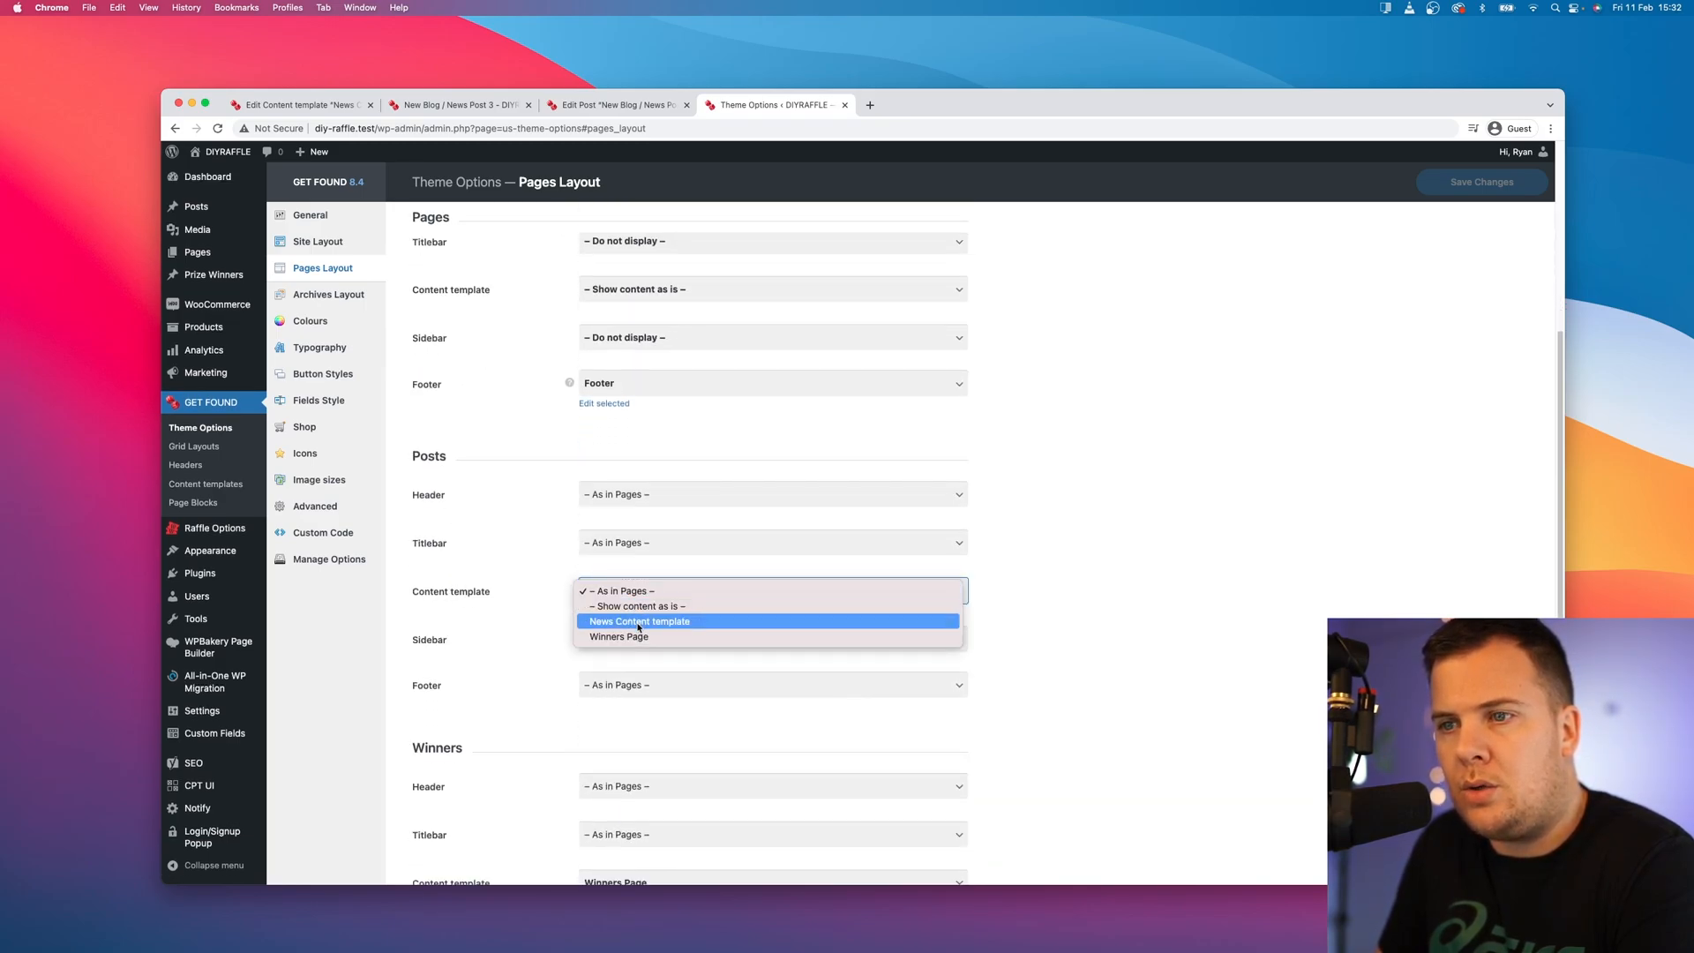
{"action": "left_click", "coordinate": [639, 621]}
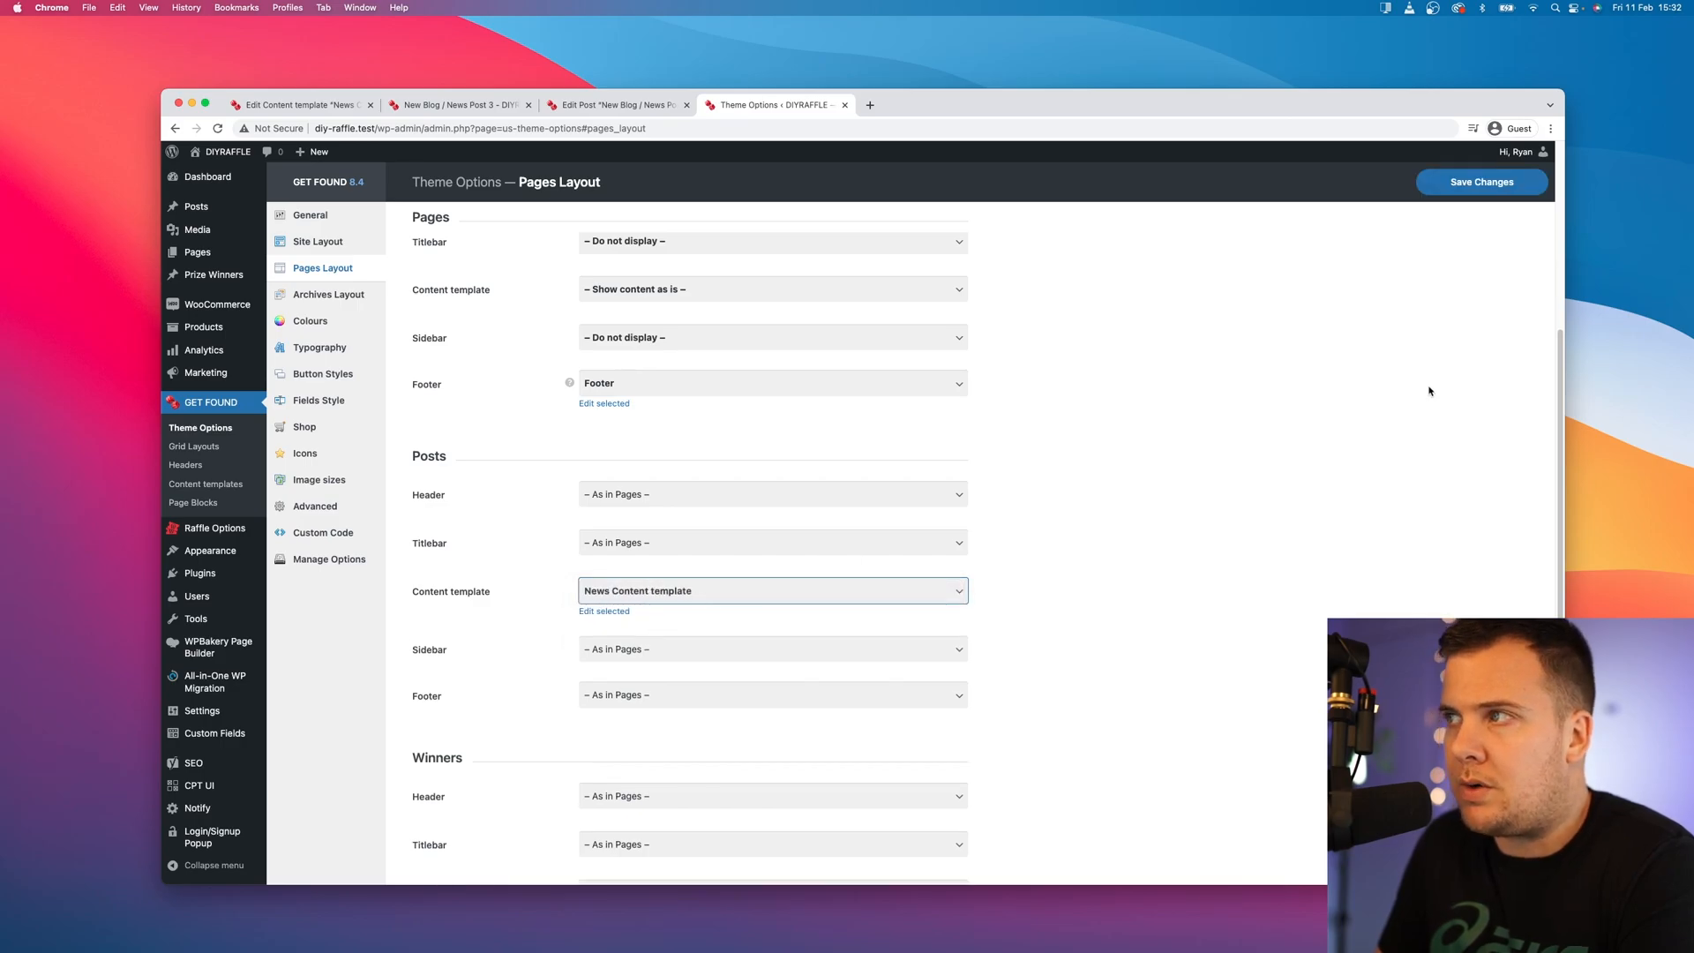
{"action": "left_click", "coordinate": [1480, 182]}
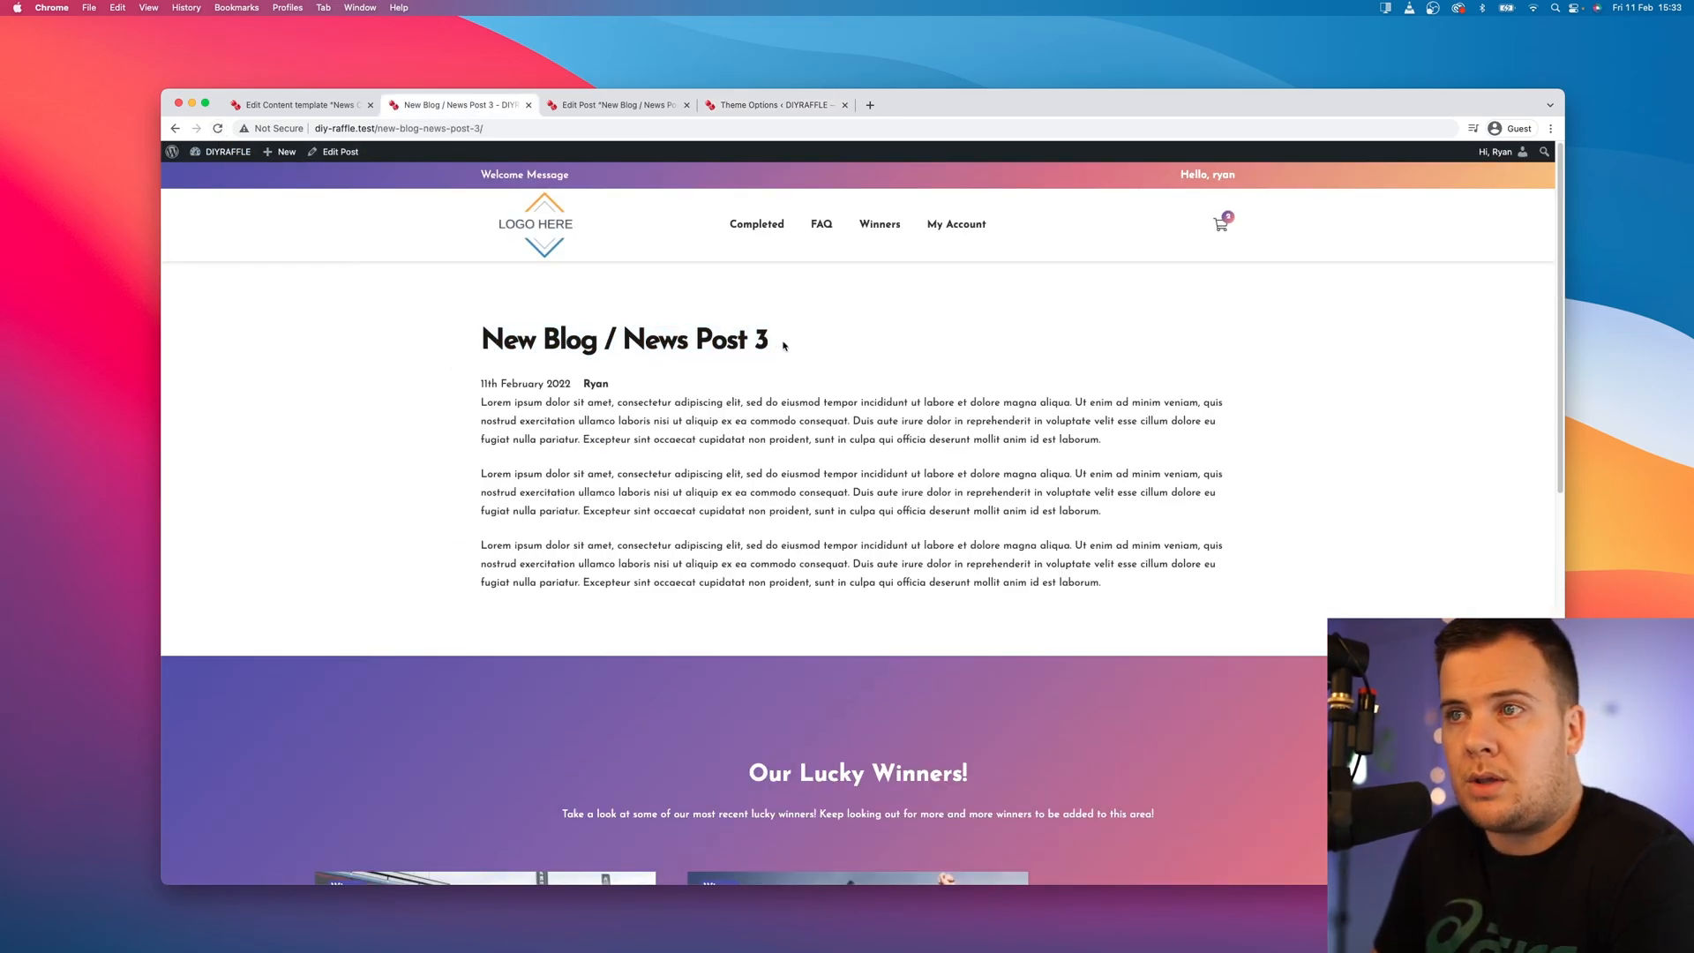
{"action": "mouse_move", "coordinate": [483, 367]}
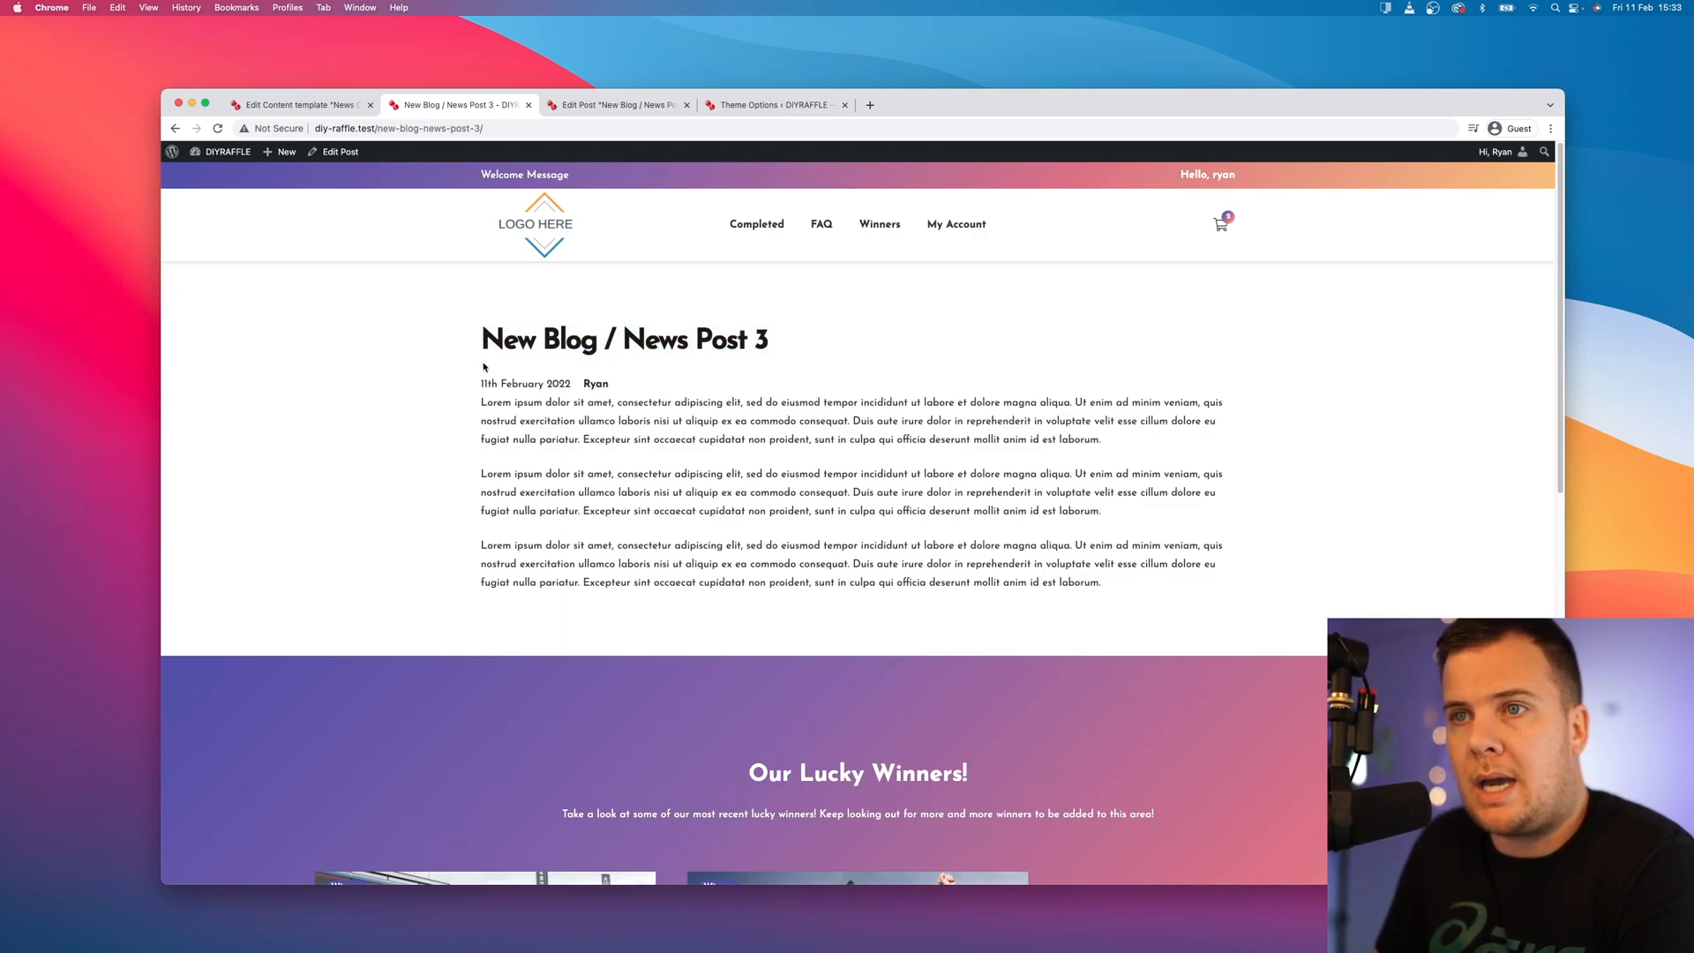
{"action": "mouse_move", "coordinate": [540, 406]}
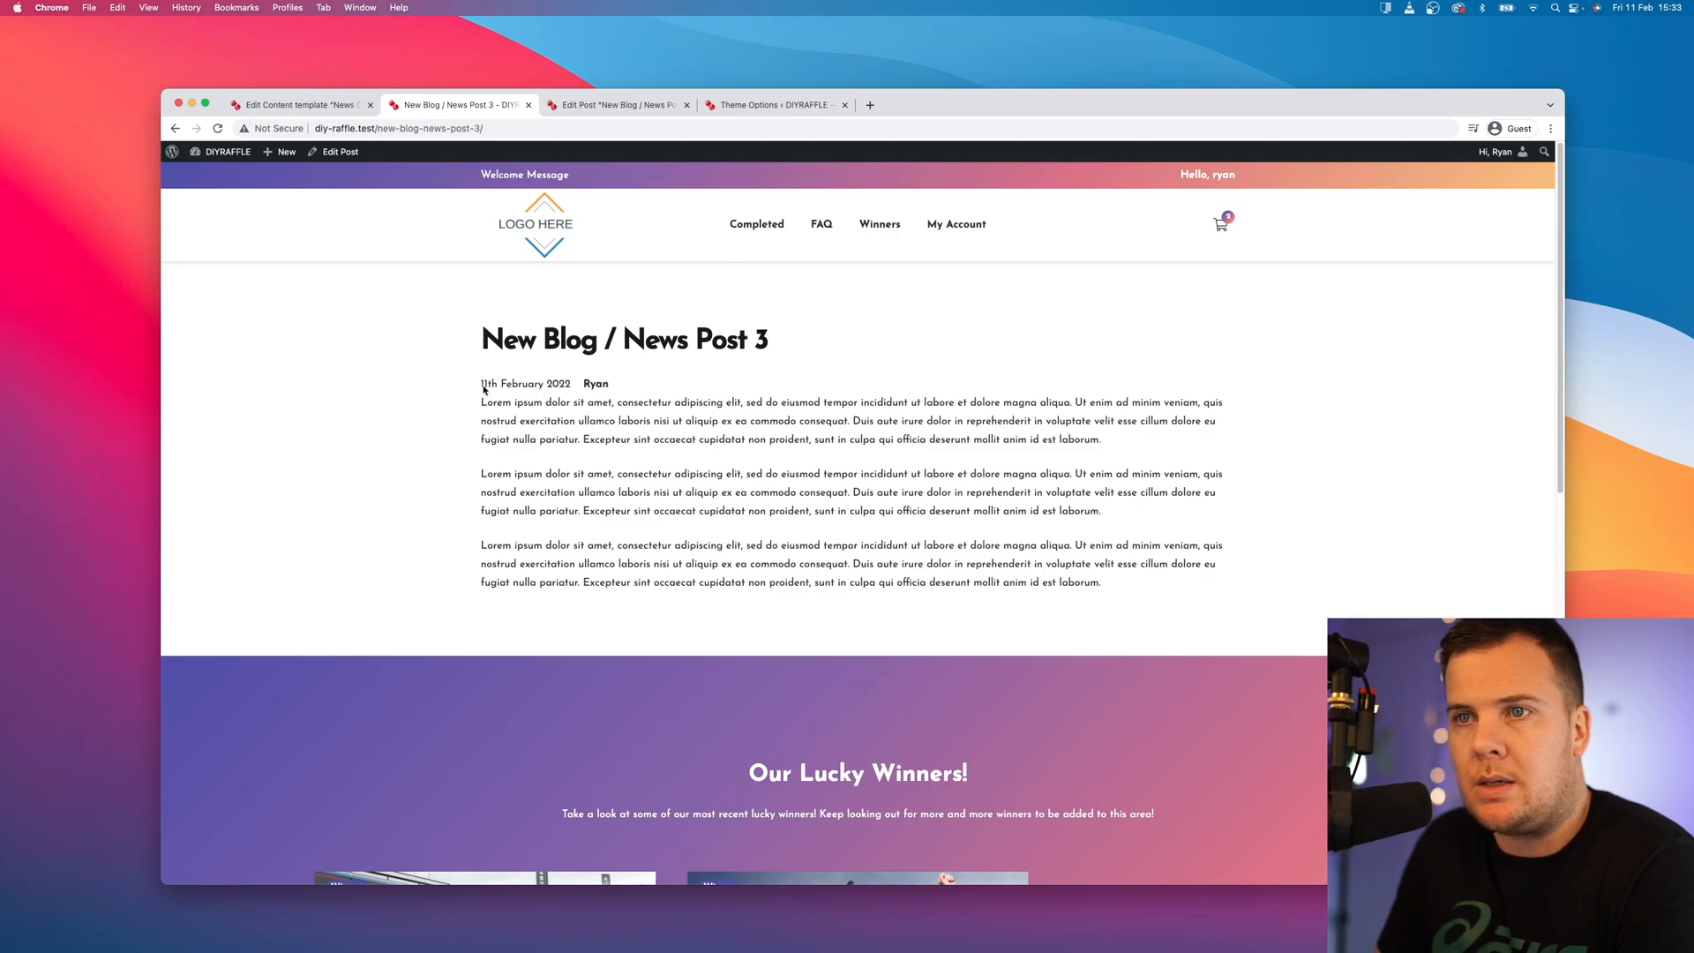
Step: Review News Post 3's new single-post layout, then switch to the News Post 2 editor
{"action": "left_click_drag", "start_coordinate": [482, 383], "coordinate": [609, 383]}
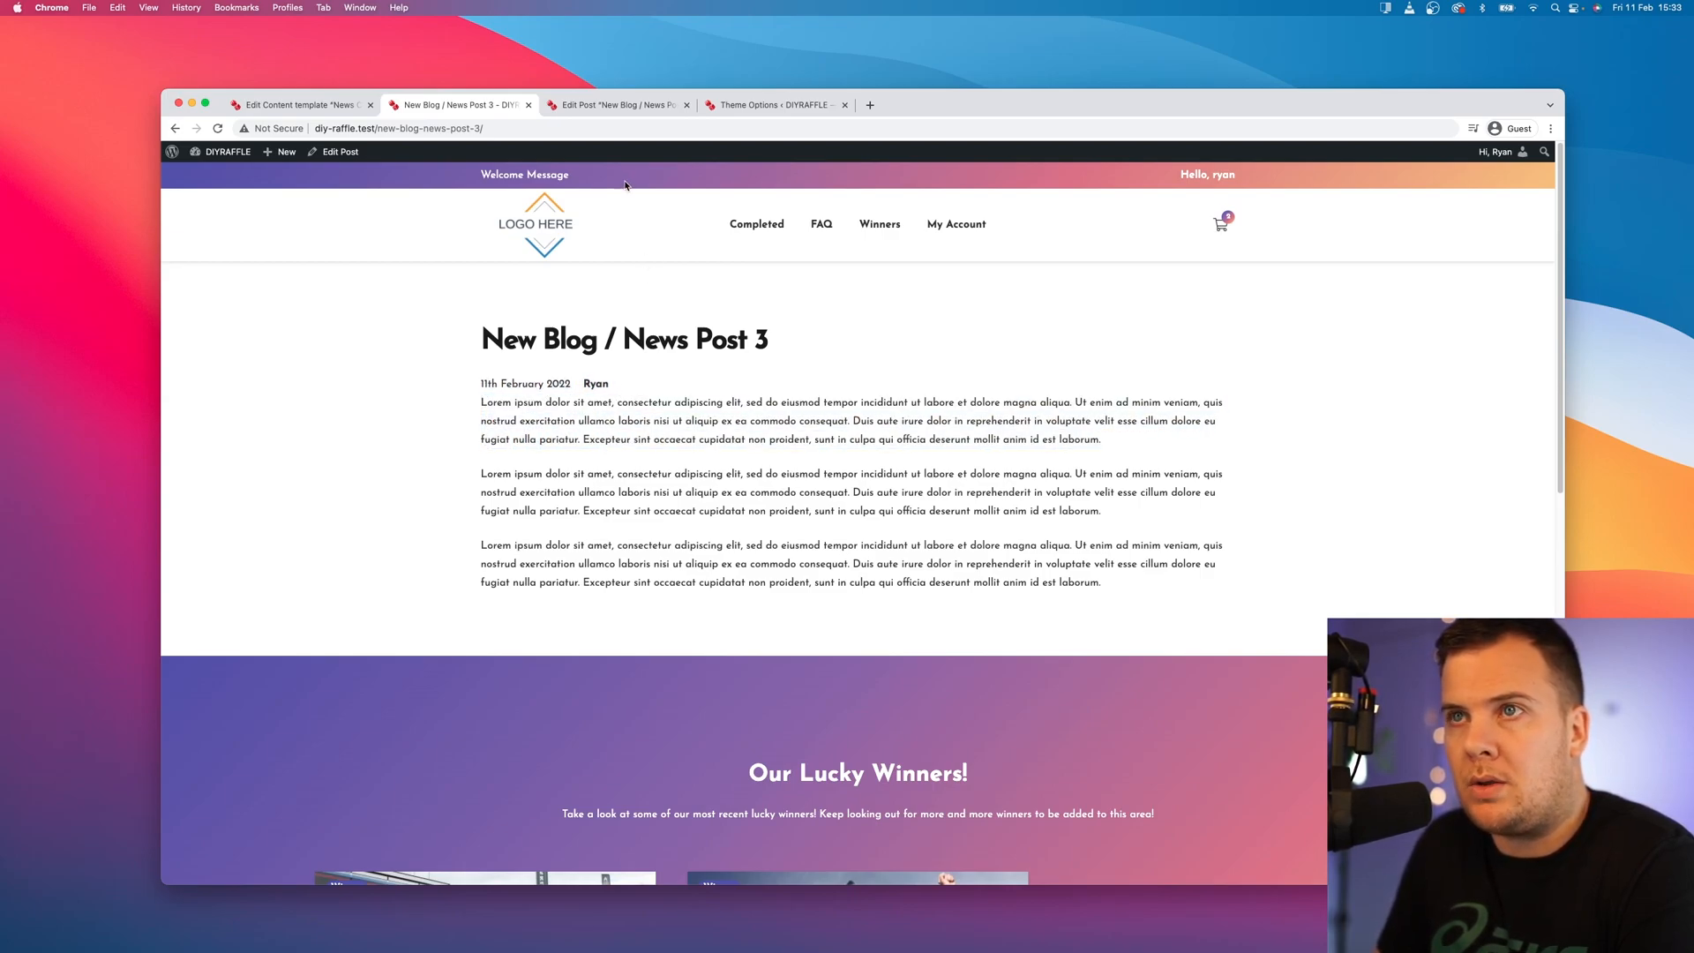
{"action": "left_click", "coordinate": [616, 104]}
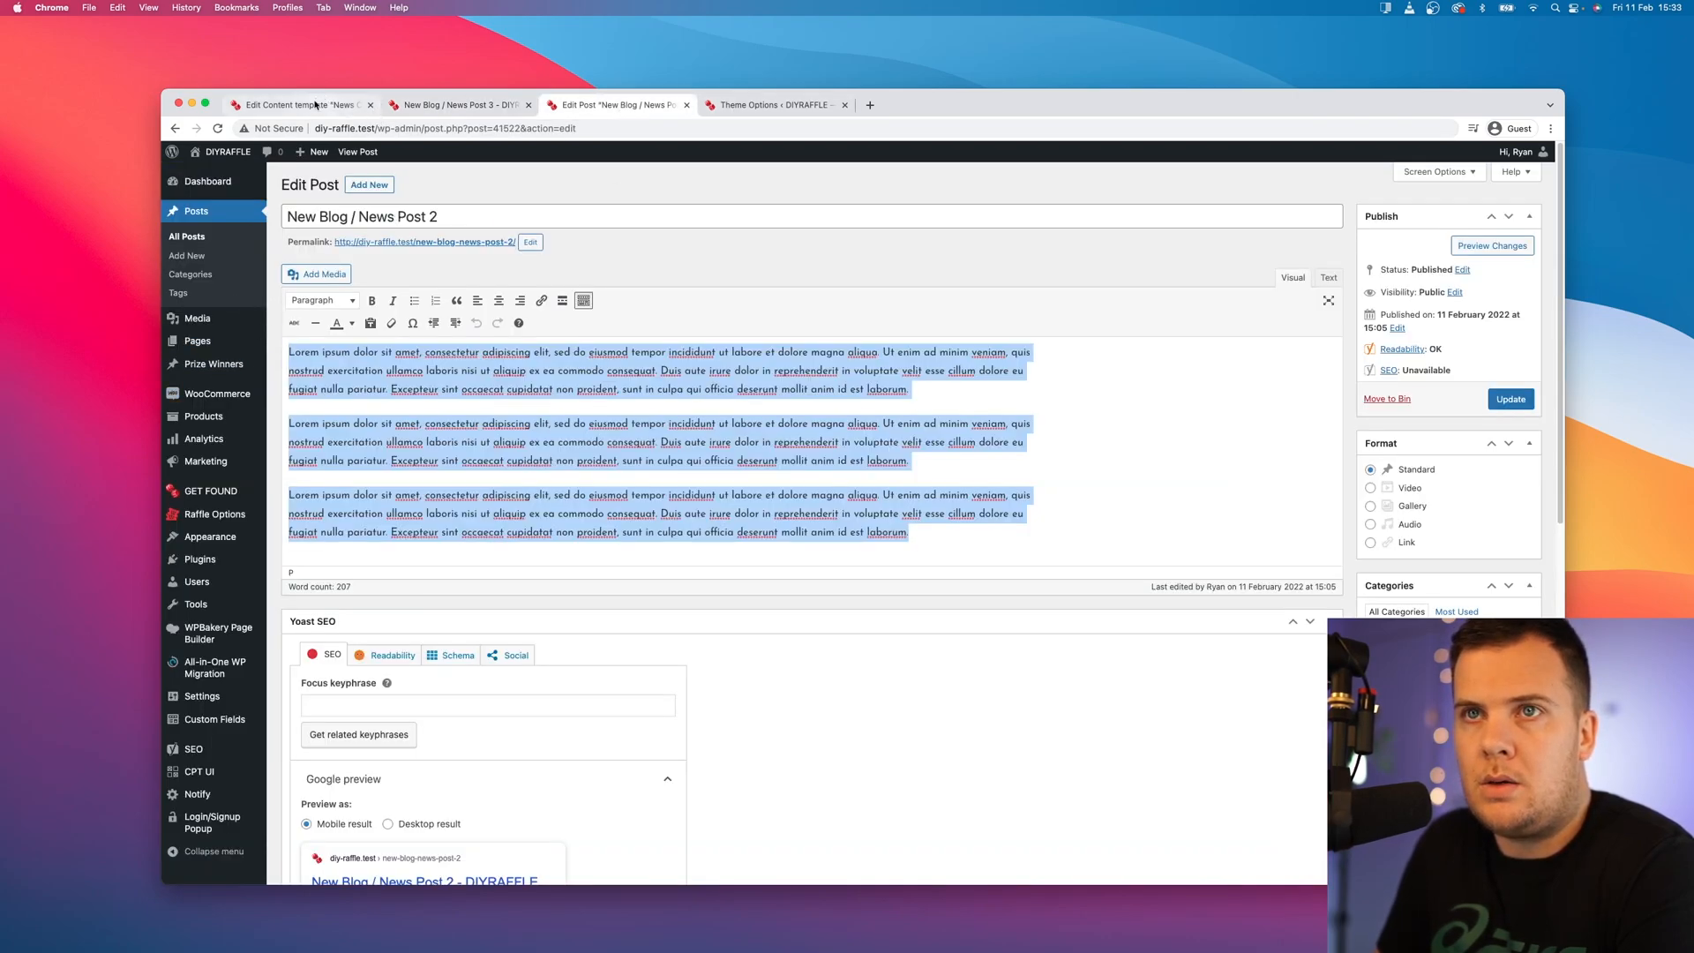
Step: Add a Separator with horizontal line and Height L above Post Content, then view News Post 3 live
{"action": "left_click", "coordinate": [291, 104]}
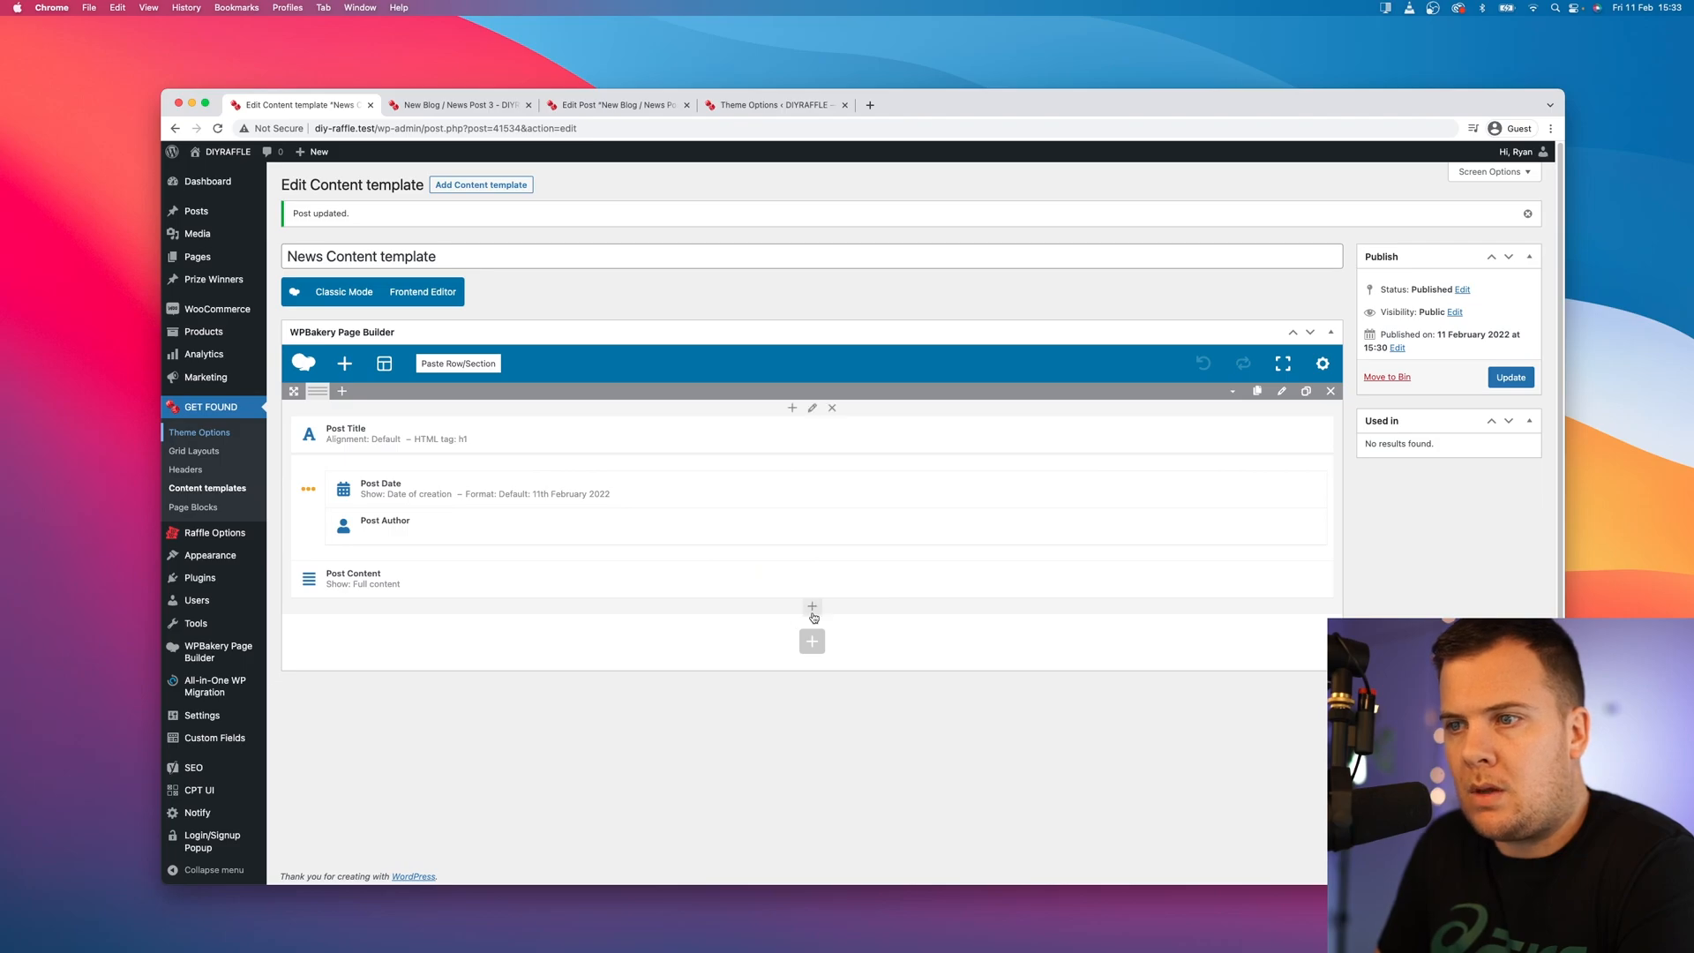
{"action": "left_click", "coordinate": [811, 605]}
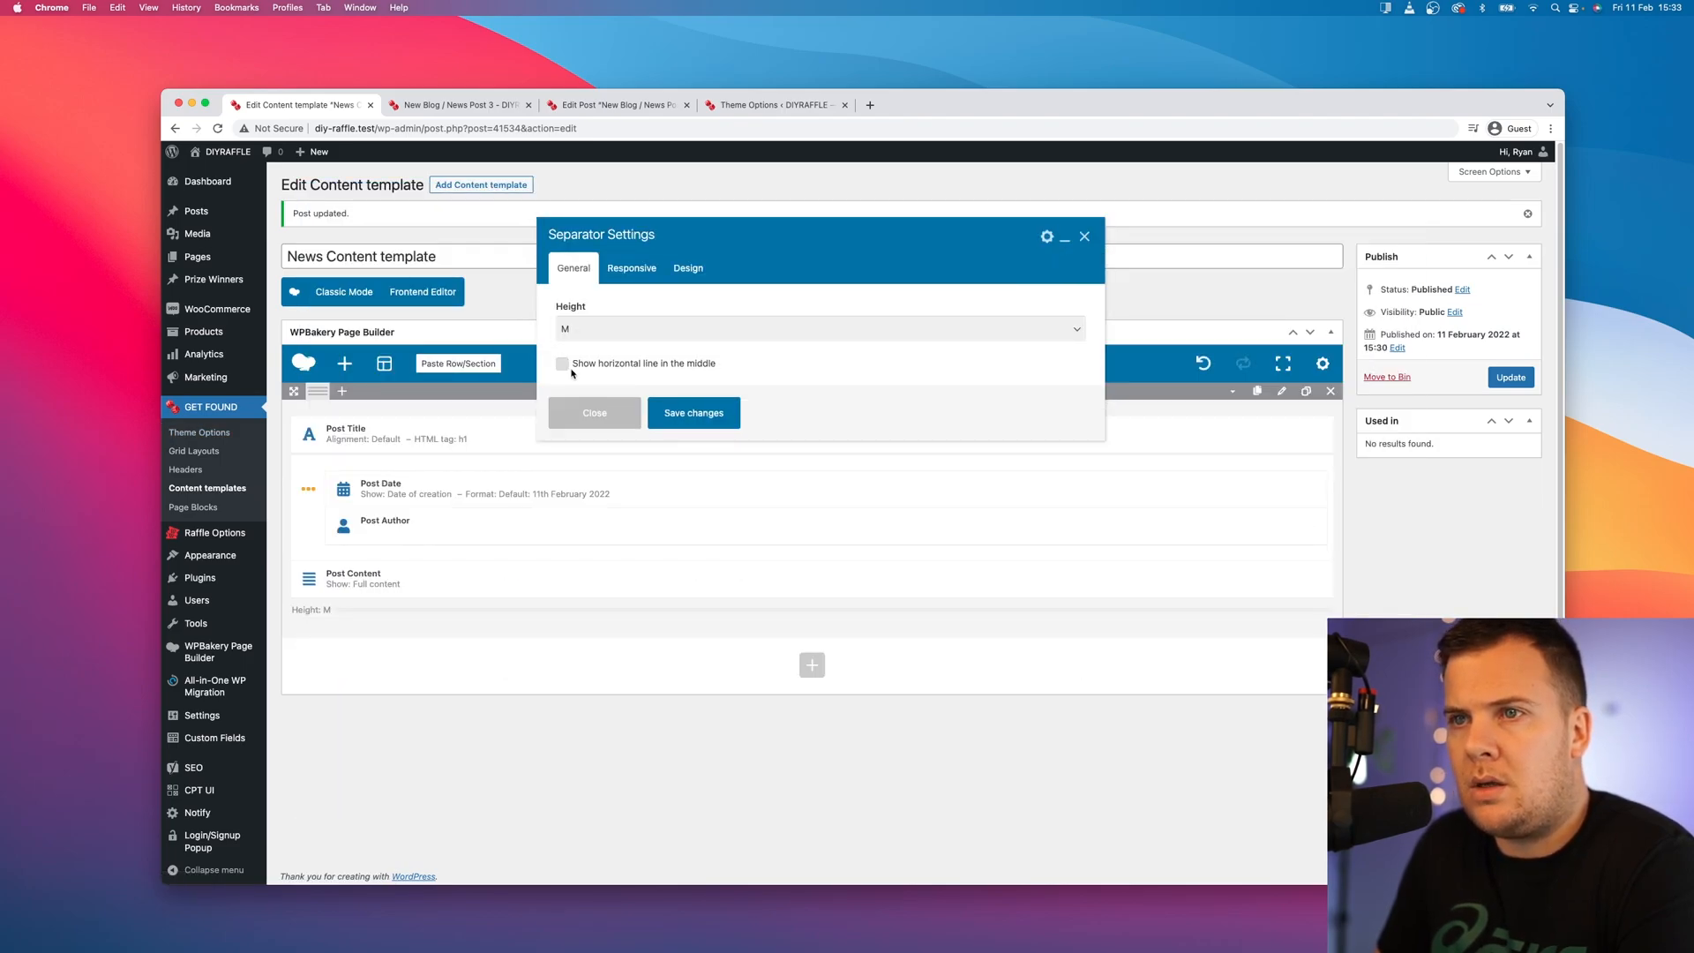
{"action": "left_click", "coordinate": [561, 364]}
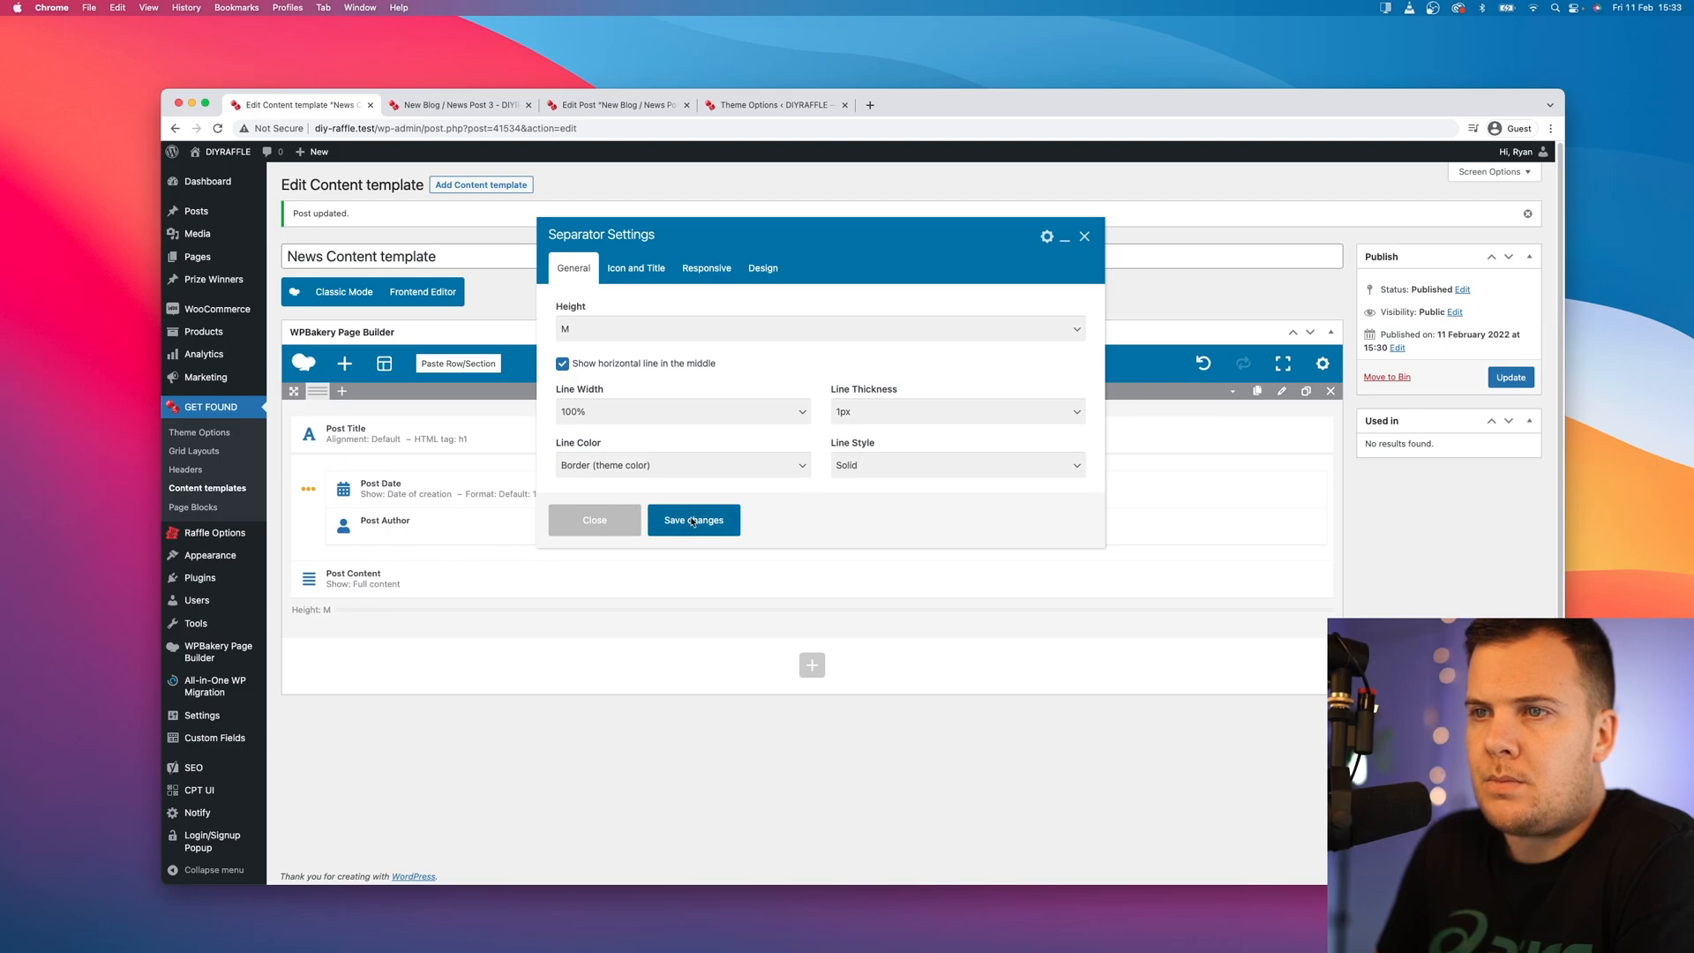
{"action": "left_click", "coordinate": [819, 328]}
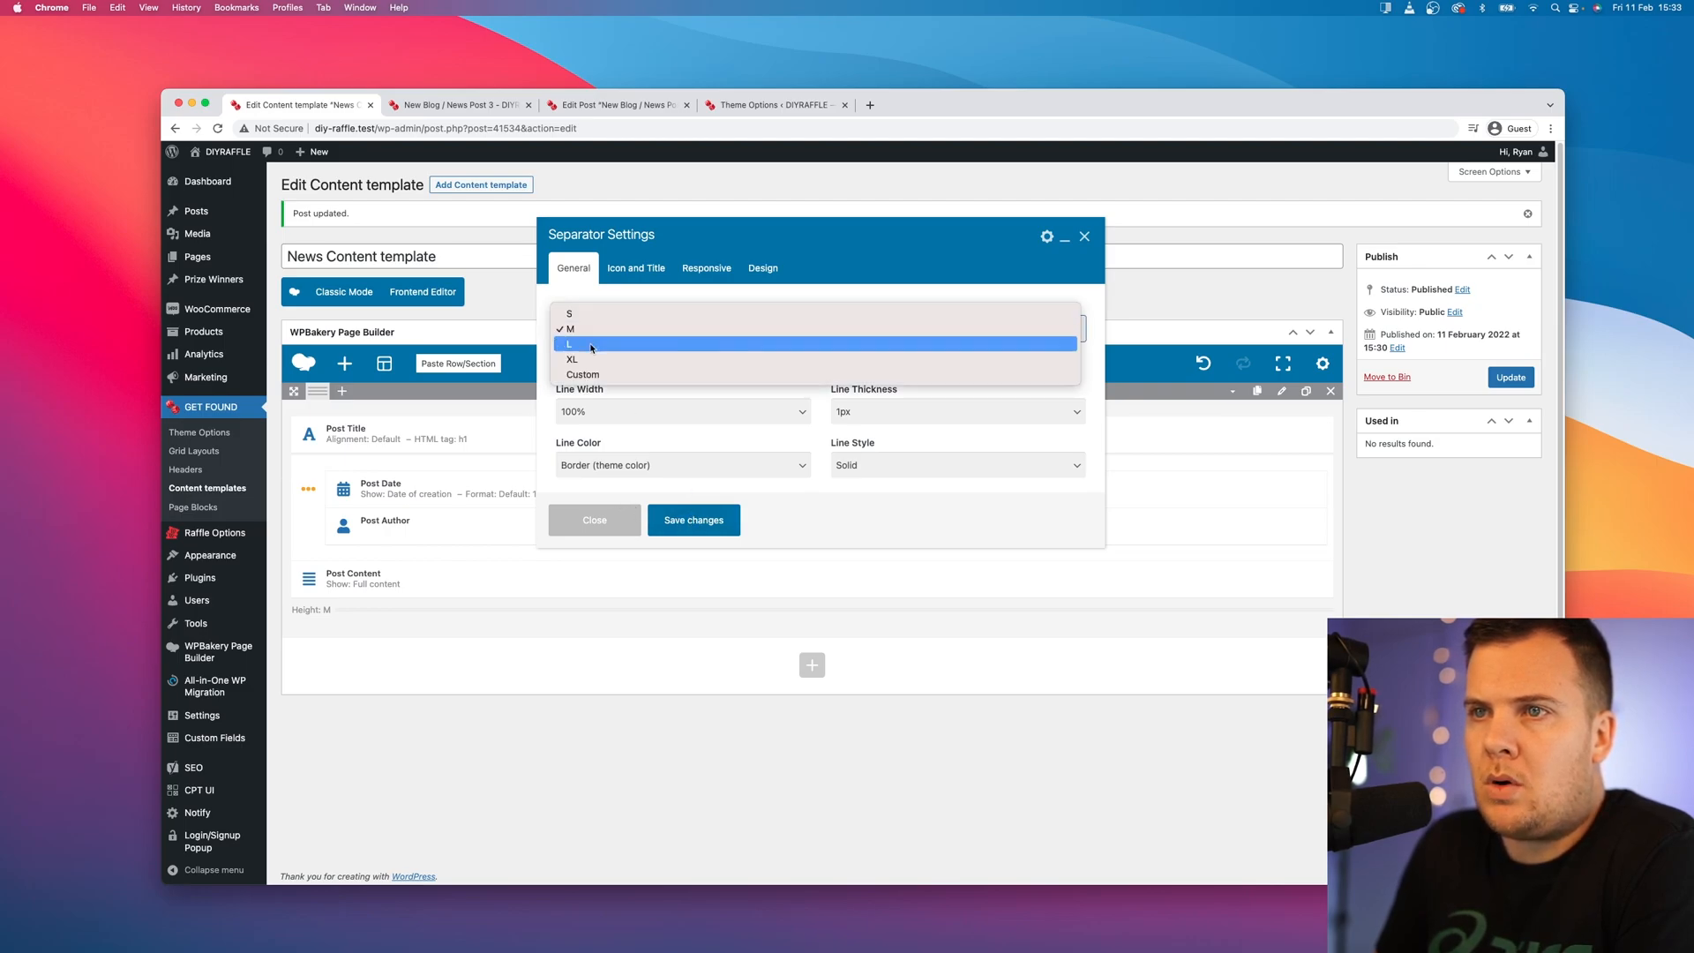
{"action": "left_click", "coordinate": [570, 344]}
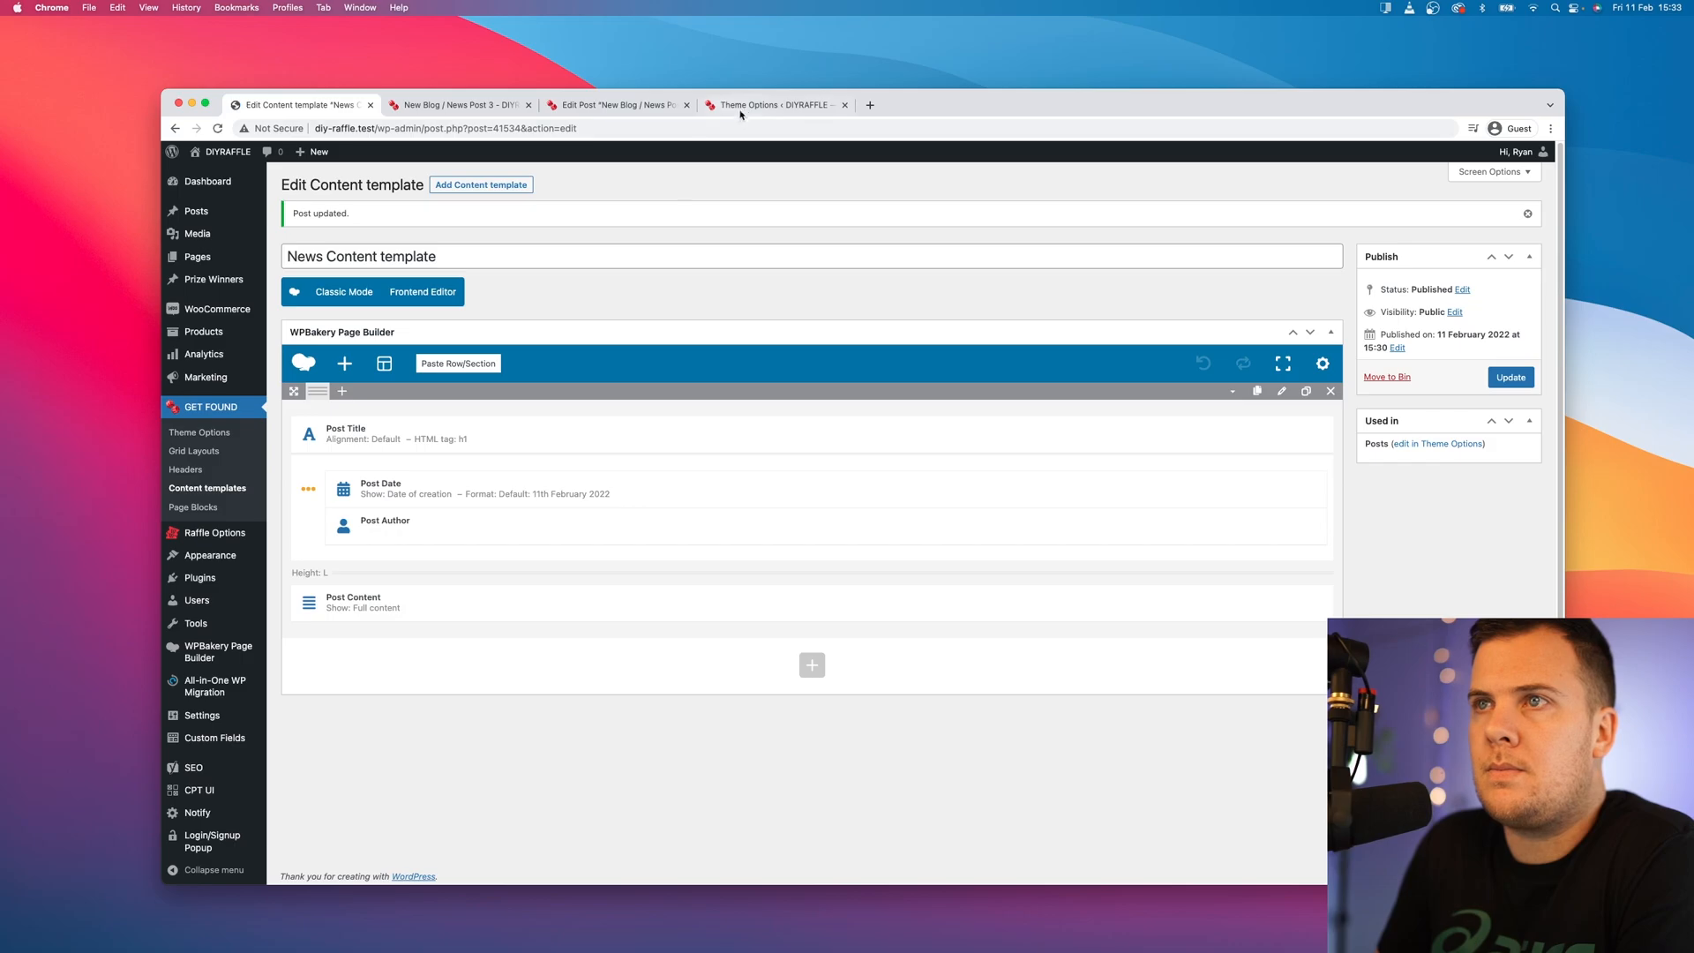
{"action": "left_click", "coordinate": [616, 104]}
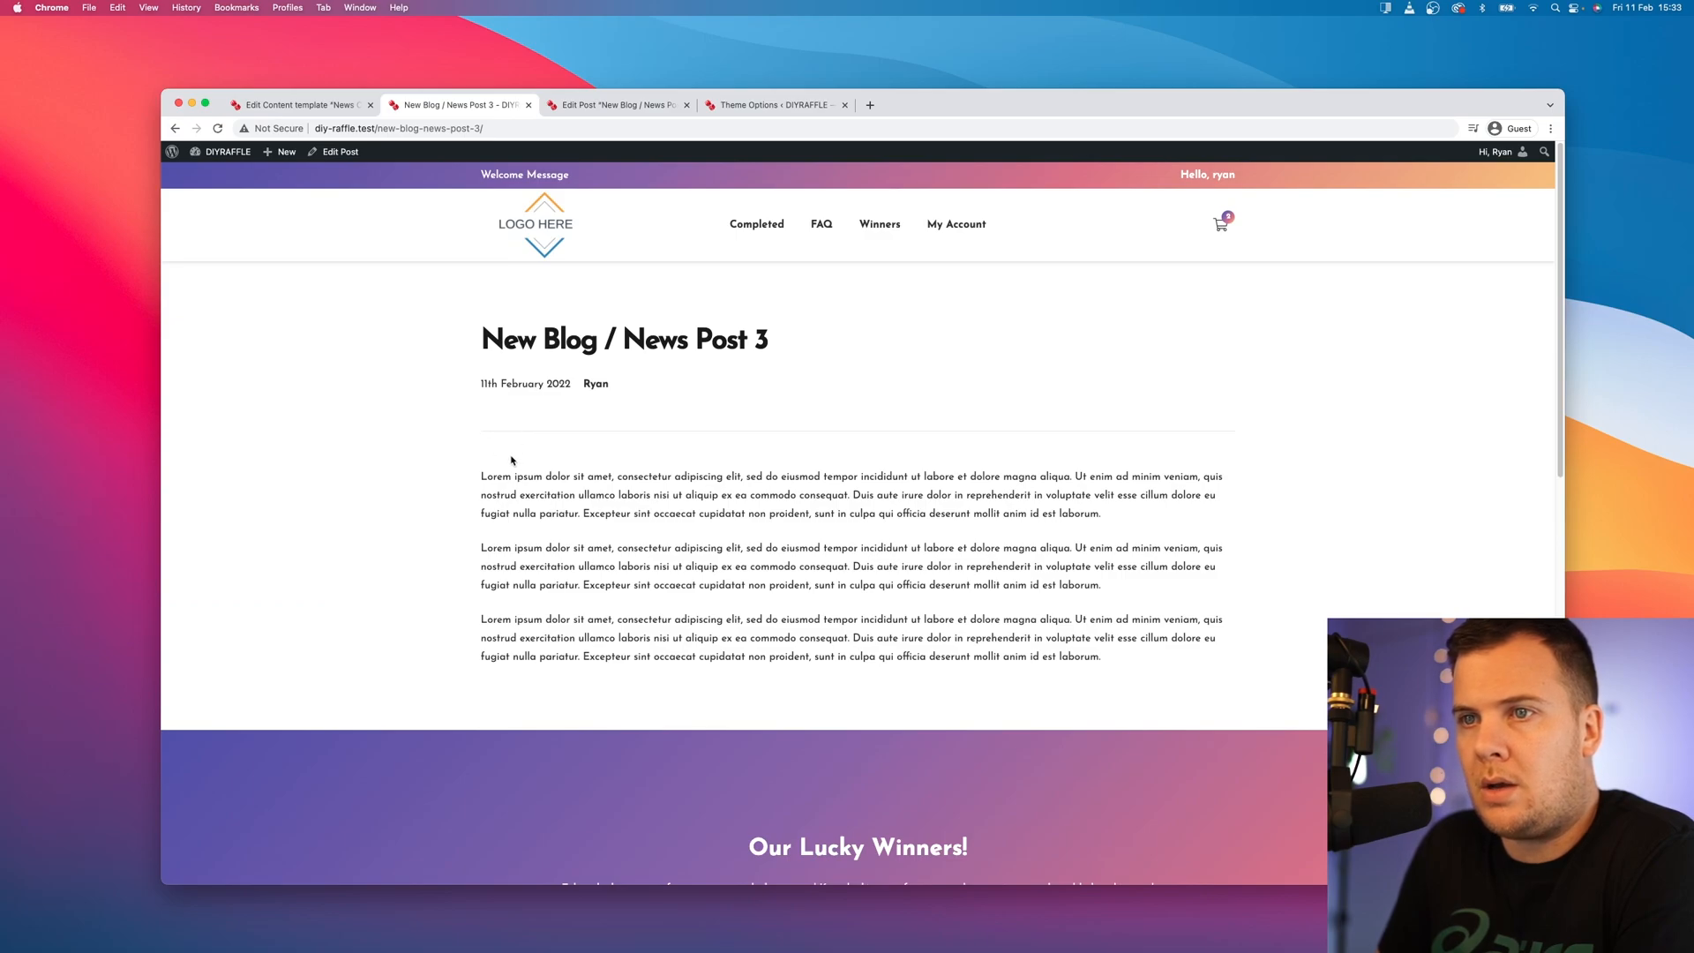
{"action": "mouse_move", "coordinate": [503, 157]}
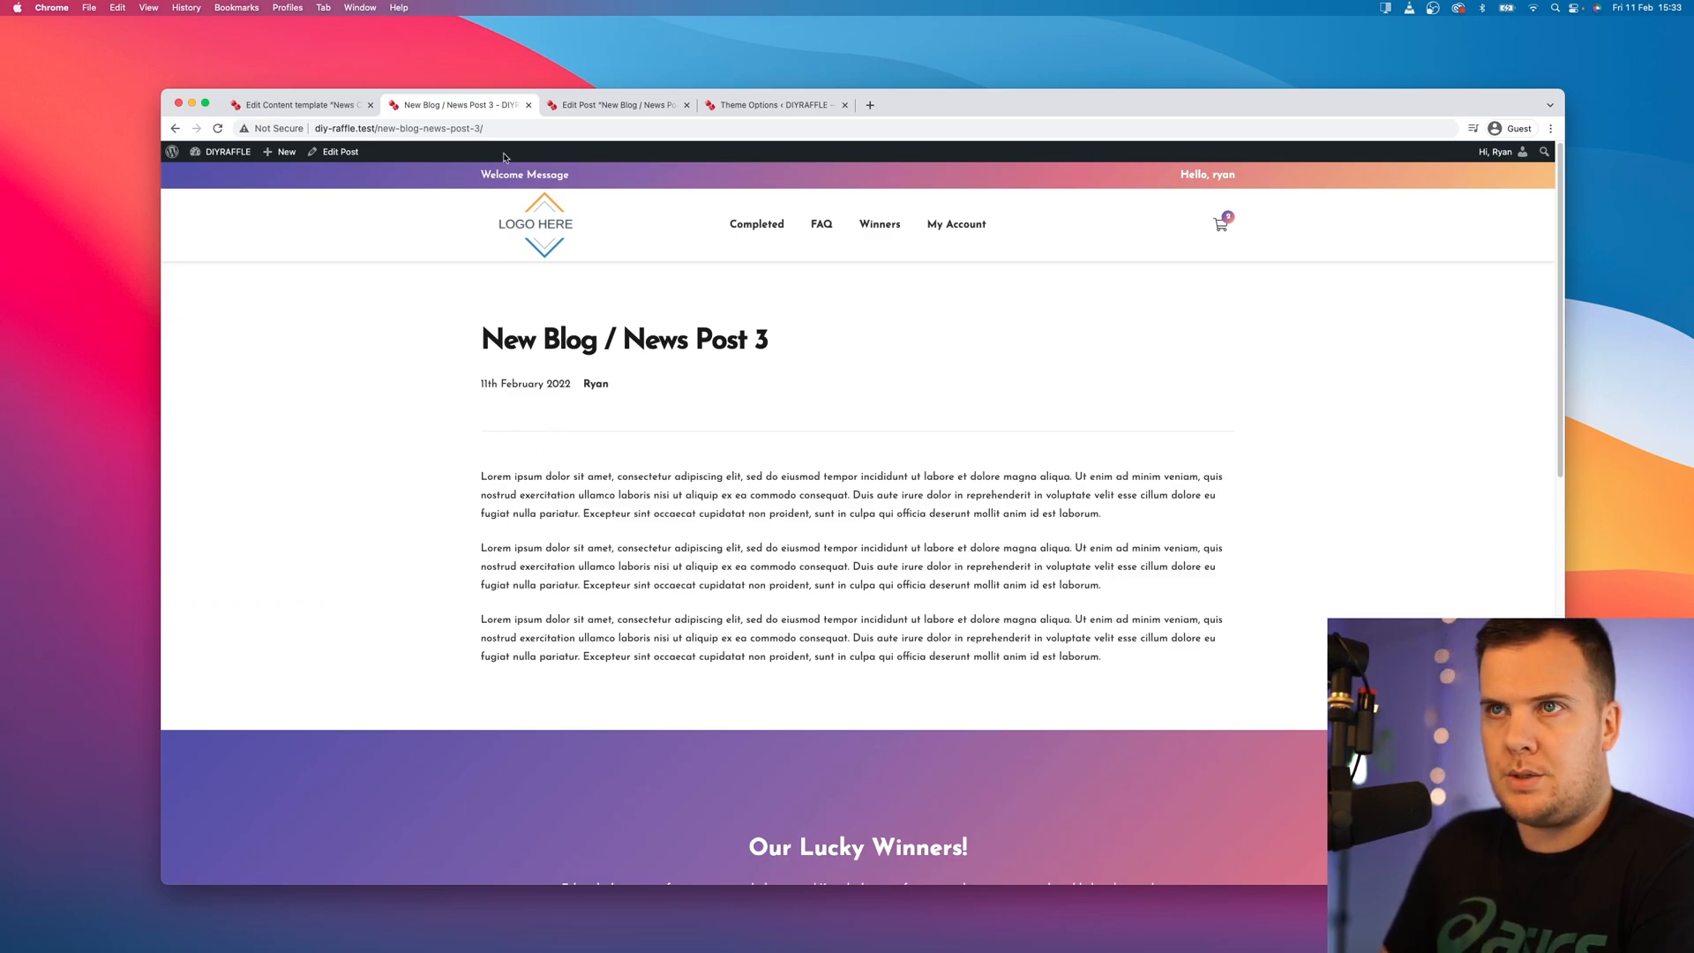
{"action": "mouse_move", "coordinate": [665, 779]}
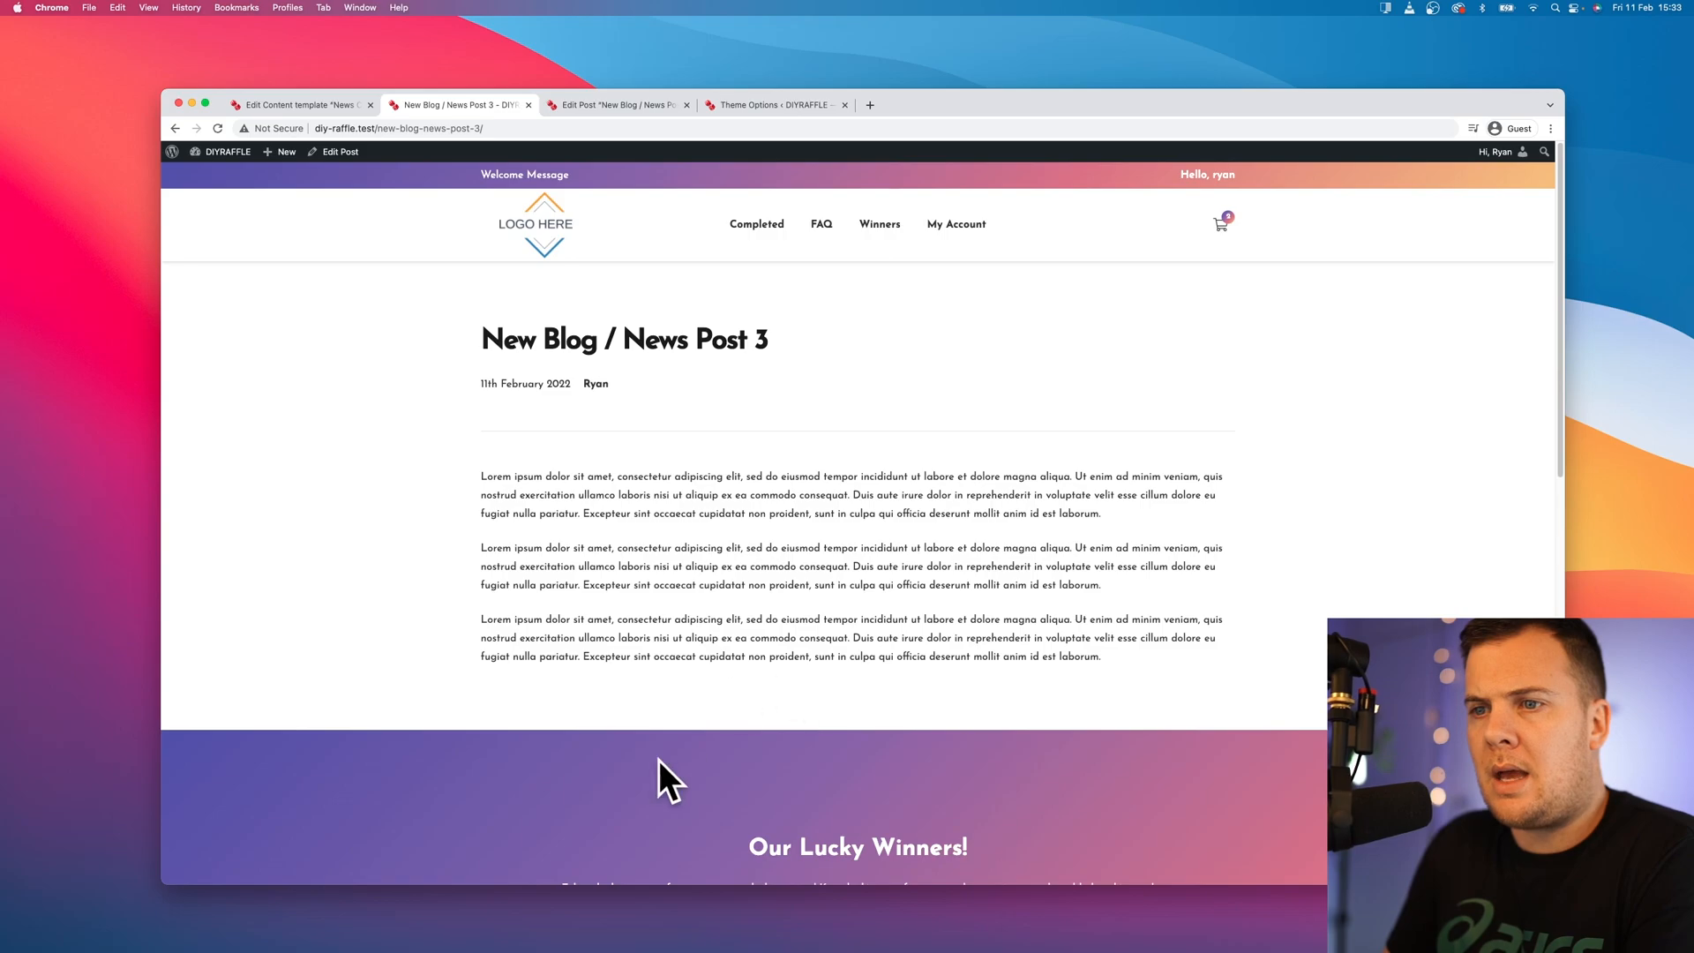
Step: Return from the live post to the News Content template editor via the Edit Post tab
{"action": "left_click", "coordinate": [616, 104]}
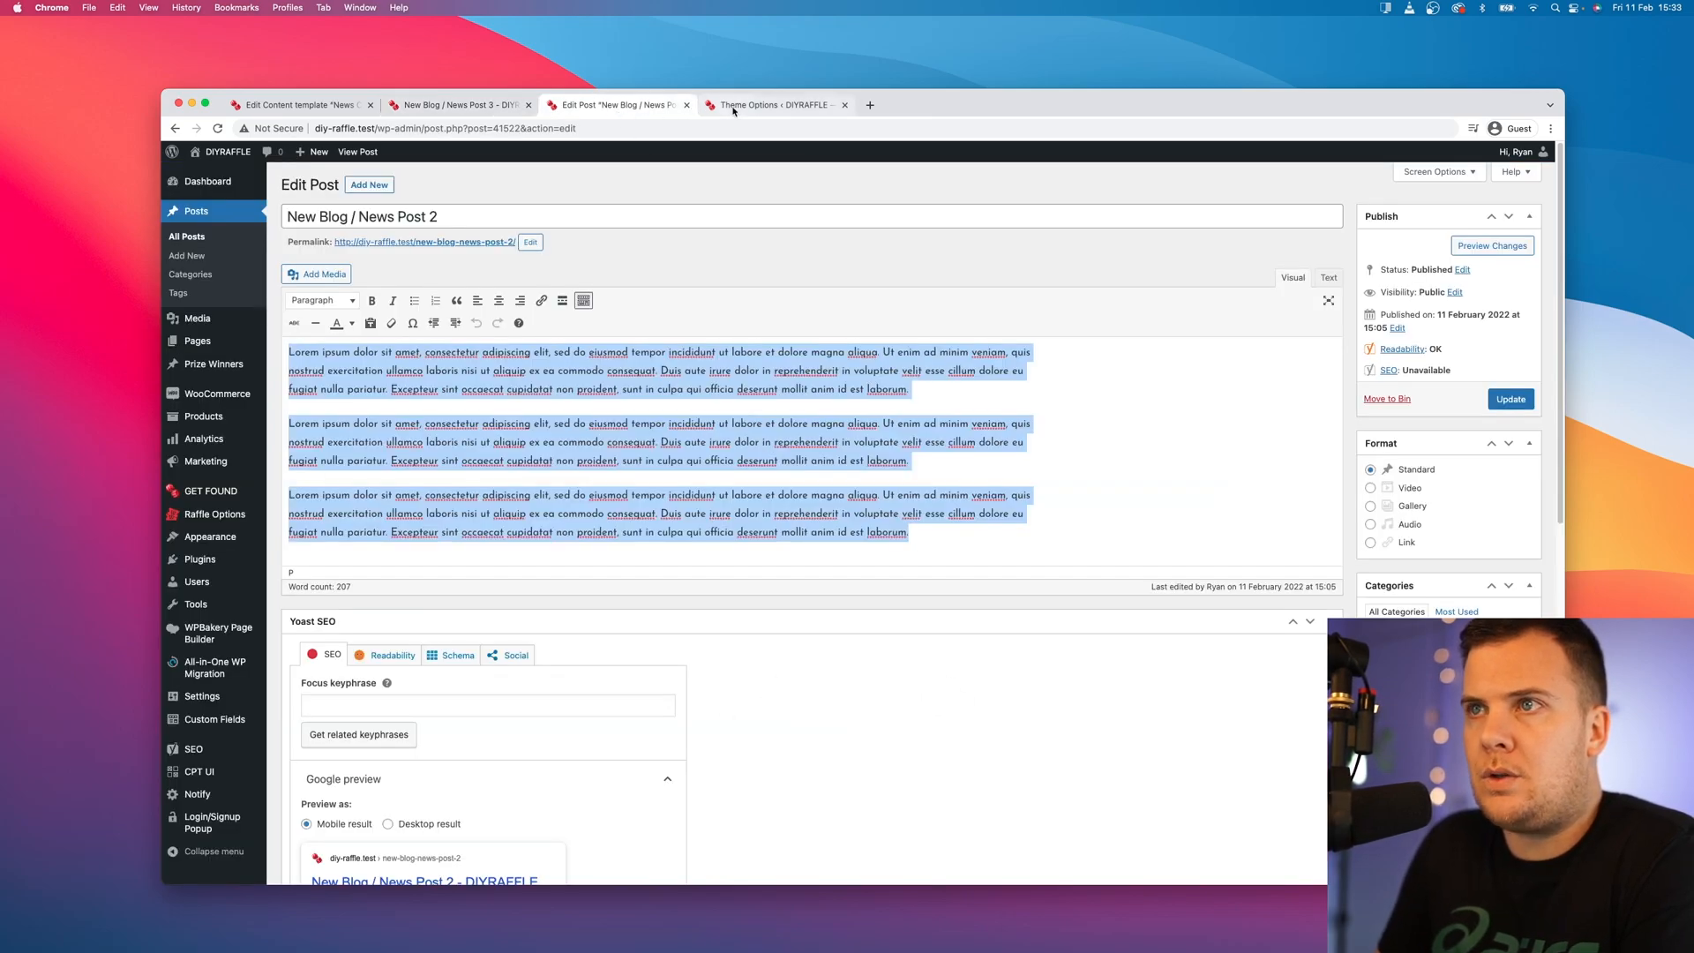
{"action": "left_click", "coordinate": [296, 104]}
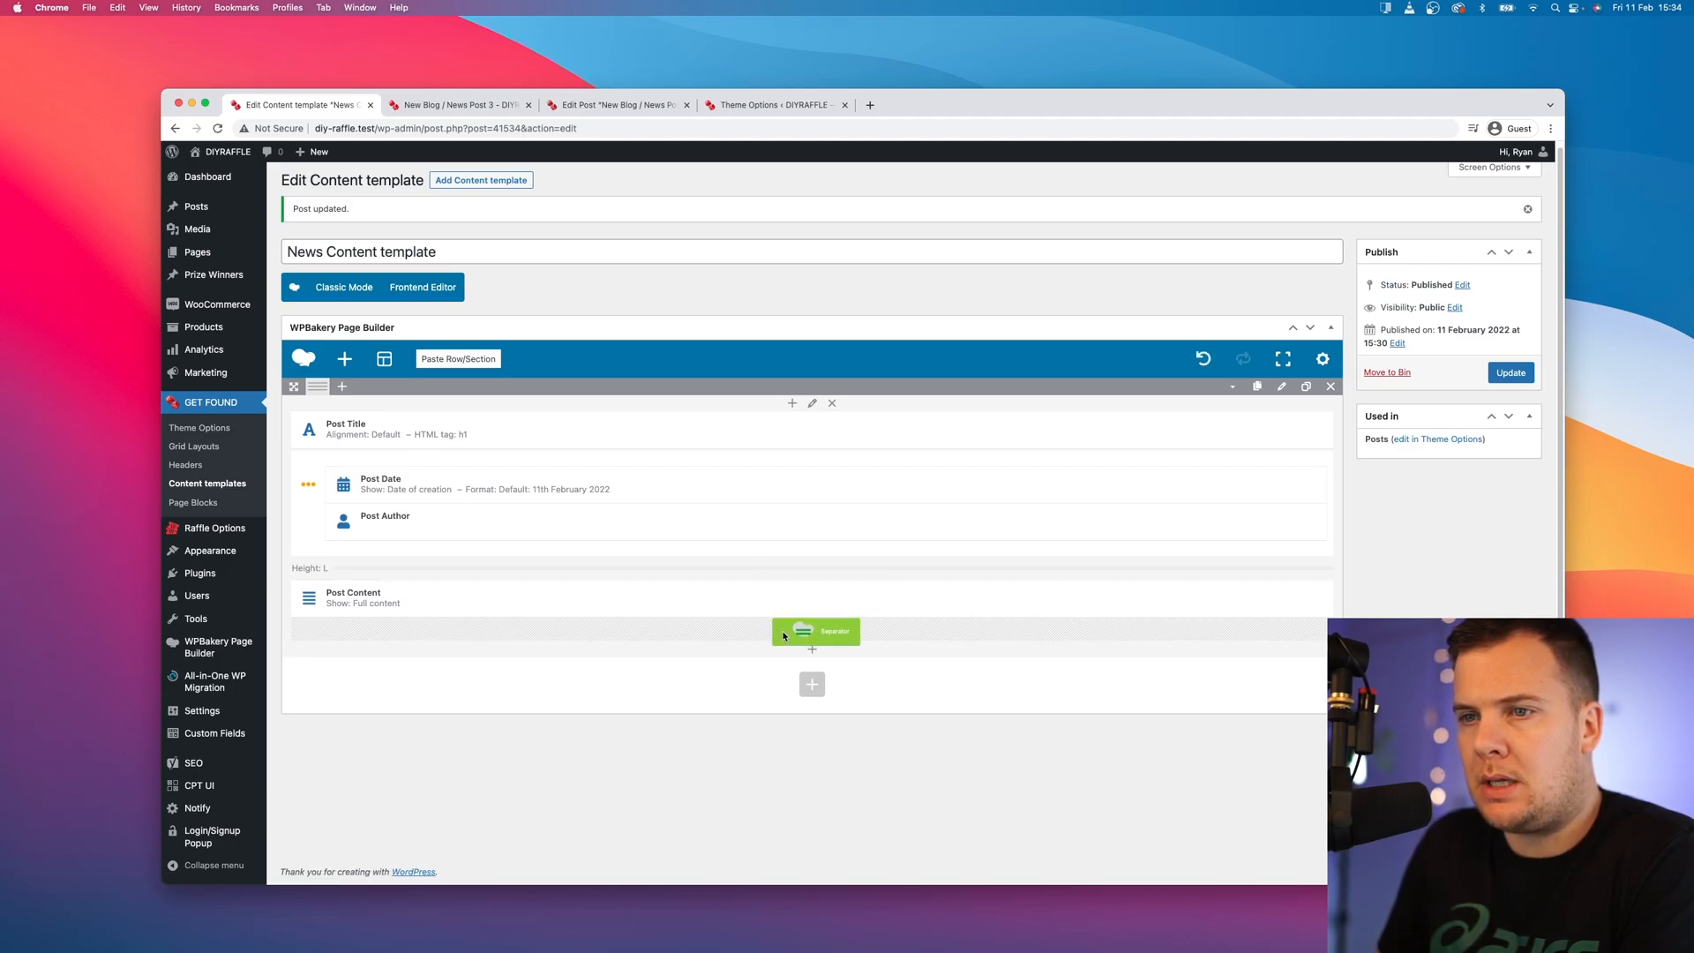
Step: Add a Post Prev/Next Navigation element from Post Elements with Simple links layout
{"action": "left_click", "coordinate": [811, 683]}
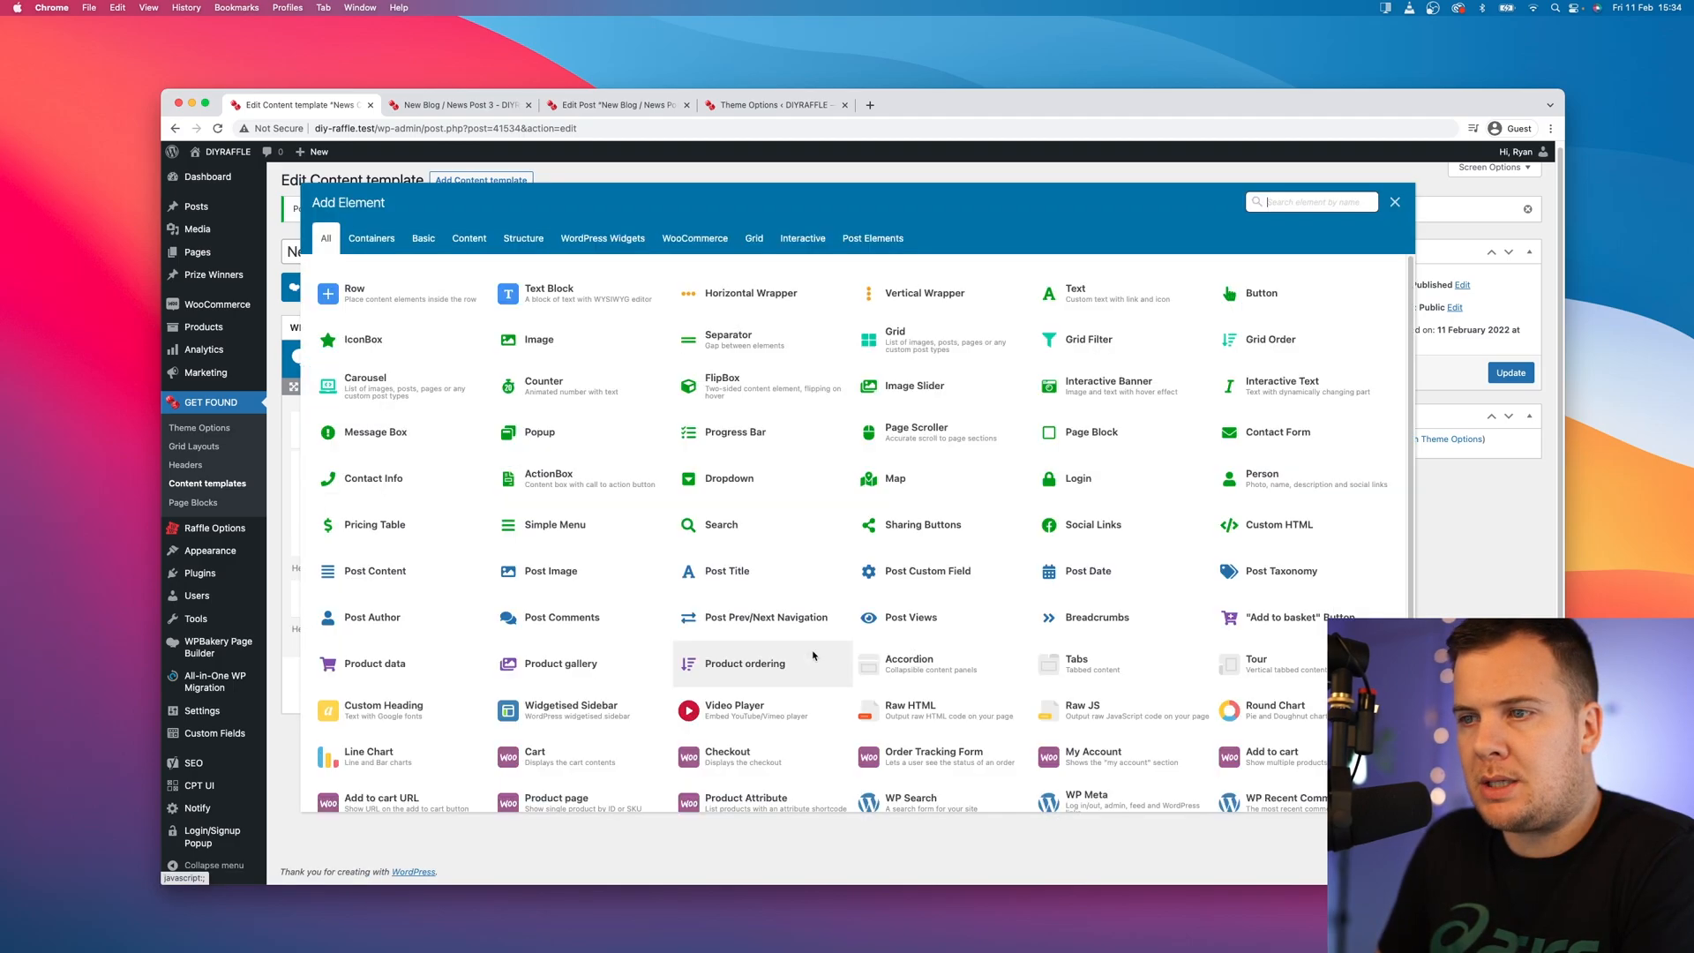
{"action": "left_click", "coordinate": [872, 239]}
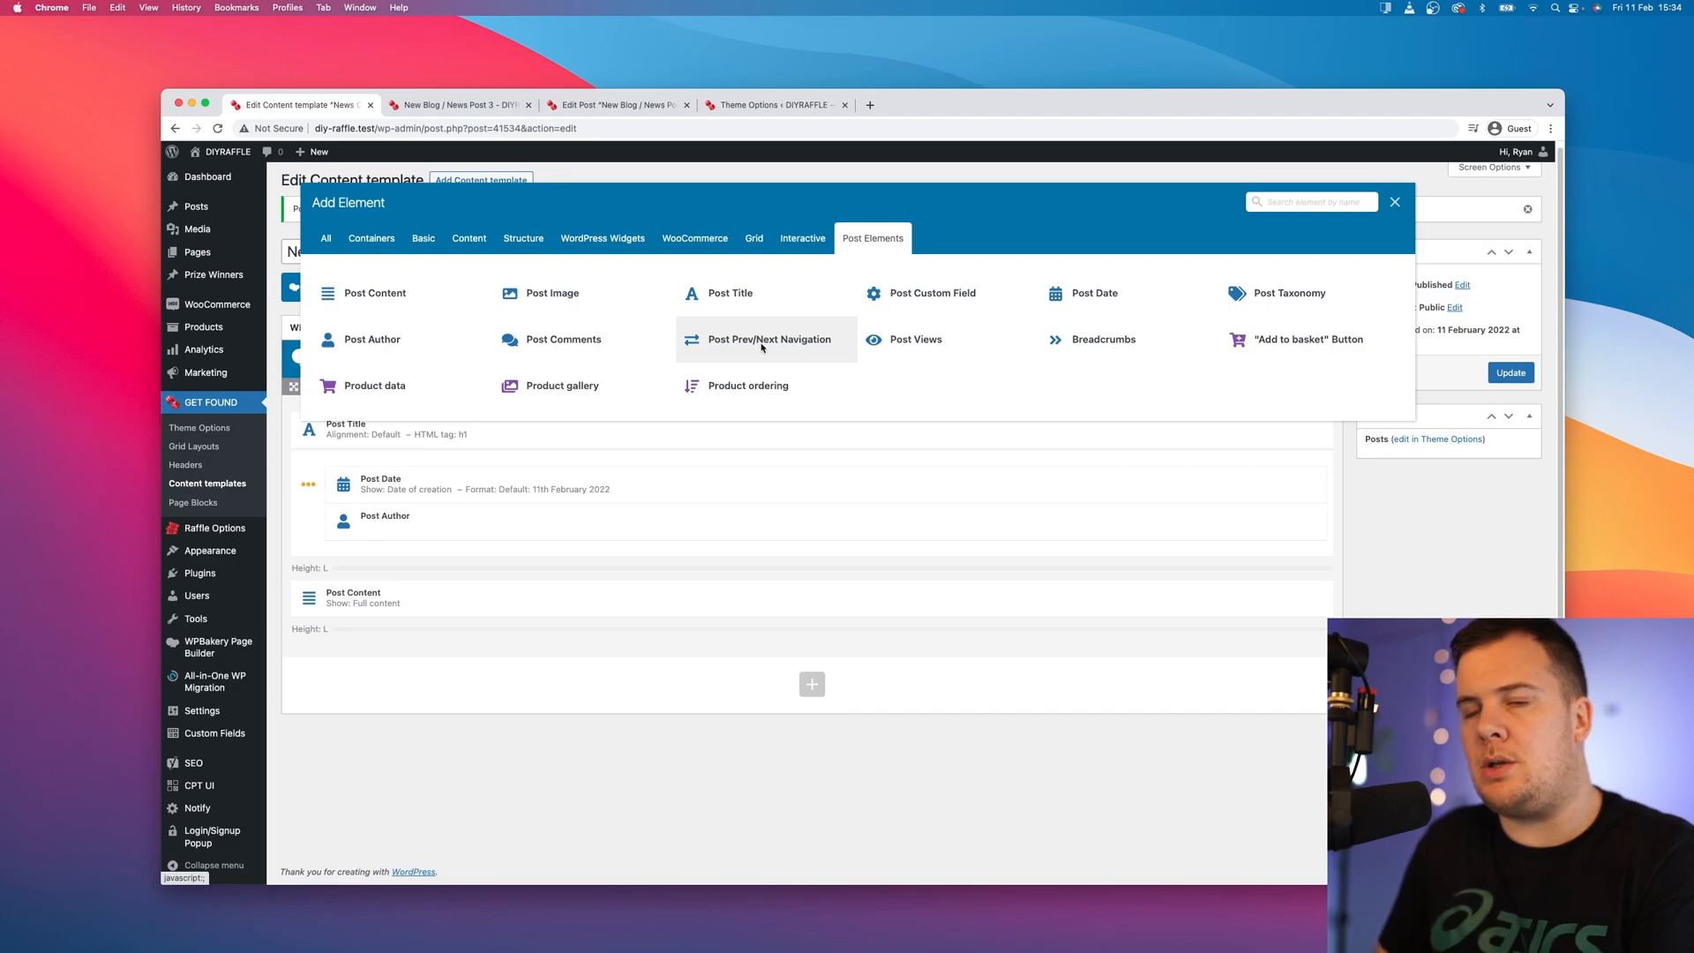
{"action": "left_click", "coordinate": [771, 339]}
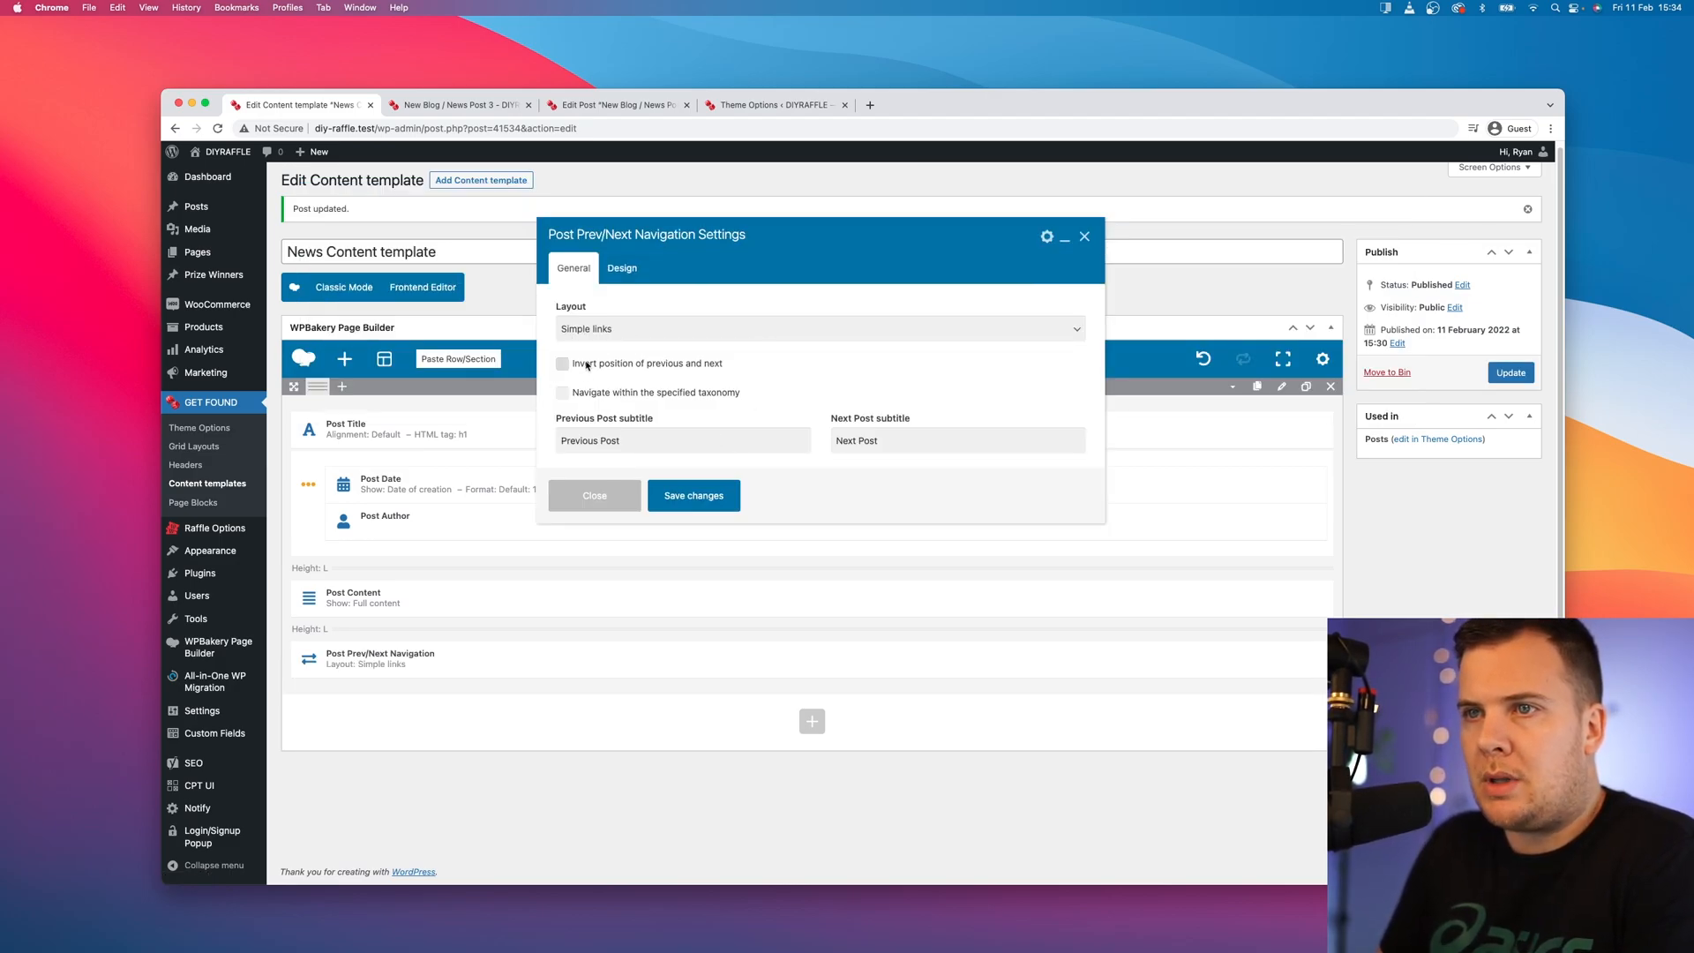
{"action": "left_click", "coordinate": [817, 328]}
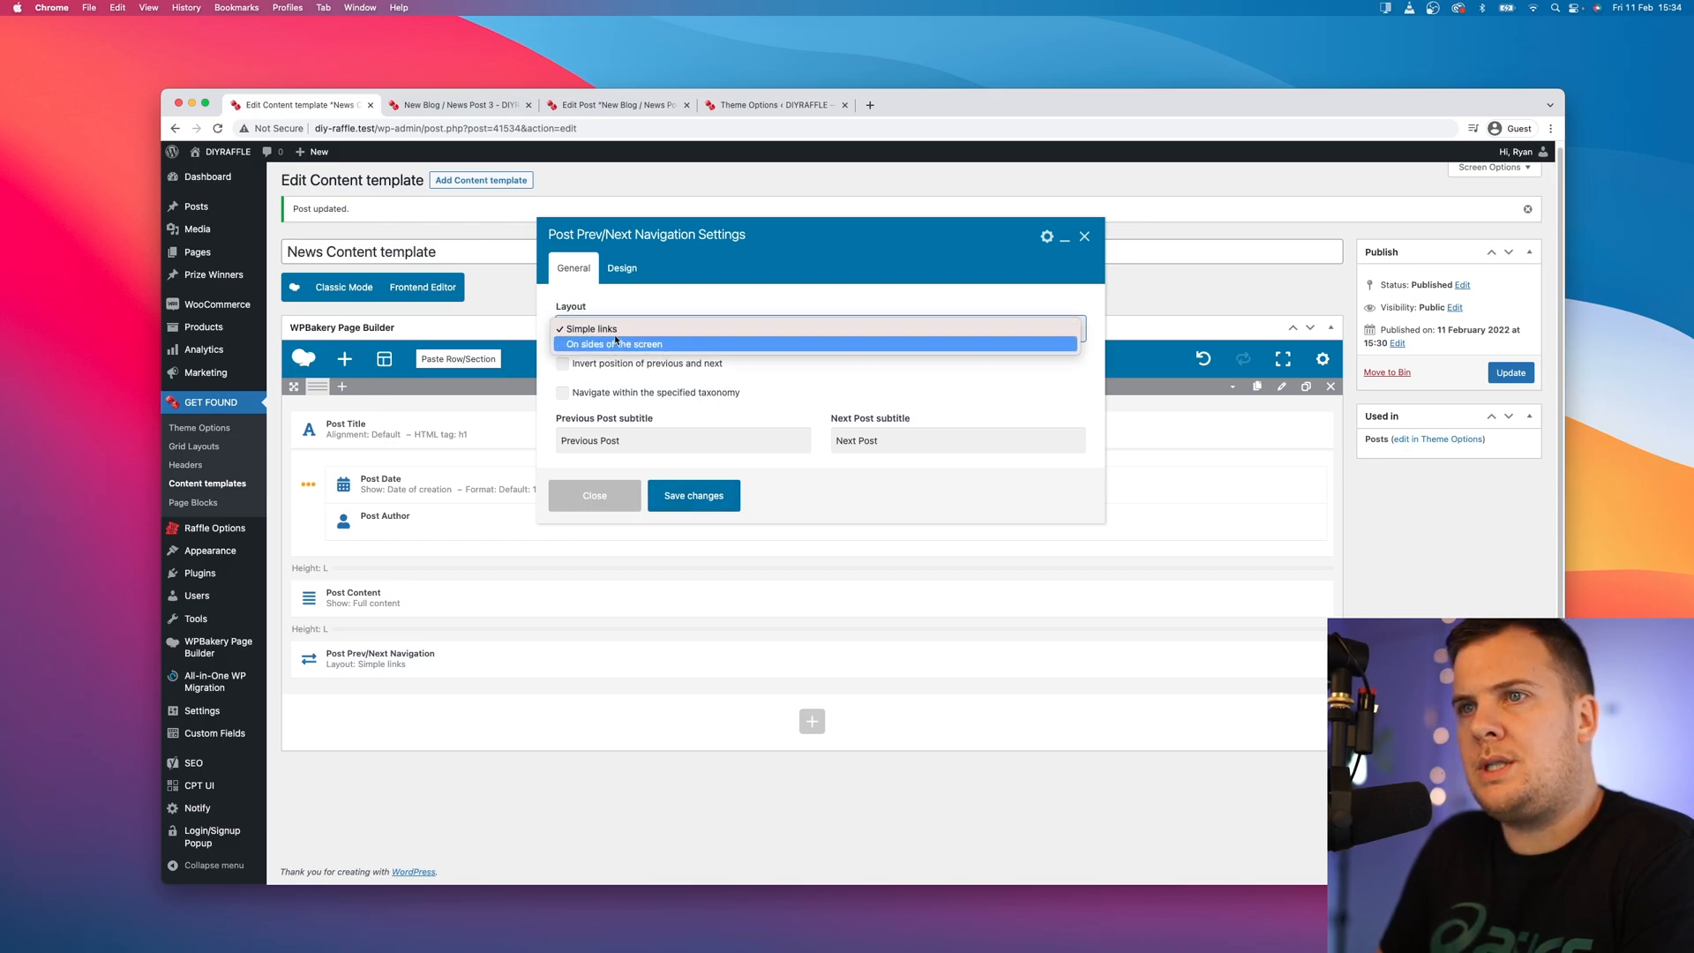
{"action": "left_click", "coordinate": [593, 494]}
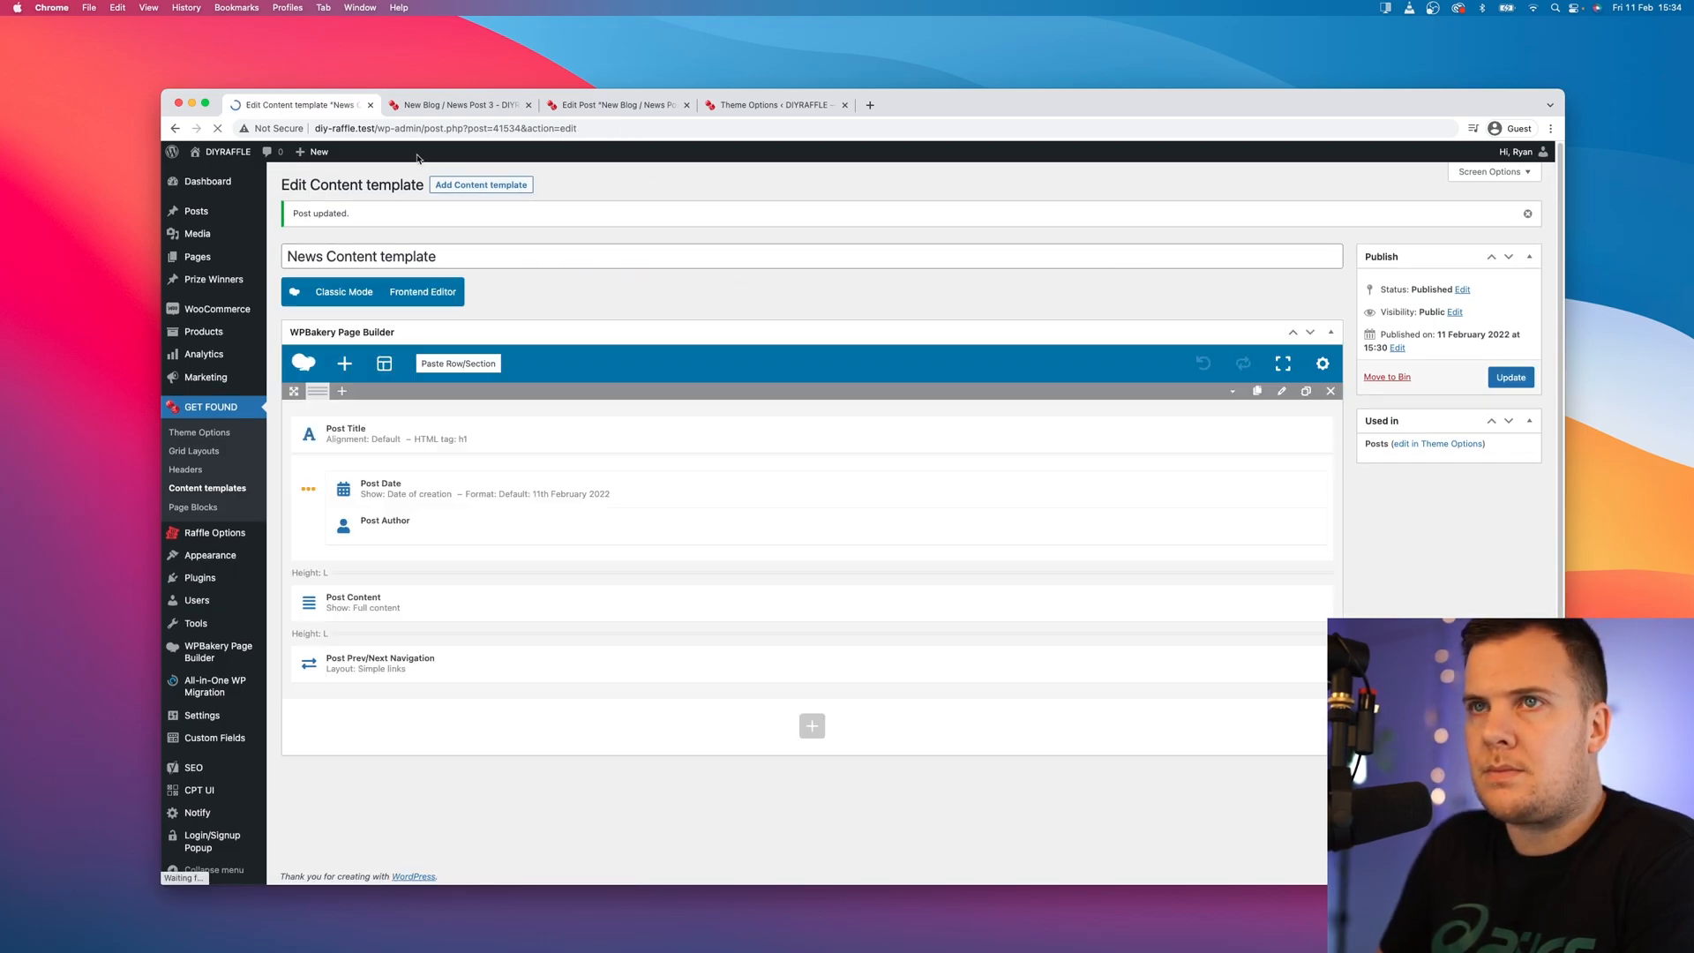
Step: Reload News Post 3 live, follow the Previous Post link to News Post 2, then return to the template
{"action": "left_click", "coordinate": [459, 104]}
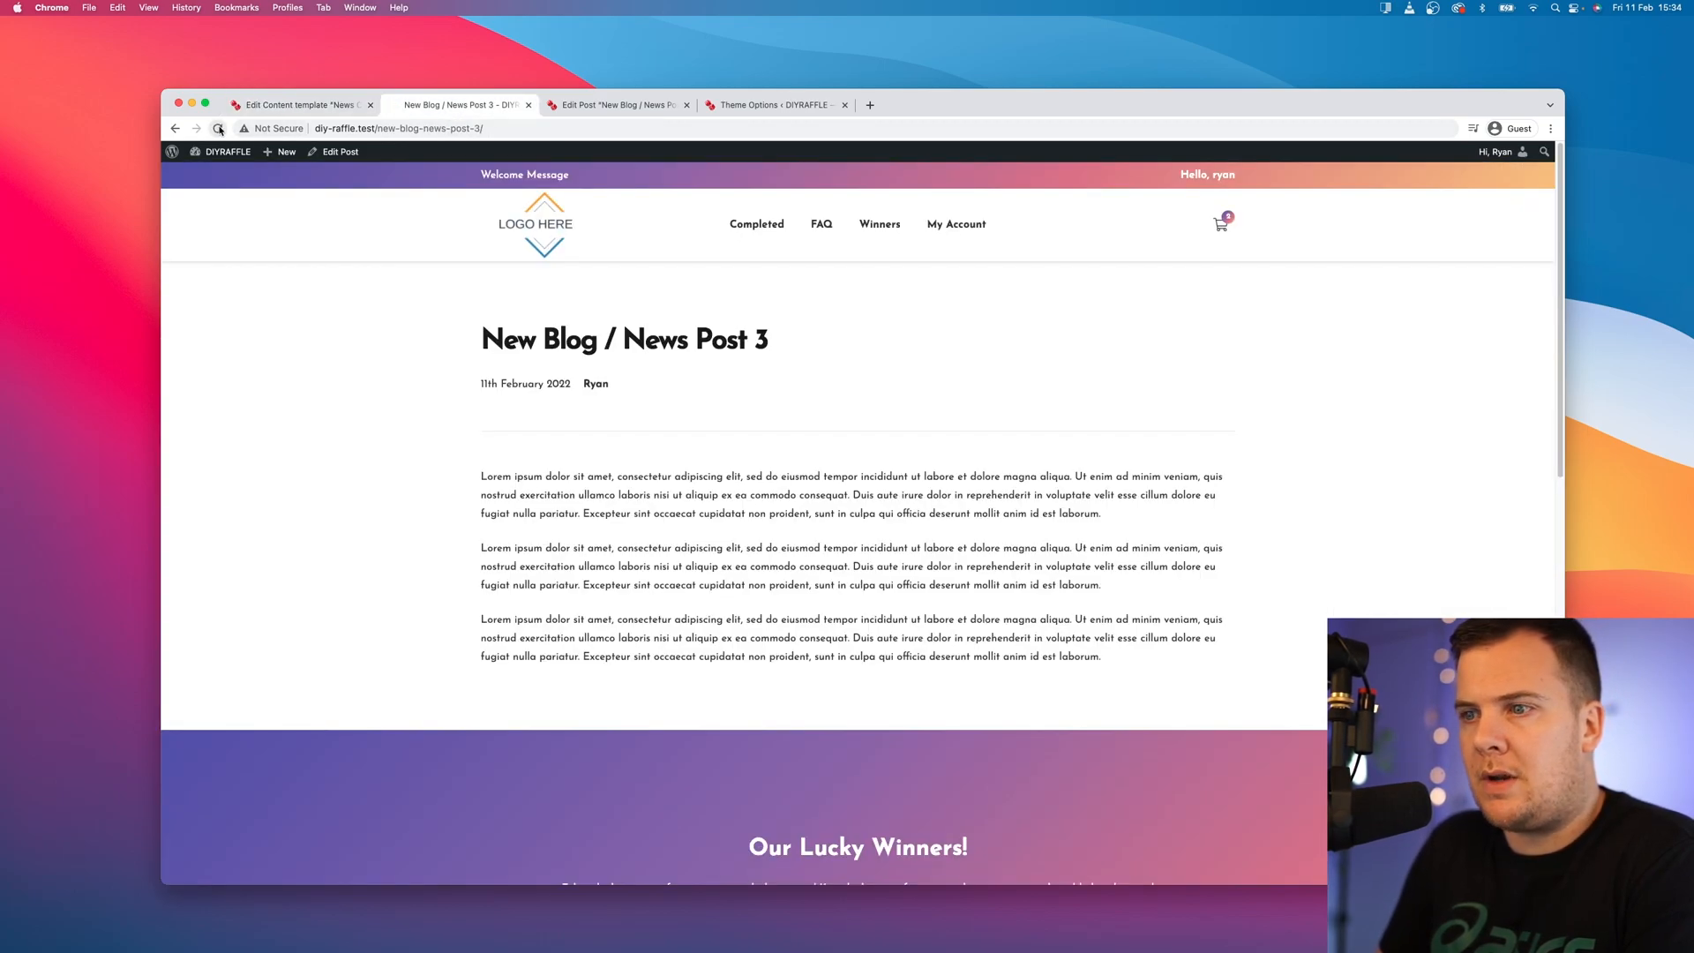
{"action": "left_click", "coordinate": [217, 127]}
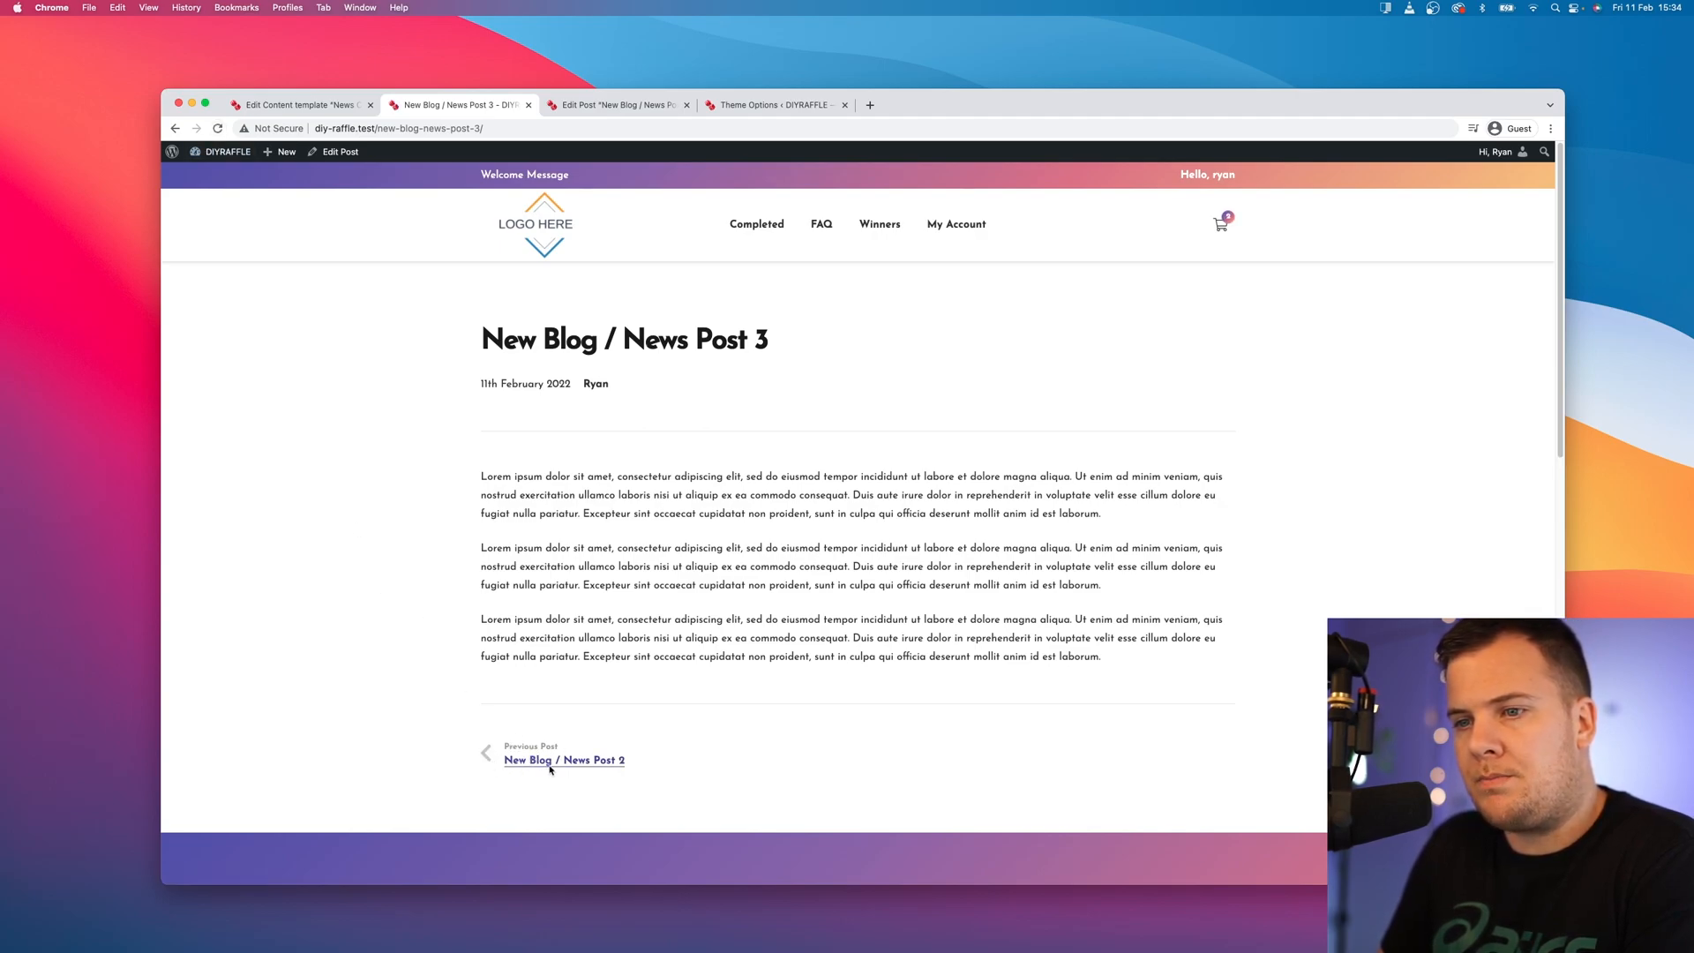
{"action": "left_click", "coordinate": [563, 759]}
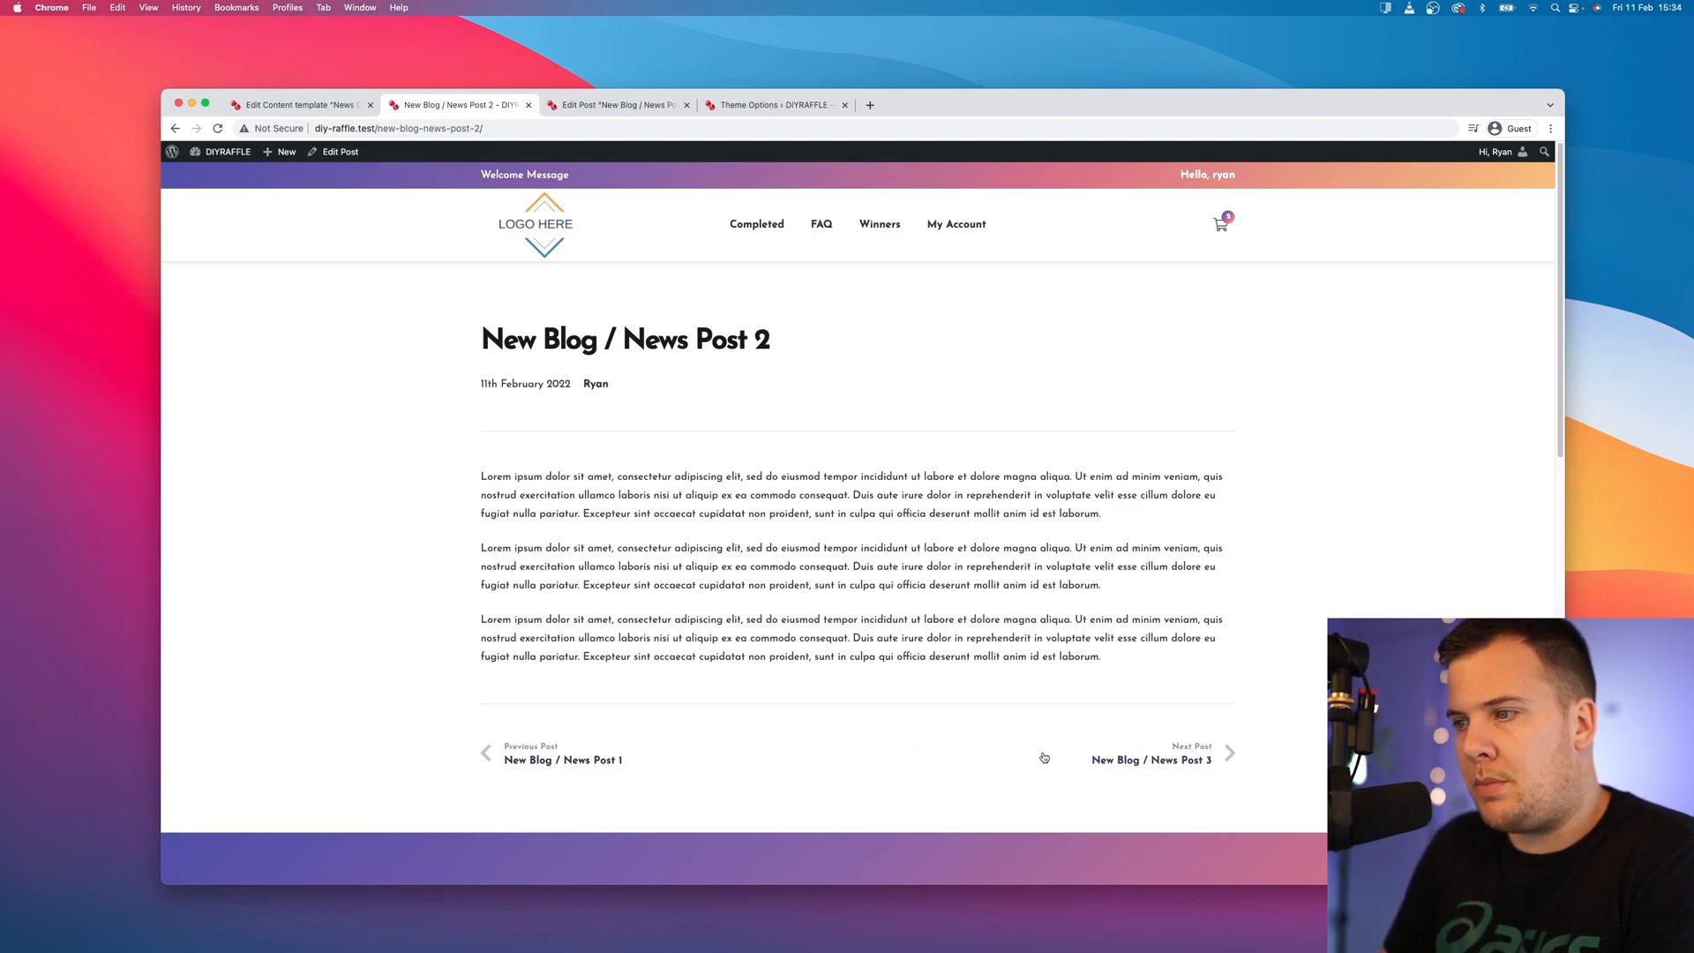
{"action": "mouse_move", "coordinate": [314, 197]}
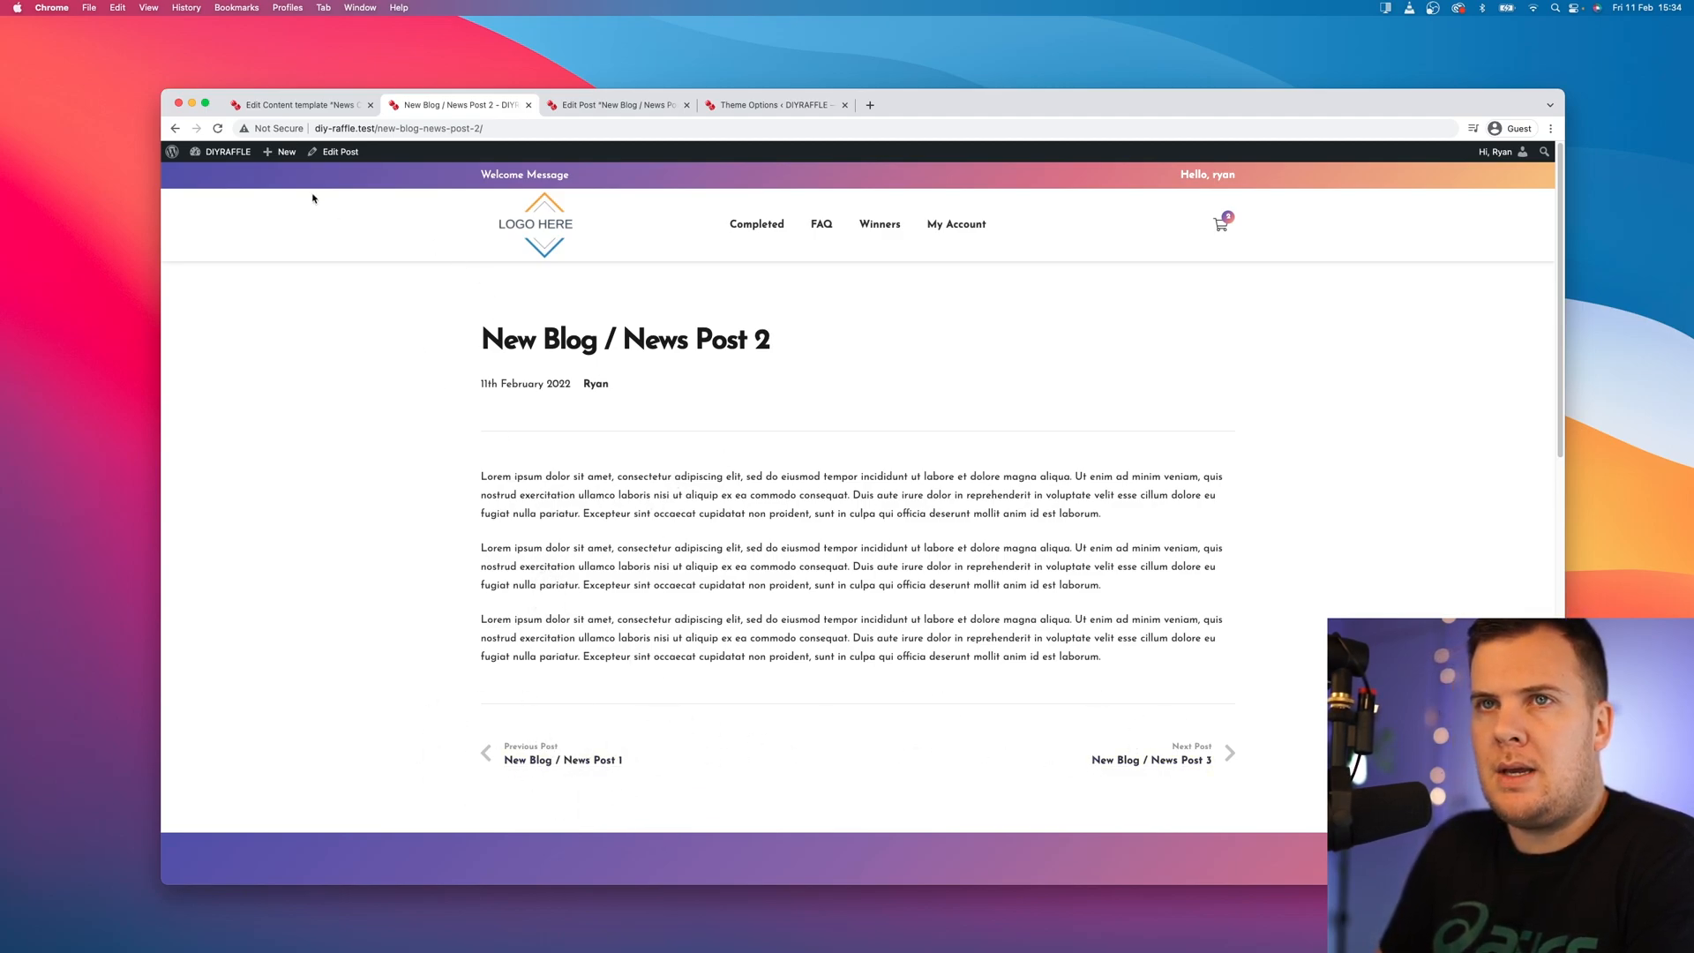
{"action": "left_click", "coordinate": [296, 104]}
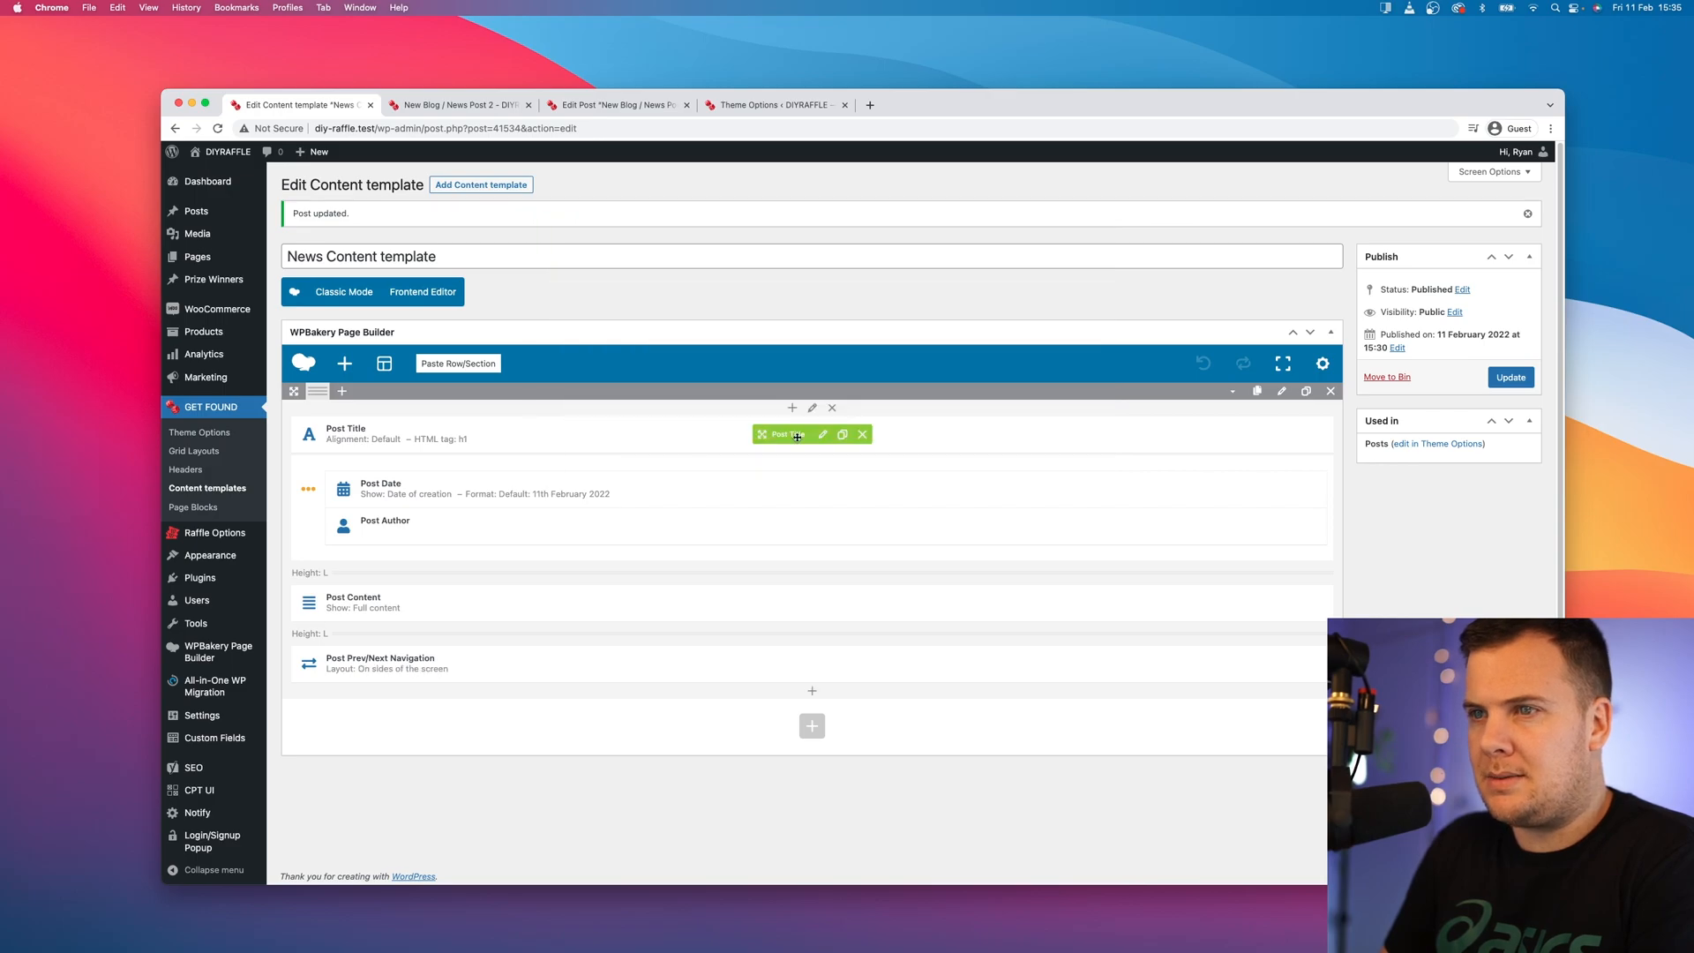
Step: View News Post 2 with navigation arrows on the sides of the screen
{"action": "left_click", "coordinate": [459, 104]}
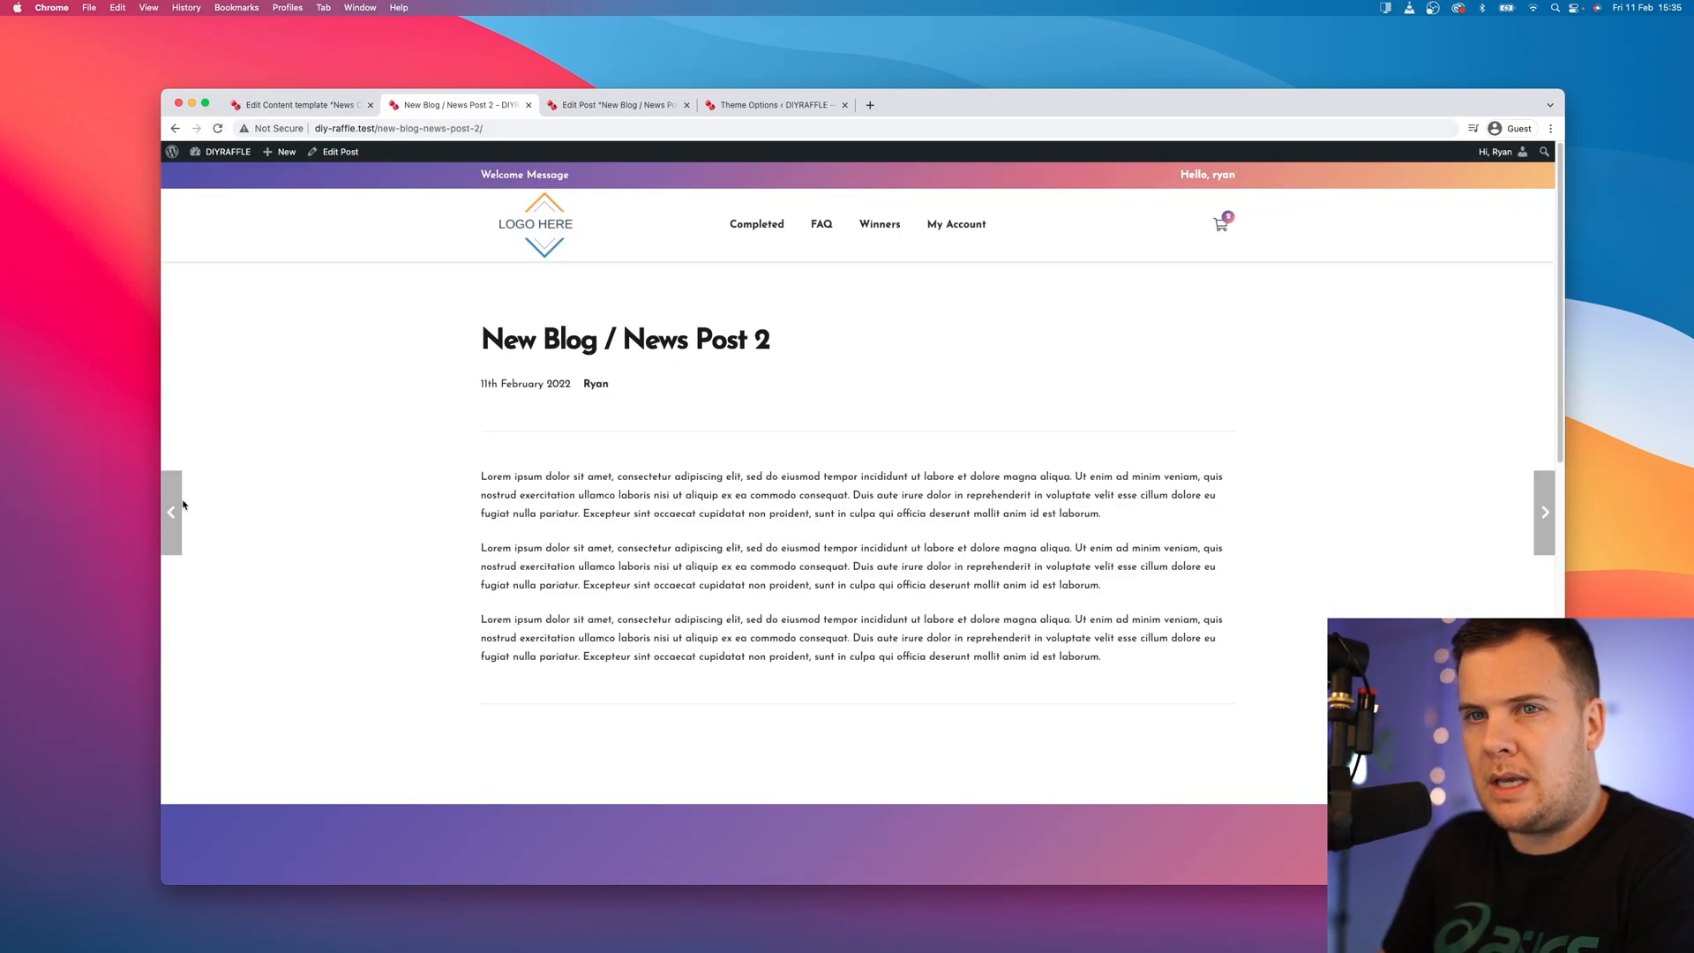
{"action": "mouse_move", "coordinate": [201, 512]}
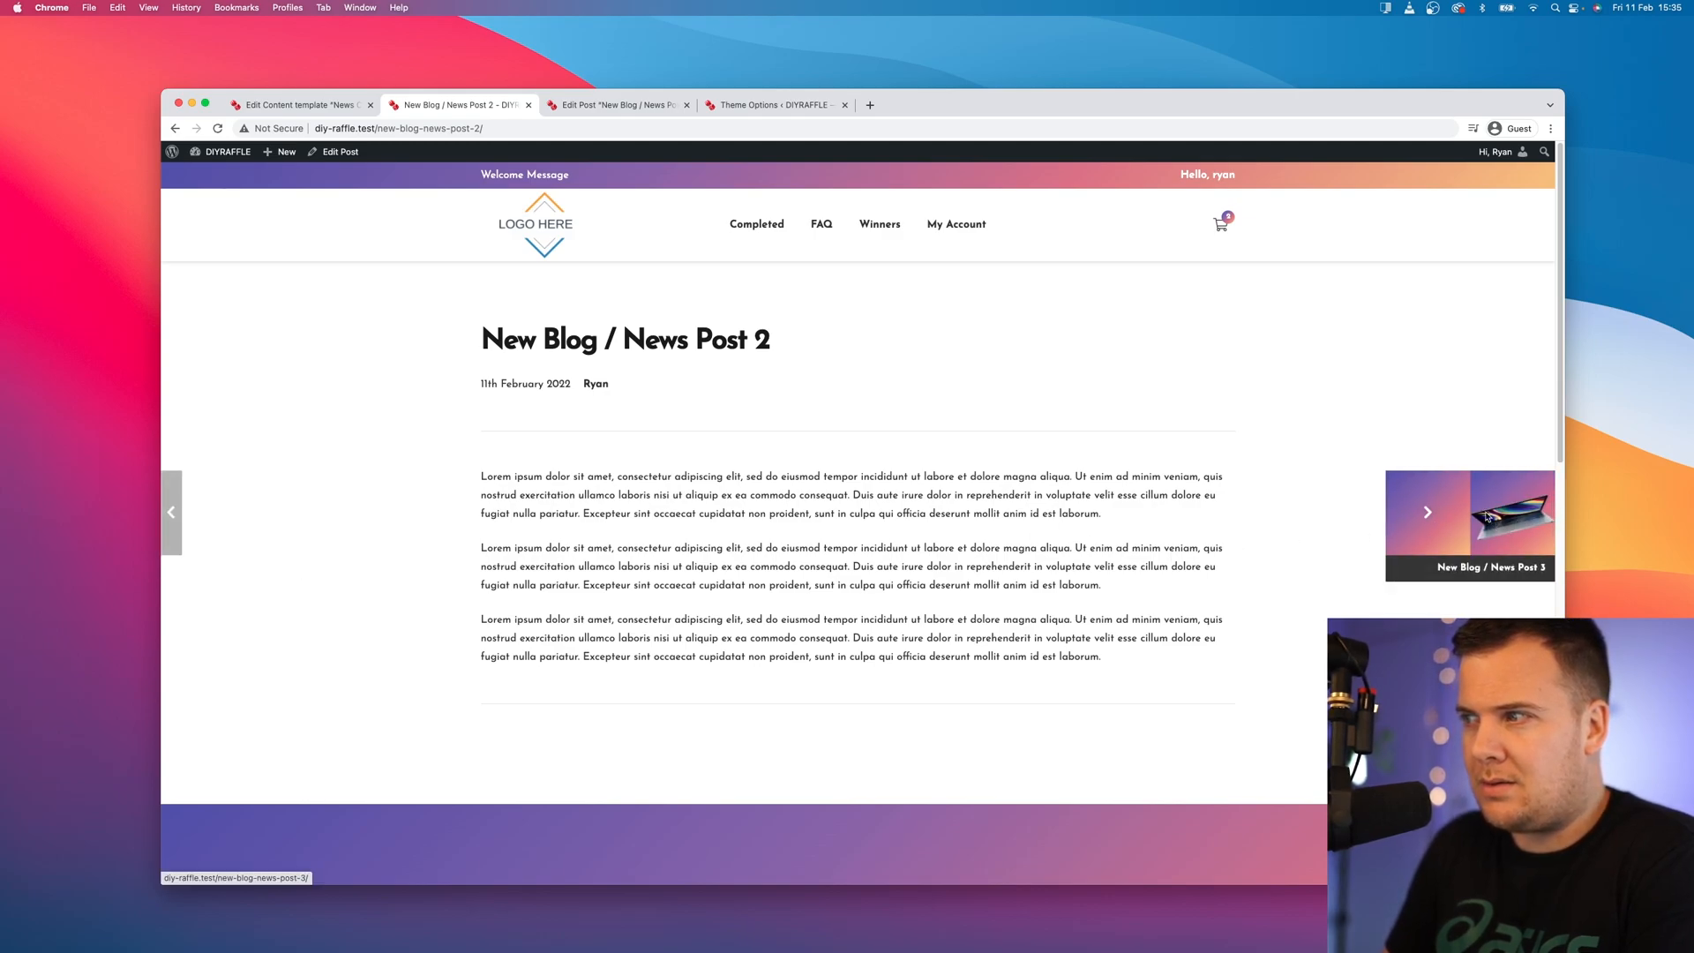
{"action": "mouse_move", "coordinate": [1513, 513]}
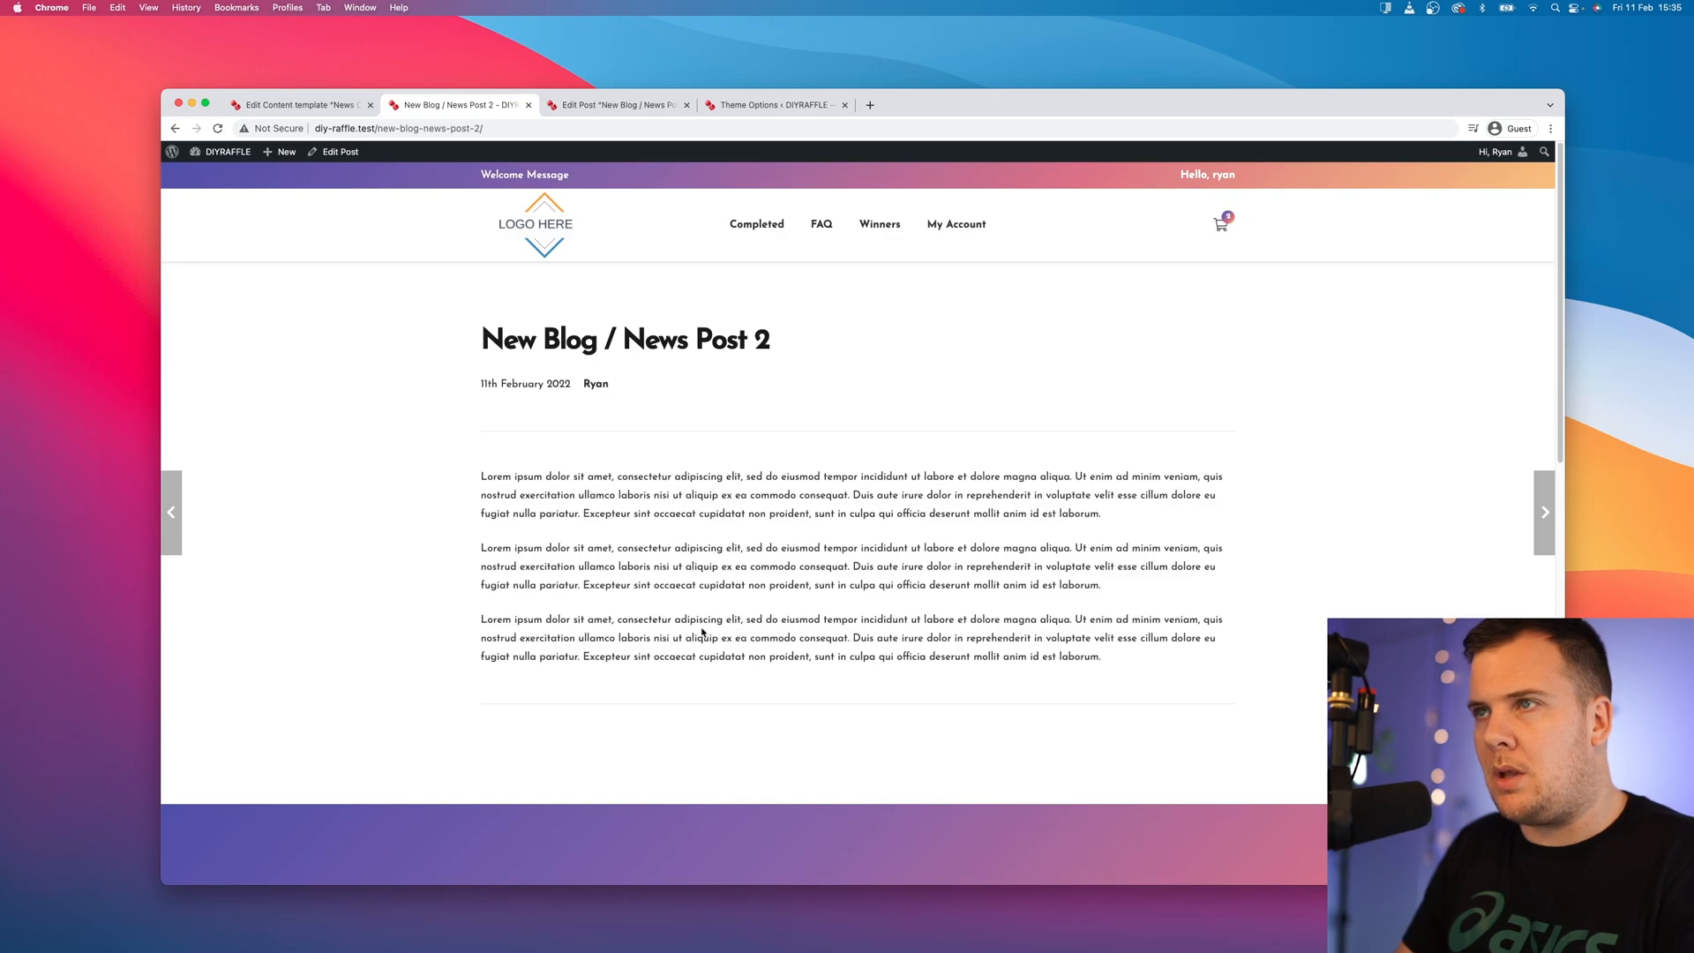
Step: Change the Post Prev/Next Navigation layout back to Simple links and save the template
{"action": "left_click", "coordinate": [296, 104]}
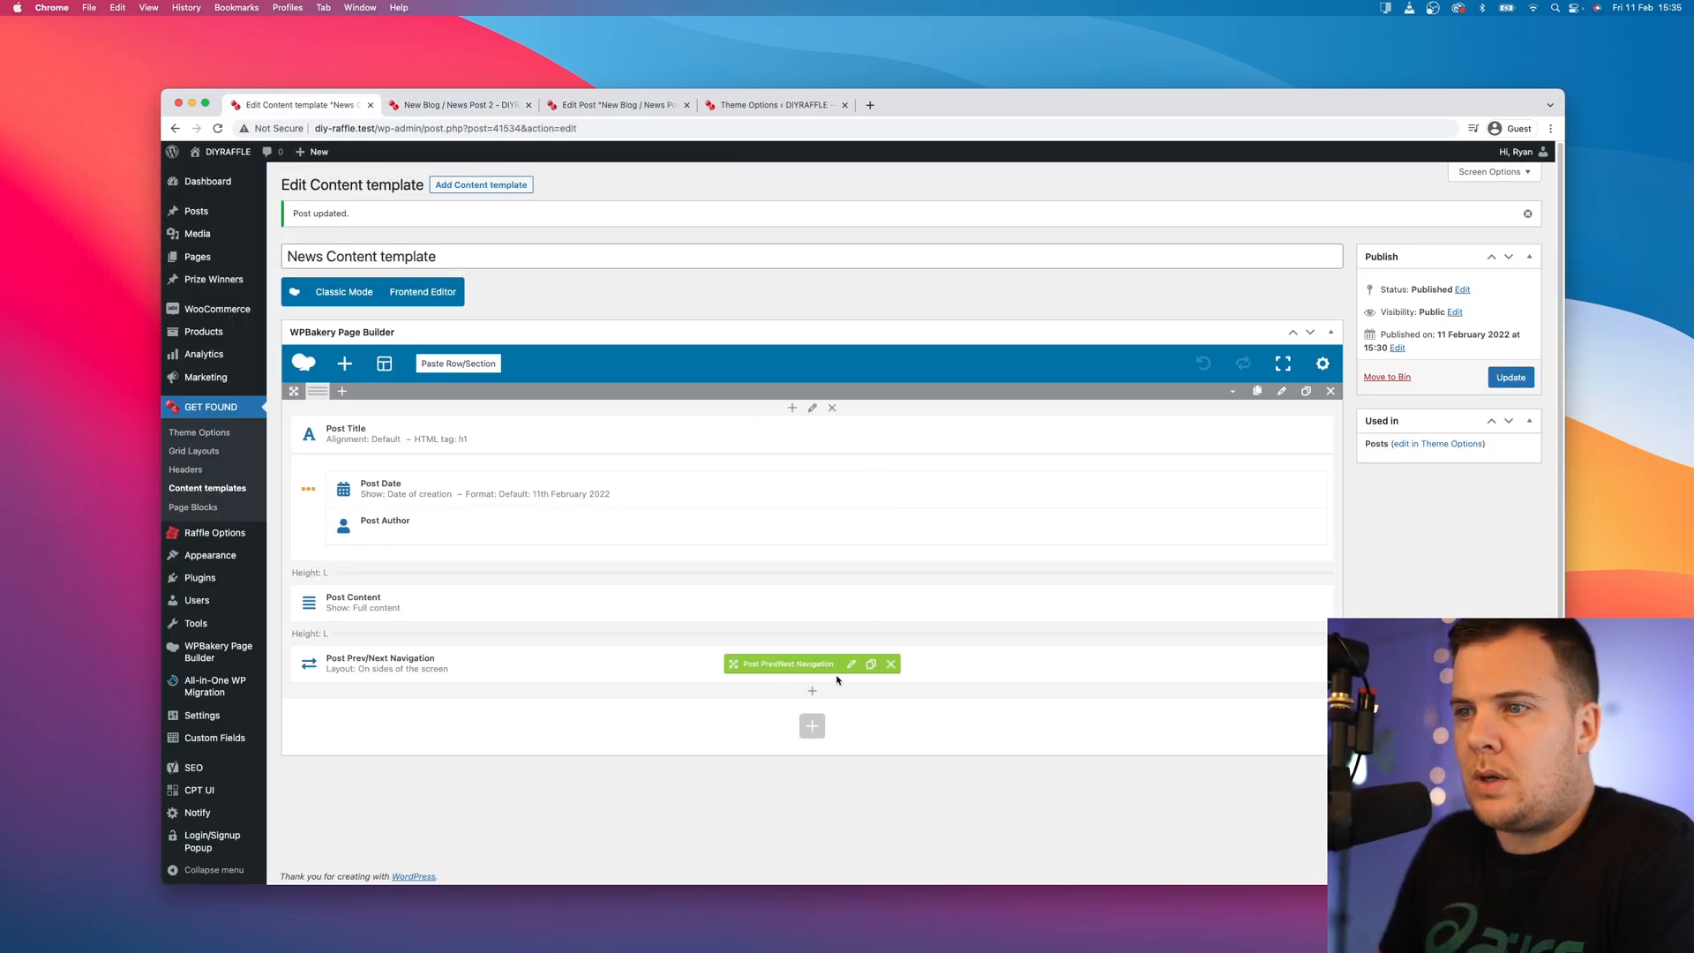
{"action": "left_click", "coordinate": [851, 664]}
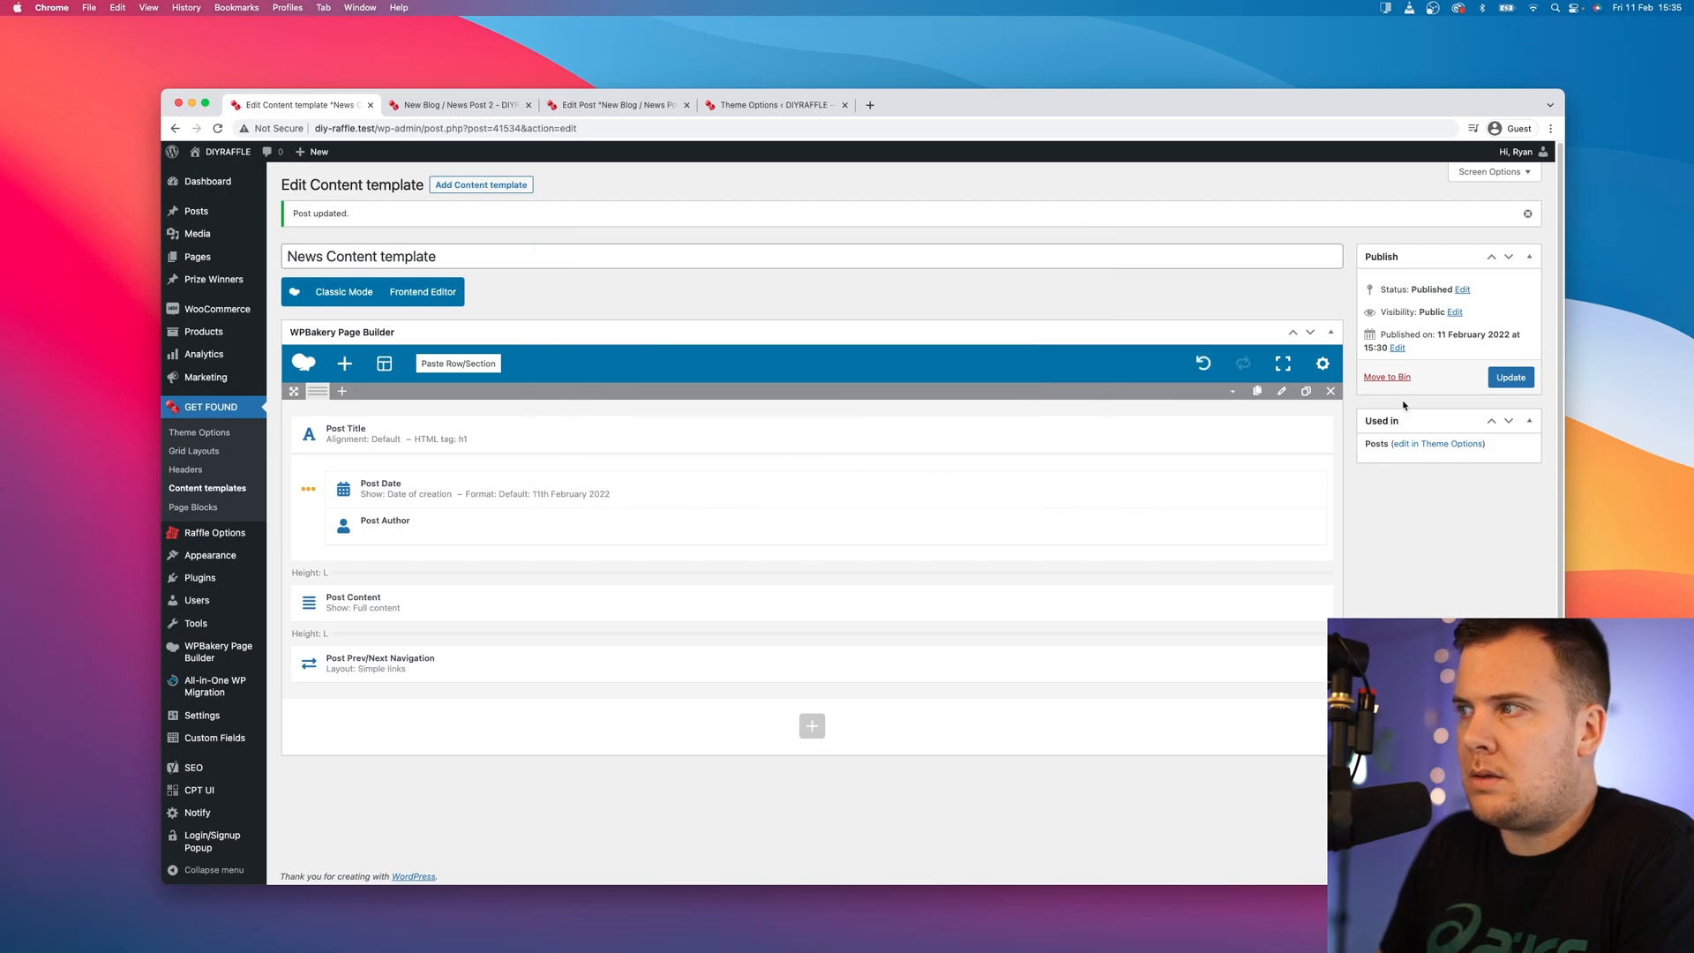
{"action": "left_click", "coordinate": [458, 104]}
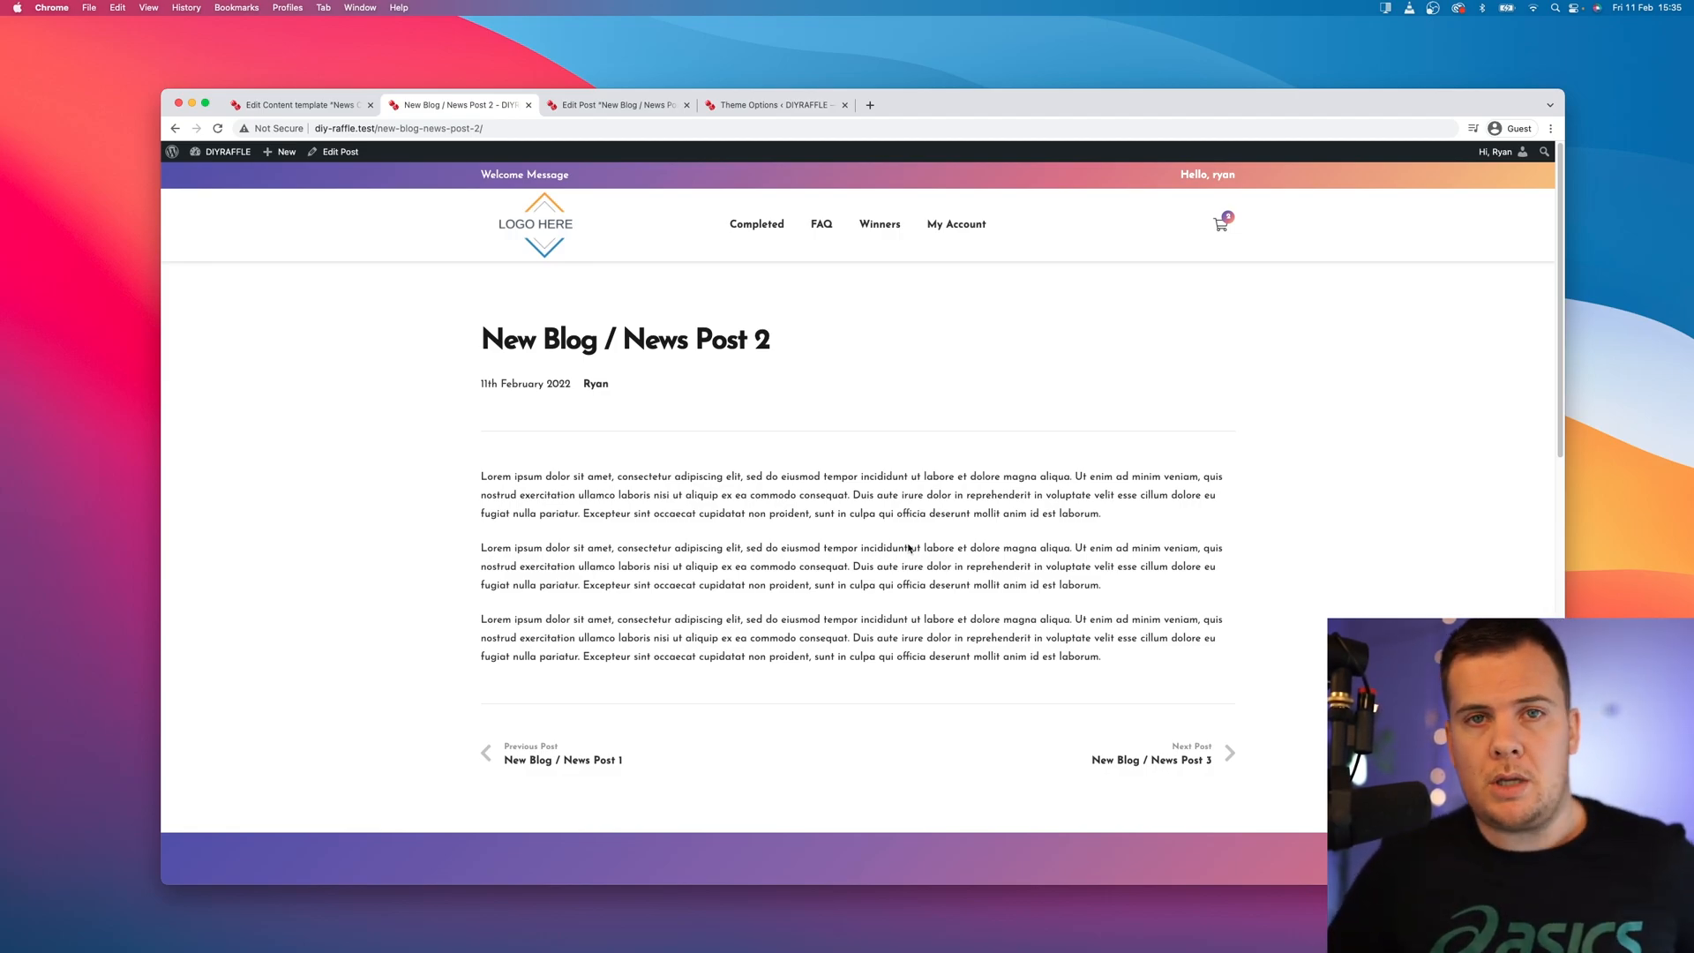
{"action": "mouse_move", "coordinate": [935, 360]}
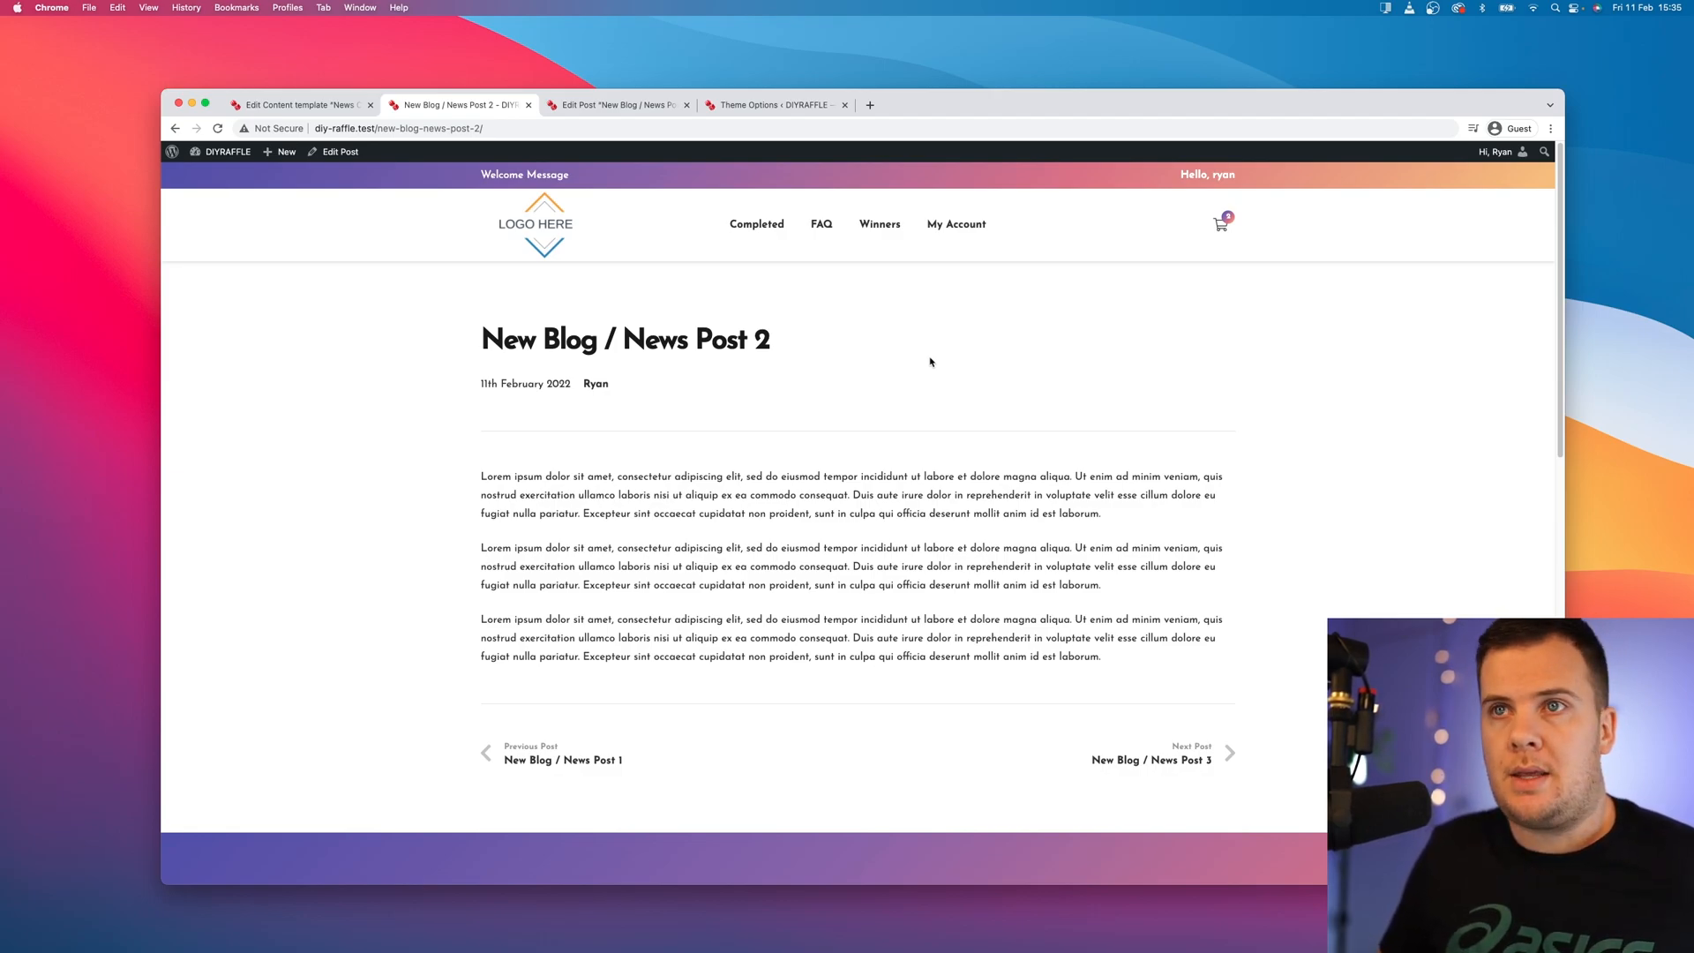
{"action": "mouse_move", "coordinate": [745, 475]}
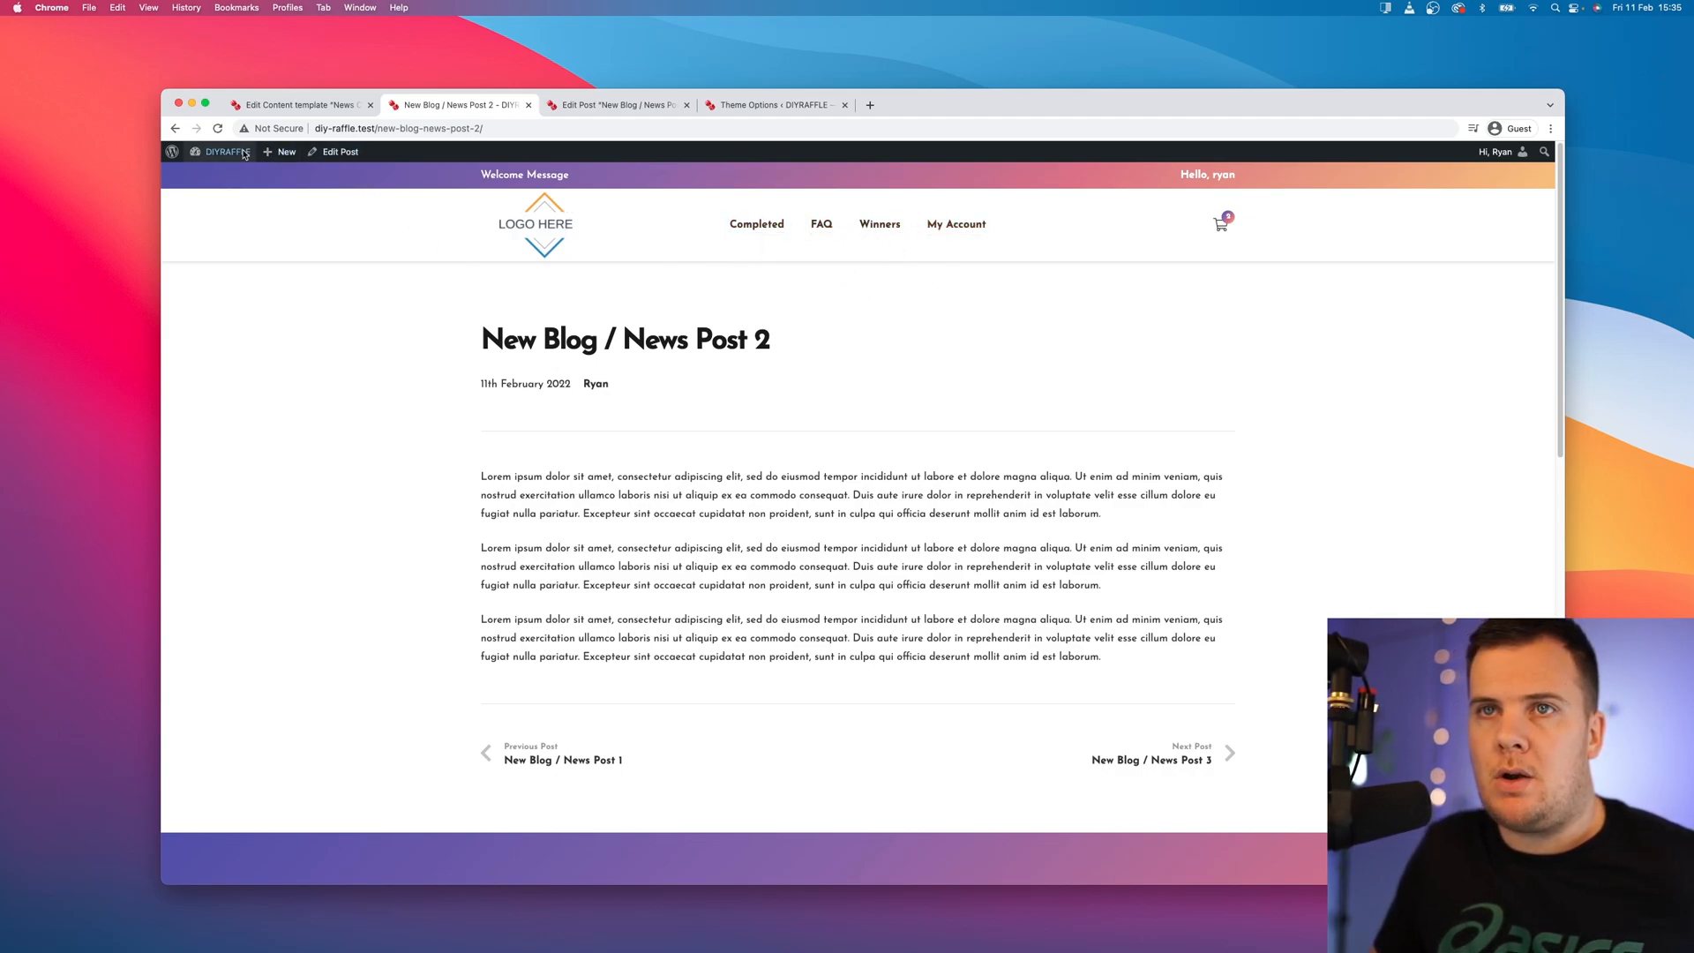
Step: In Appearance > Menus, add the News page to Menu 1, save it, and return to the template editor
{"action": "left_click", "coordinate": [228, 152]}
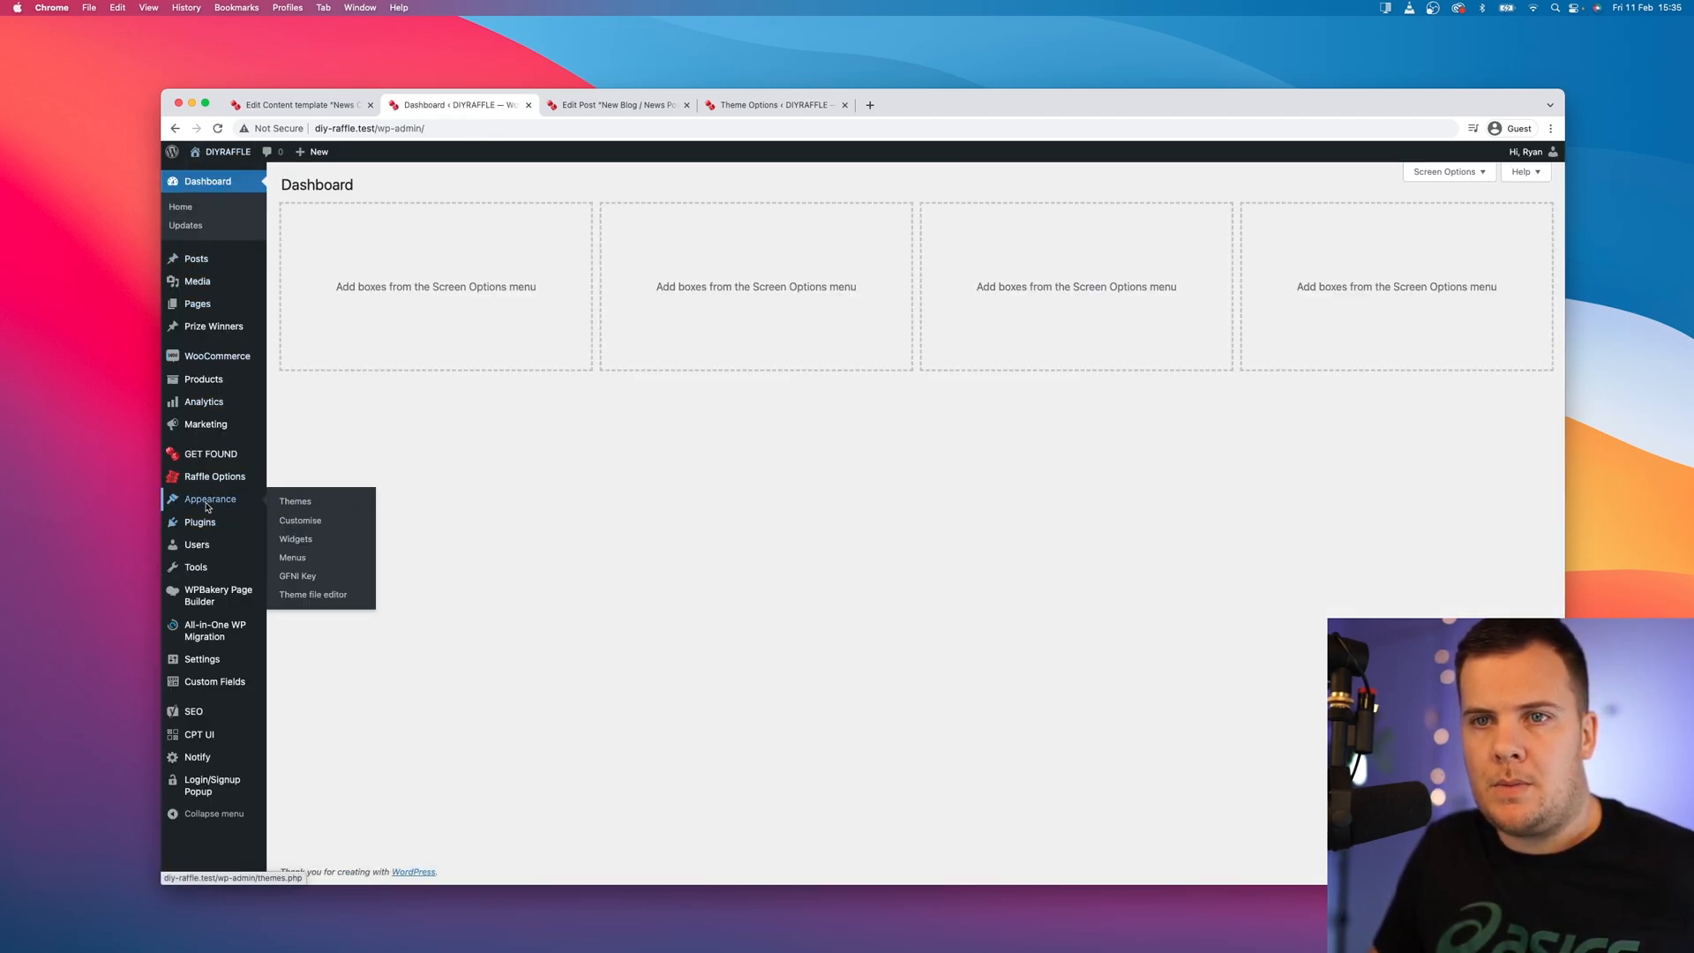
{"action": "left_click", "coordinate": [291, 556]}
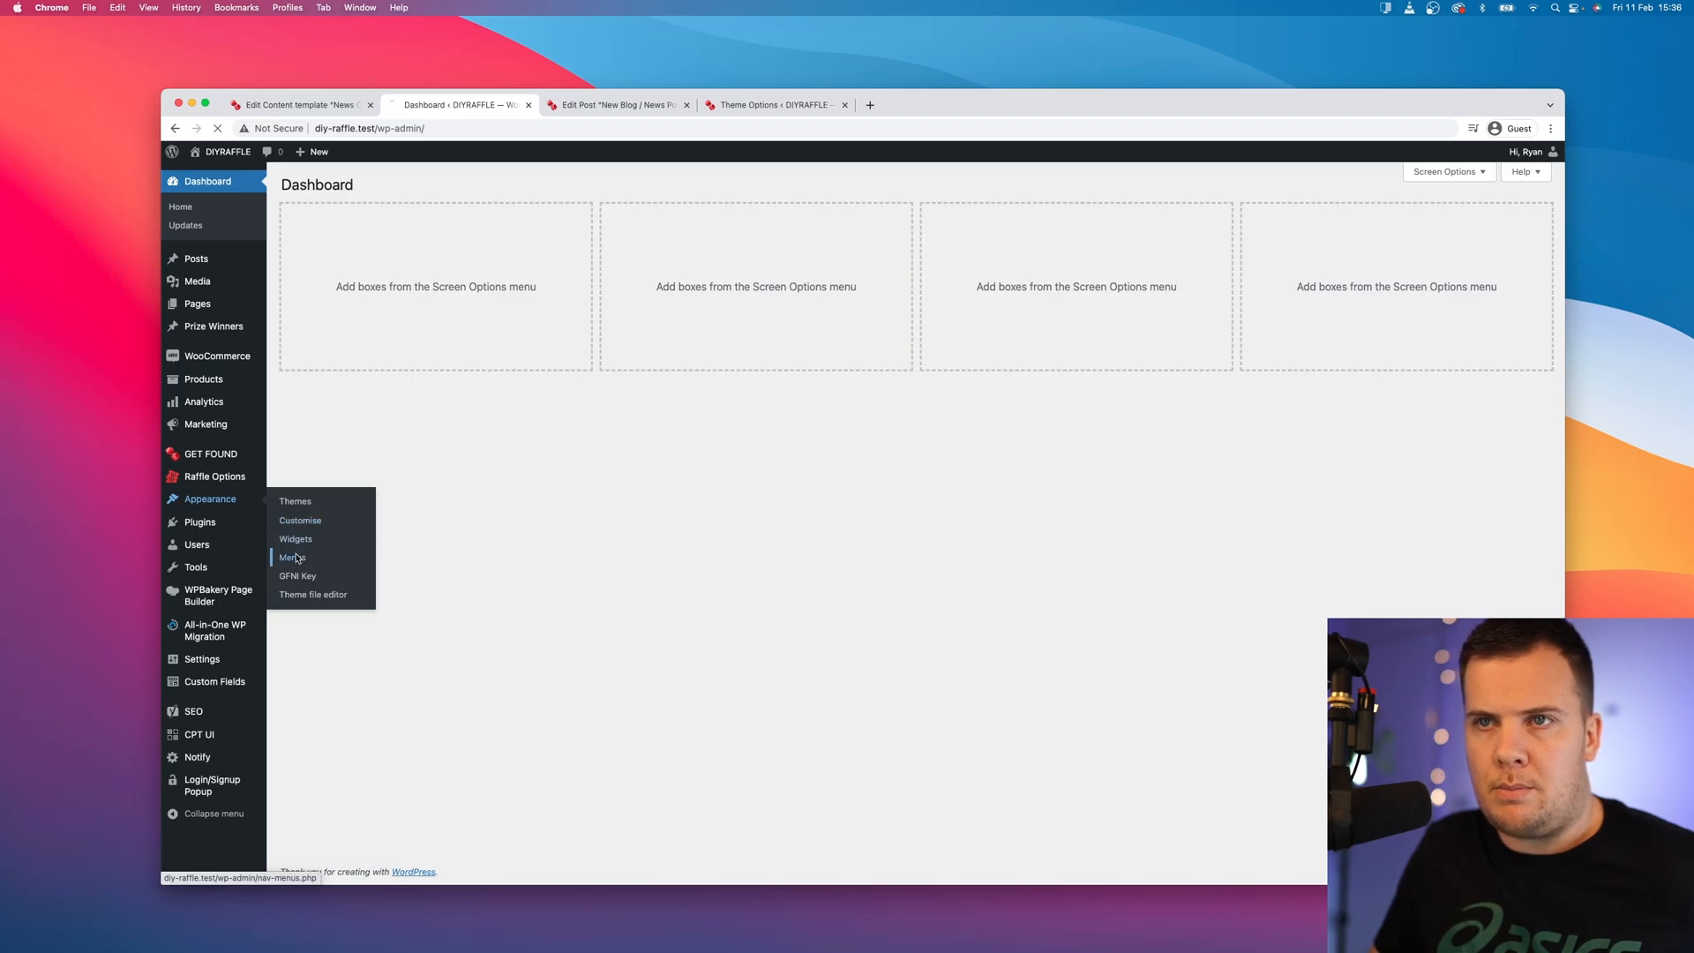
{"action": "left_click", "coordinate": [291, 557]}
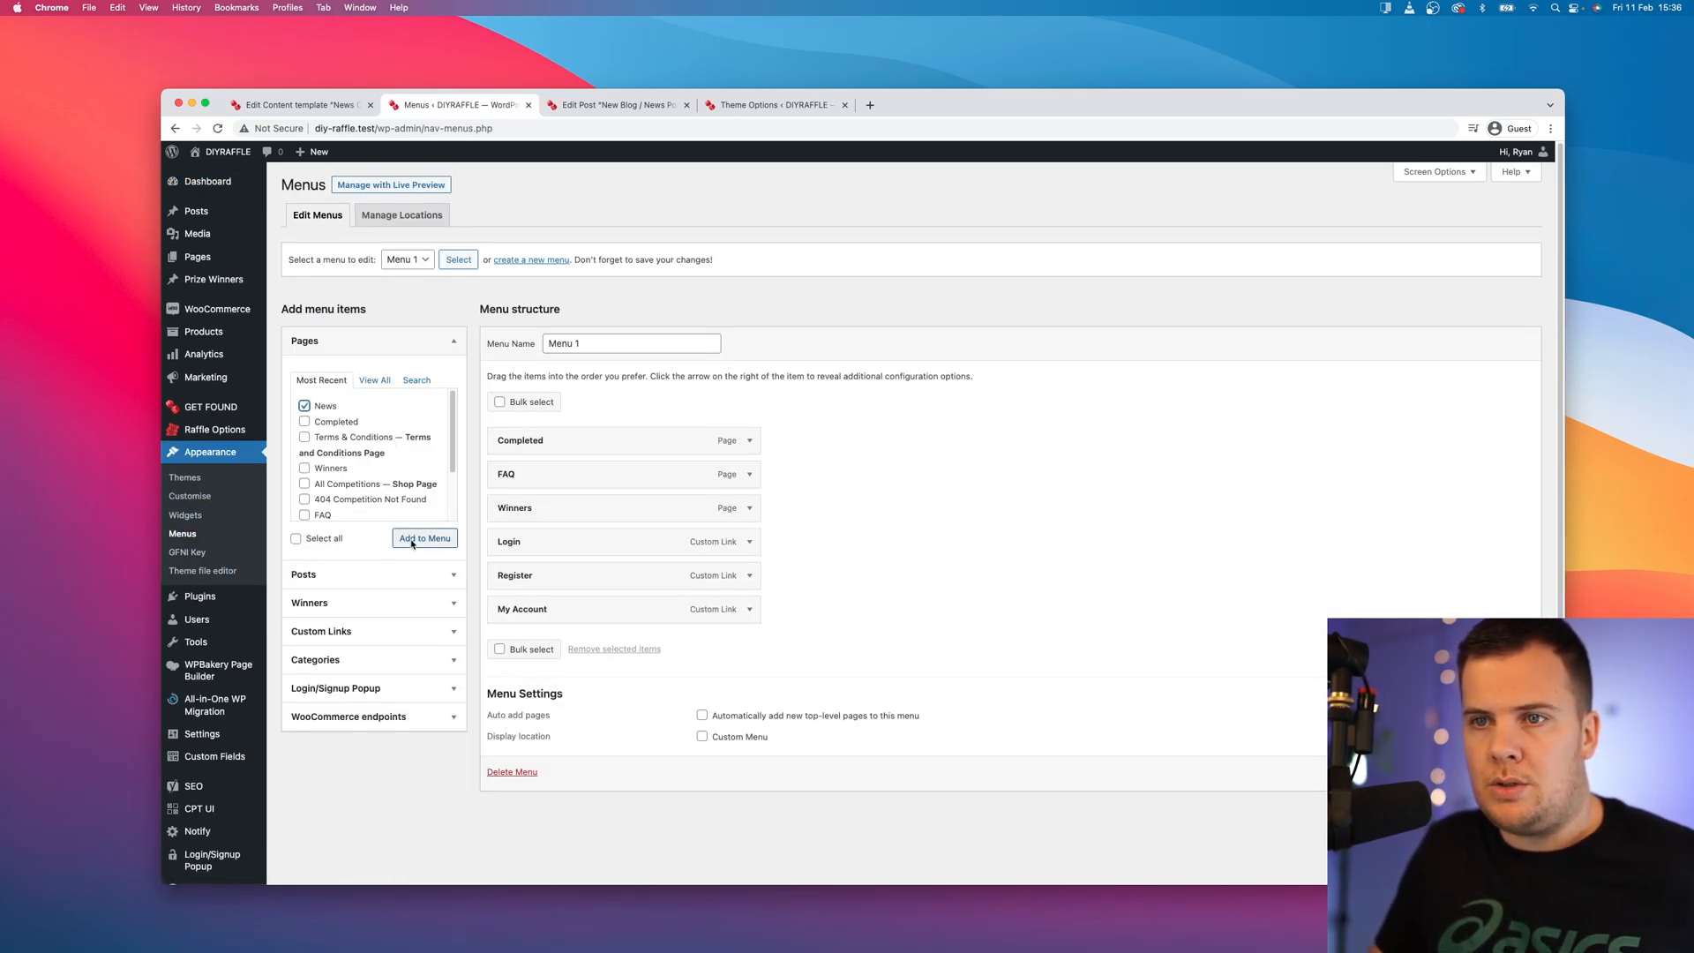
{"action": "left_click", "coordinate": [425, 538]}
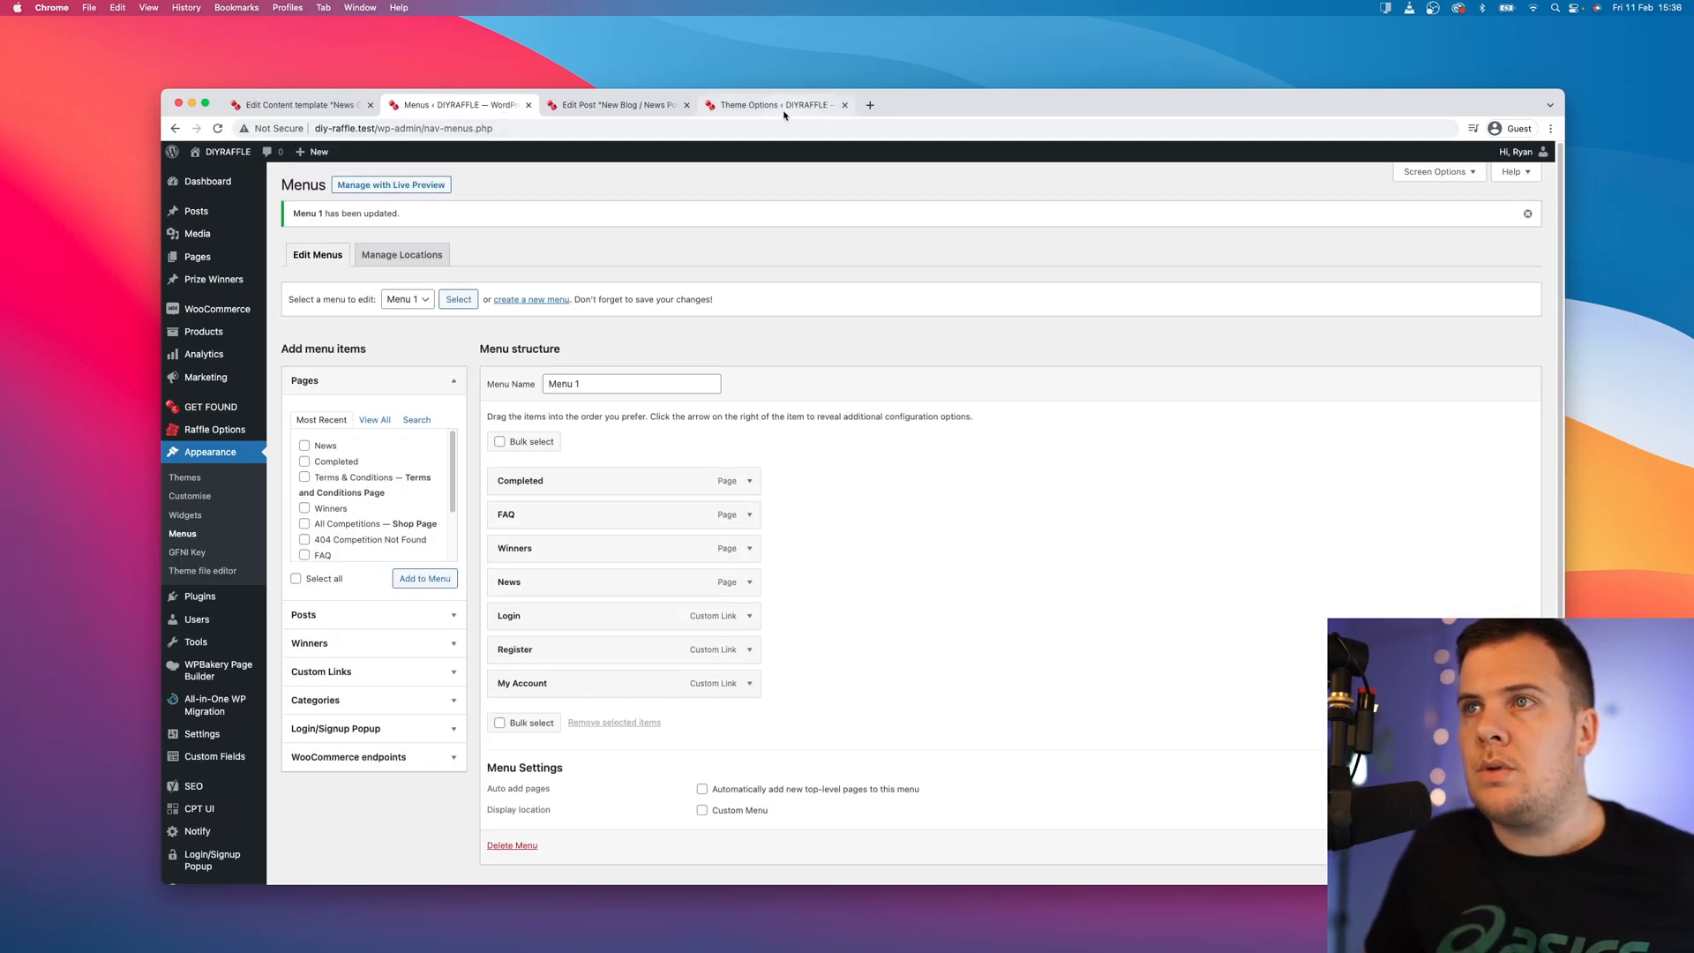
{"action": "left_click", "coordinate": [300, 104]}
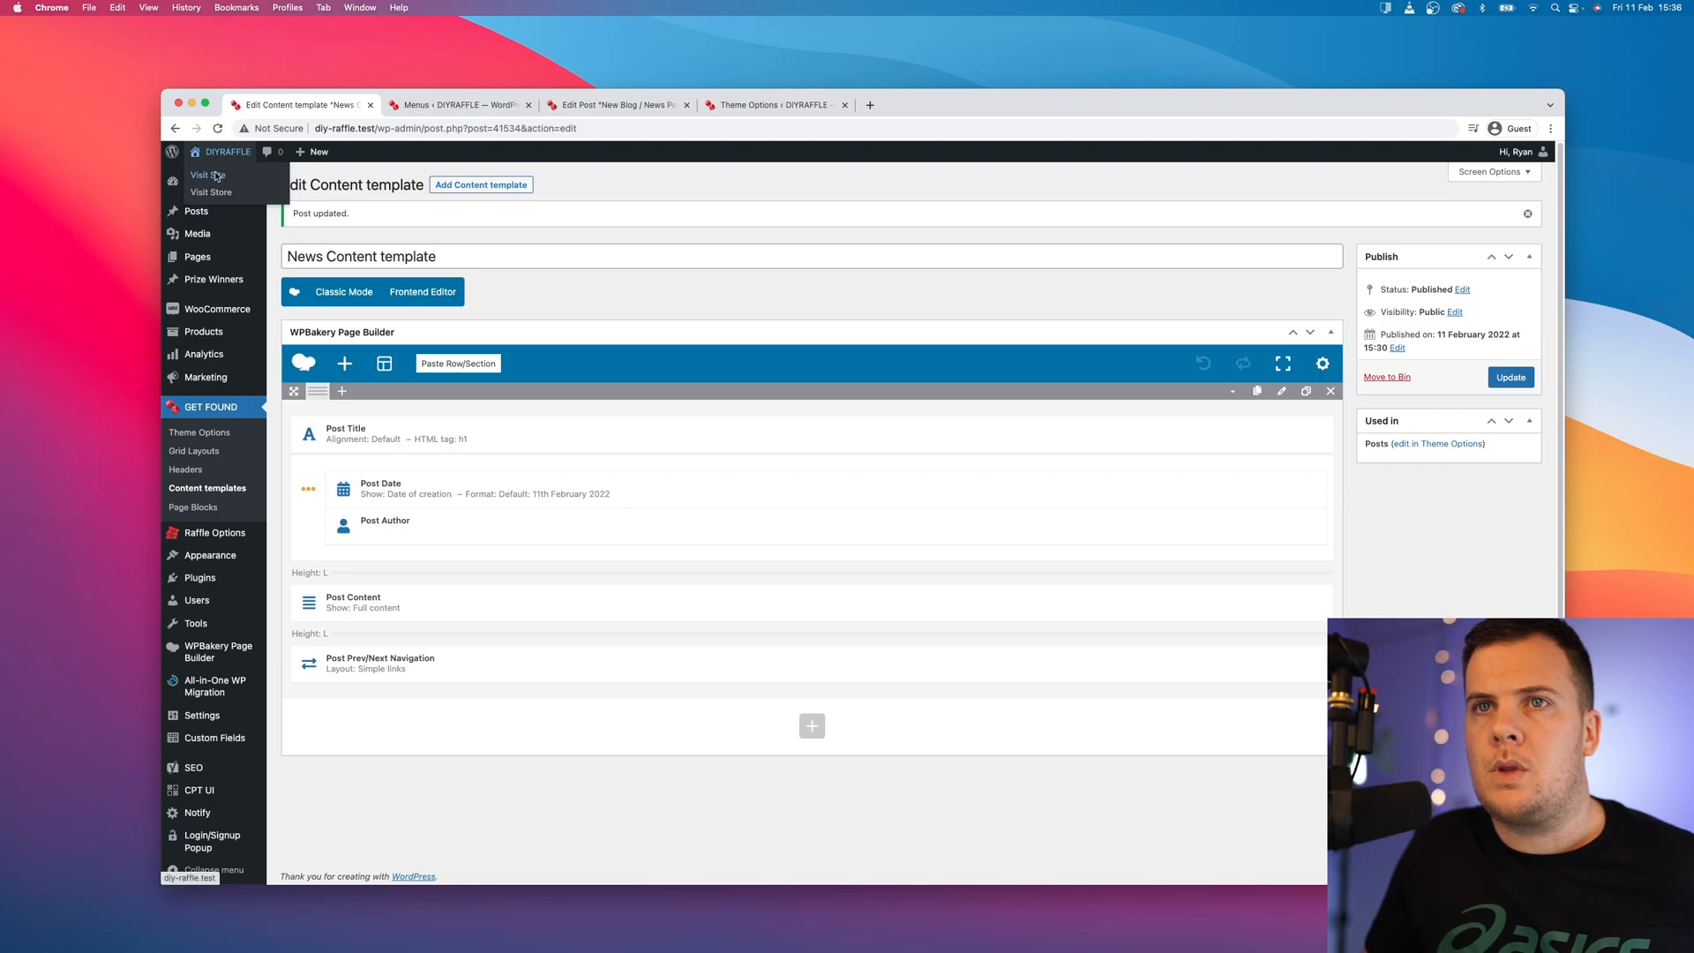
Step: Visit the live site and go to the News page listing the DIY Raffle posts
{"action": "left_click", "coordinate": [208, 175]}
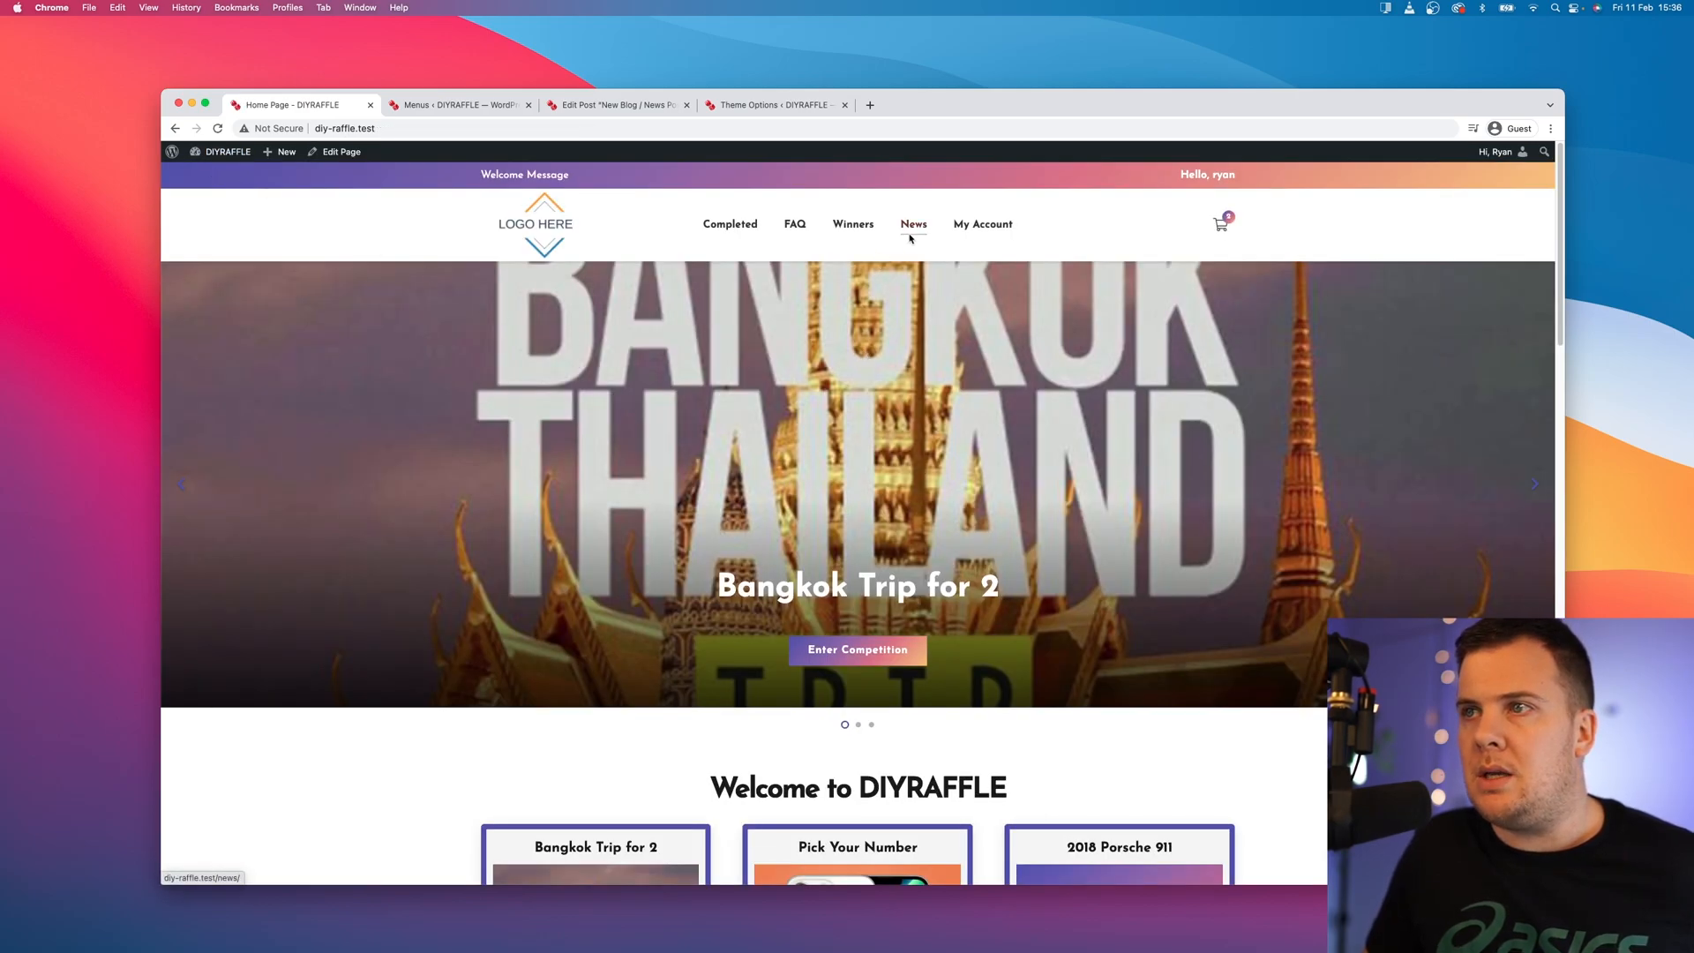
{"action": "left_click", "coordinate": [912, 224]}
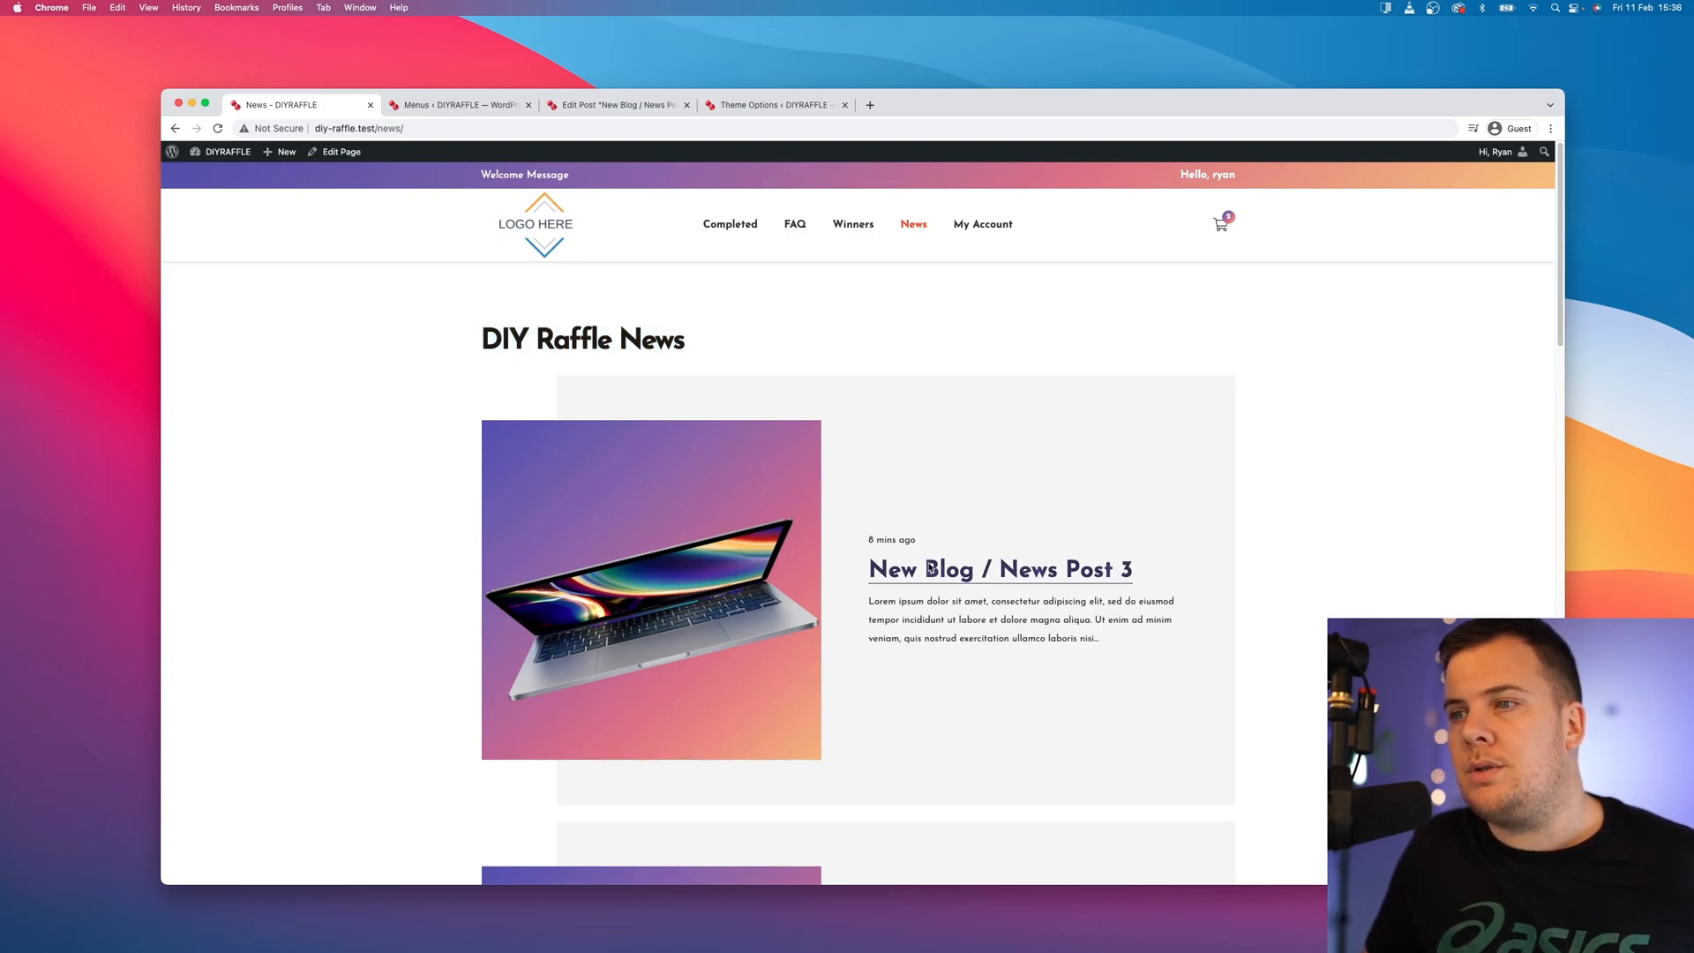
{"action": "scroll", "scroll_direction": "down", "scroll_amount": 3}
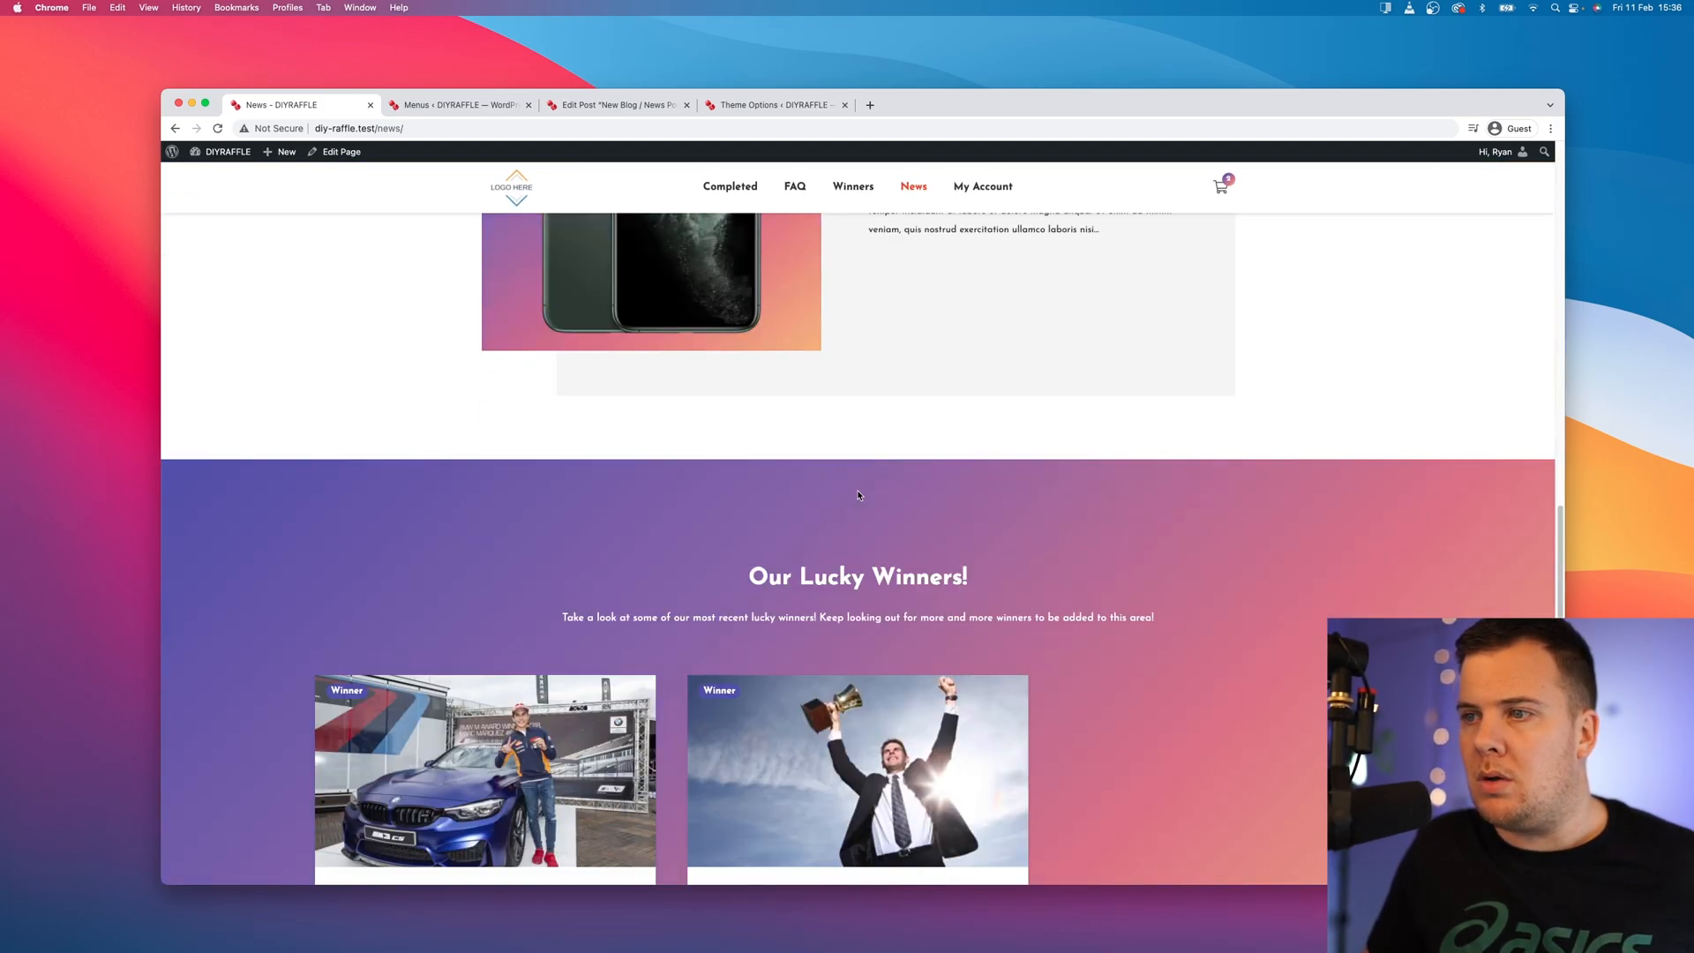